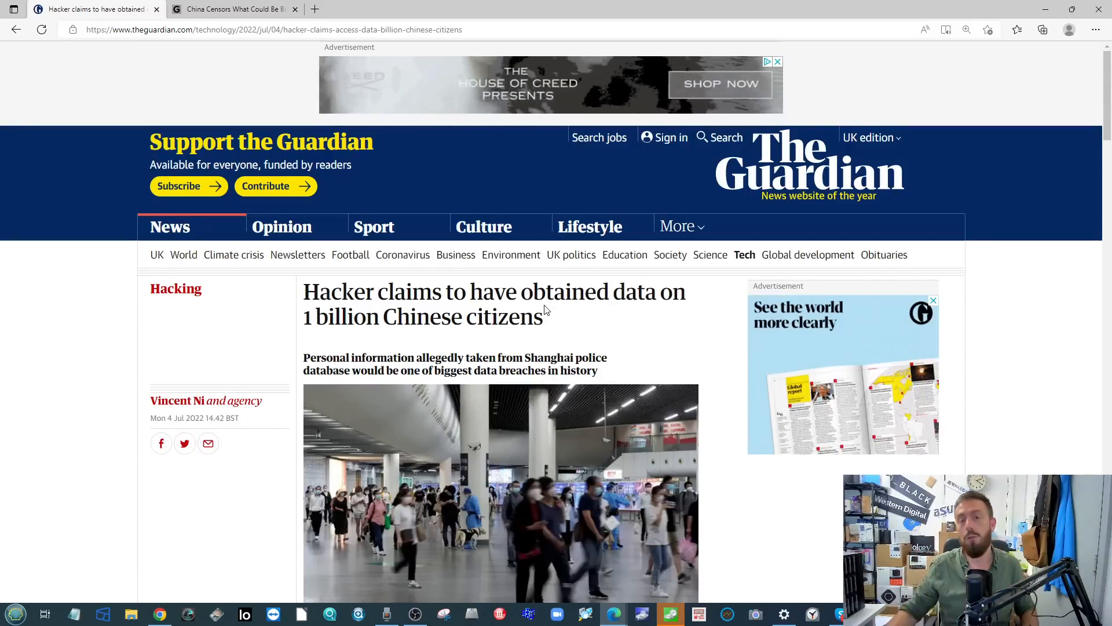
Scroll through the Gizmodo article on China censoring the data hack and back up
scroll(down, 3)
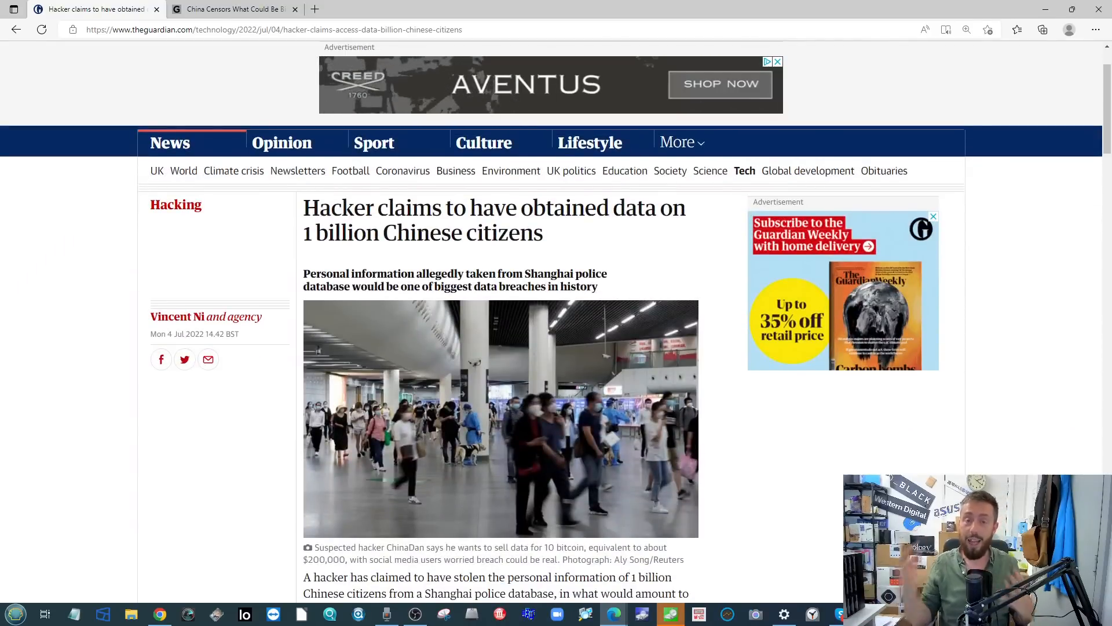
scroll(down, 3)
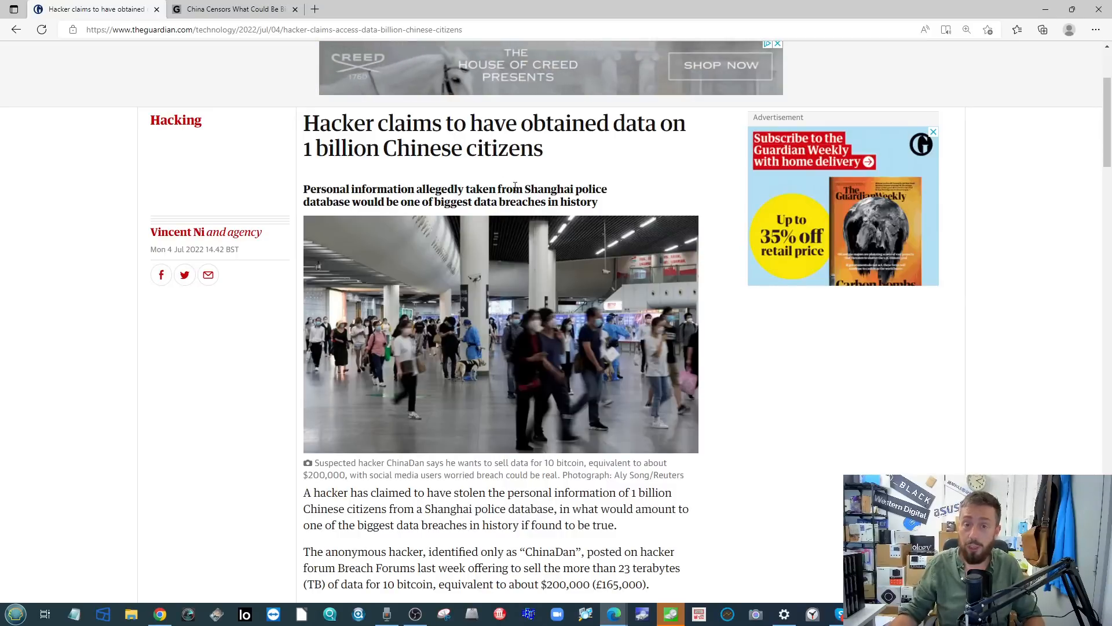
scroll(down, 3)
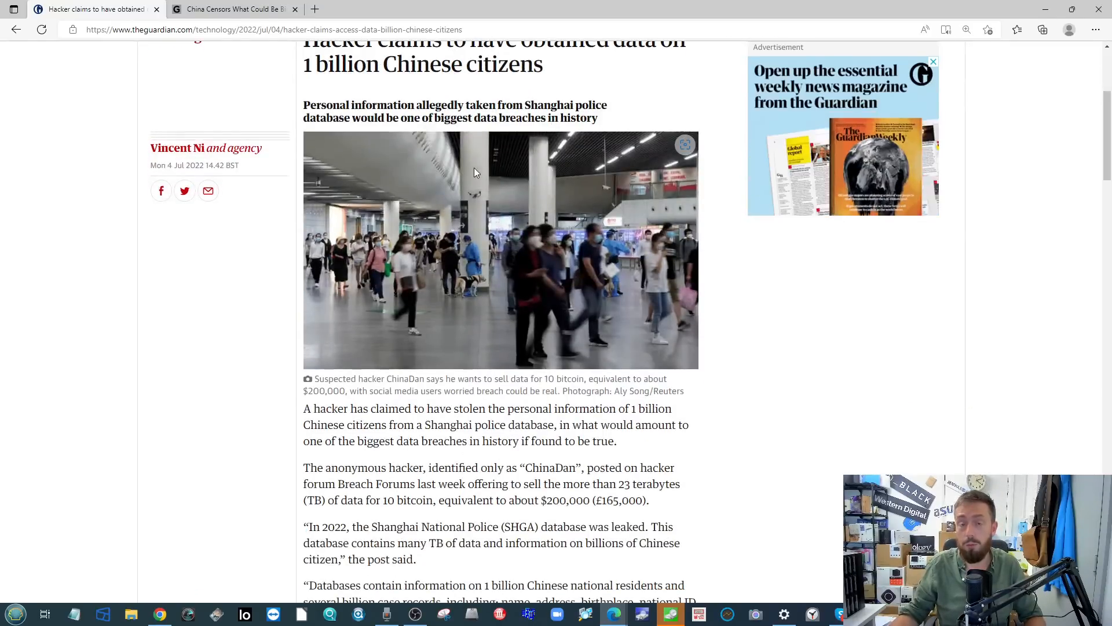
scroll(down, 3)
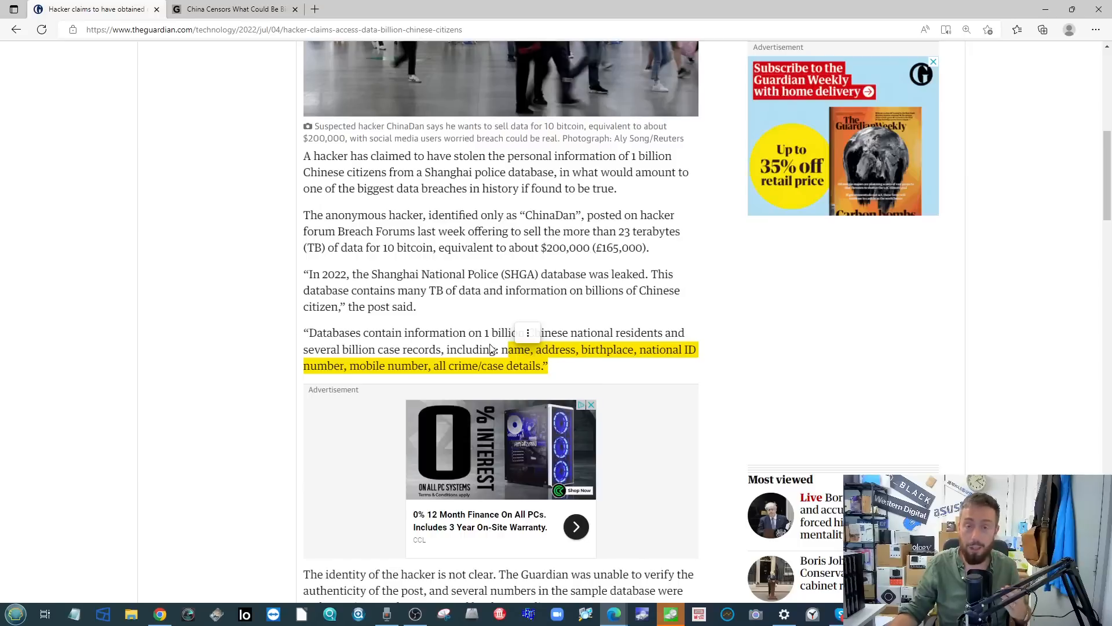
mouse_move(454, 337)
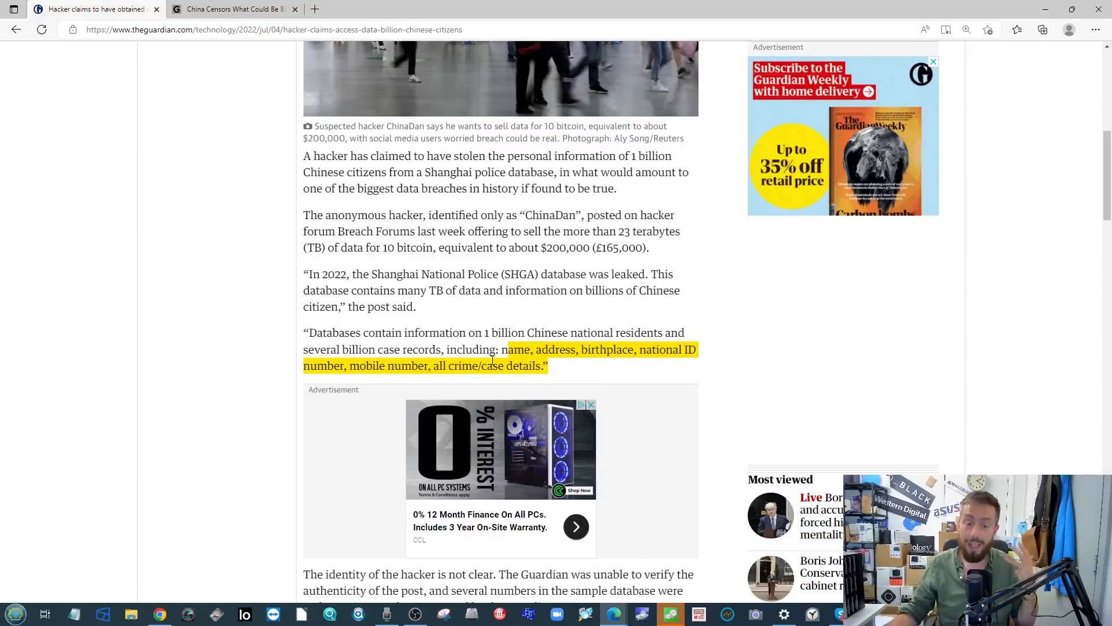
mouse_move(460, 226)
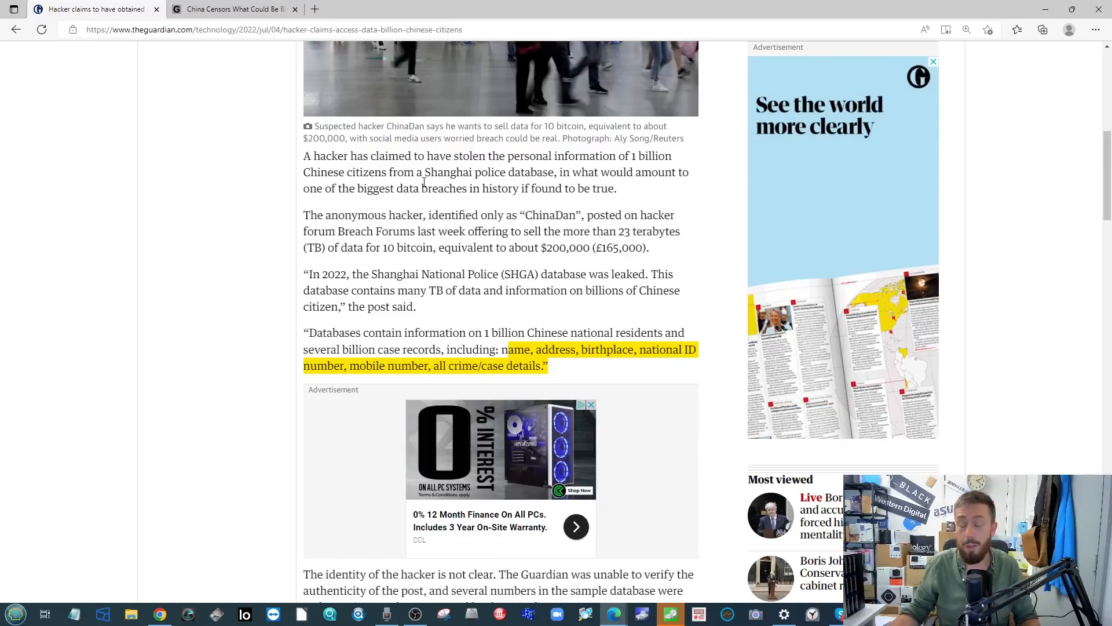
scroll(up, 3)
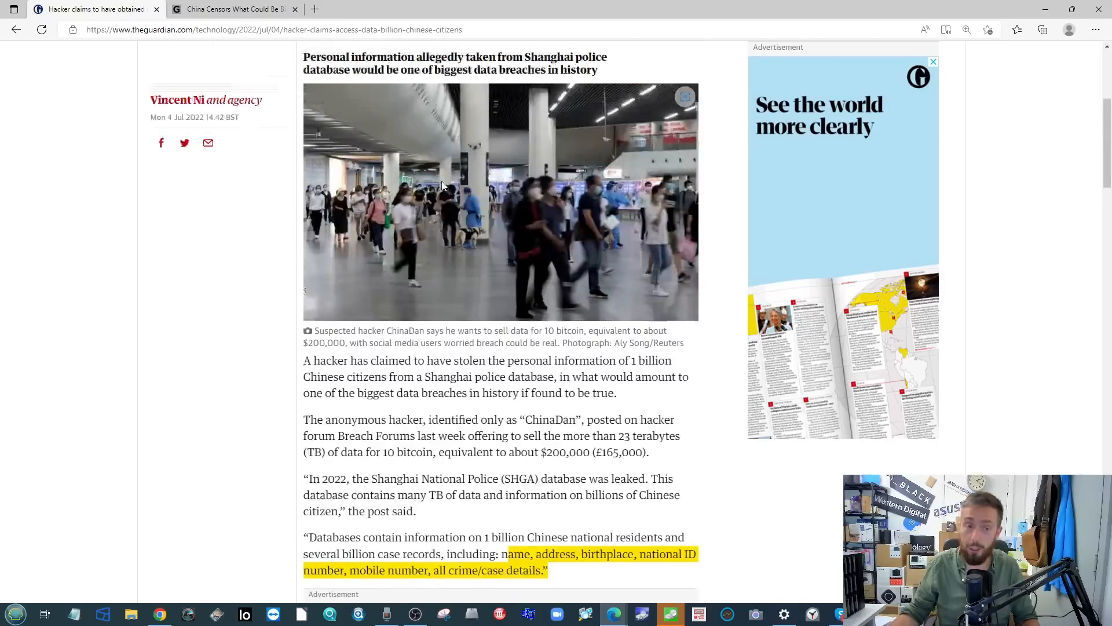
scroll(up, 3)
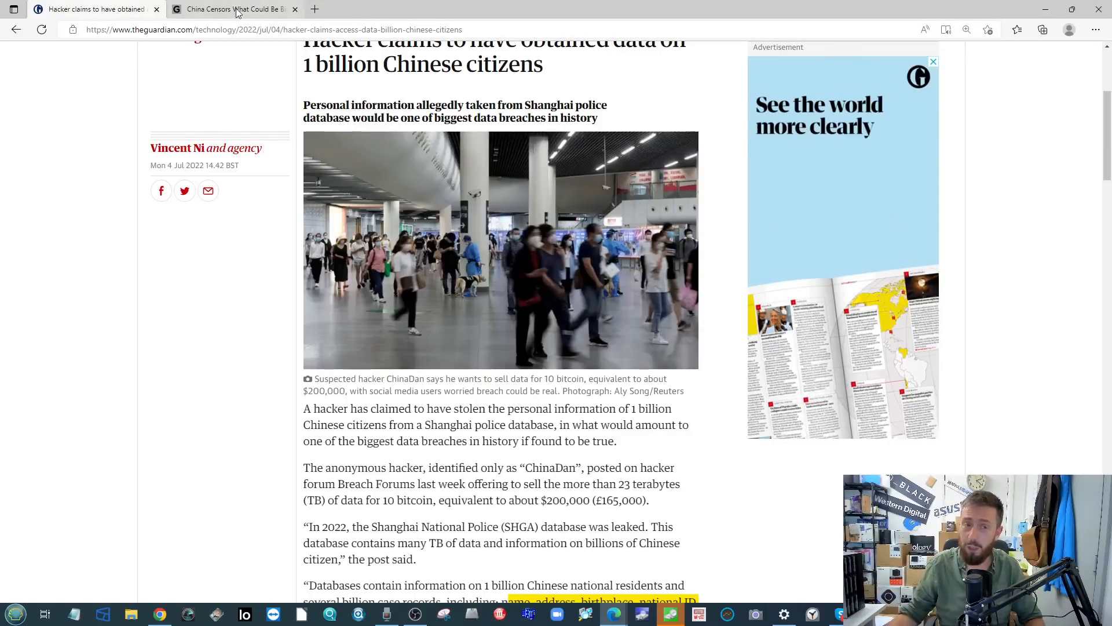
mouse_move(233, 8)
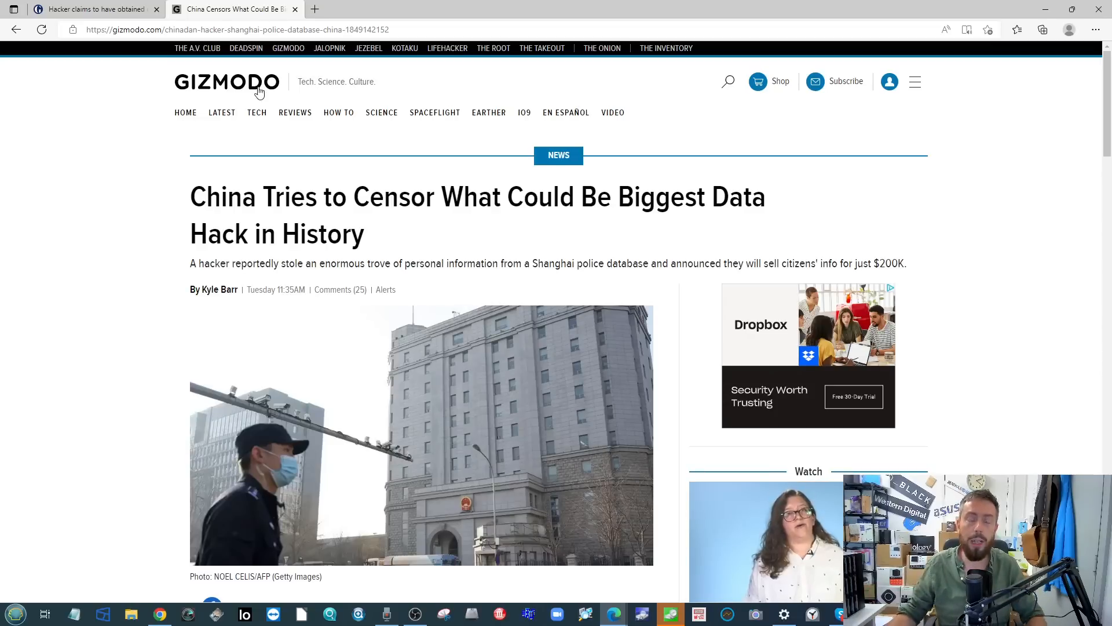
mouse_move(357, 139)
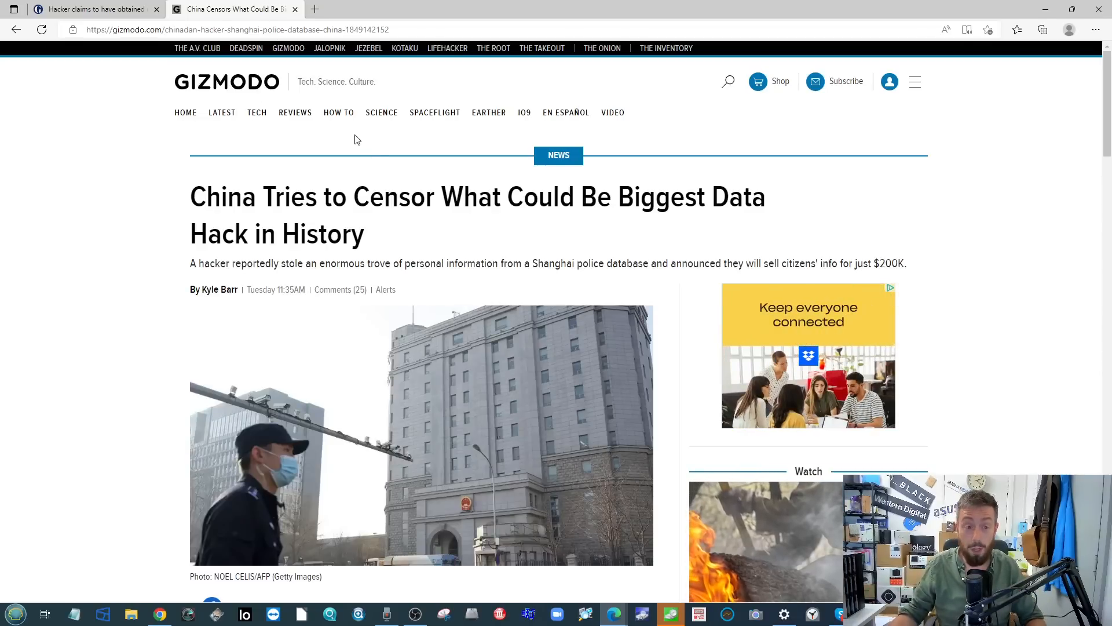
Skim the rest of the Gizmodo article and return toward the top
scroll(down, 3)
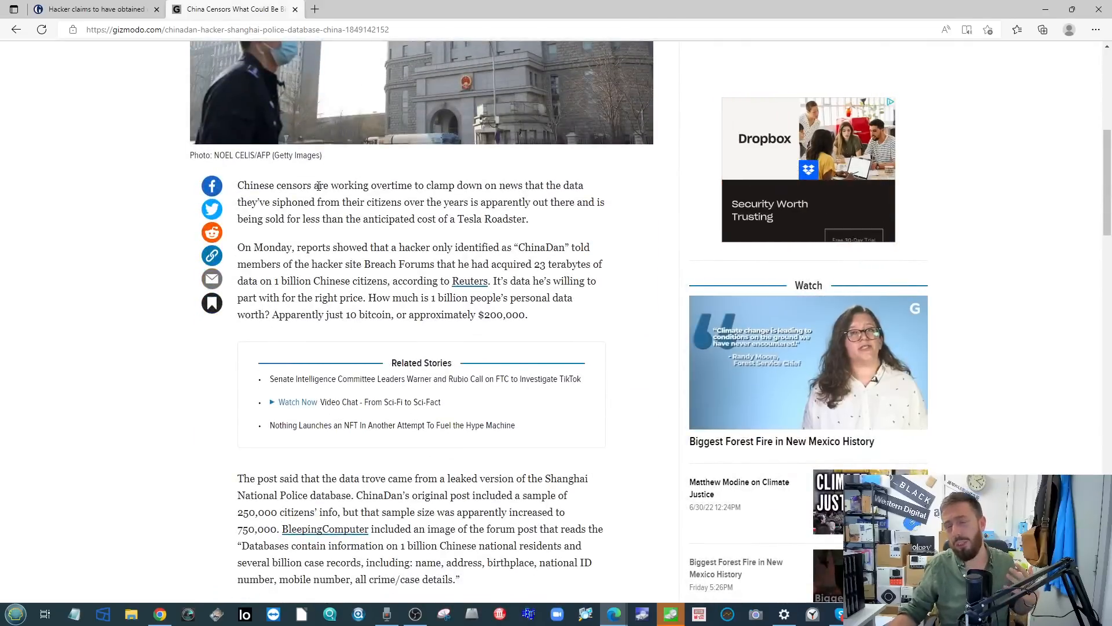
scroll(down, 3)
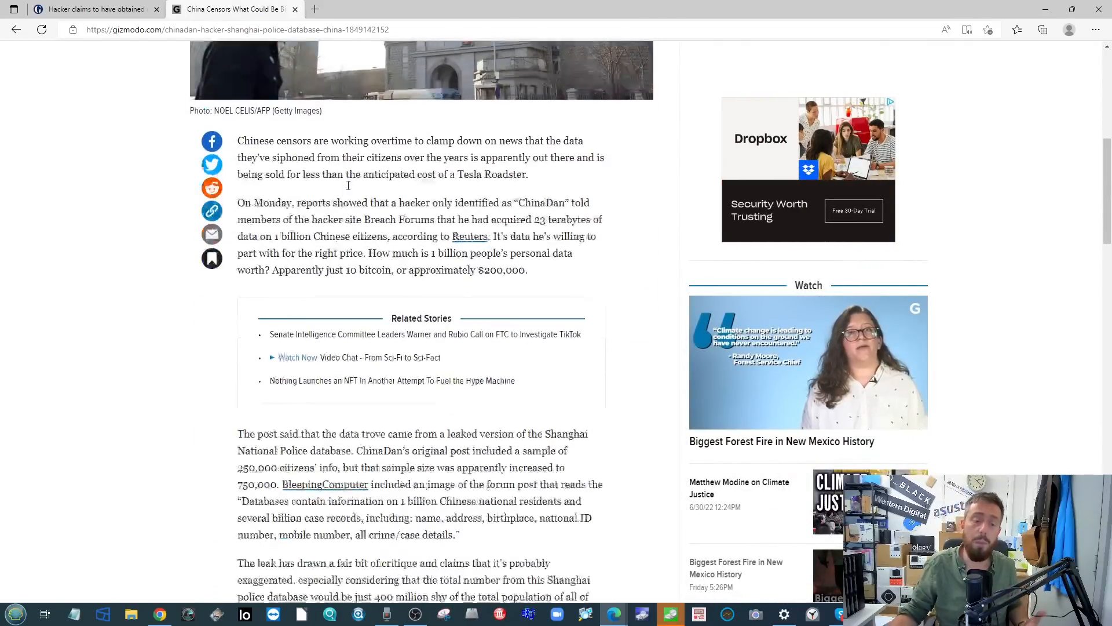
scroll(down, 3)
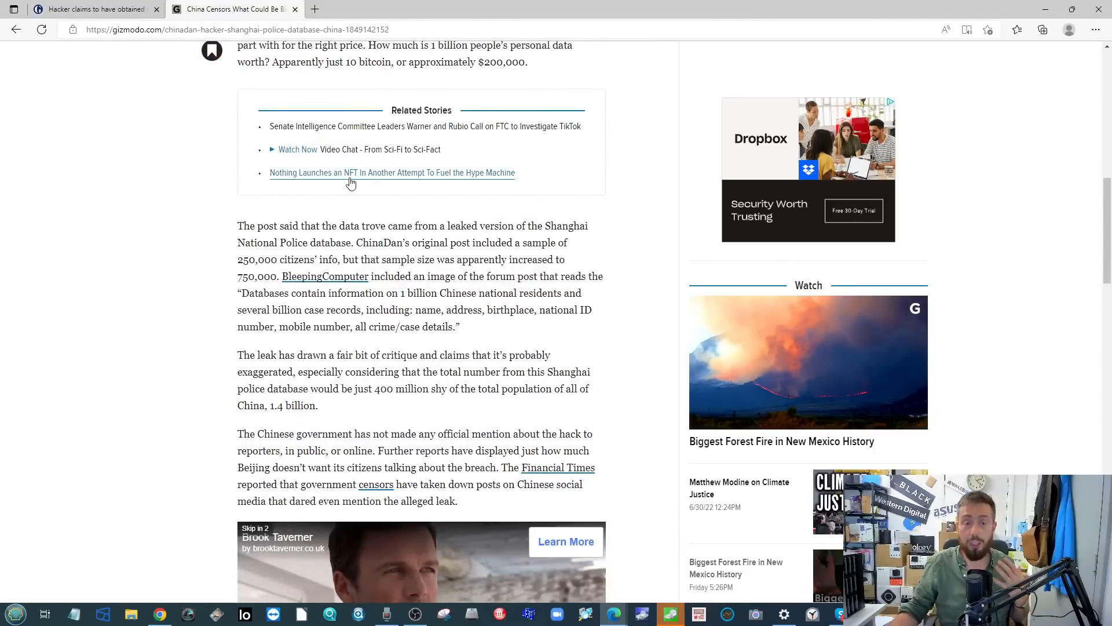
scroll(up, 3)
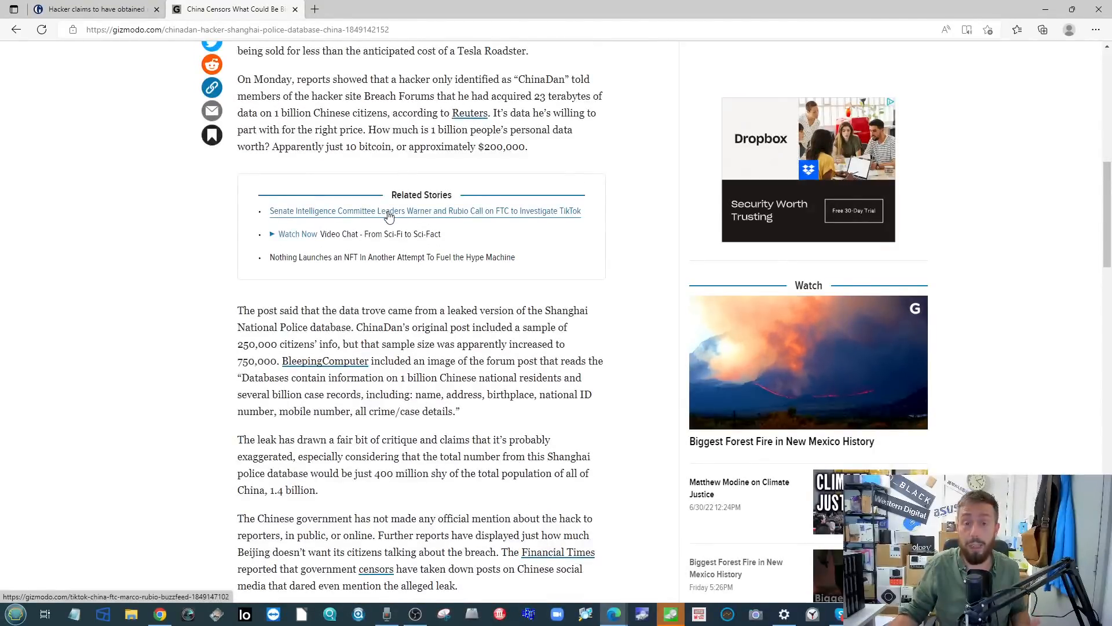
scroll(up, 3)
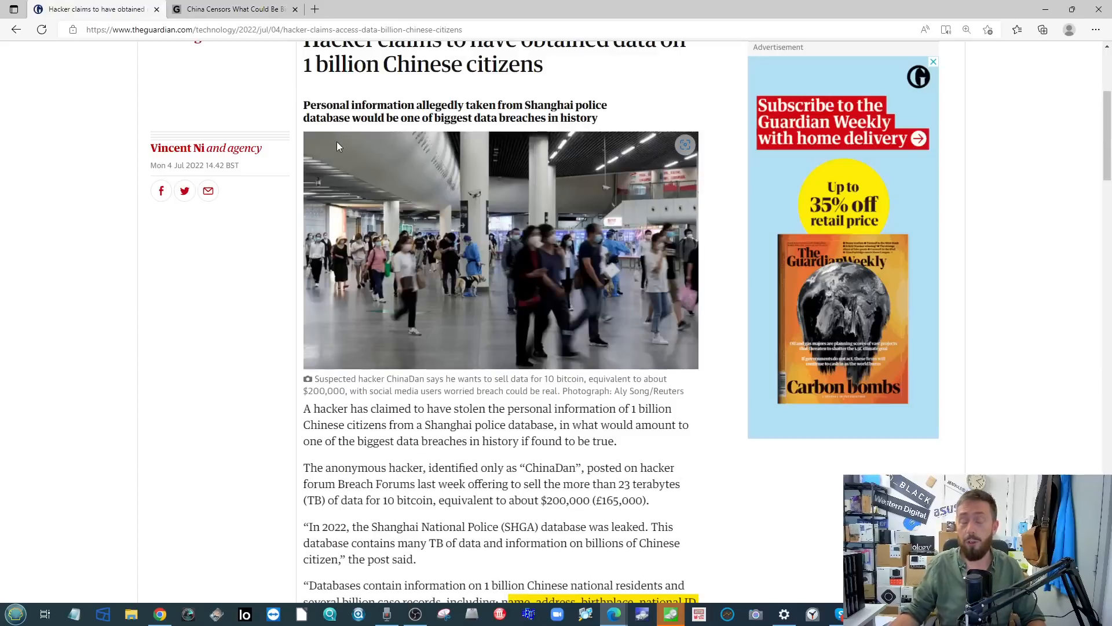
Scroll through The Guardian's 1 billion Chinese citizens hack article and return to the top
scroll(down, 3)
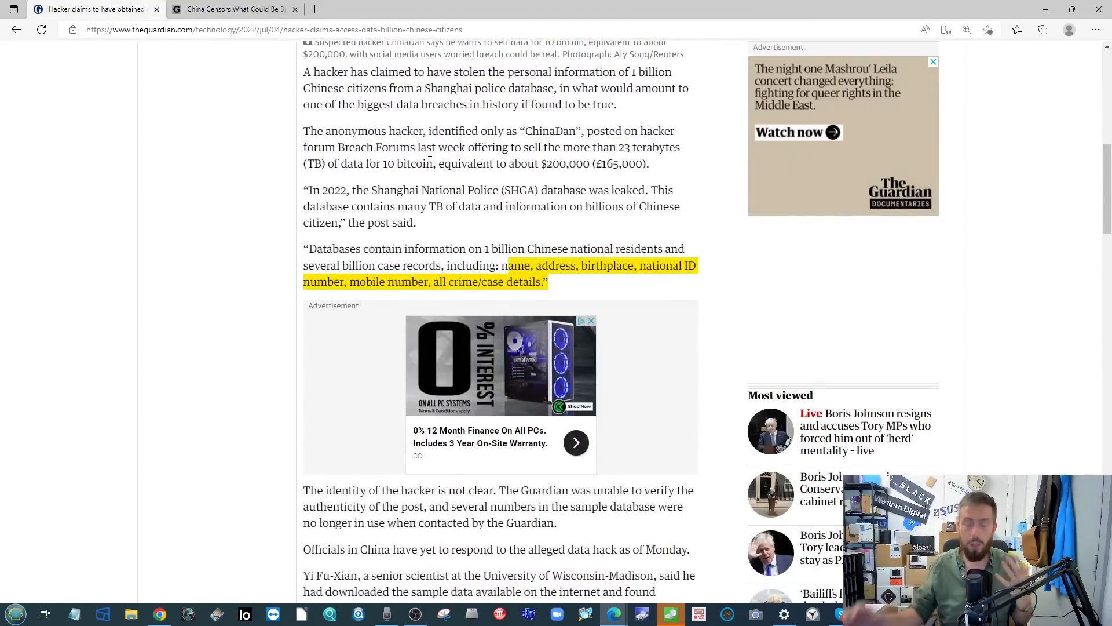
scroll(down, 3)
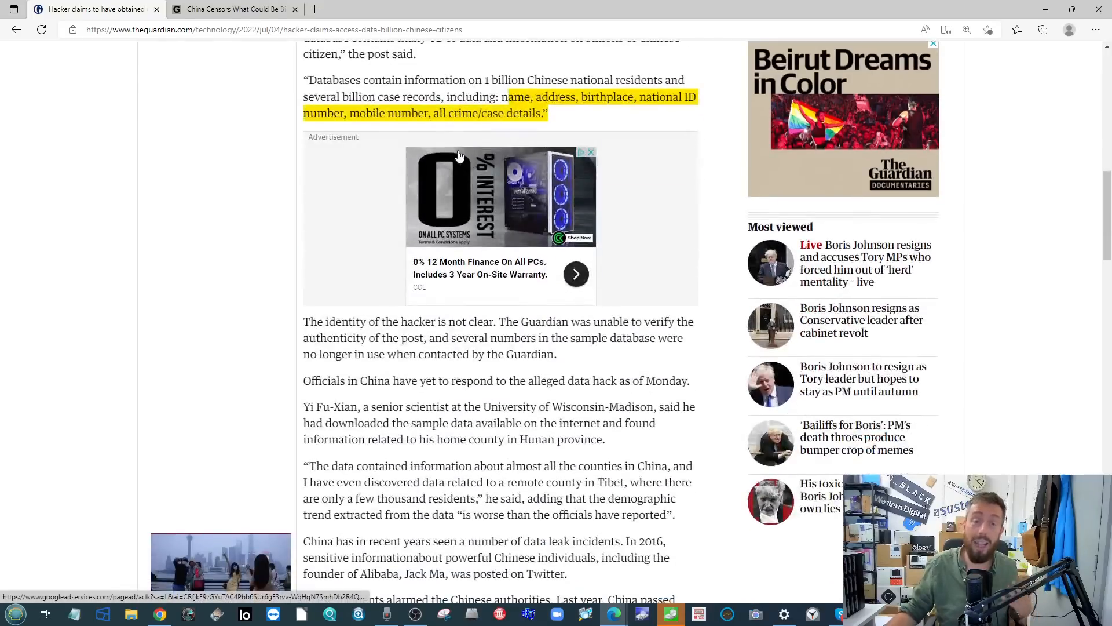
scroll(down, 3)
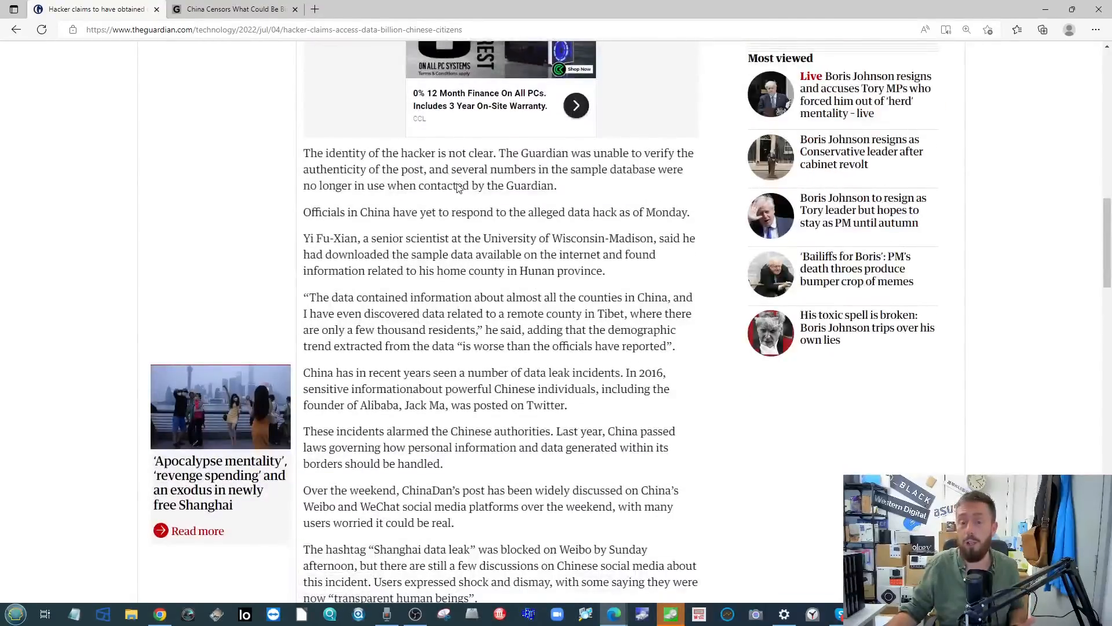
scroll(up, 3)
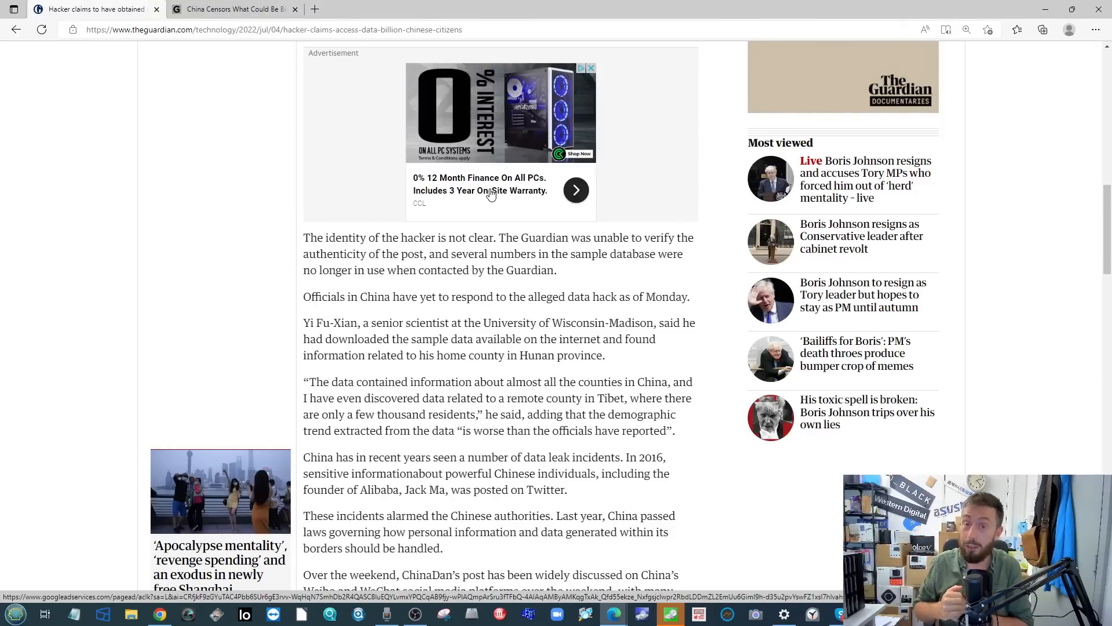
scroll(down, 3)
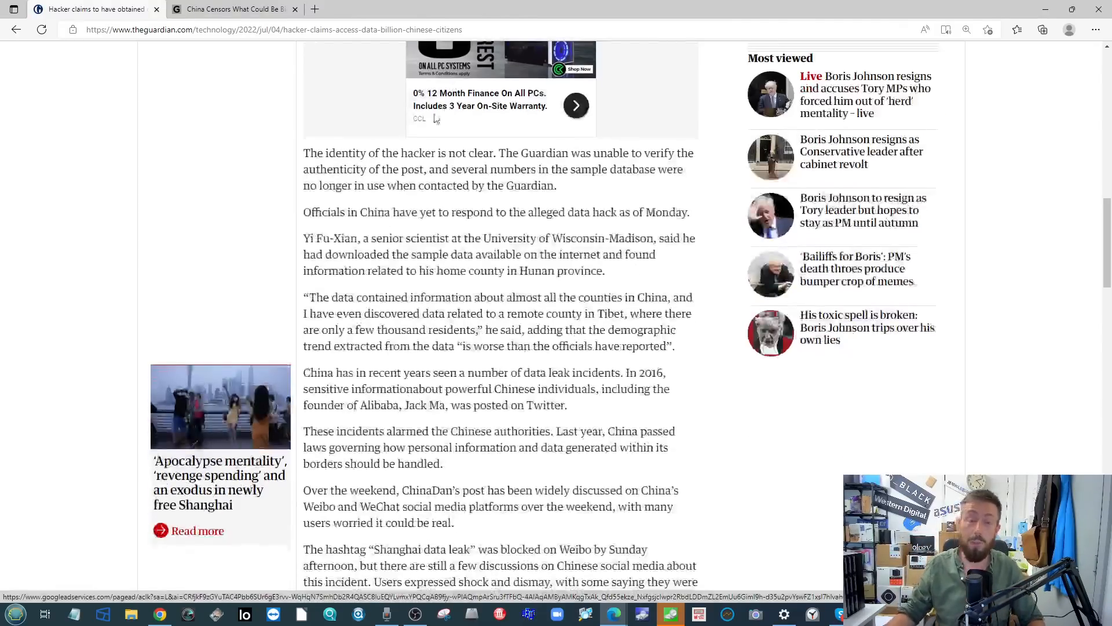
scroll(up, 3)
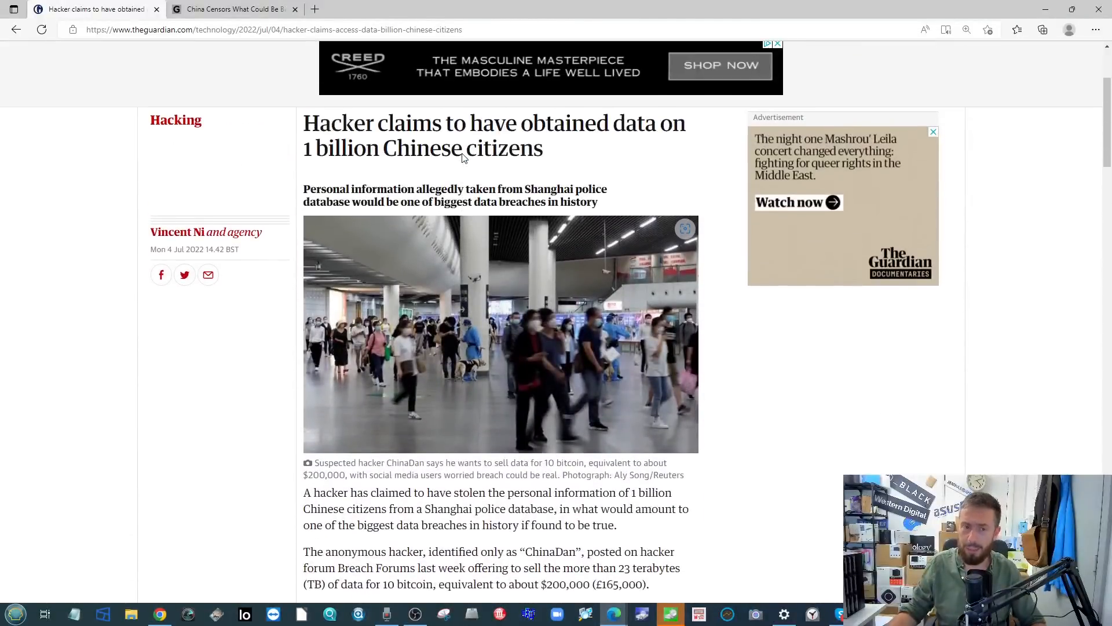
double_click(322, 122)
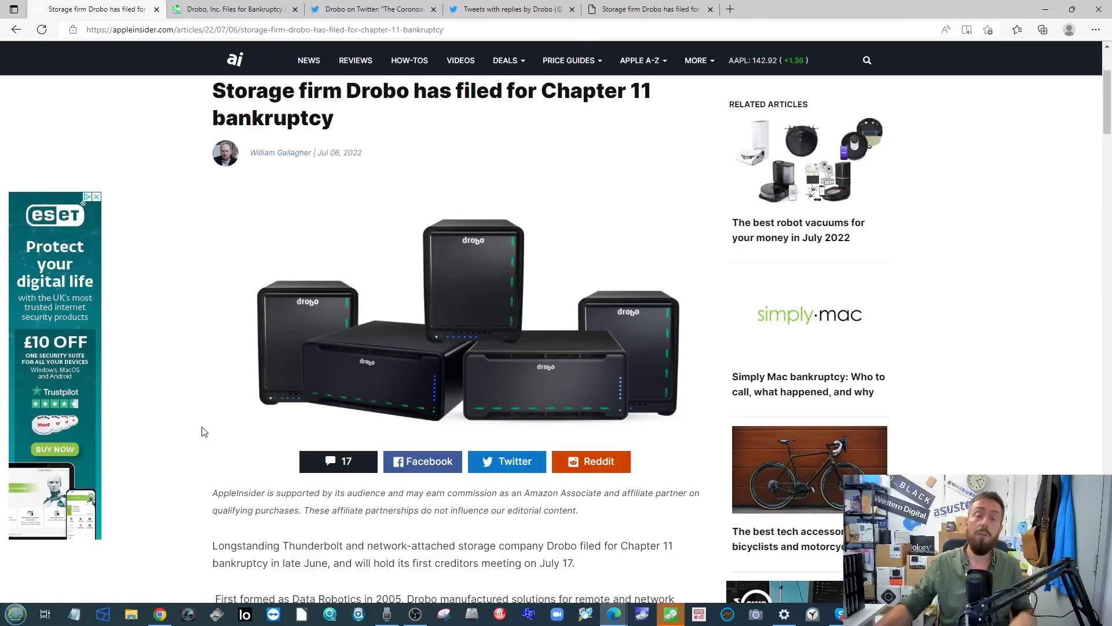
mouse_move(278, 173)
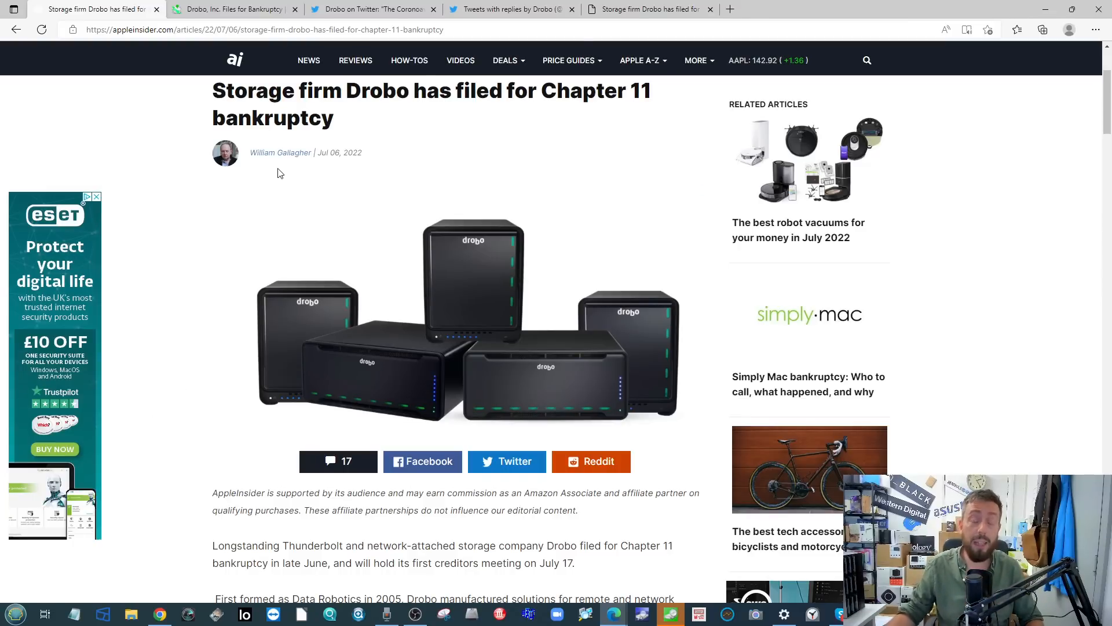
mouse_move(367, 156)
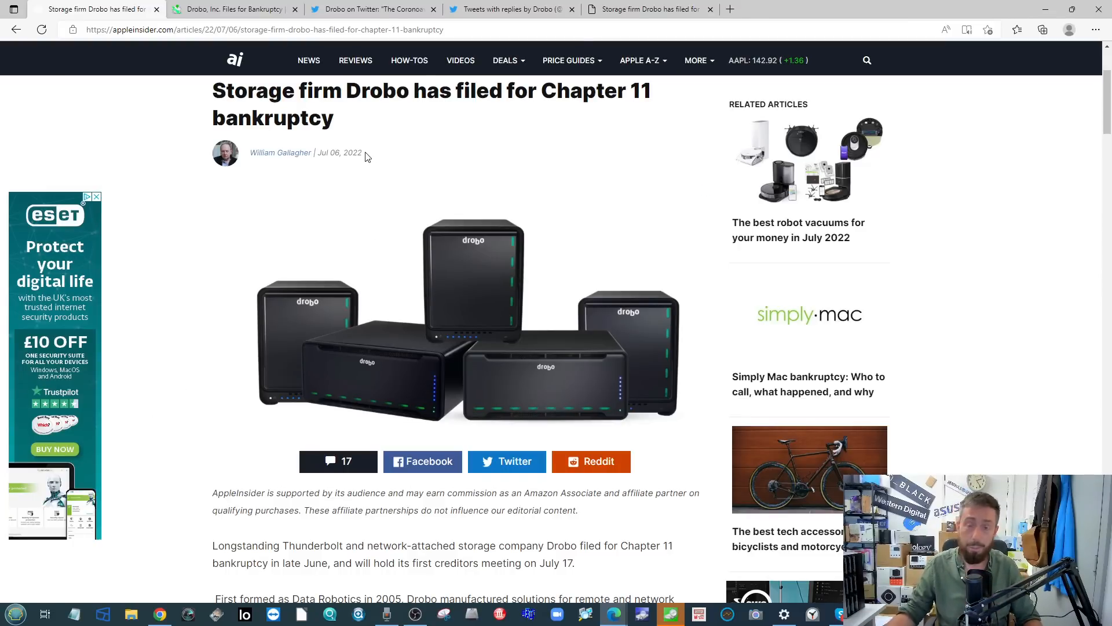
Scroll the AppleInsider Drobo bankruptcy article past the filing details to the coronavirus section
scroll(down, 3)
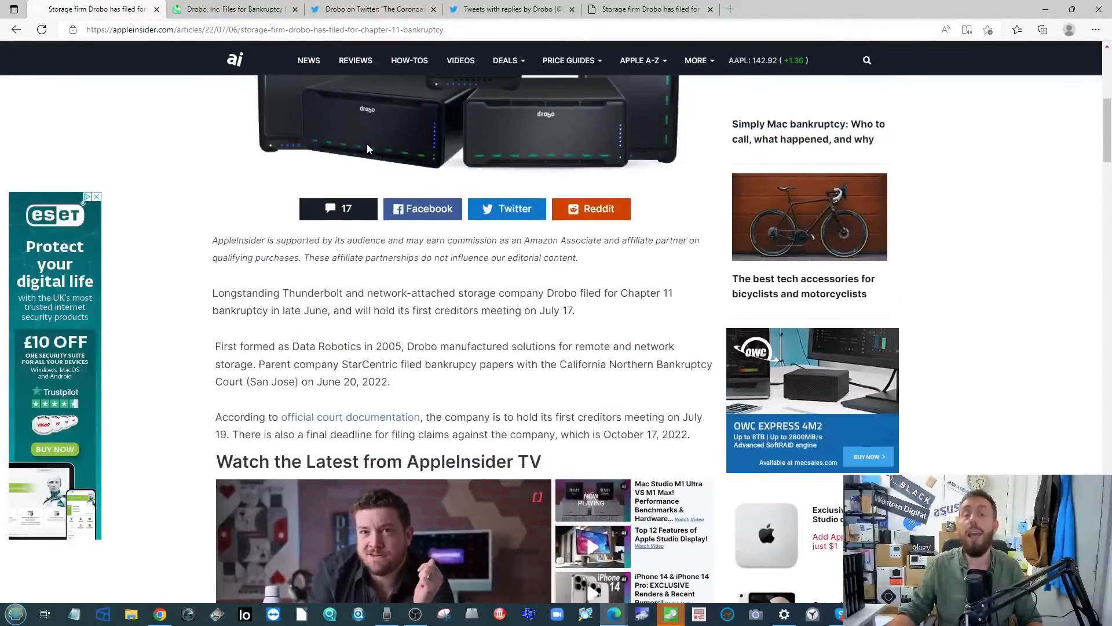
mouse_move(343, 100)
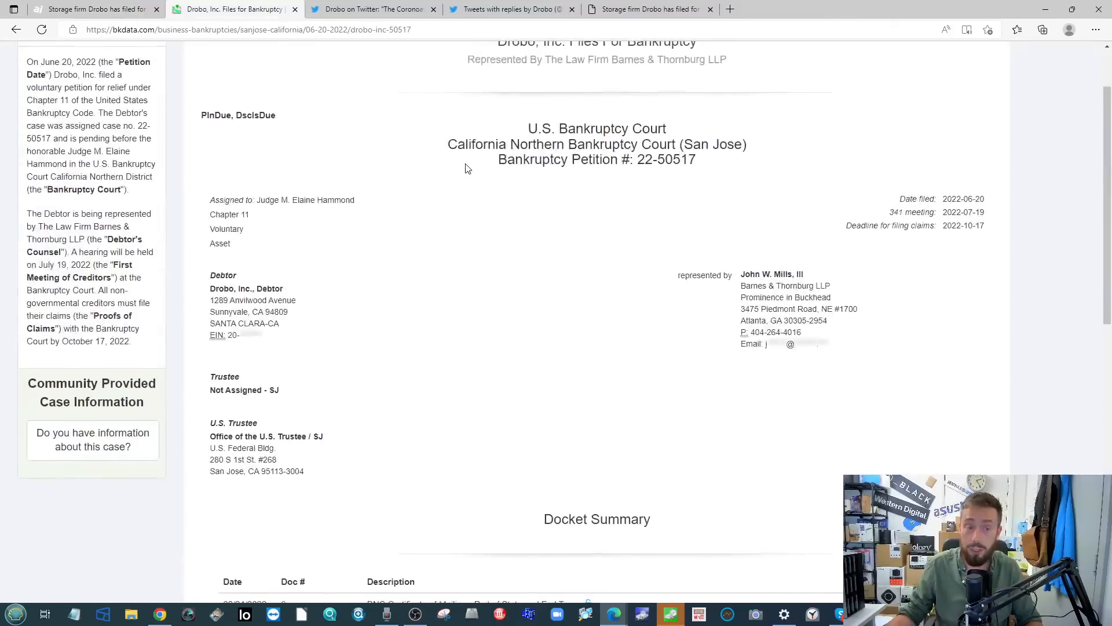
scroll(up, 3)
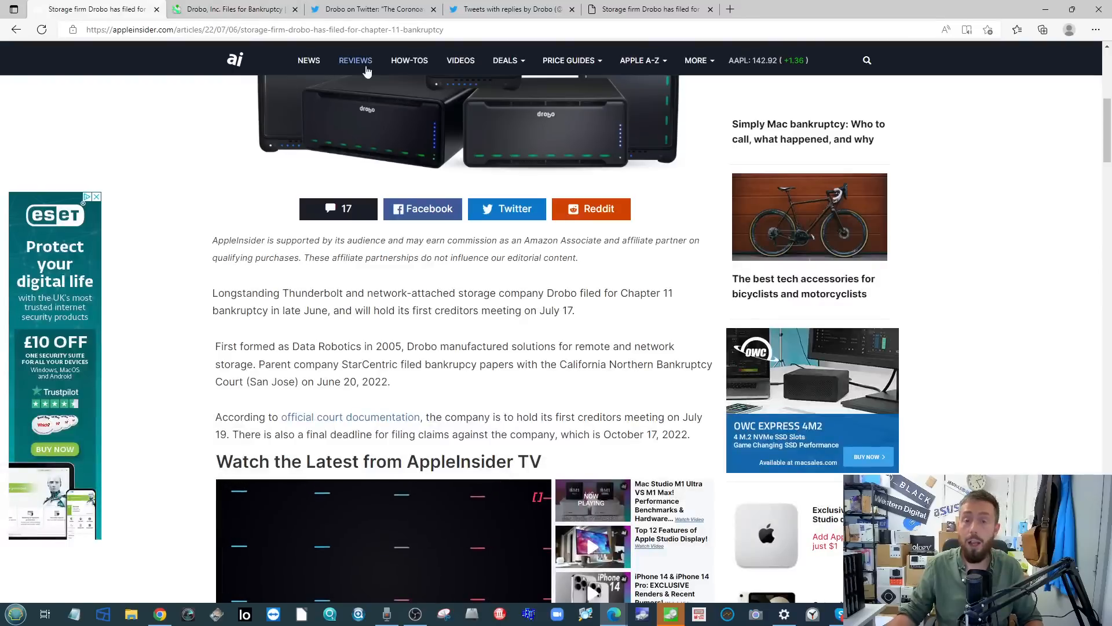
scroll(down, 3)
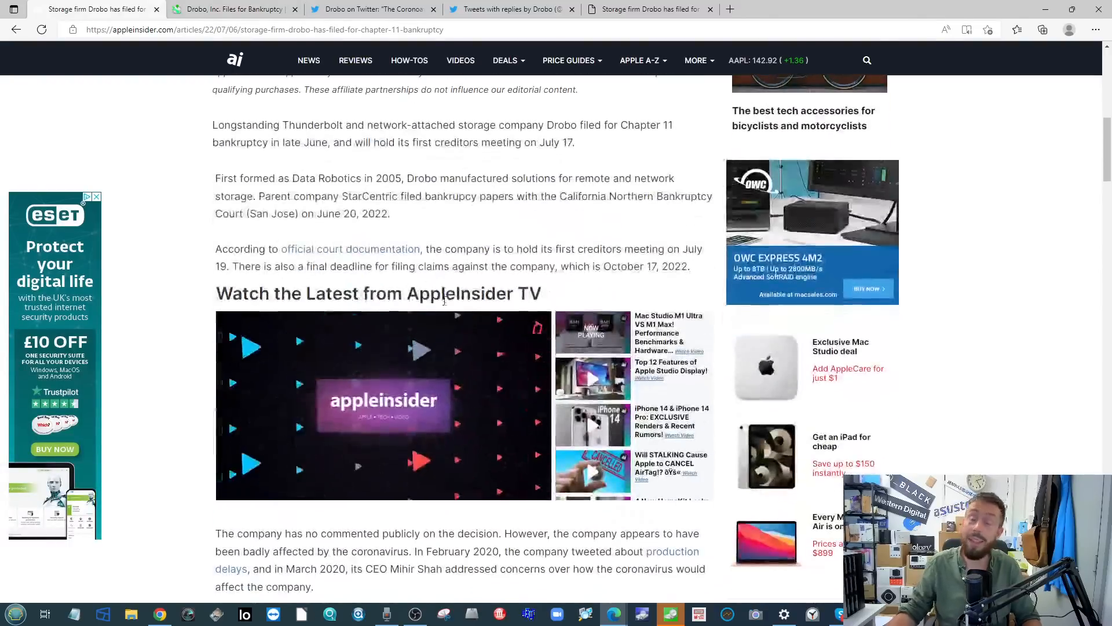
scroll(down, 3)
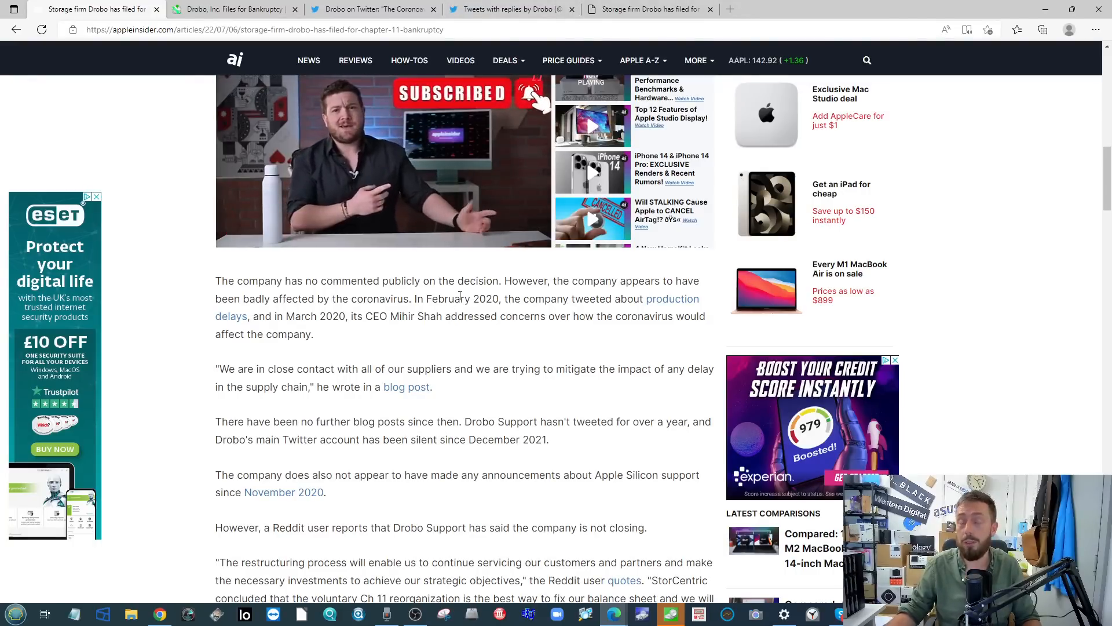
mouse_move(428, 271)
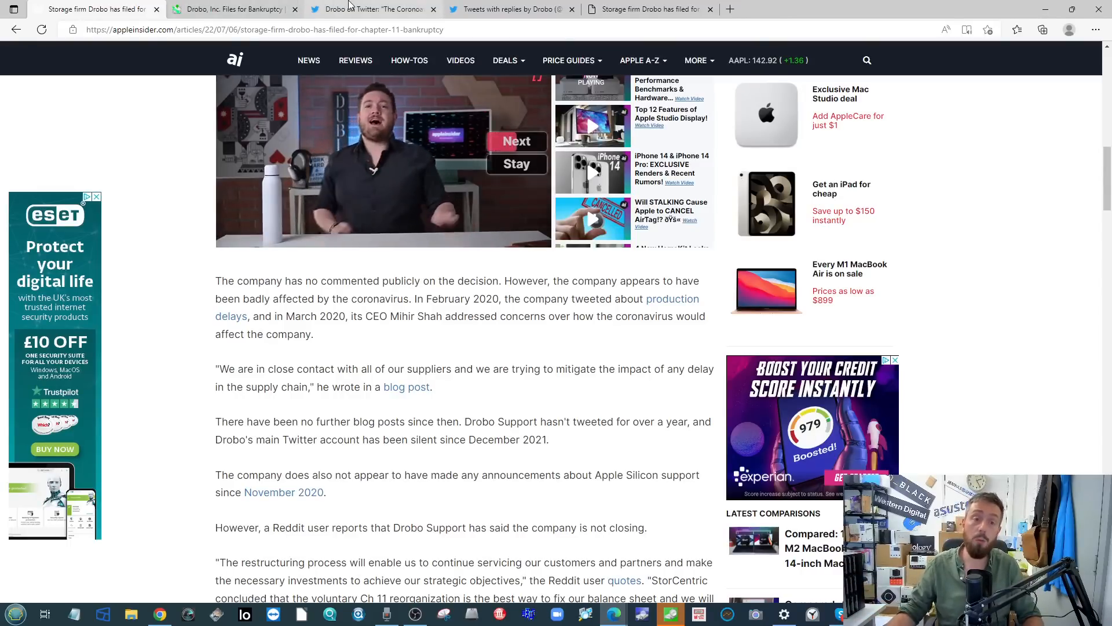
mouse_move(368, 8)
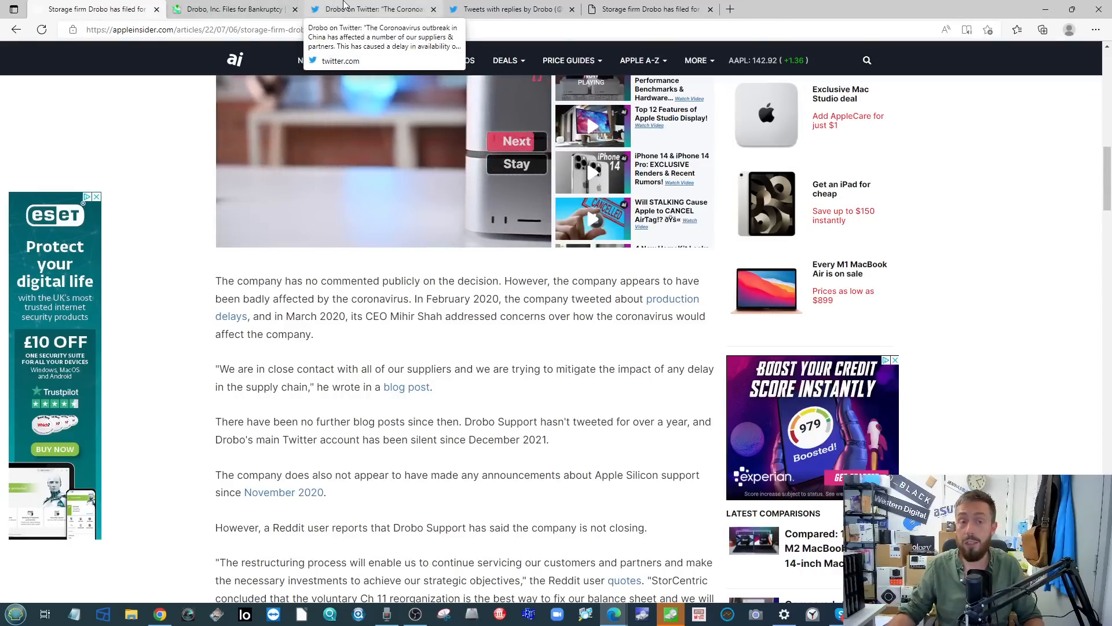
Review Drobo's coronavirus delay tweet and its tweets-and-replies feed, then move to the forum post
click(372, 8)
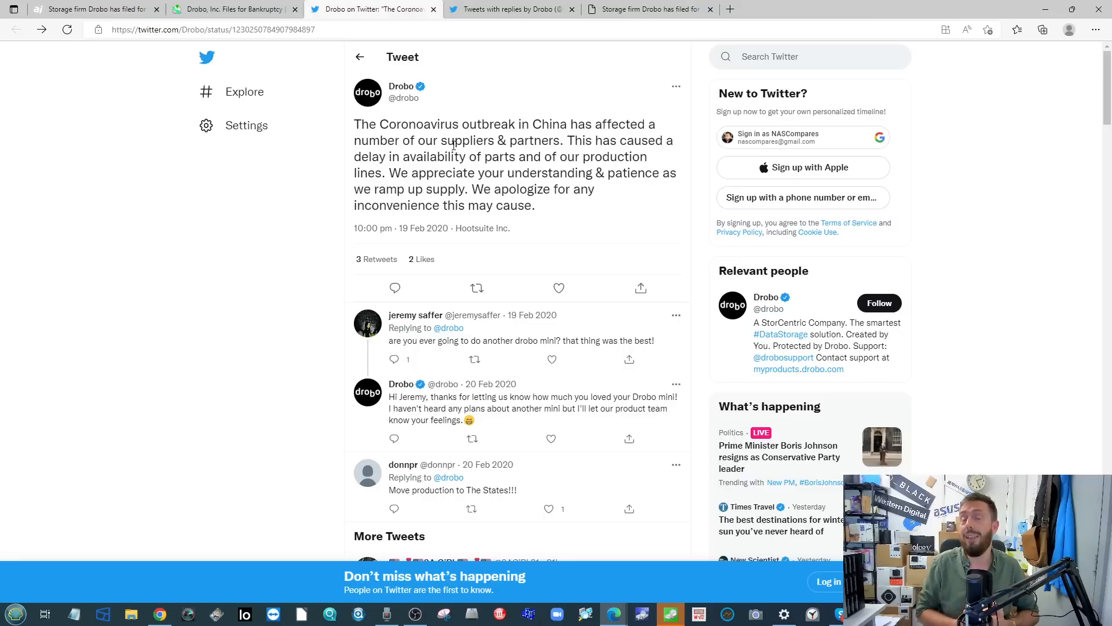
click(511, 8)
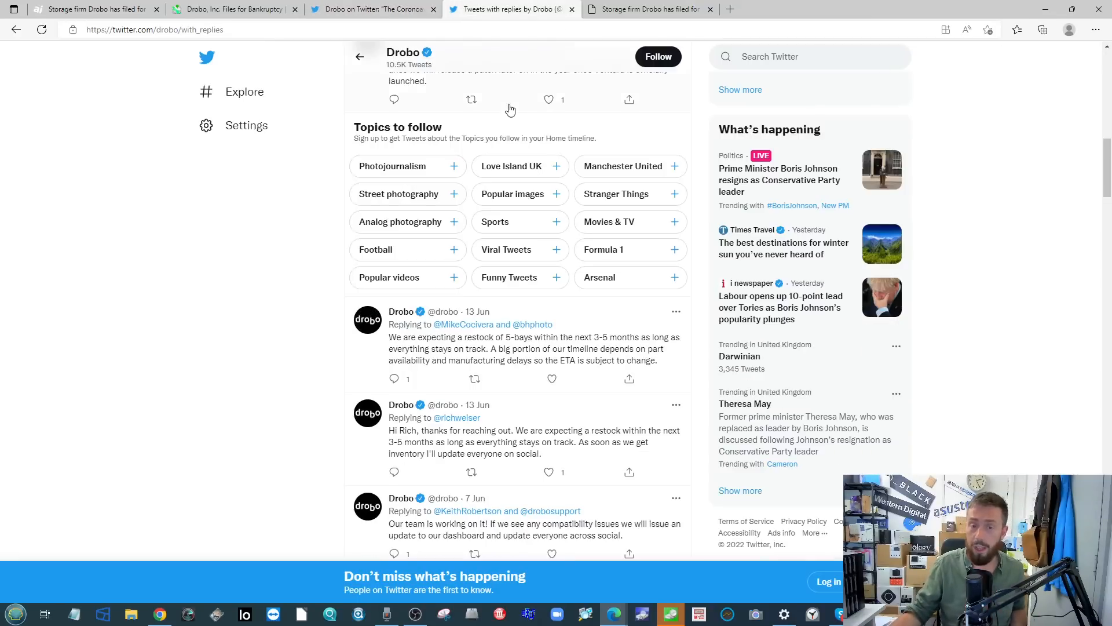
scroll(up, 3)
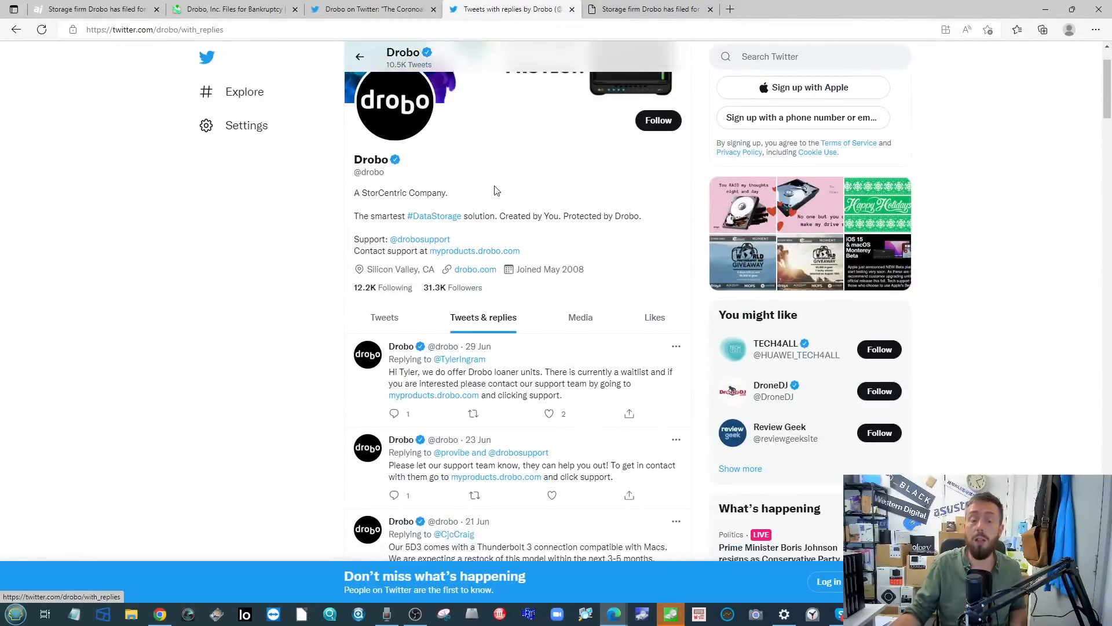
scroll(down, 3)
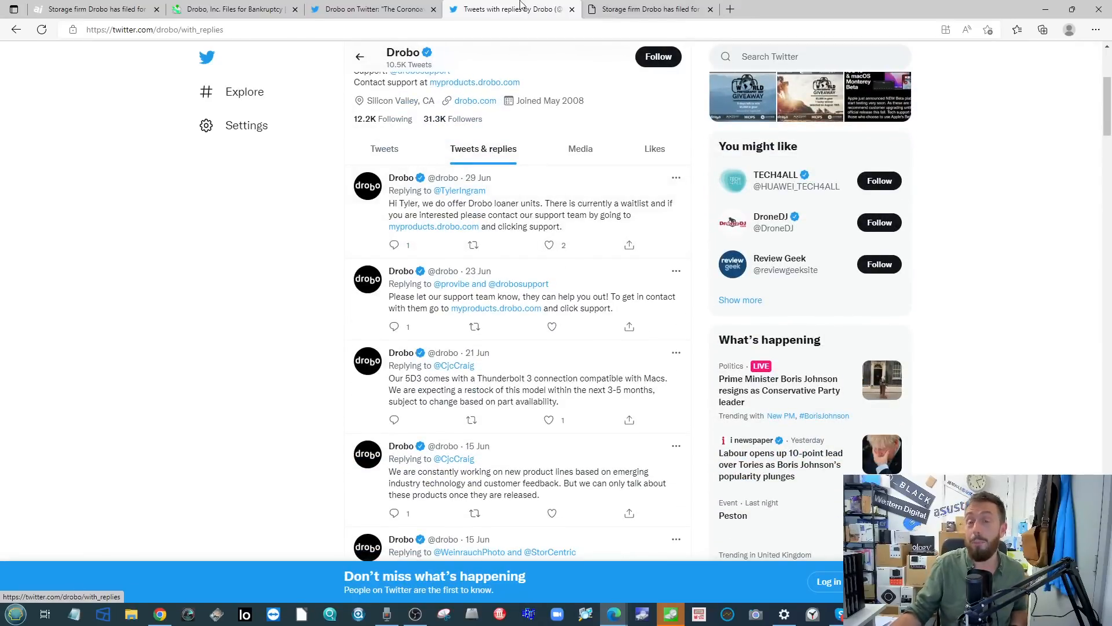
click(646, 9)
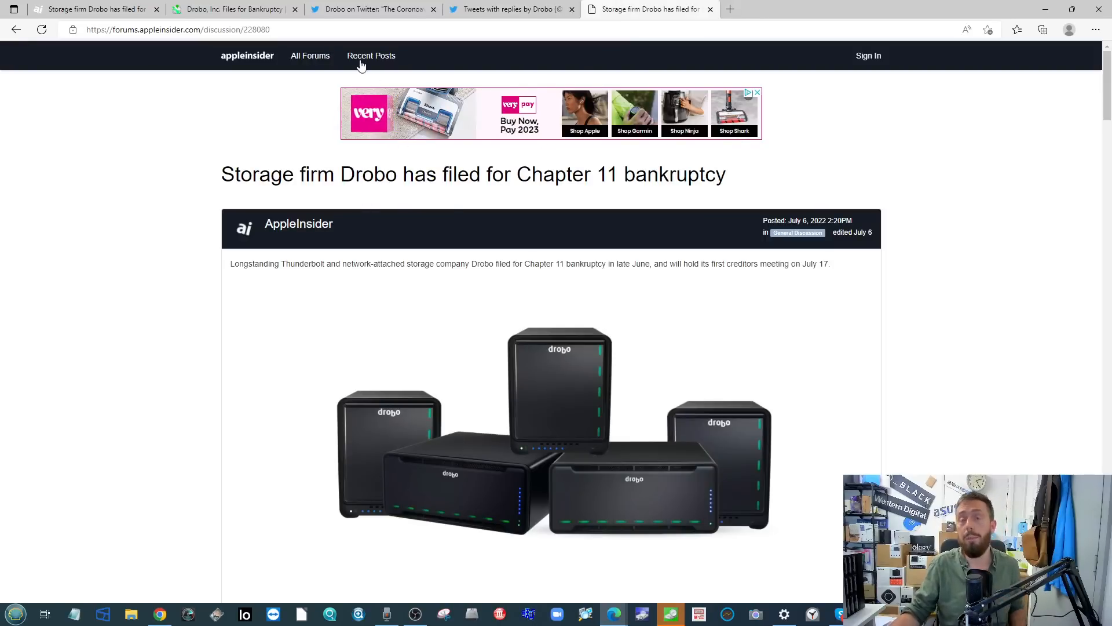
scroll(down, 3)
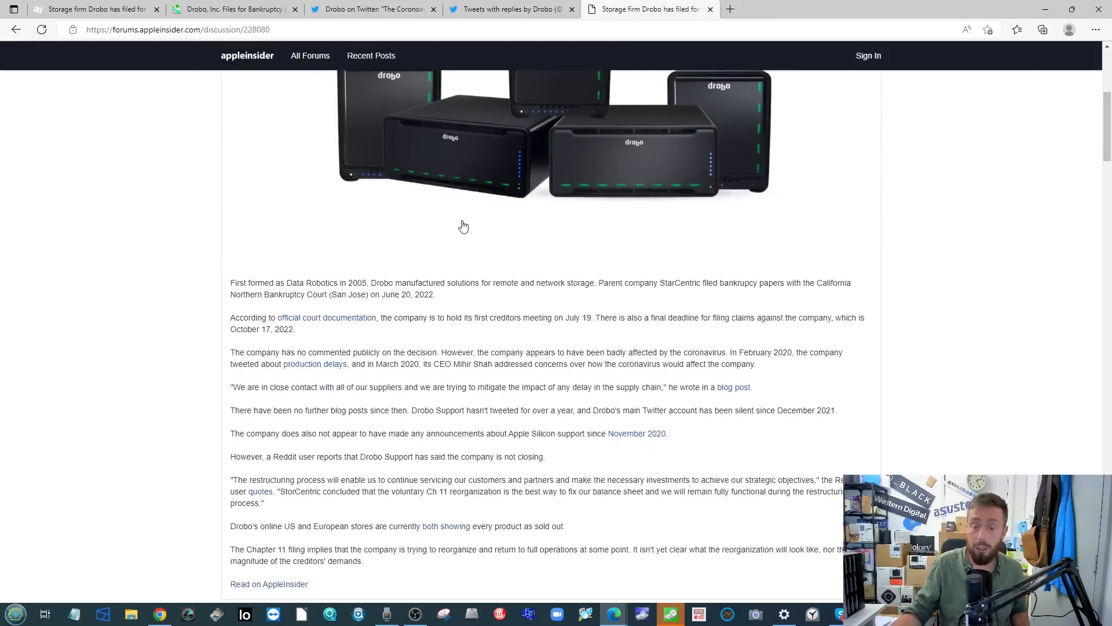
scroll(up, 3)
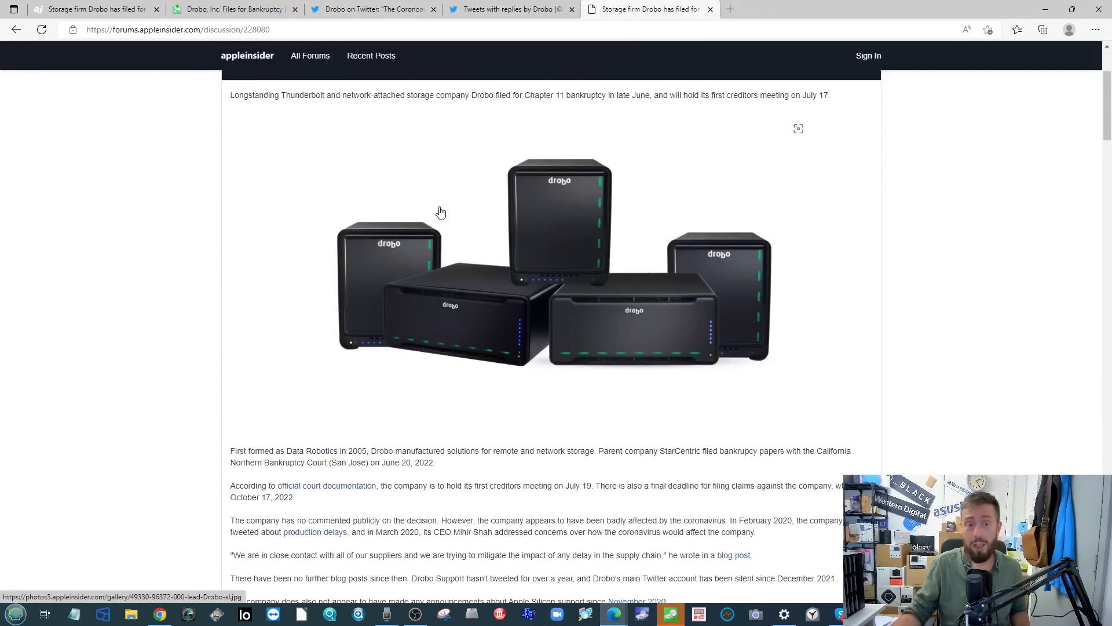
scroll(down, 3)
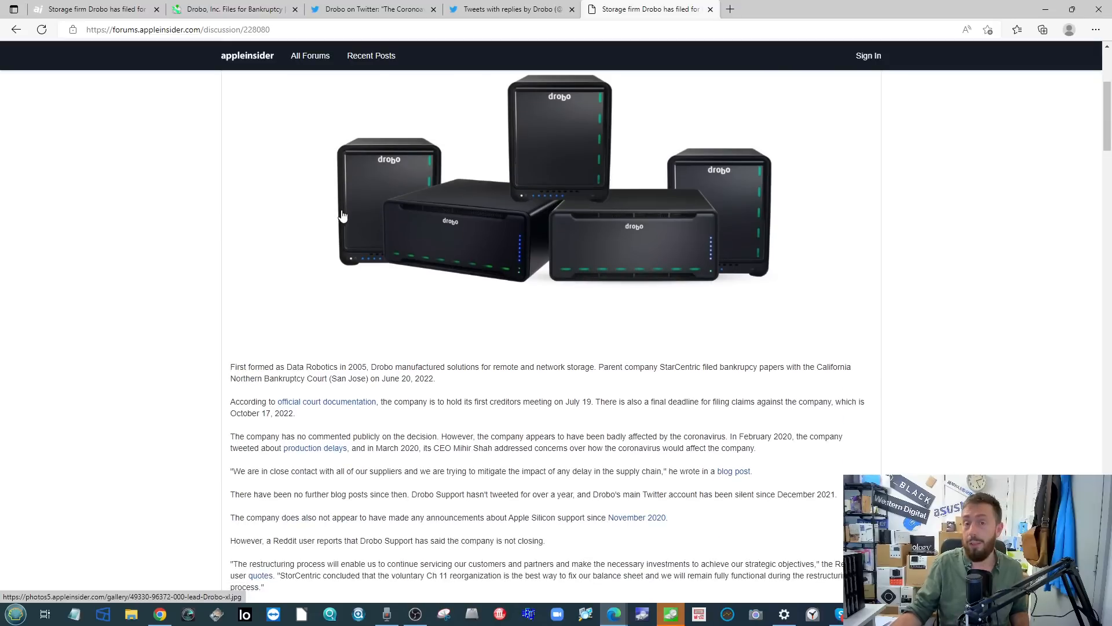
scroll(up, 3)
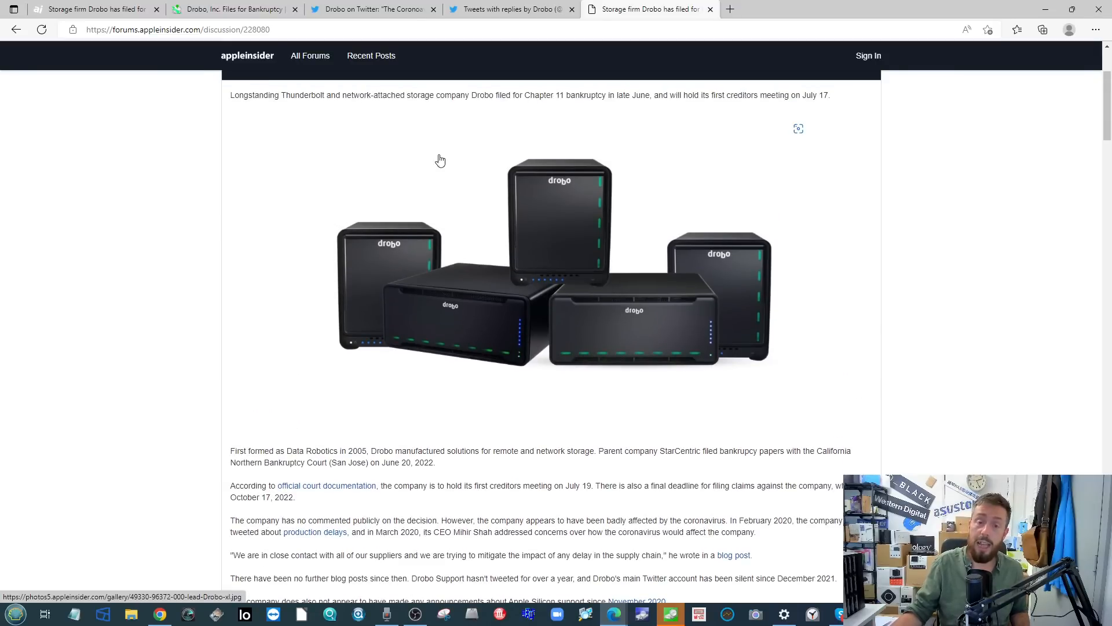
mouse_move(489, 195)
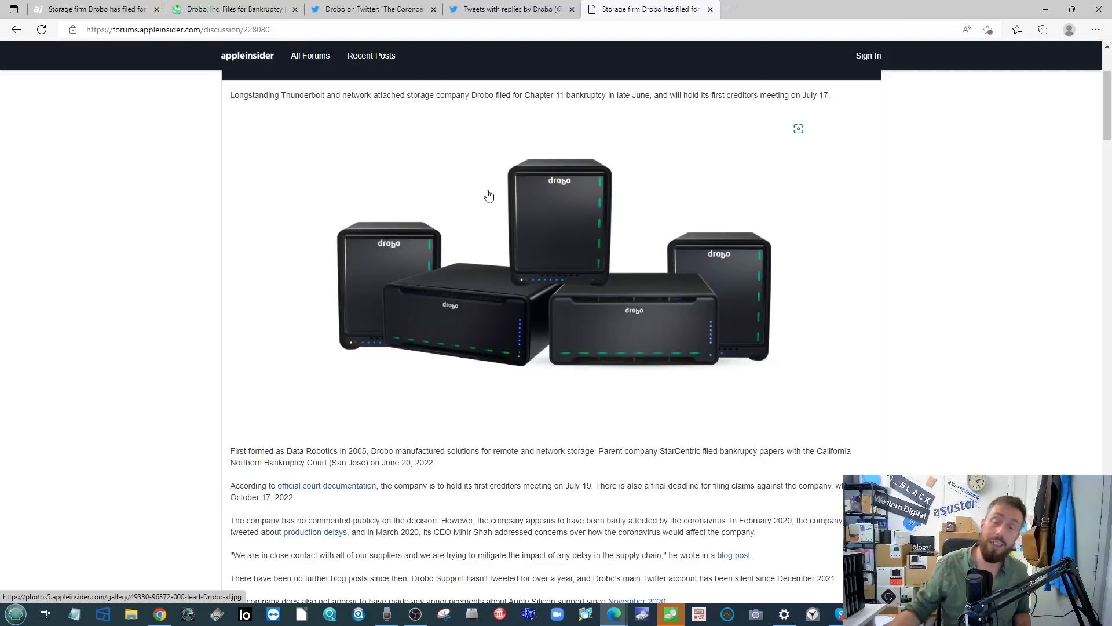
mouse_move(514, 248)
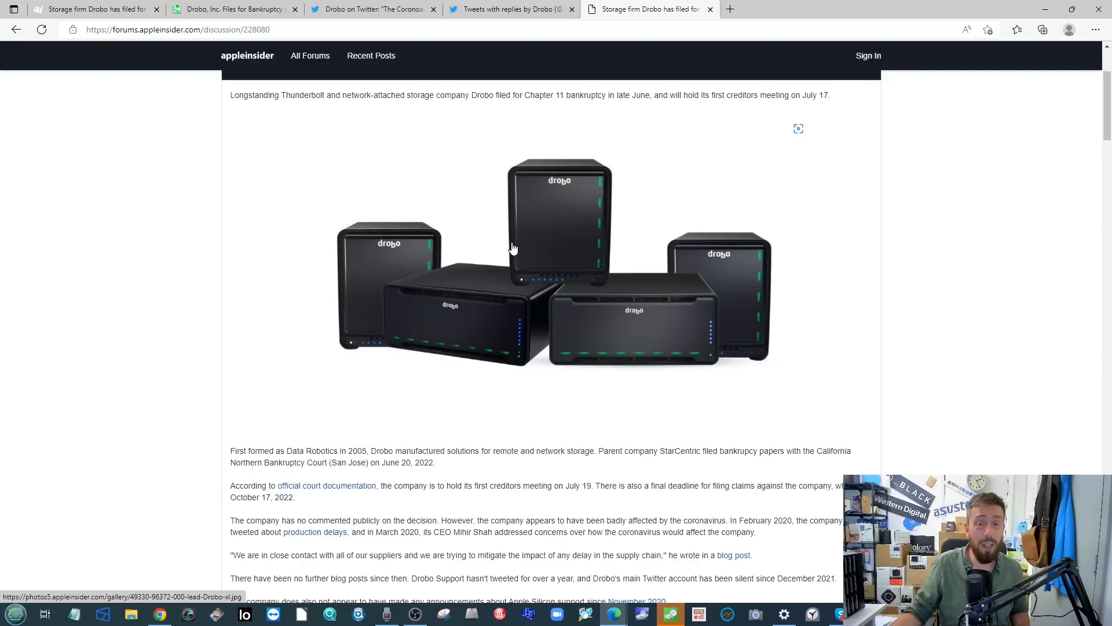
mouse_move(546, 256)
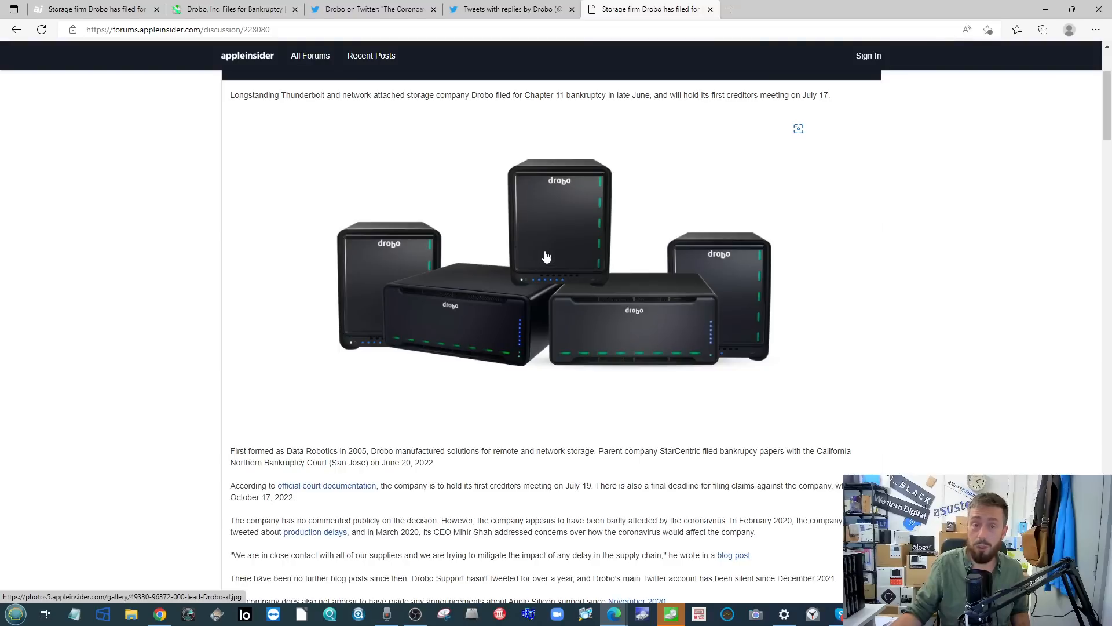
mouse_move(564, 201)
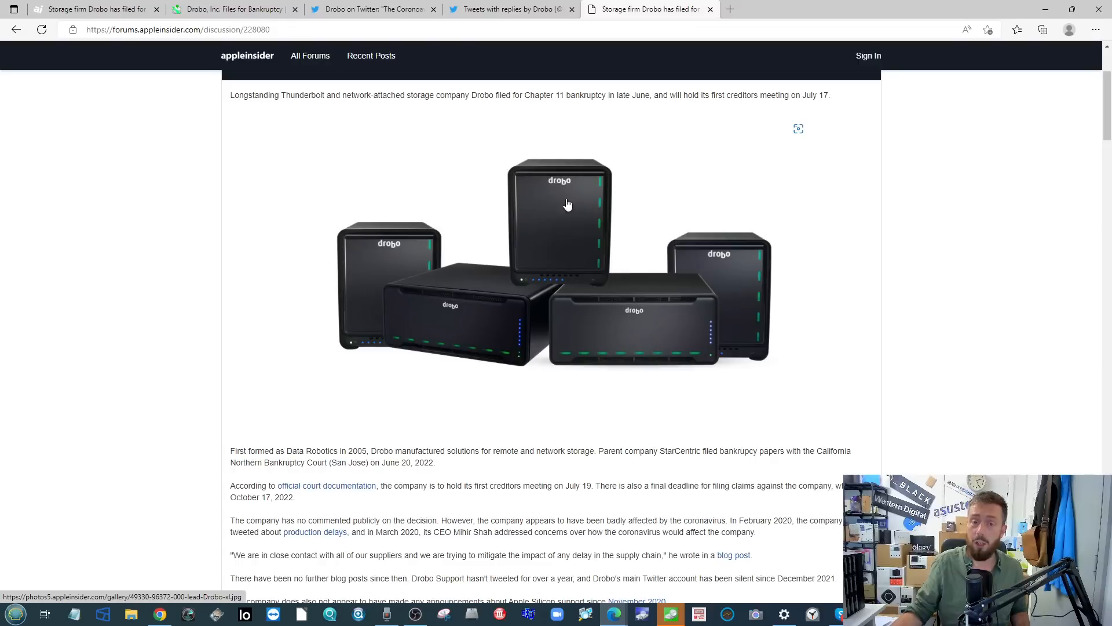
mouse_move(604, 246)
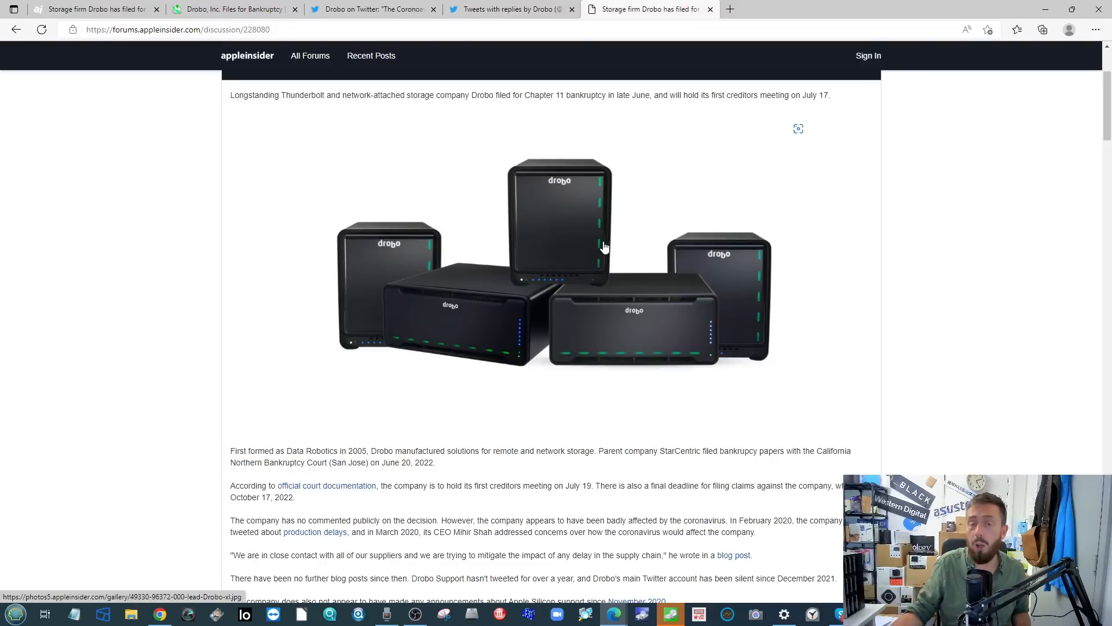
mouse_move(607, 223)
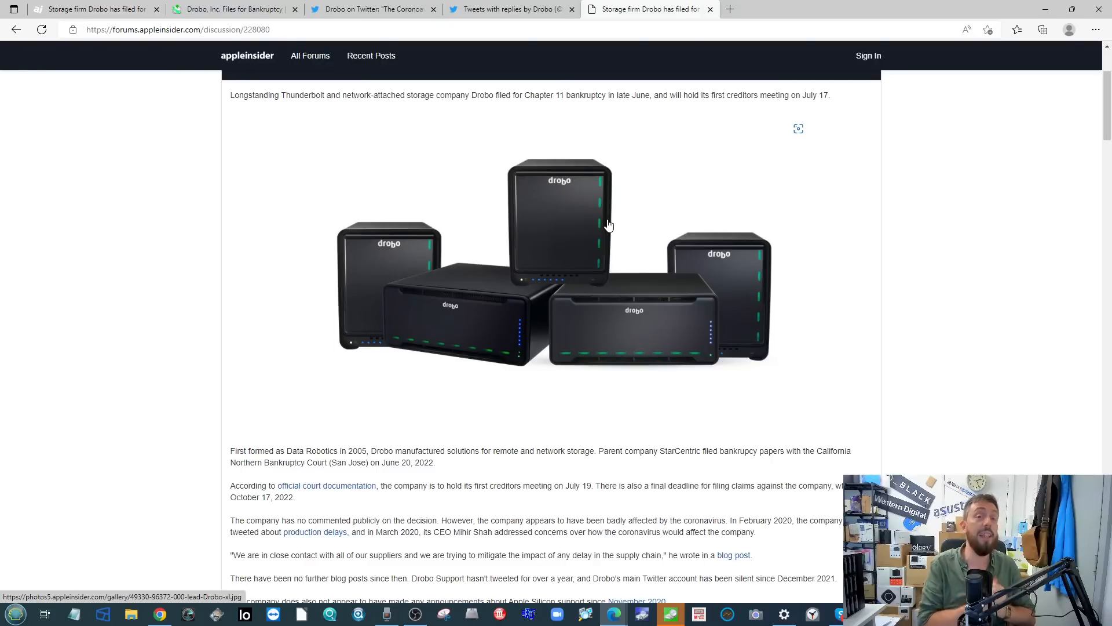
mouse_move(588, 225)
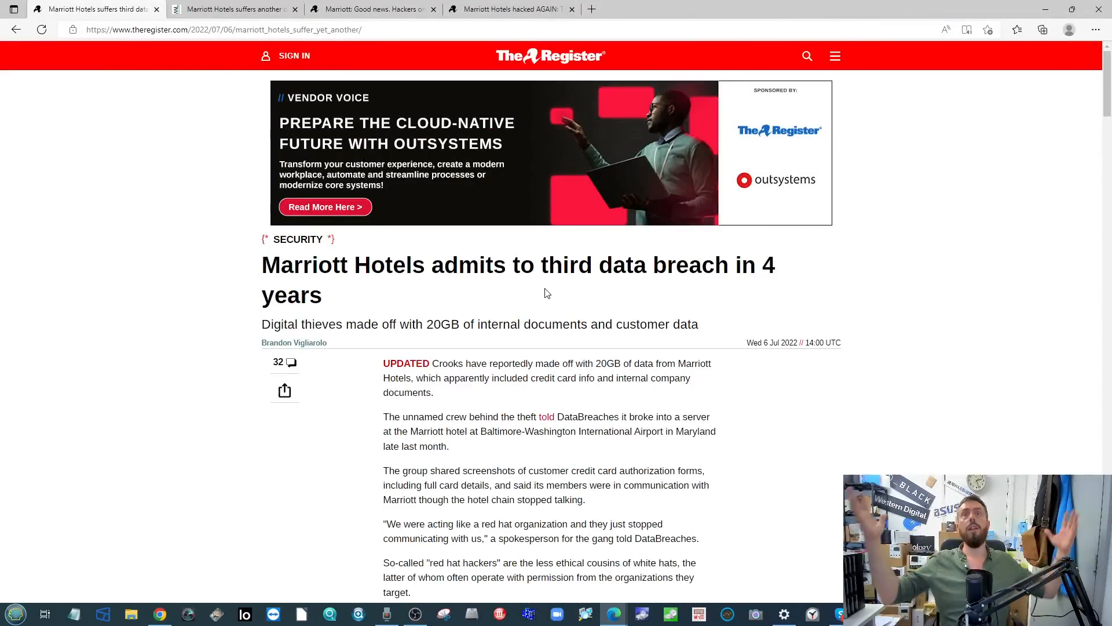
mouse_move(651, 351)
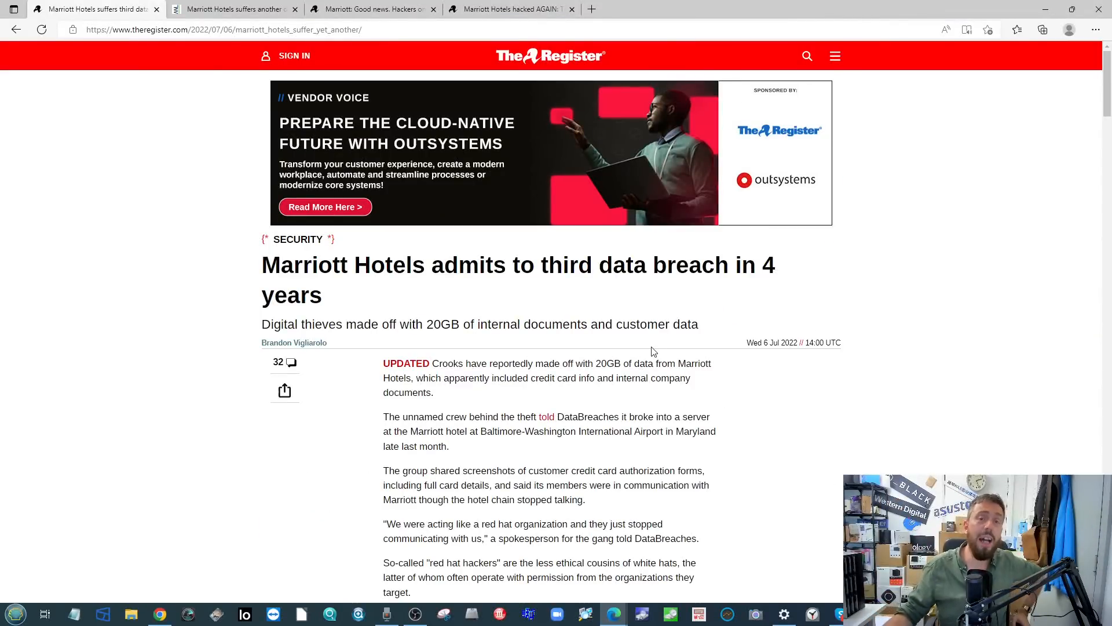
mouse_move(603, 257)
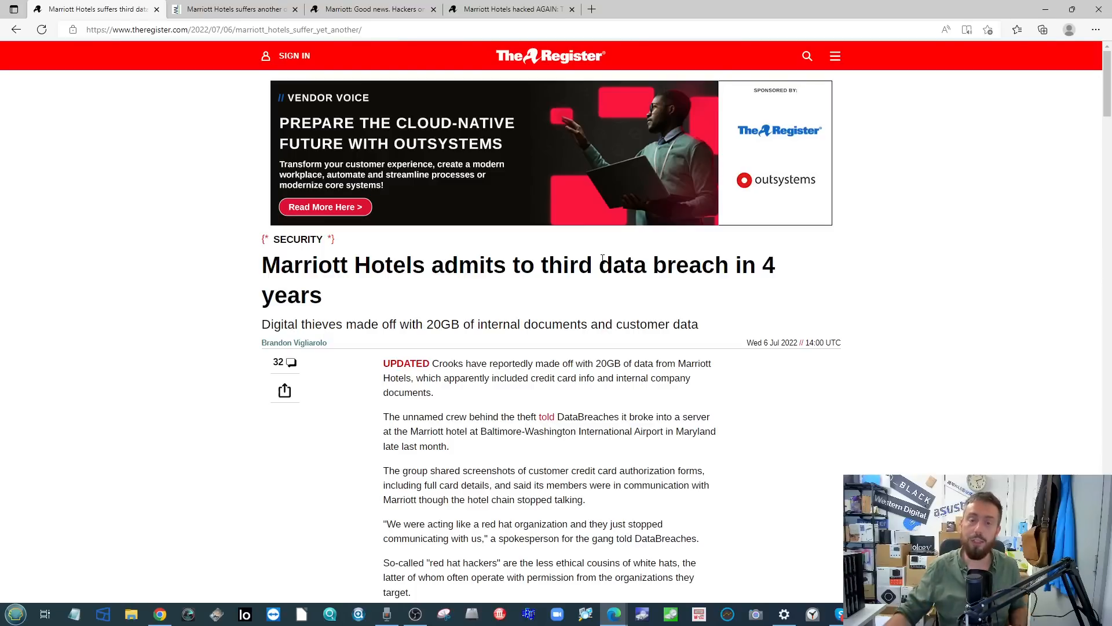
mouse_move(553, 254)
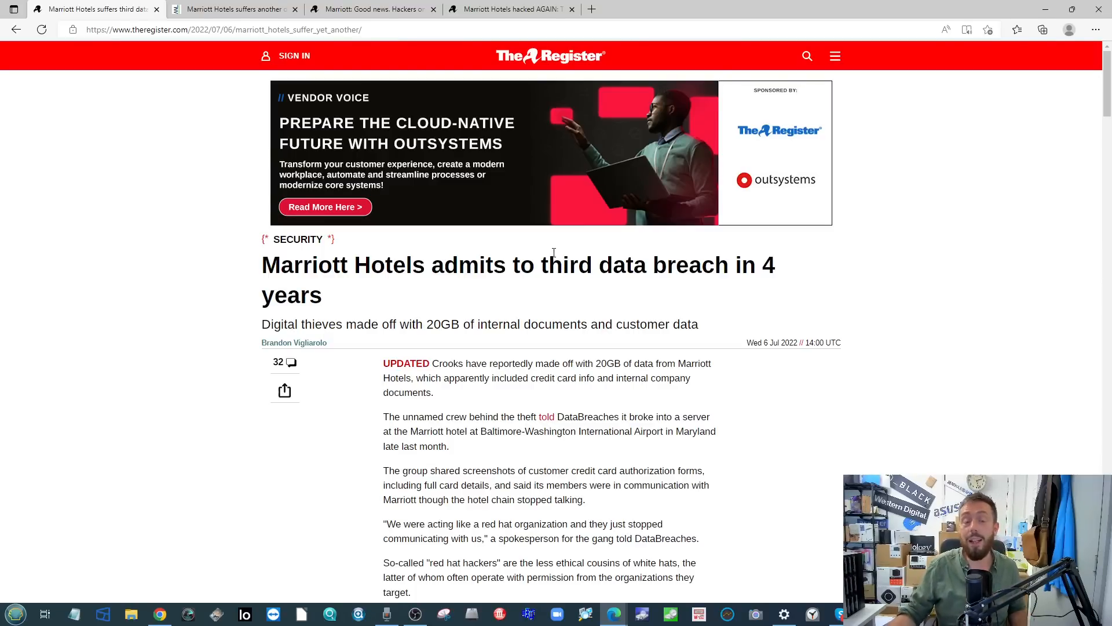
mouse_move(536, 245)
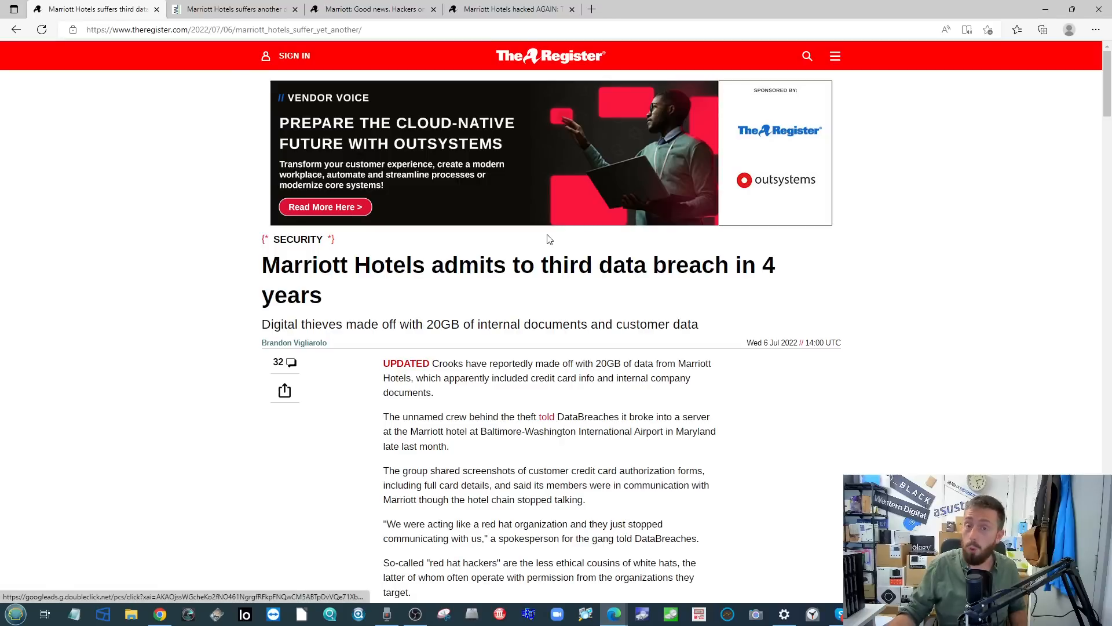
mouse_move(492, 188)
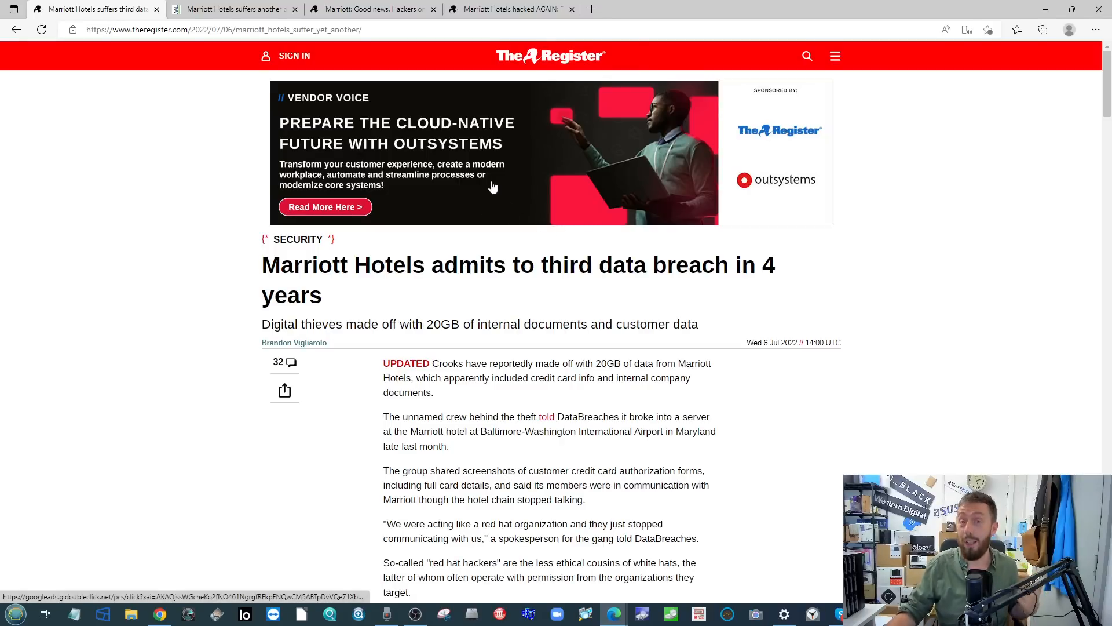
mouse_move(542, 207)
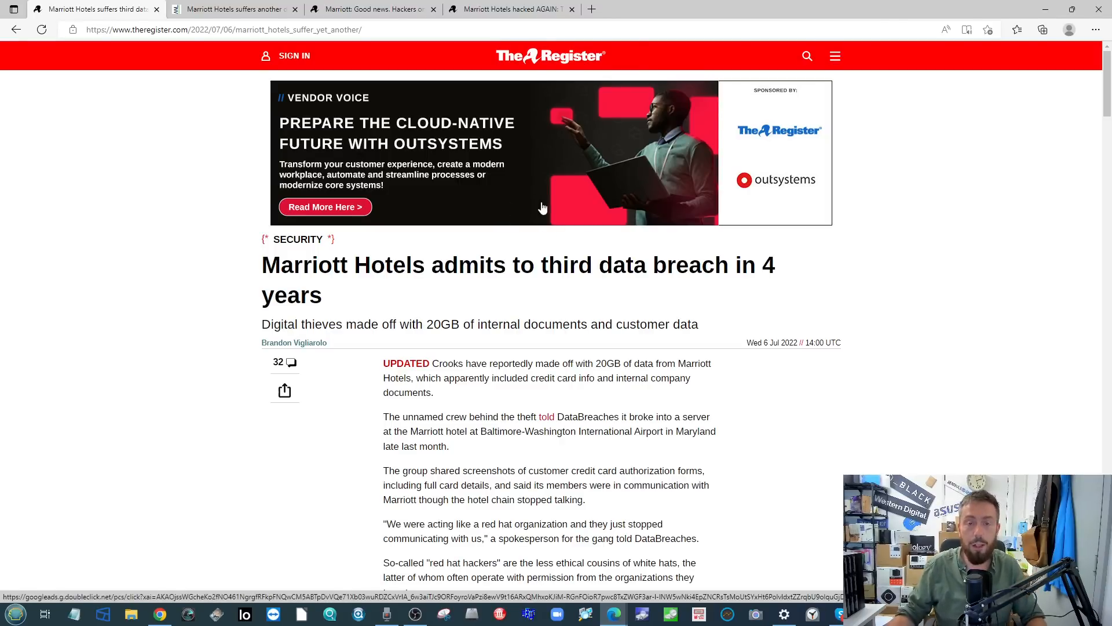
Highlight the credit card passage in The Register's Marriott third-breach article and scroll back up
scroll(down, 3)
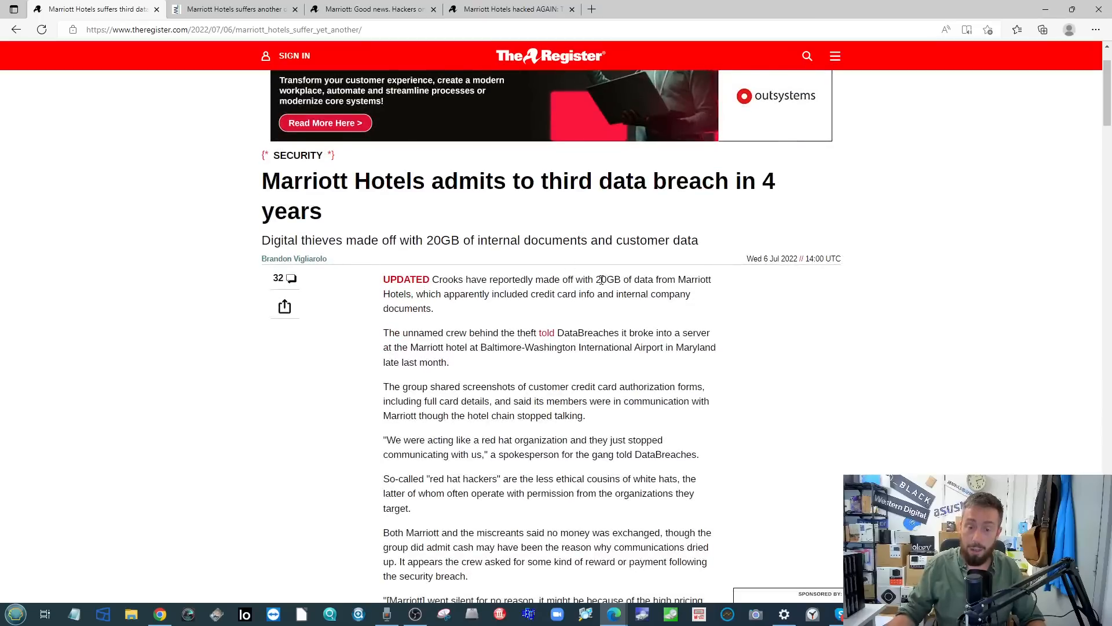
double_click(609, 279)
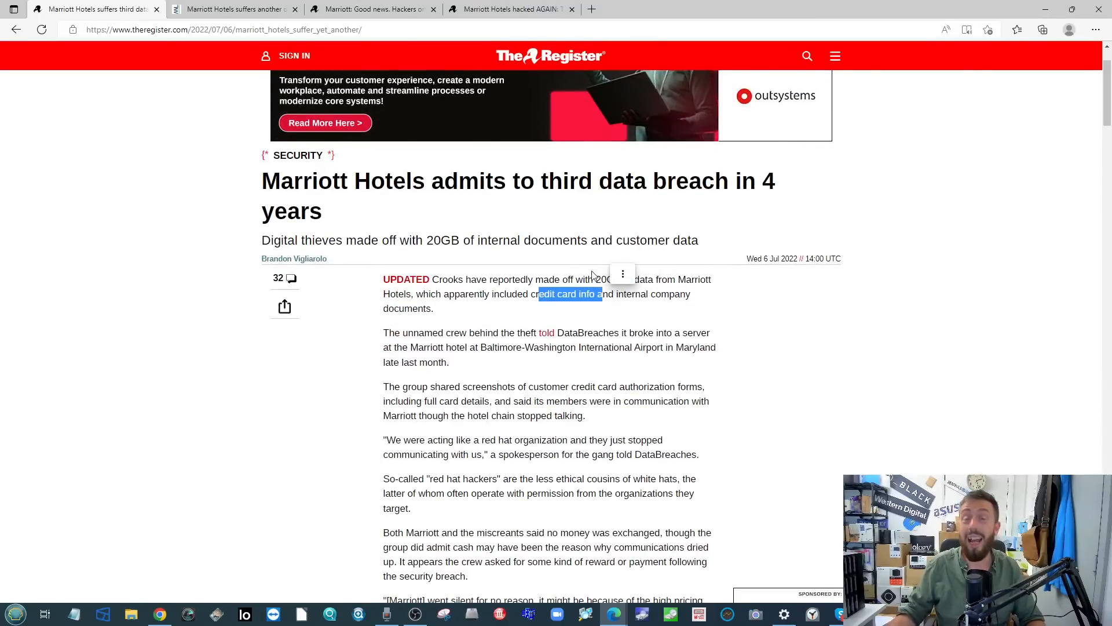
scroll(down, 3)
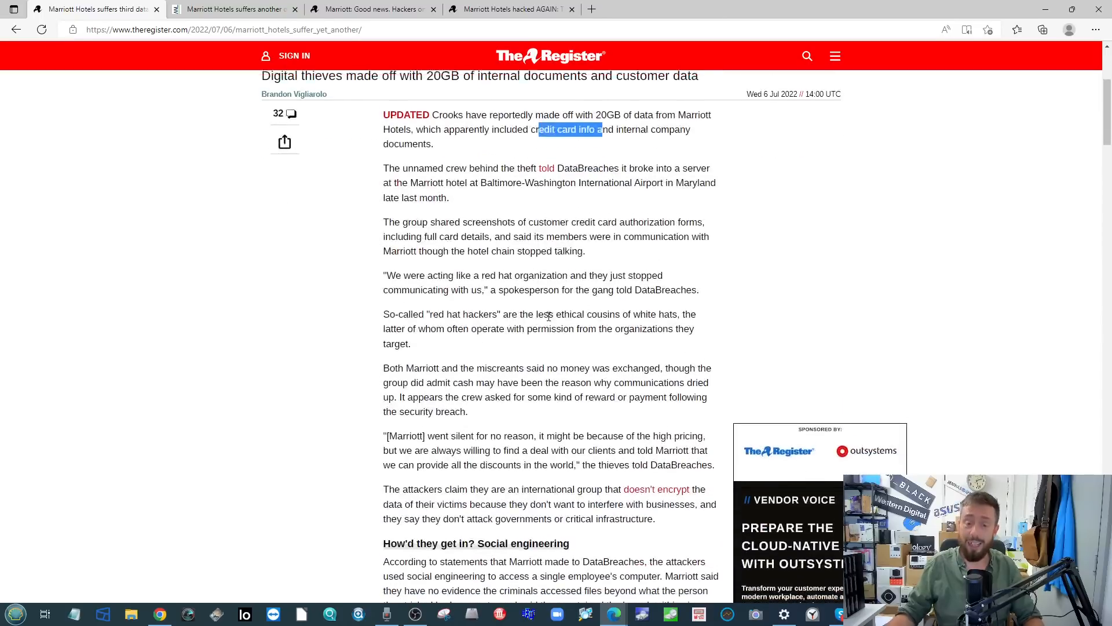
scroll(up, 3)
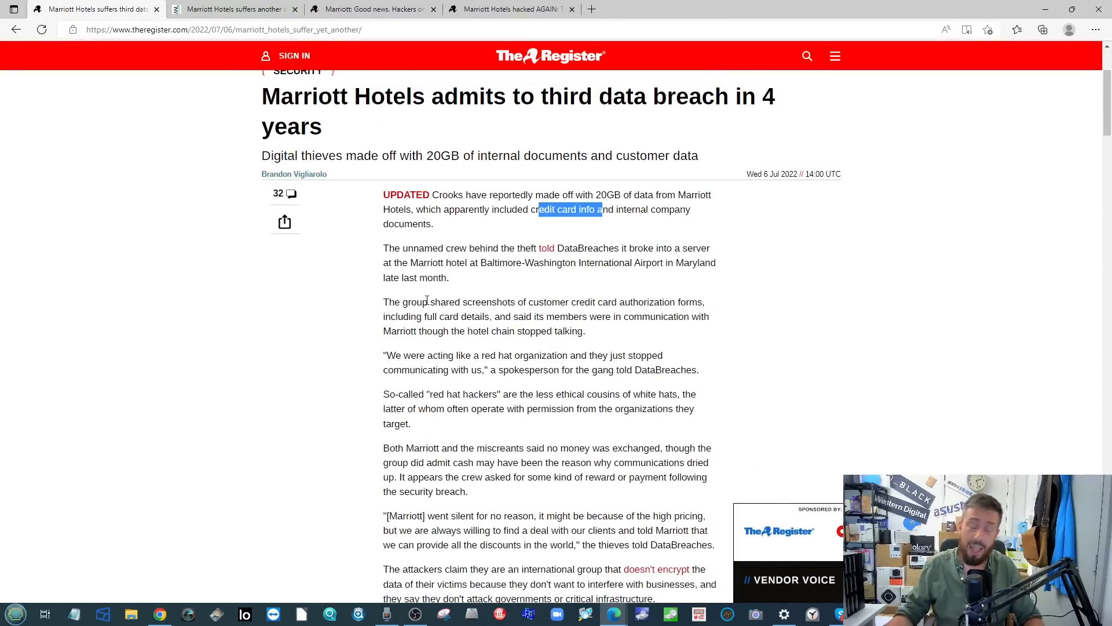
scroll(up, 3)
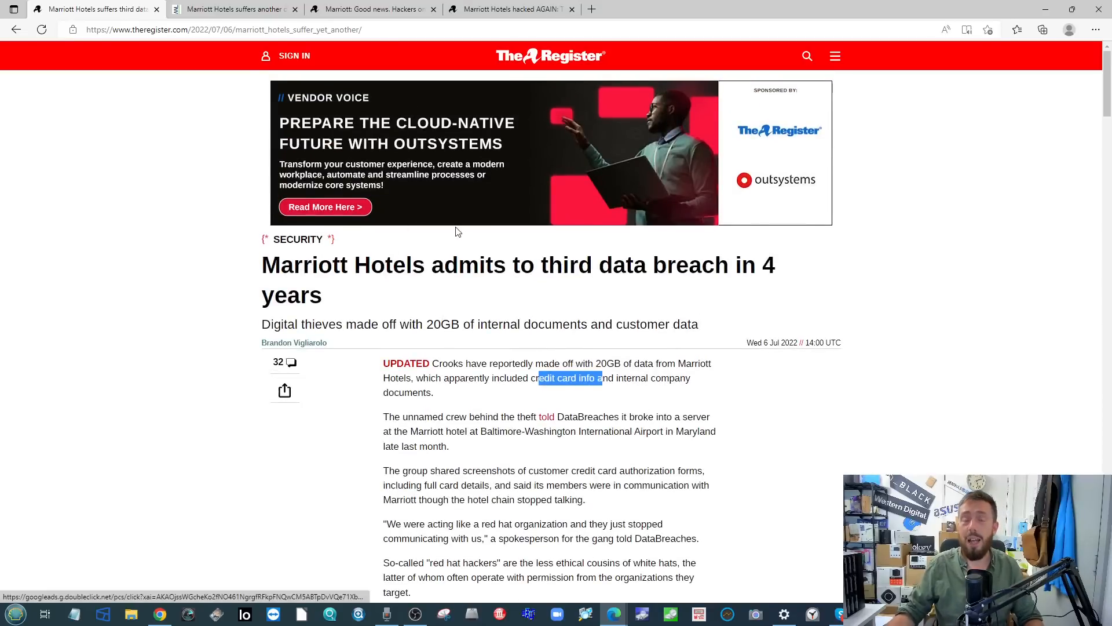
mouse_move(279, 6)
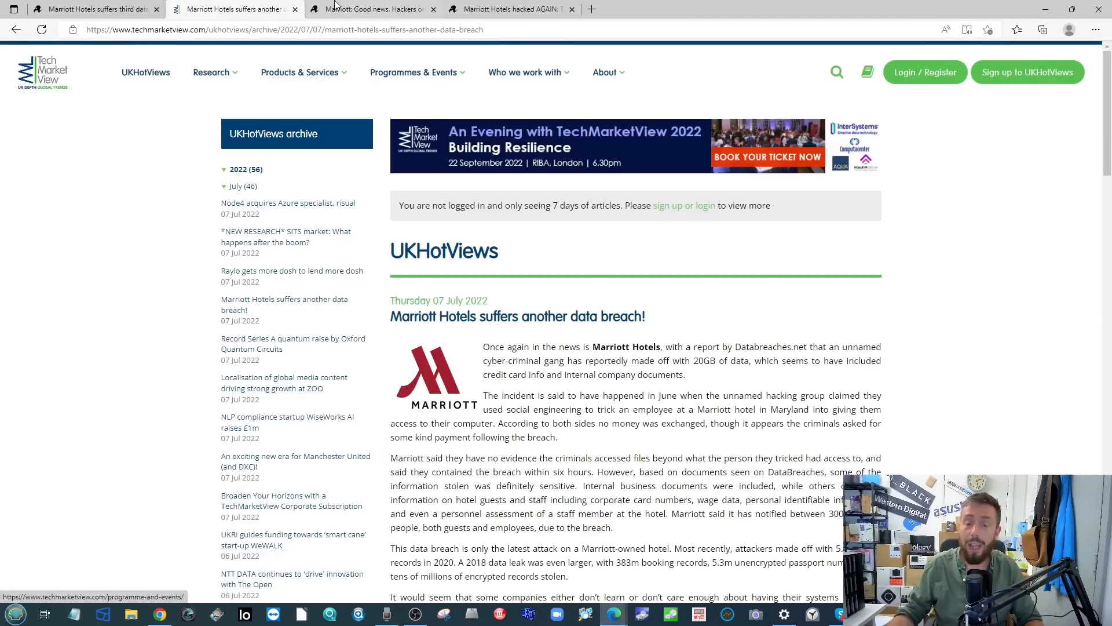
View the 2019 383 million records article, then bring up 'Marriott Hotels hacked AGAIN' and start reading
click(369, 8)
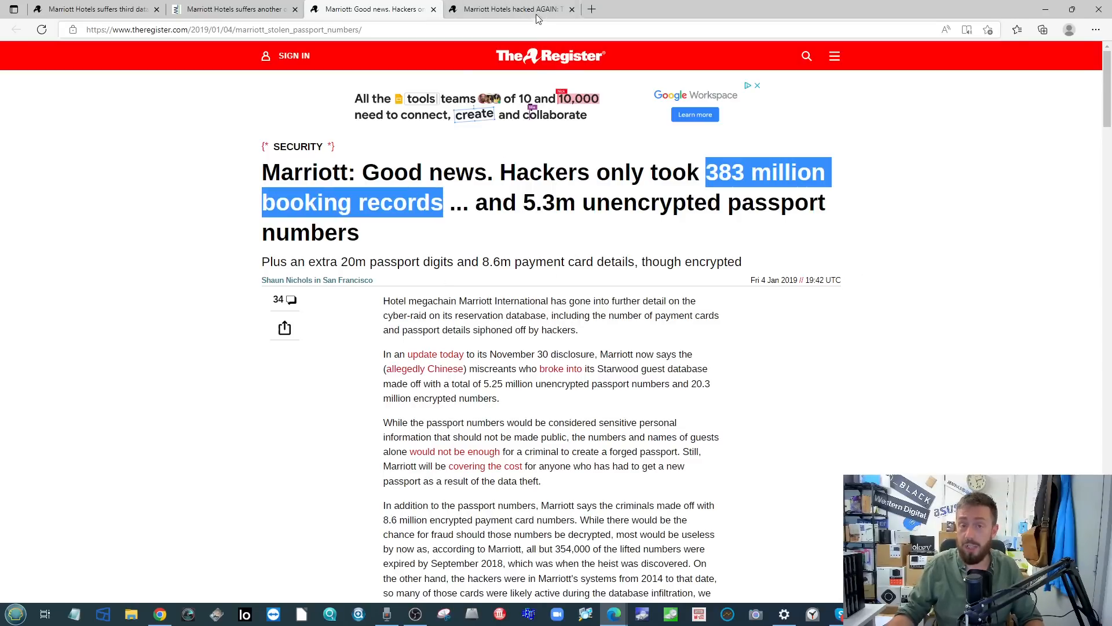
click(507, 8)
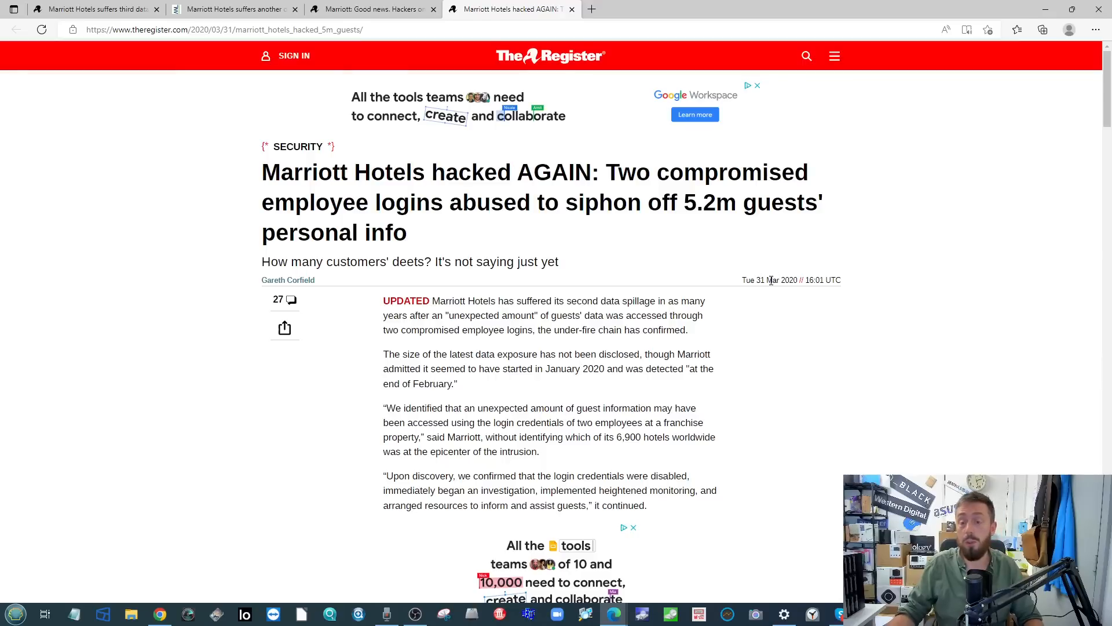
mouse_move(775, 318)
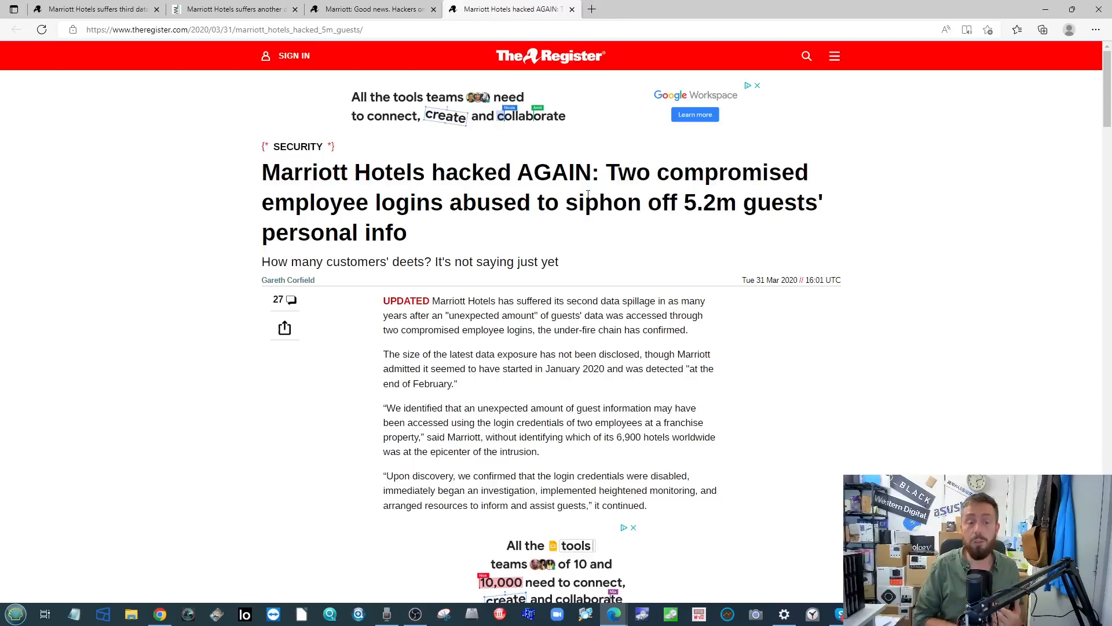
mouse_move(612, 144)
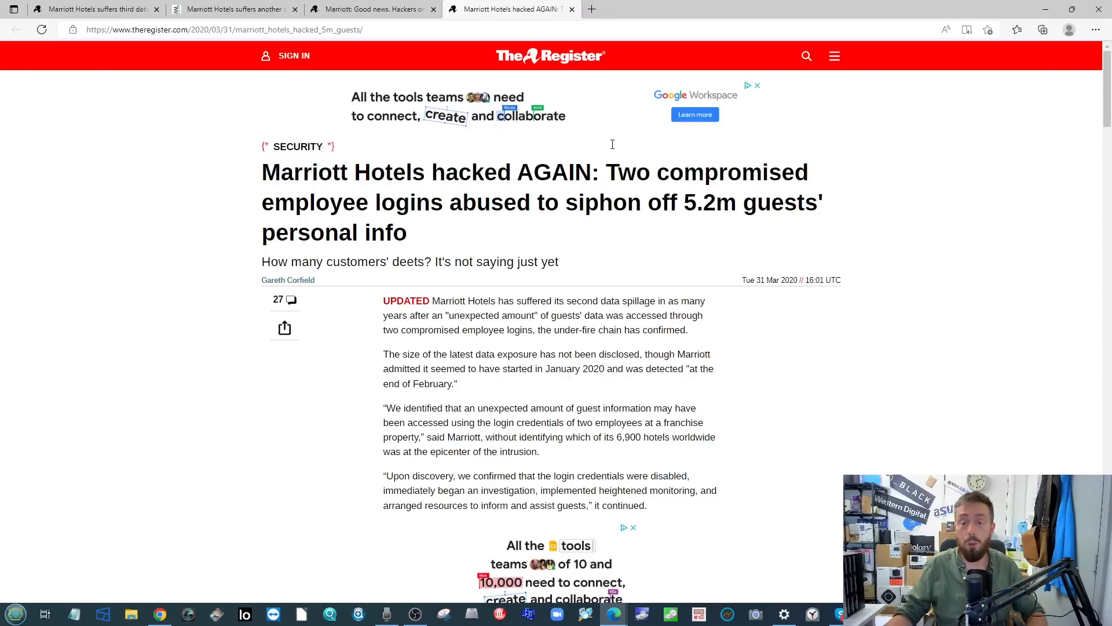
scroll(down, 3)
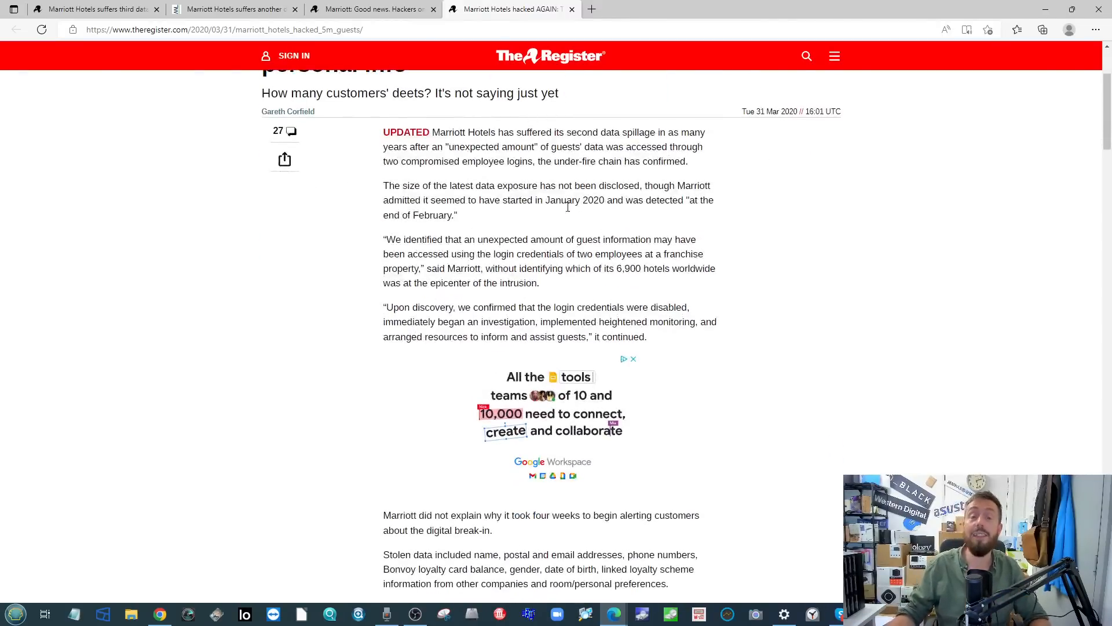
scroll(down, 3)
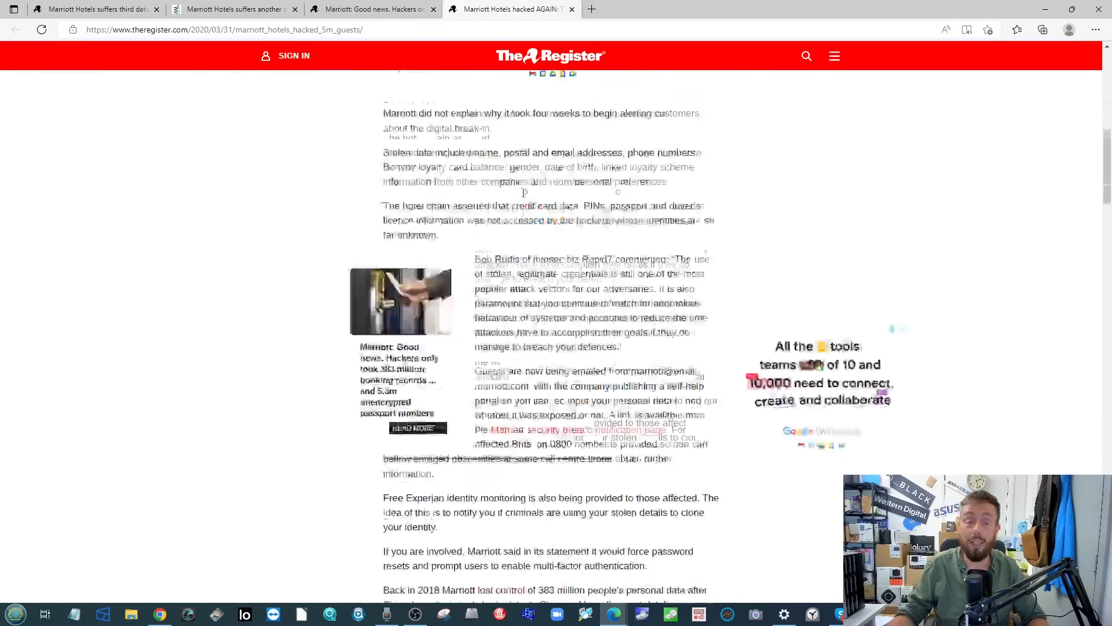
Read The Register's 2020 Marriott breach article down to its update and back toward the top
scroll(down, 3)
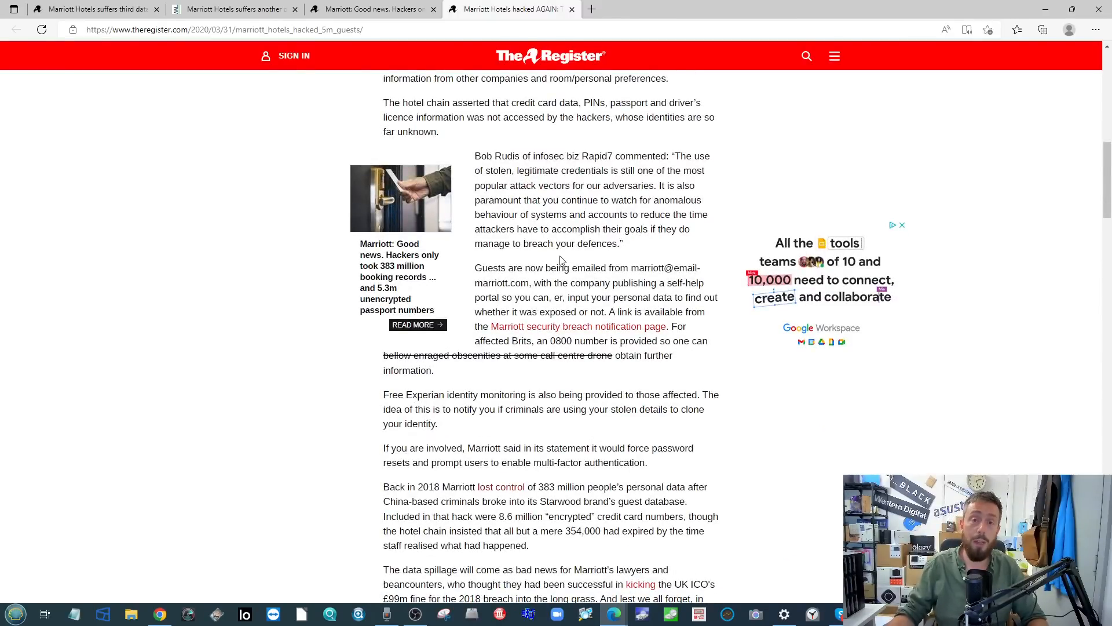
scroll(down, 3)
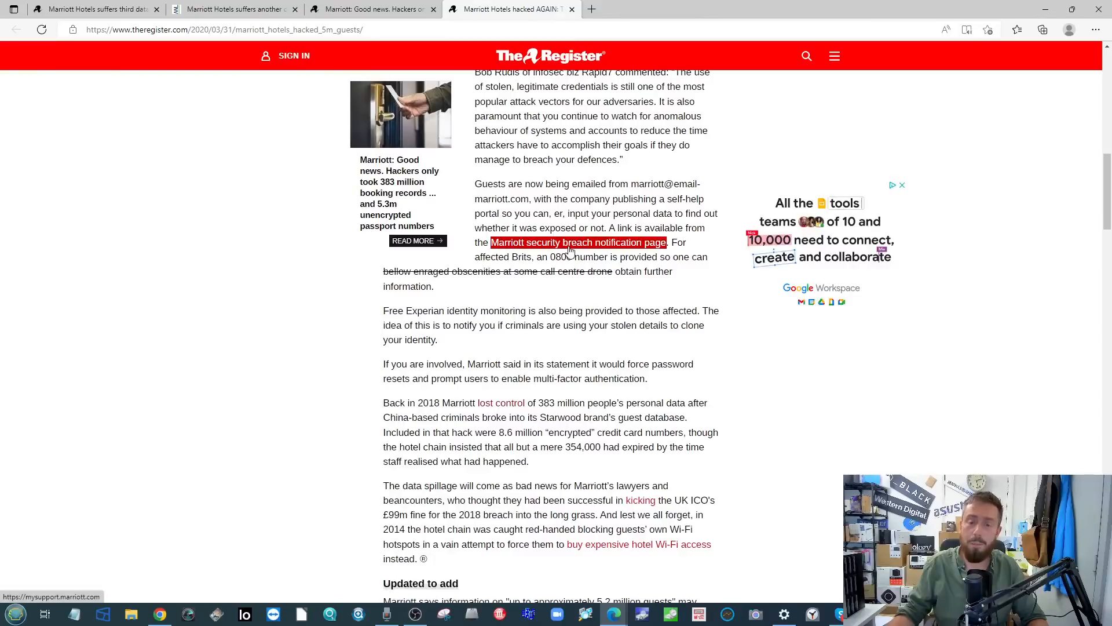
mouse_move(568, 242)
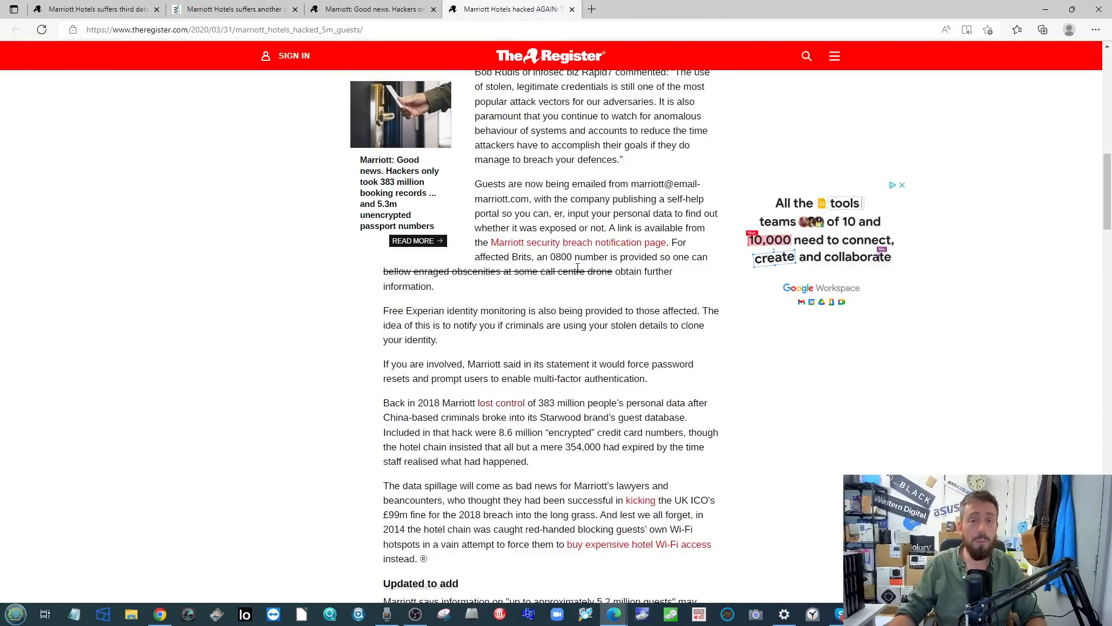
scroll(down, 3)
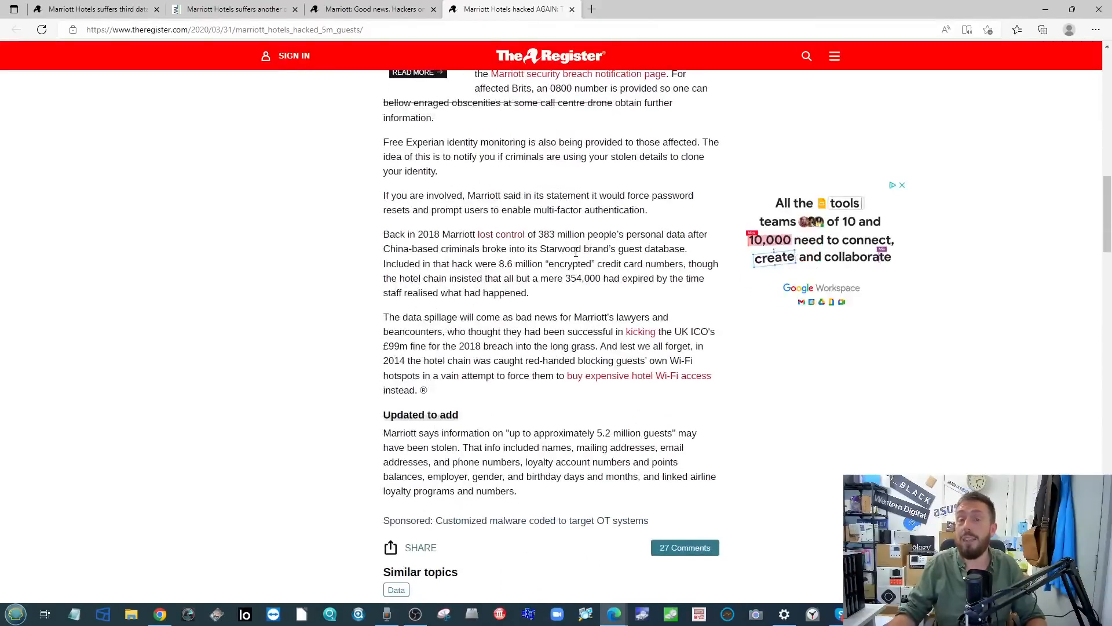
scroll(up, 3)
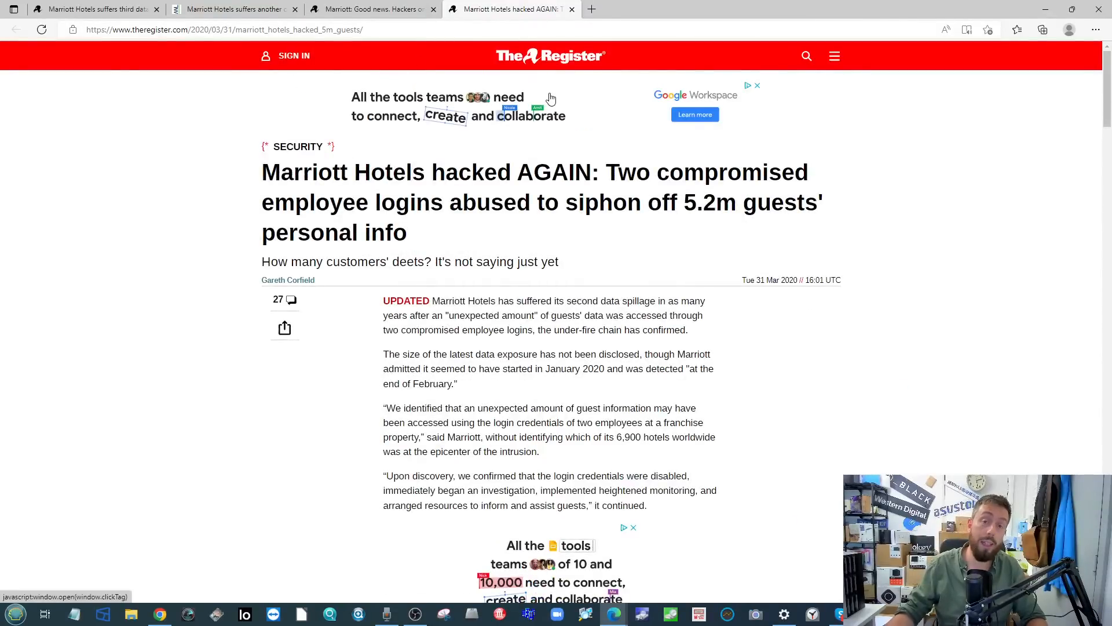
Return to the TechMarketView Marriott breach article and read it to its end
click(234, 8)
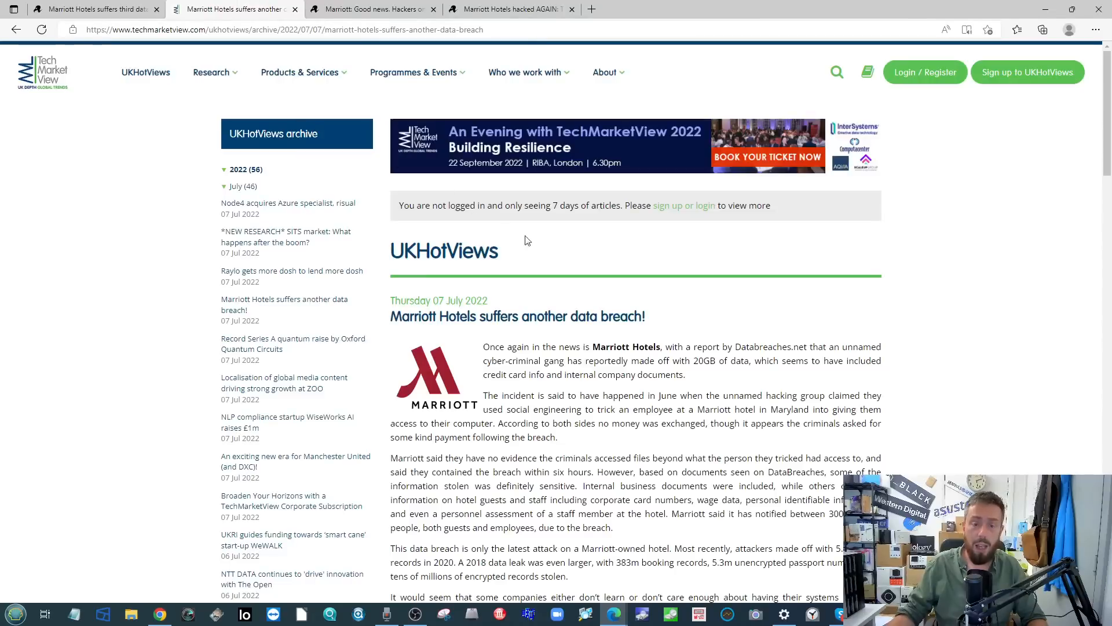
scroll(down, 3)
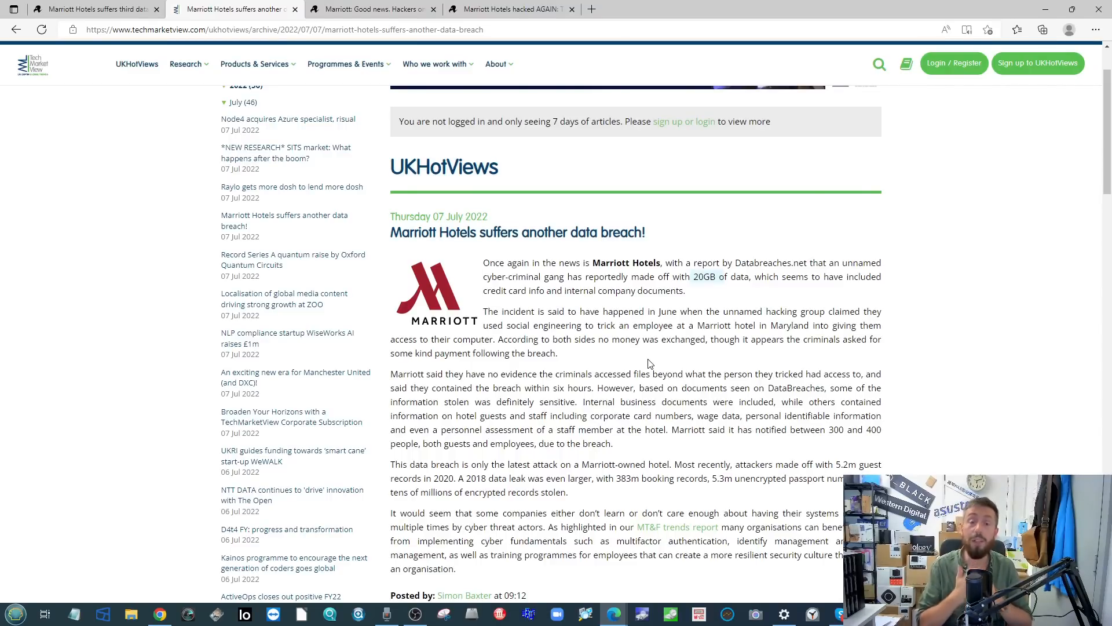
scroll(down, 3)
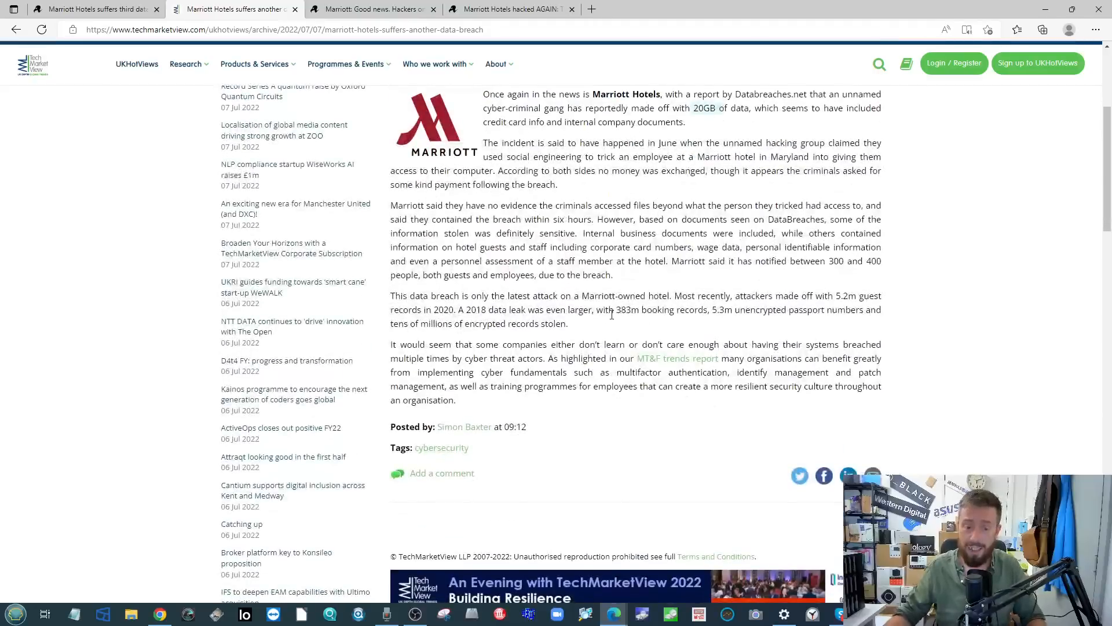
scroll(up, 3)
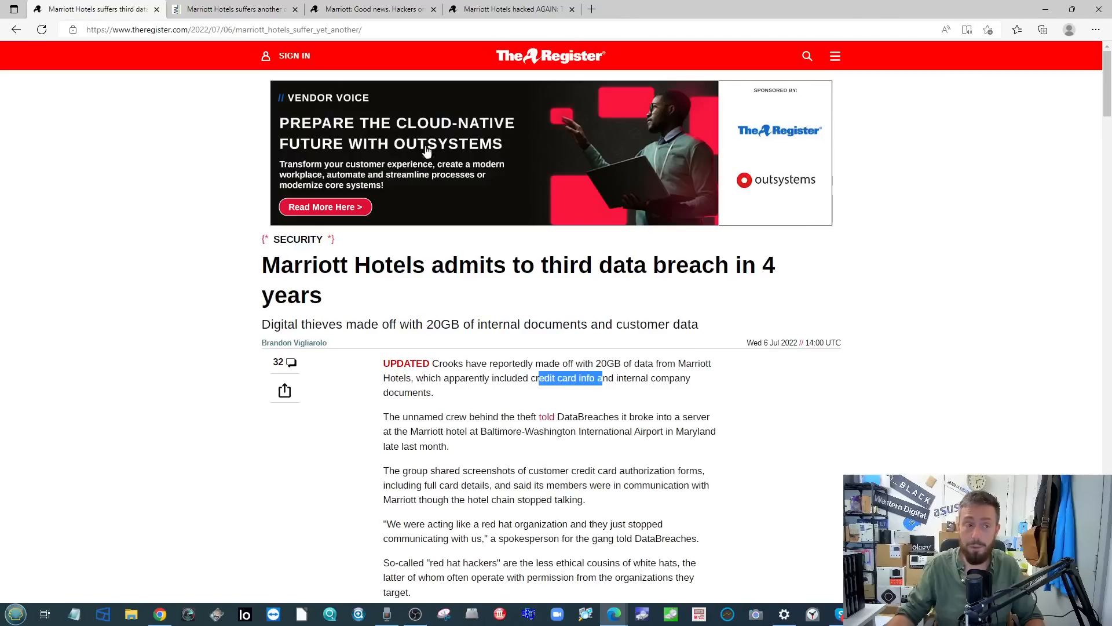
Scroll to Marriott's updated statement and highlight the sentence about notifying 300-400 individuals
scroll(down, 3)
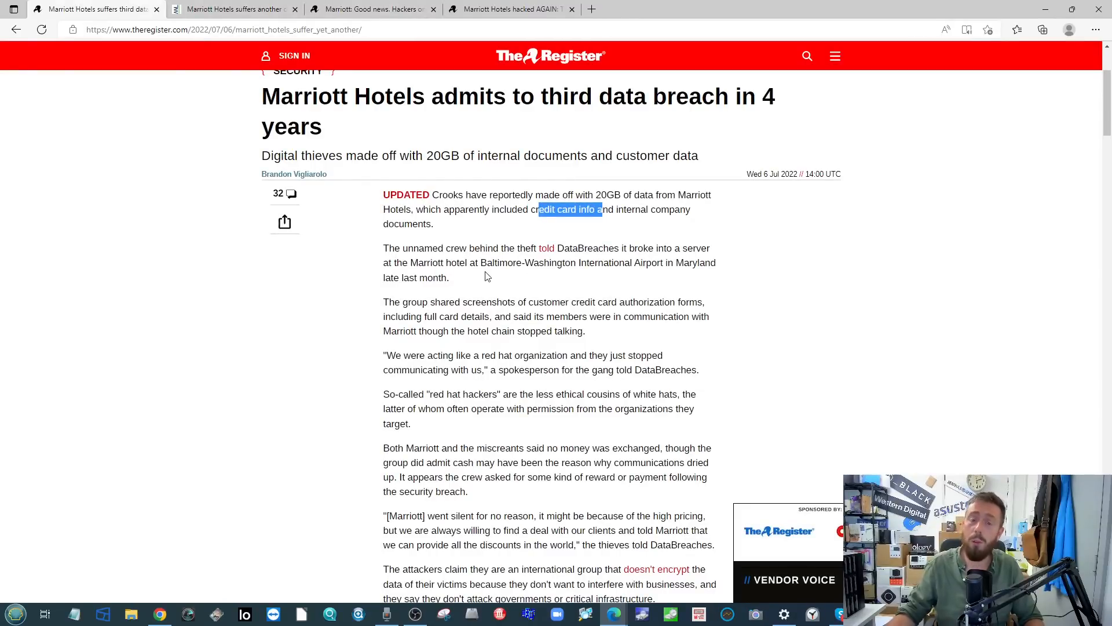
mouse_move(555, 248)
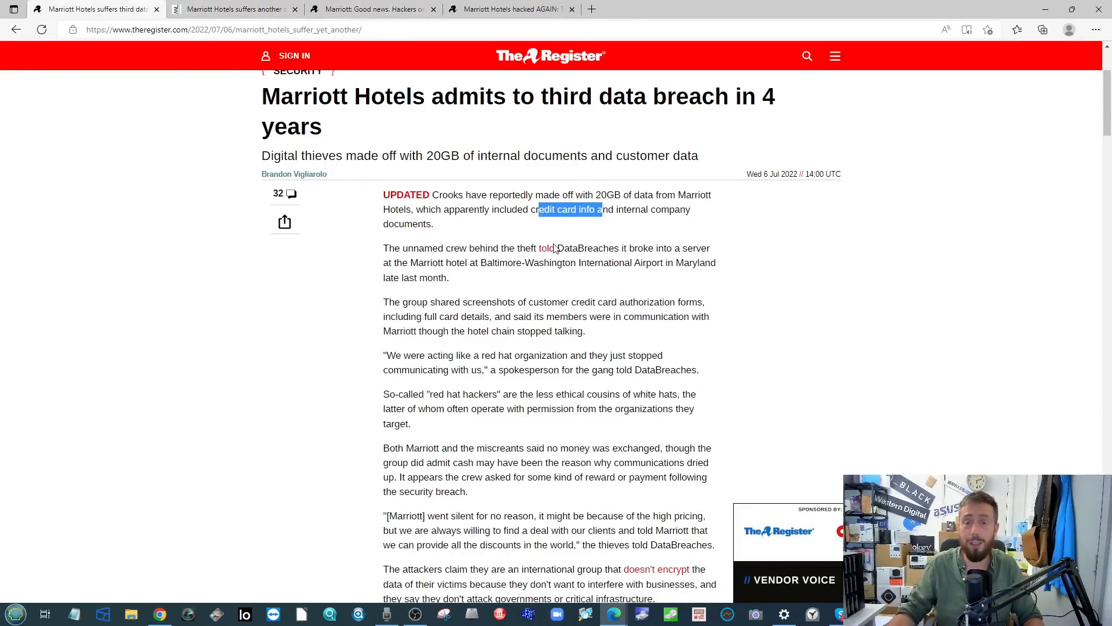
scroll(down, 3)
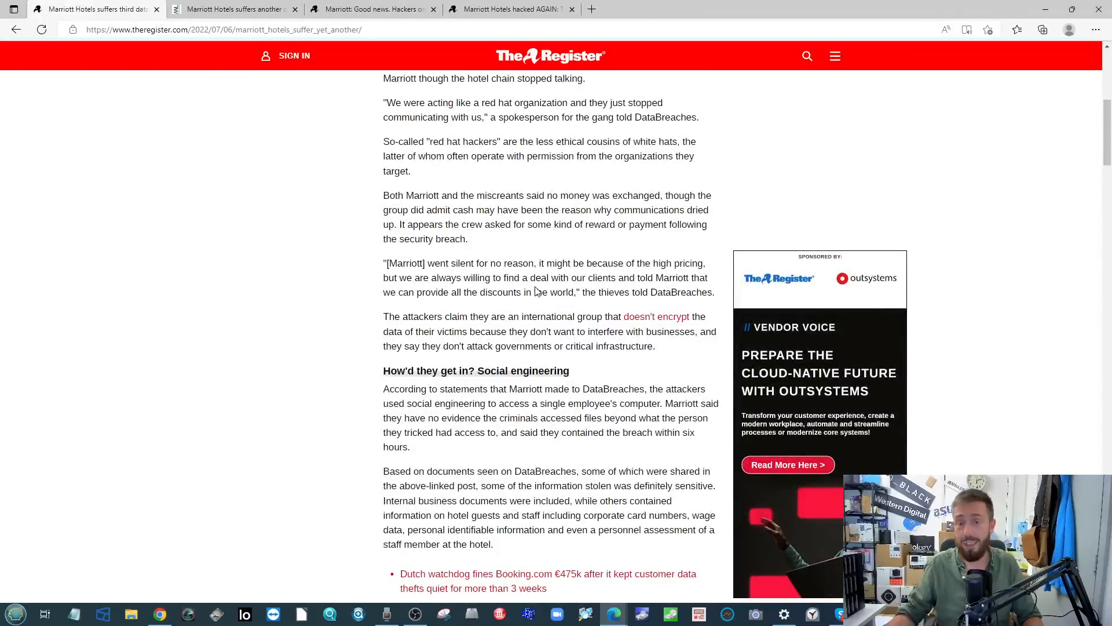
mouse_move(454, 184)
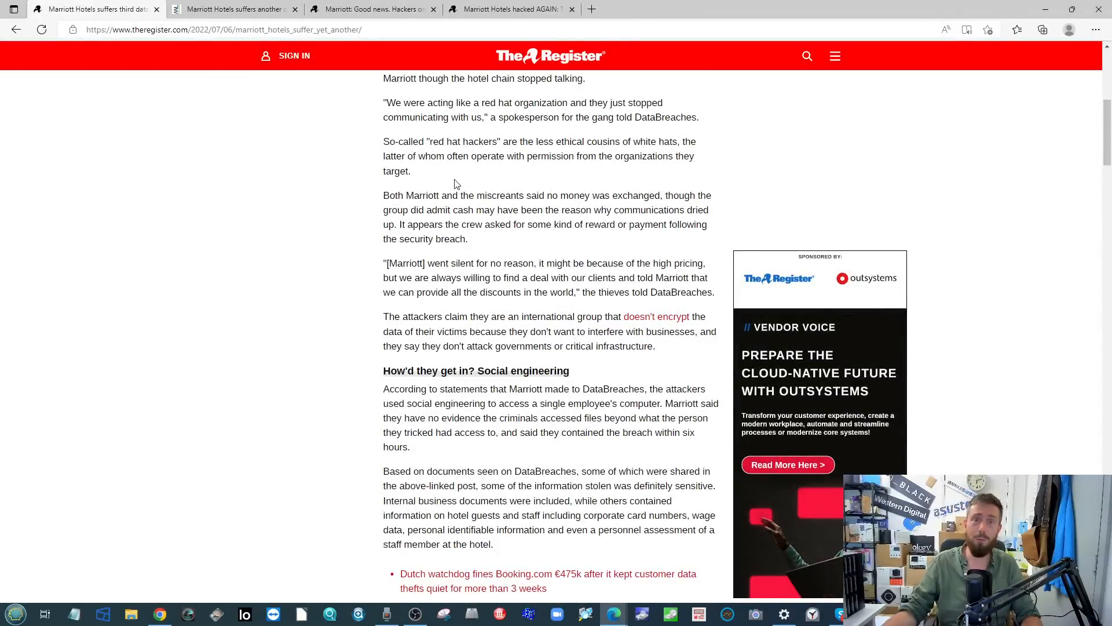
scroll(down, 3)
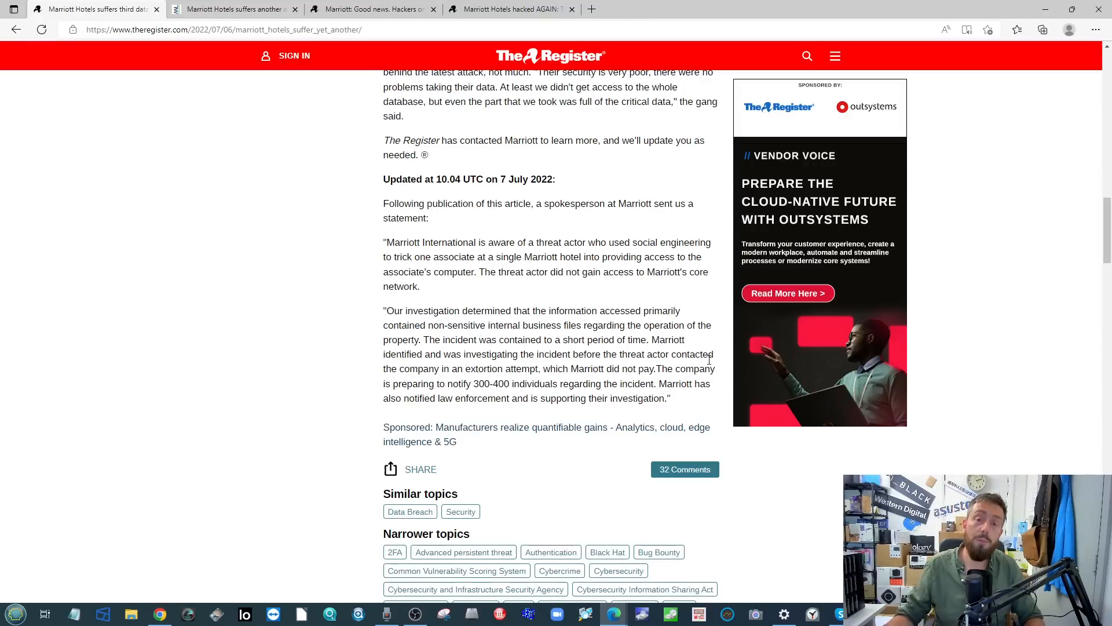
drag(431, 178, 427, 218)
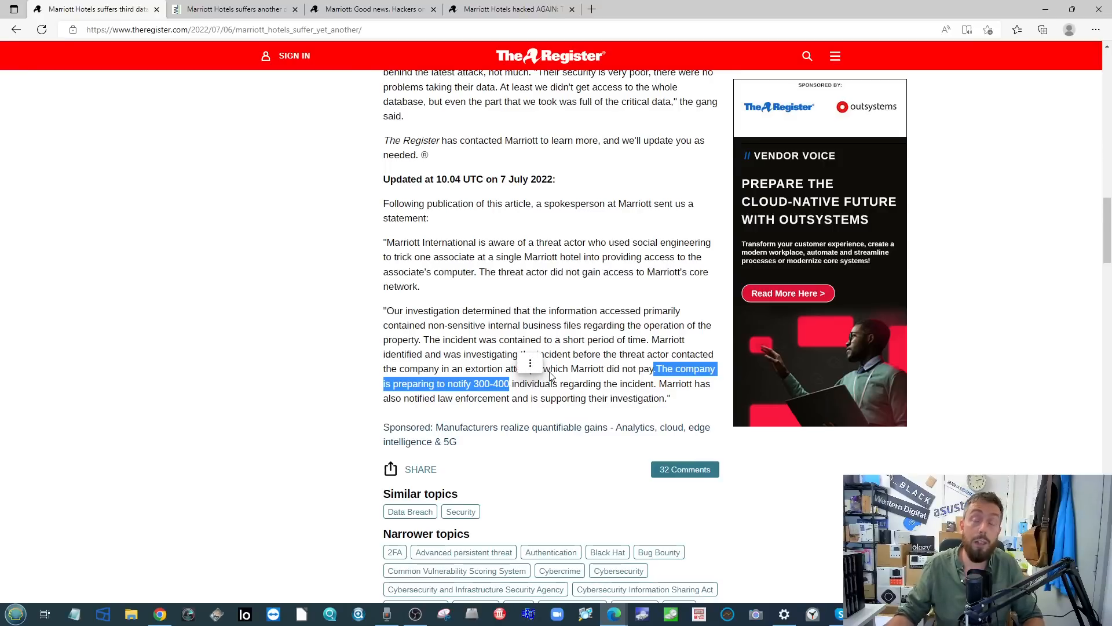
click(656, 387)
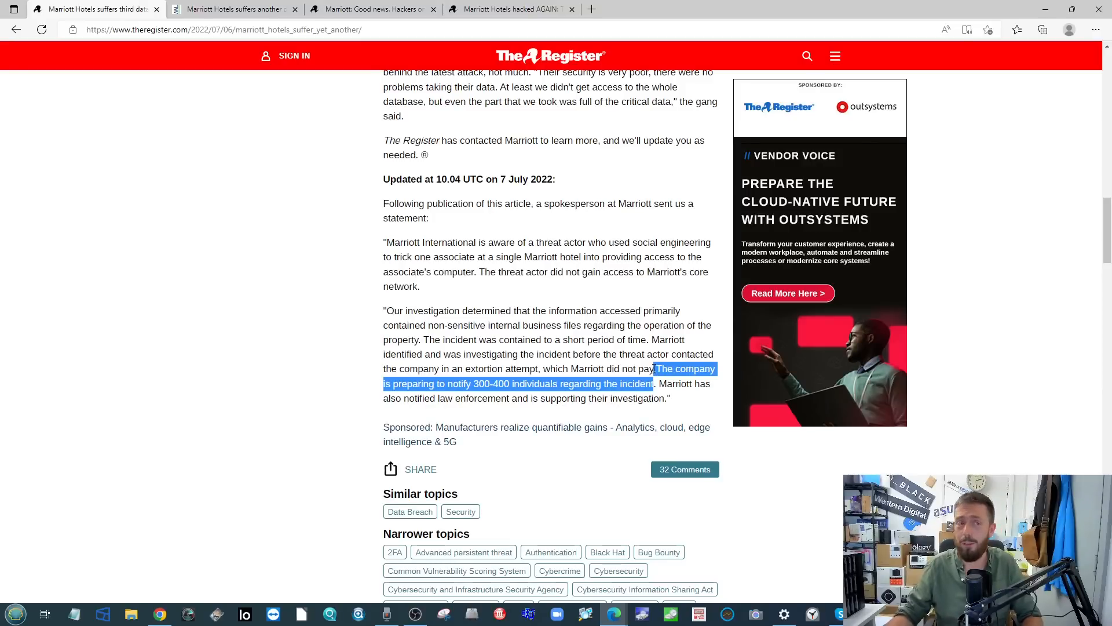
mouse_move(530, 355)
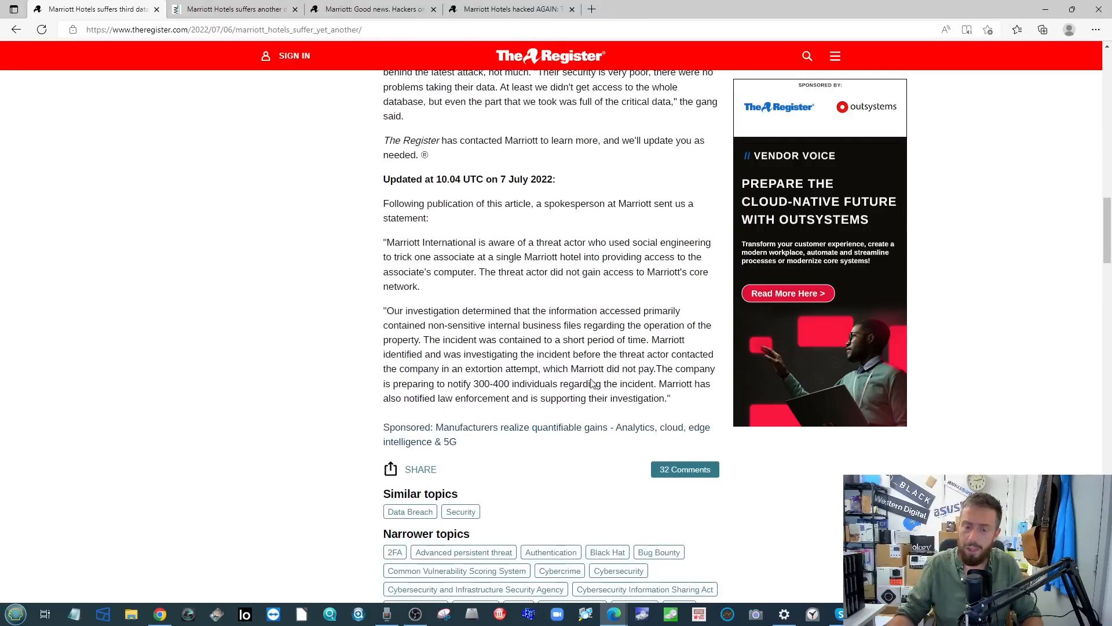
Re-highlight the 300-400 individuals sentence and choose an option from its right-click menu
double_click(491, 384)
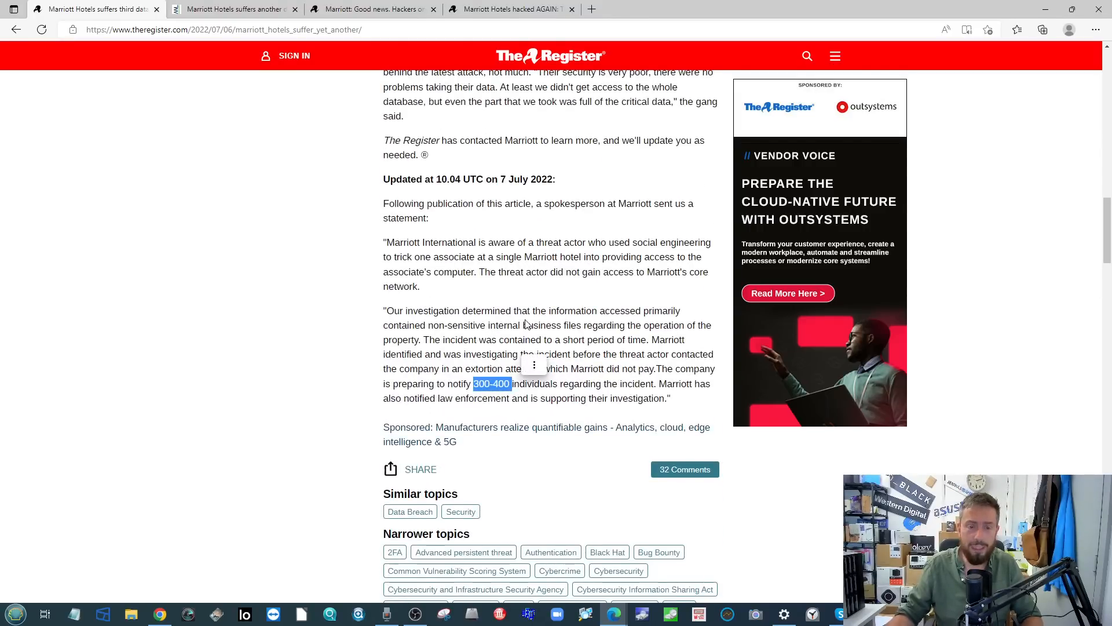
scroll(up, 3)
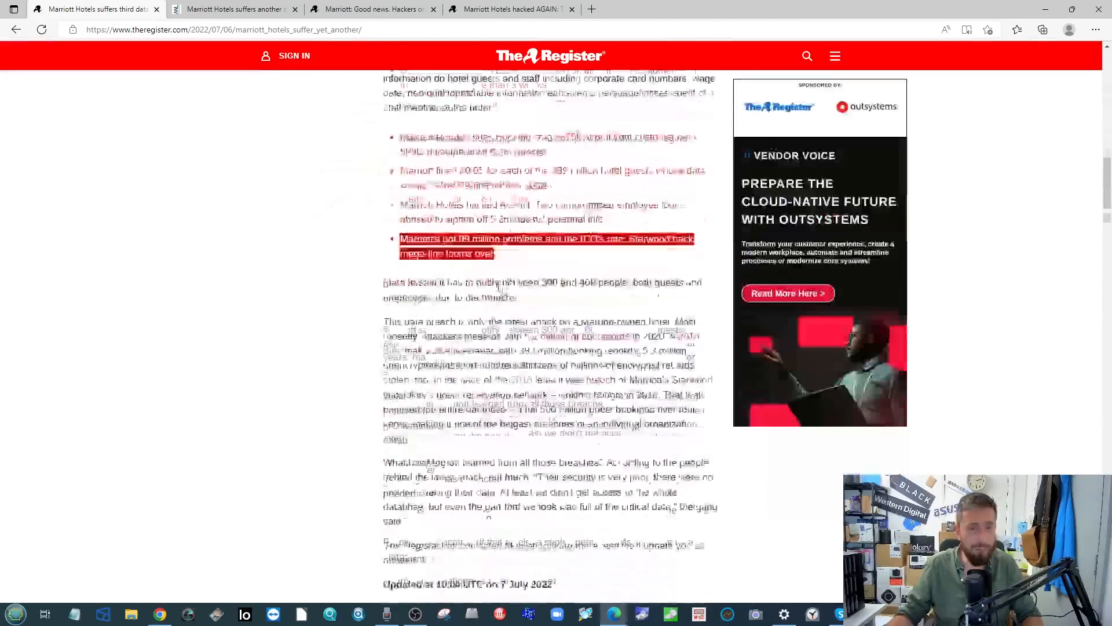
scroll(down, 3)
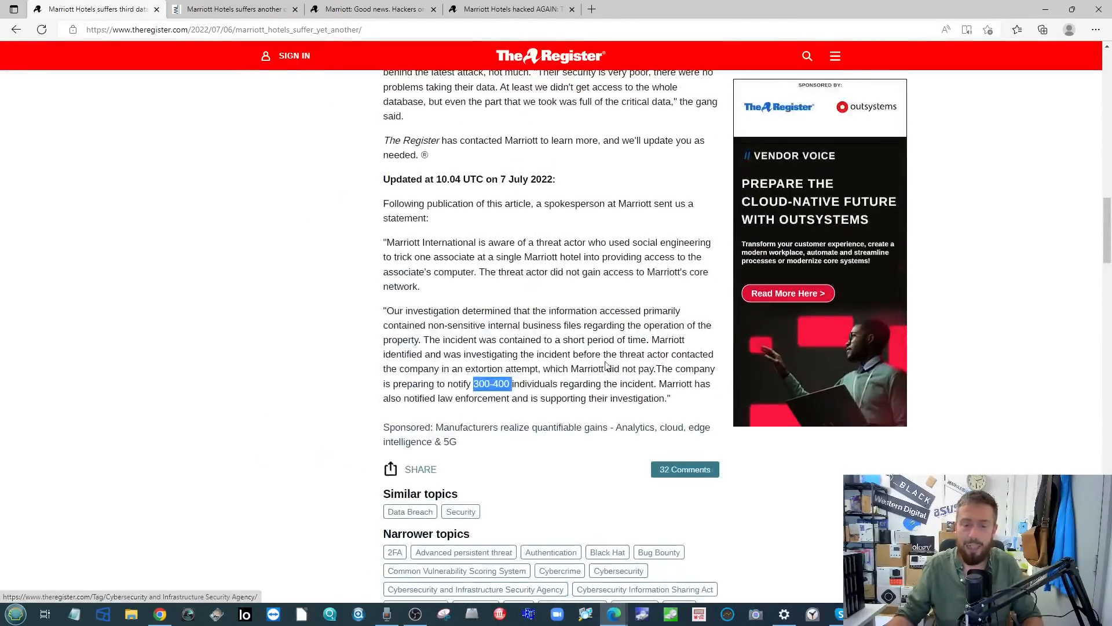
click(657, 368)
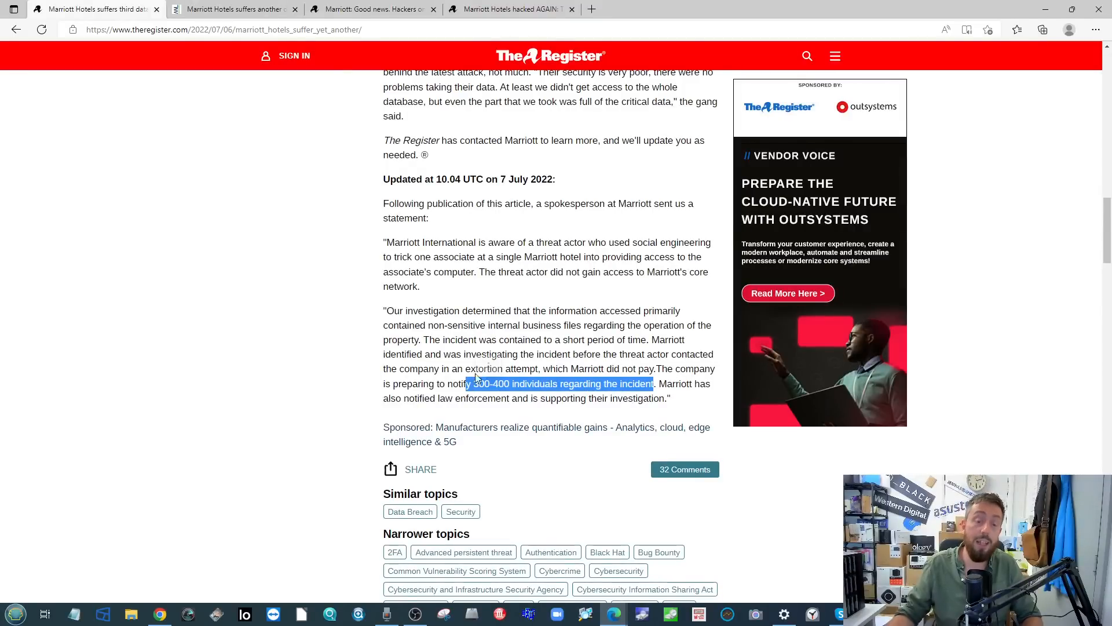
right_click(561, 383)
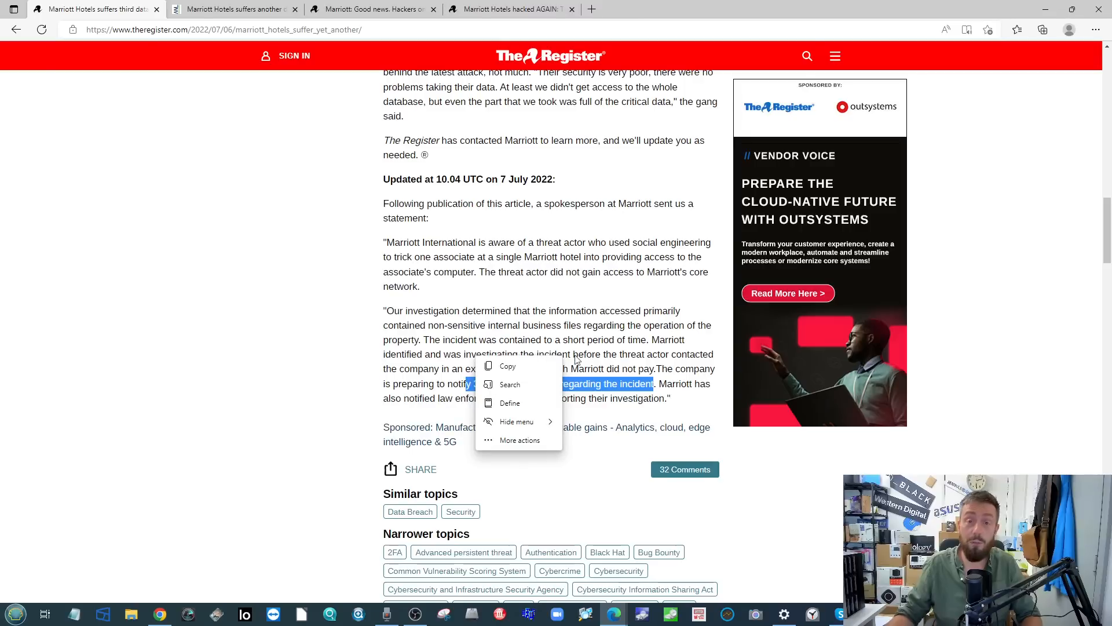
click(561, 228)
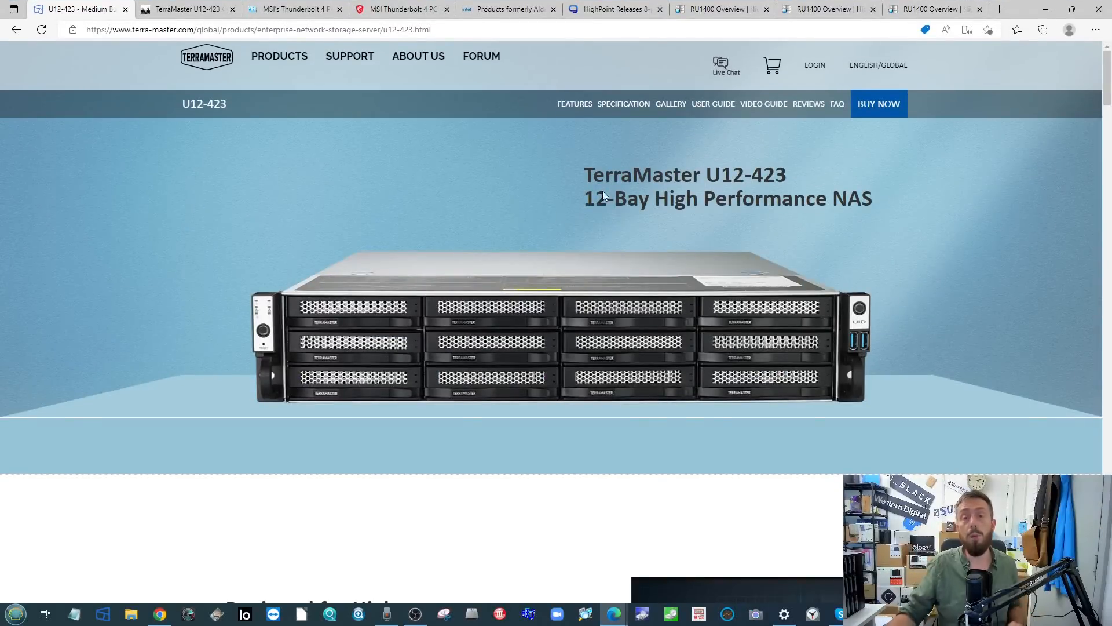
mouse_move(437, 274)
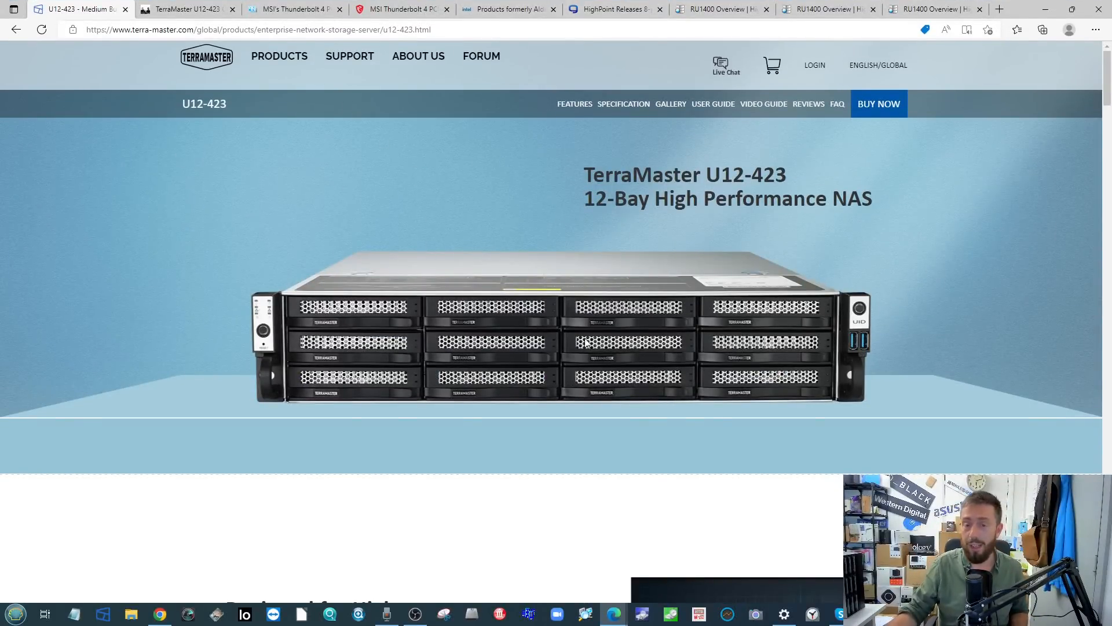
mouse_move(514, 153)
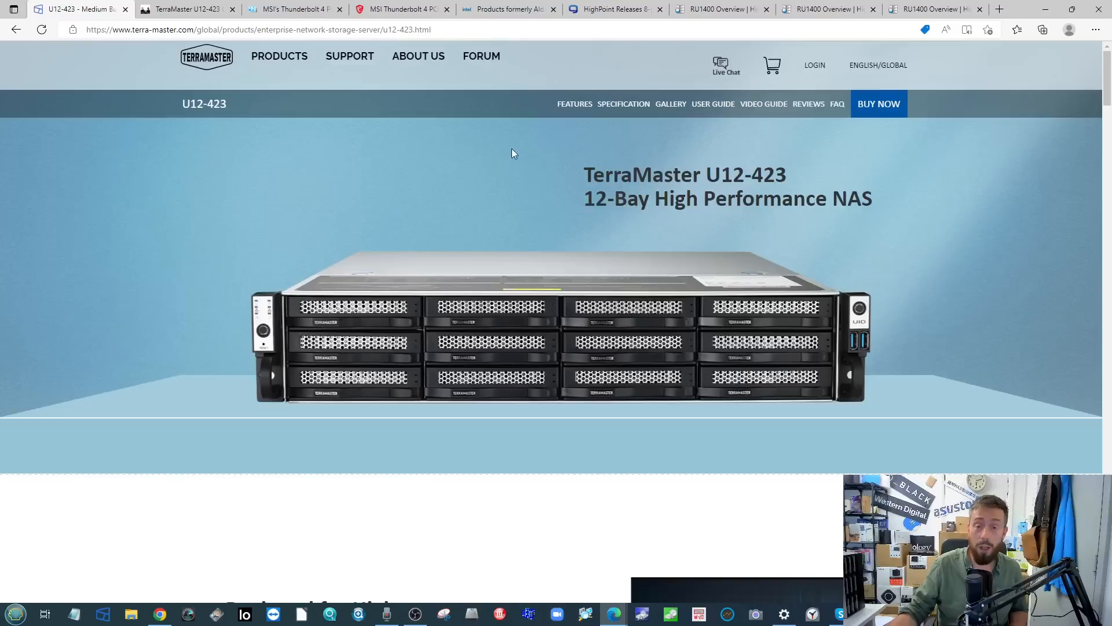
mouse_move(242, 235)
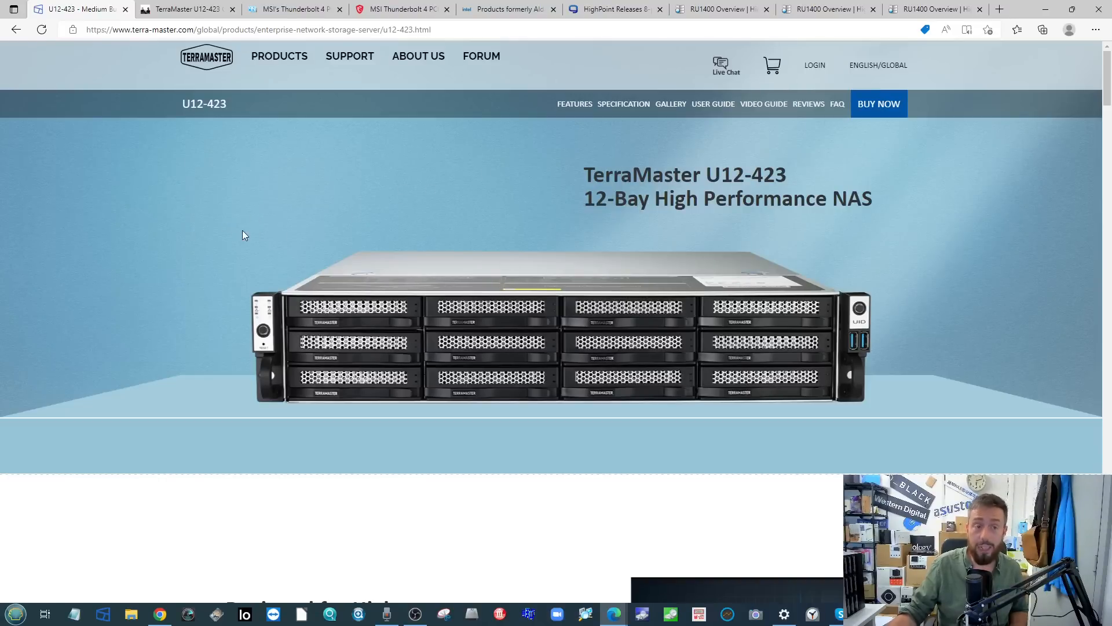
mouse_move(193, 183)
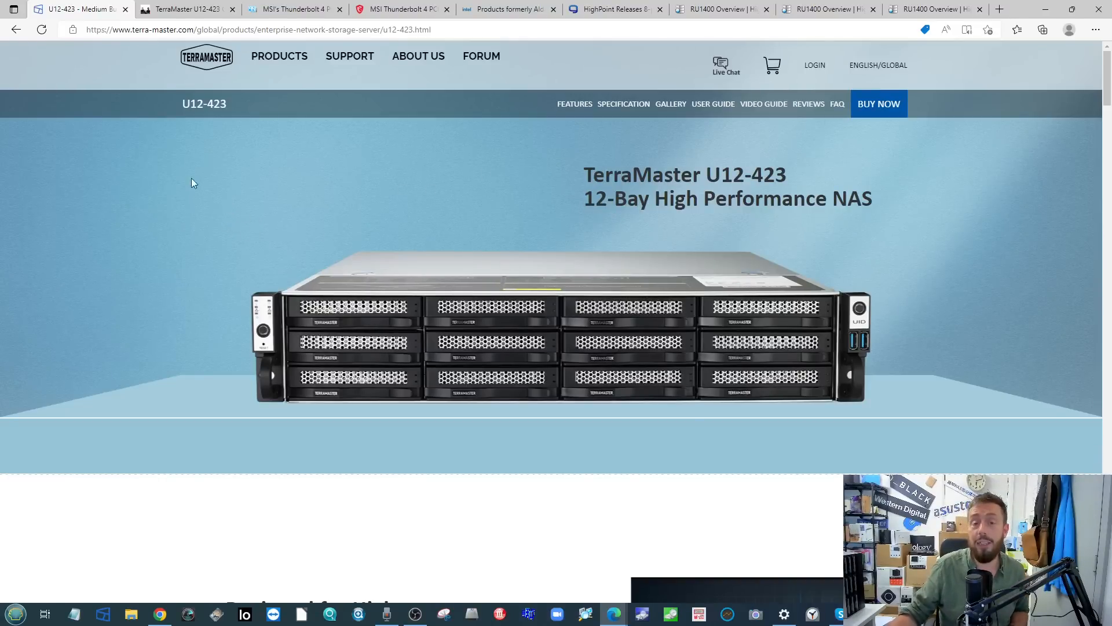
mouse_move(206, 223)
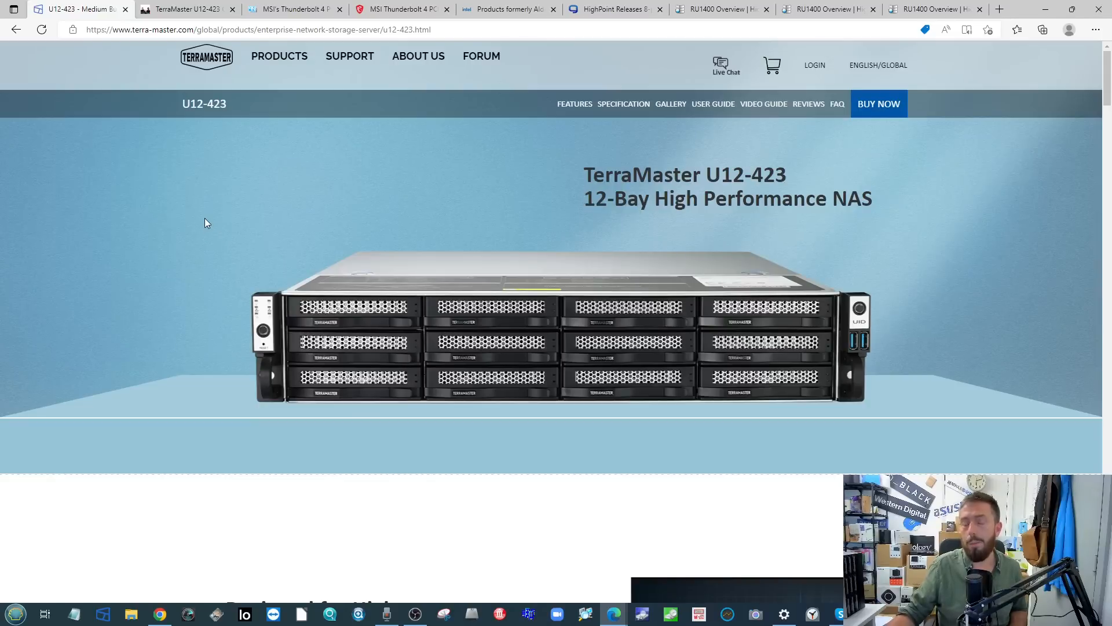
mouse_move(217, 225)
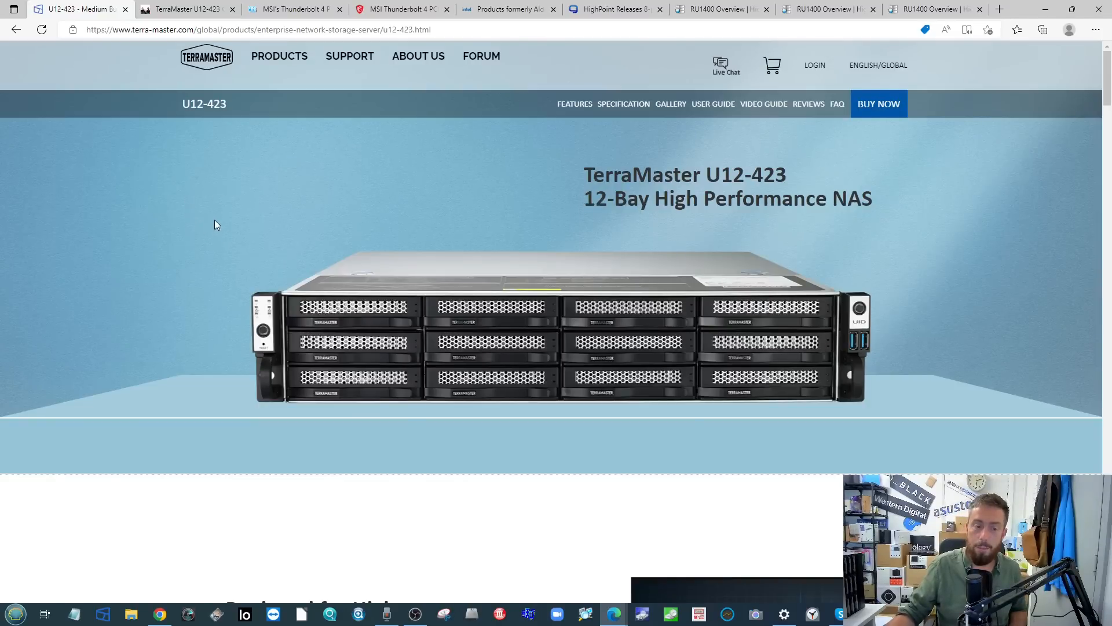
mouse_move(288, 264)
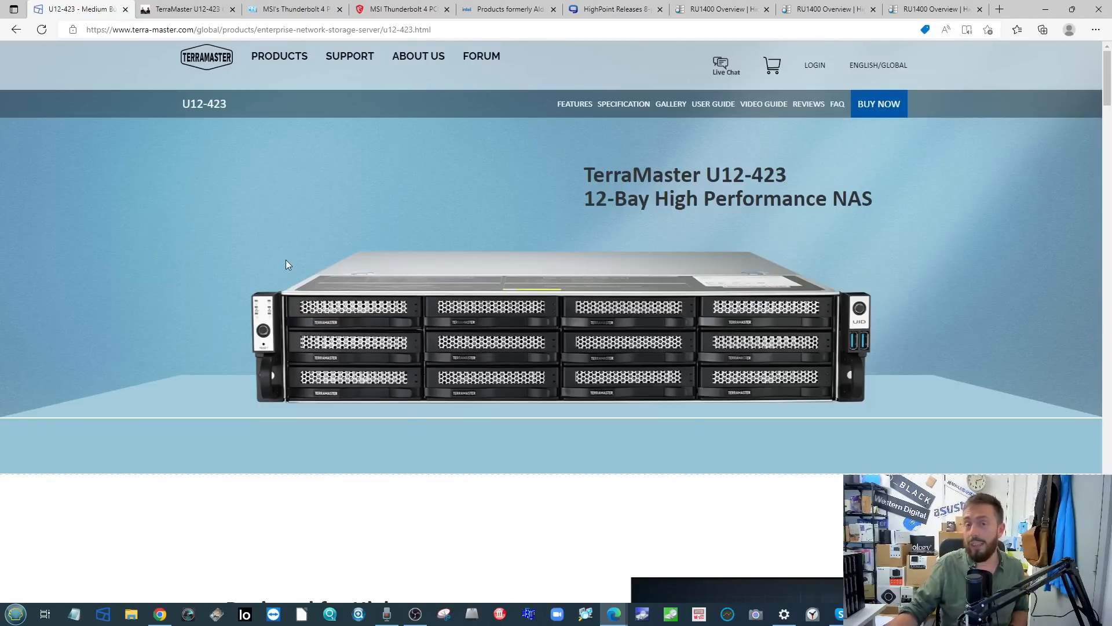
mouse_move(296, 225)
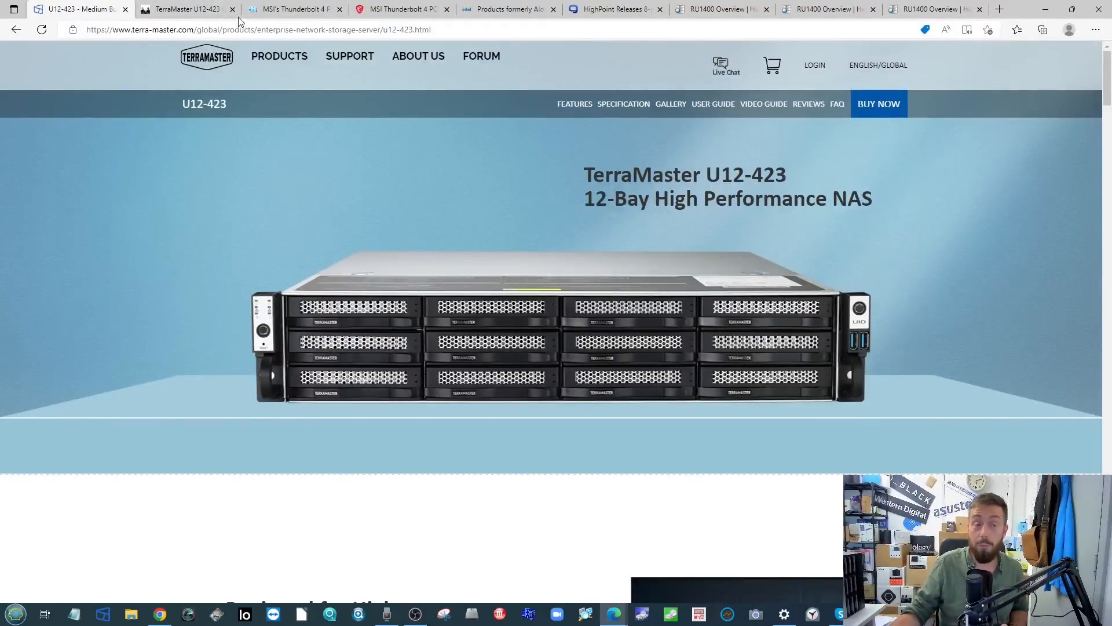
click(185, 8)
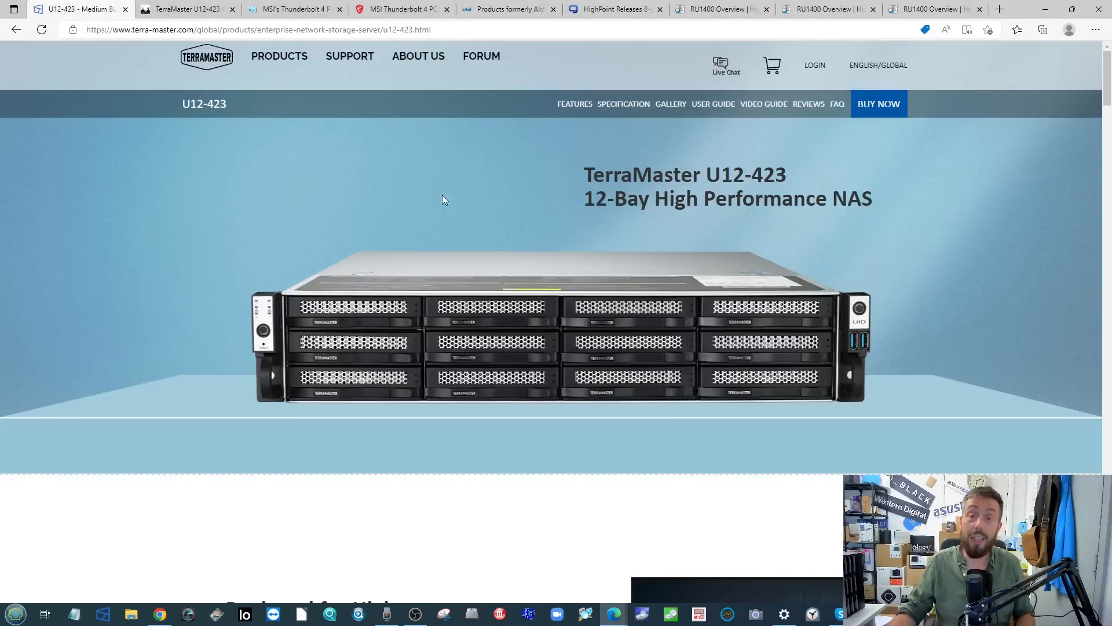
mouse_move(542, 94)
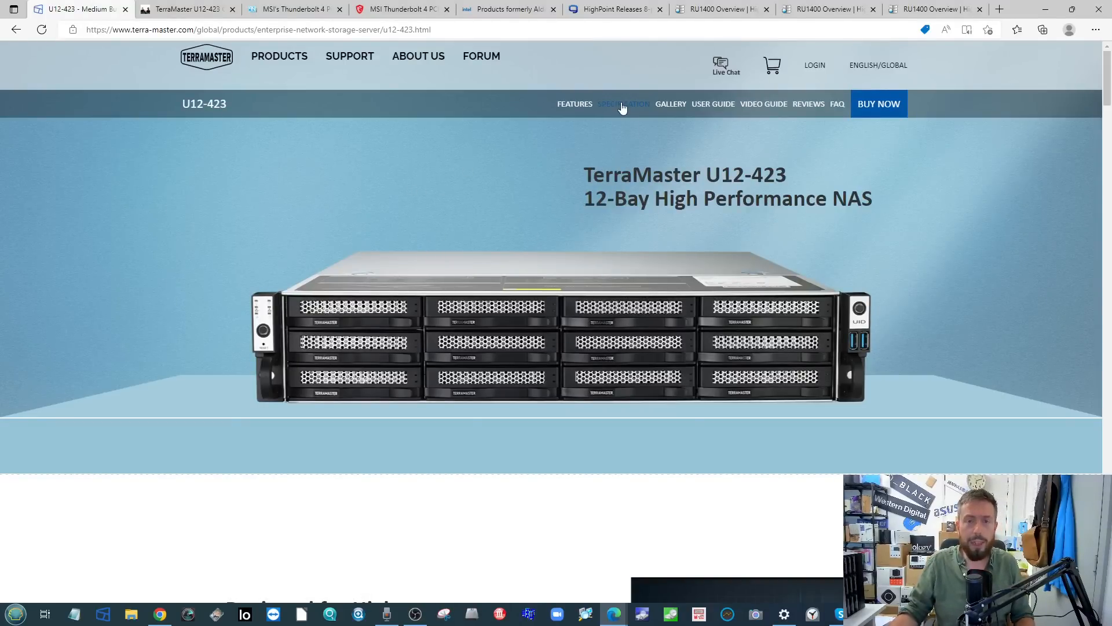
mouse_move(549, 235)
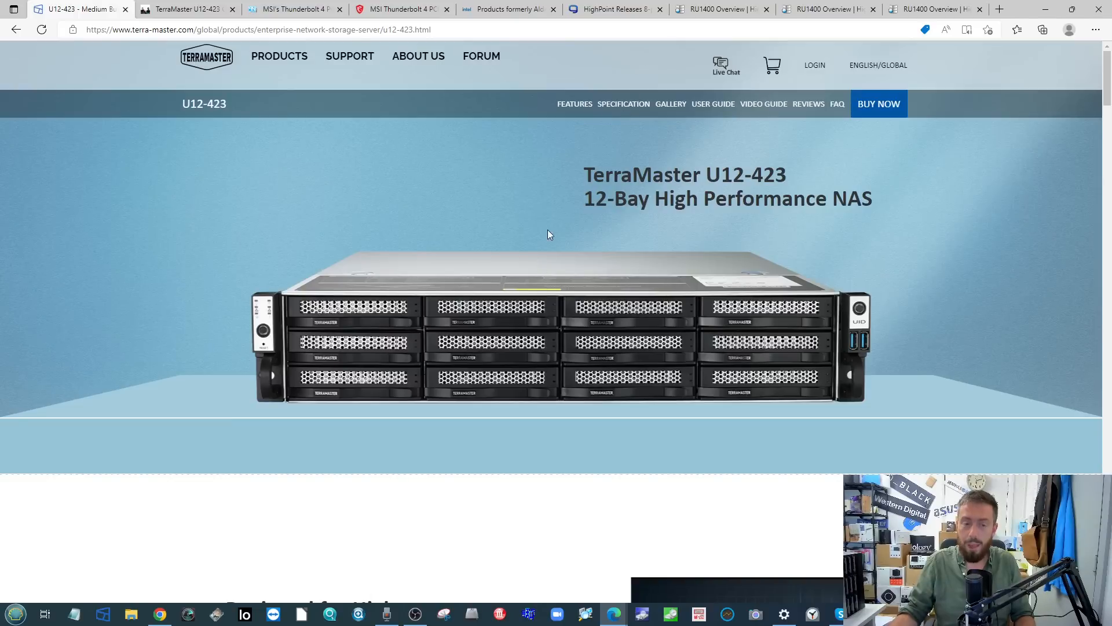
mouse_move(681, 209)
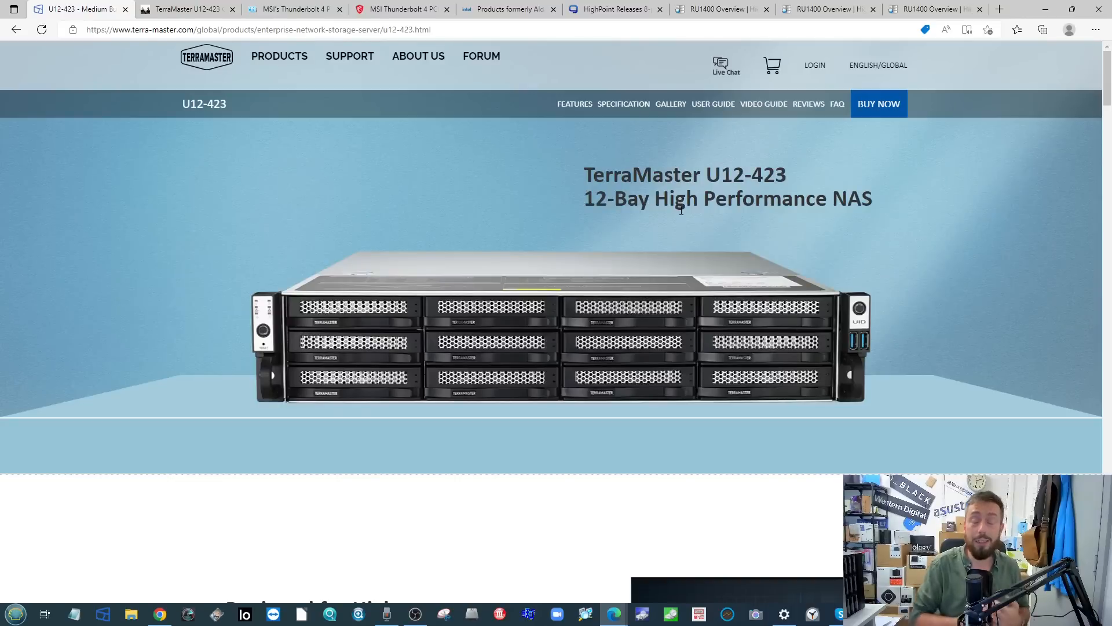
mouse_move(440, 304)
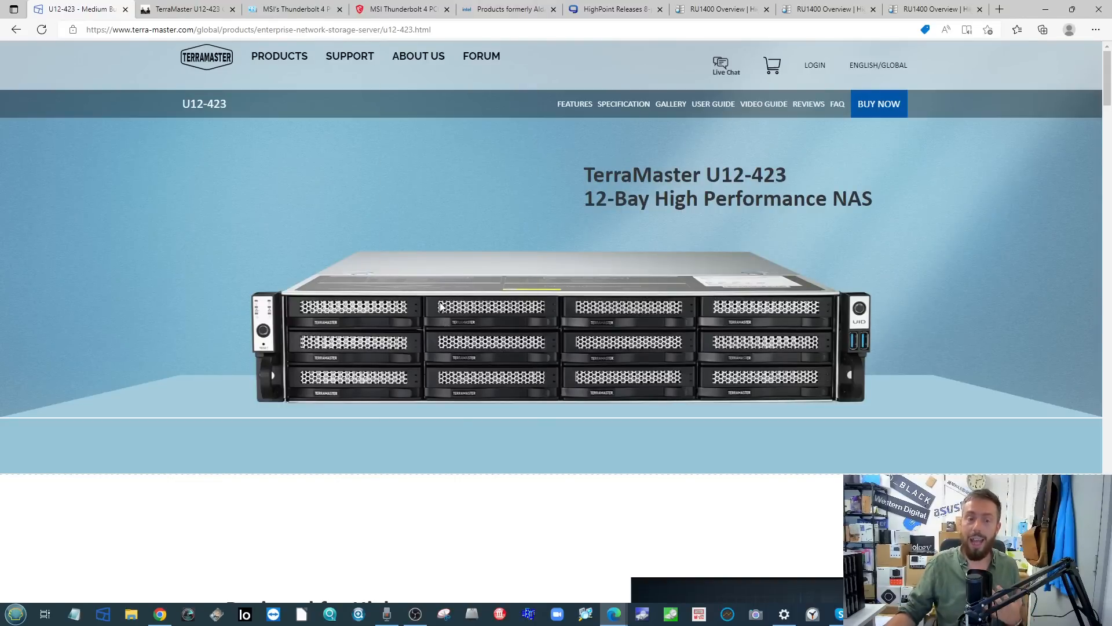
mouse_move(488, 222)
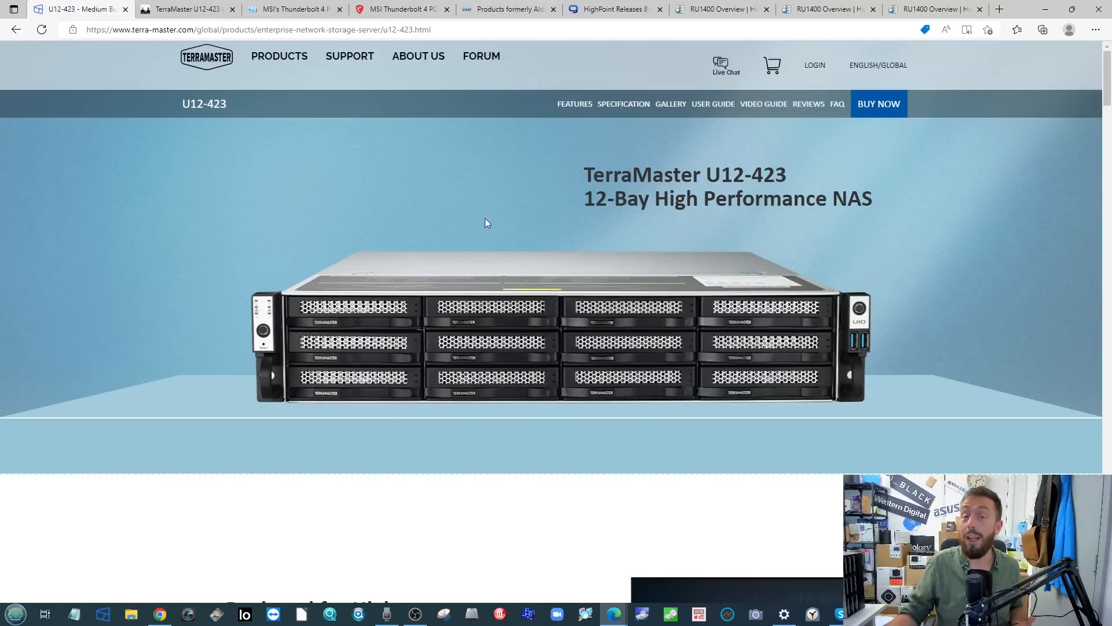
mouse_move(454, 281)
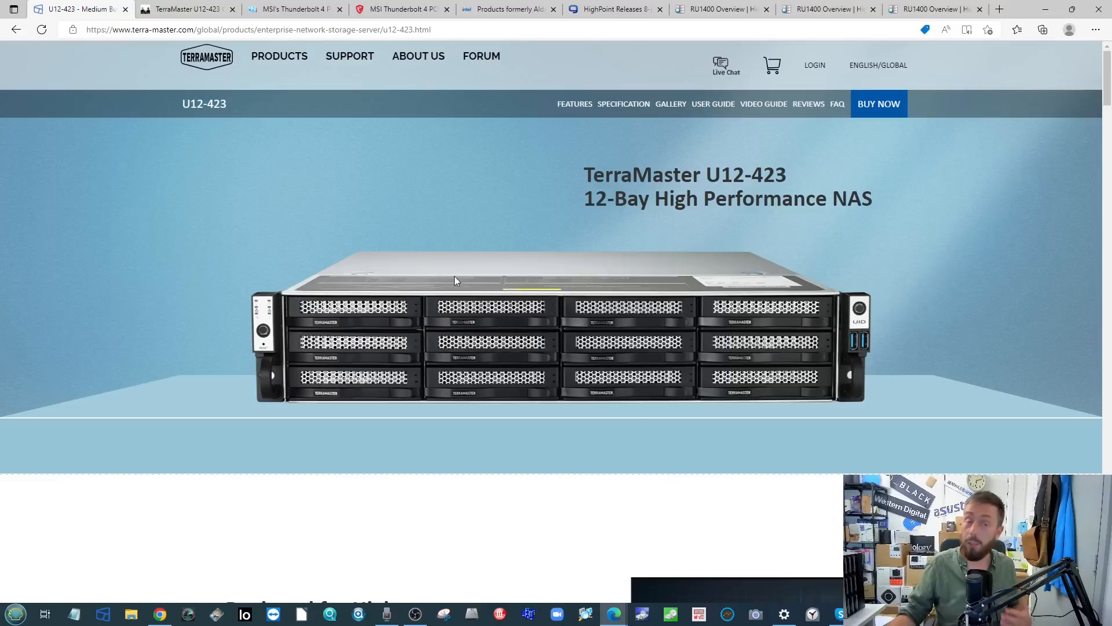
mouse_move(424, 300)
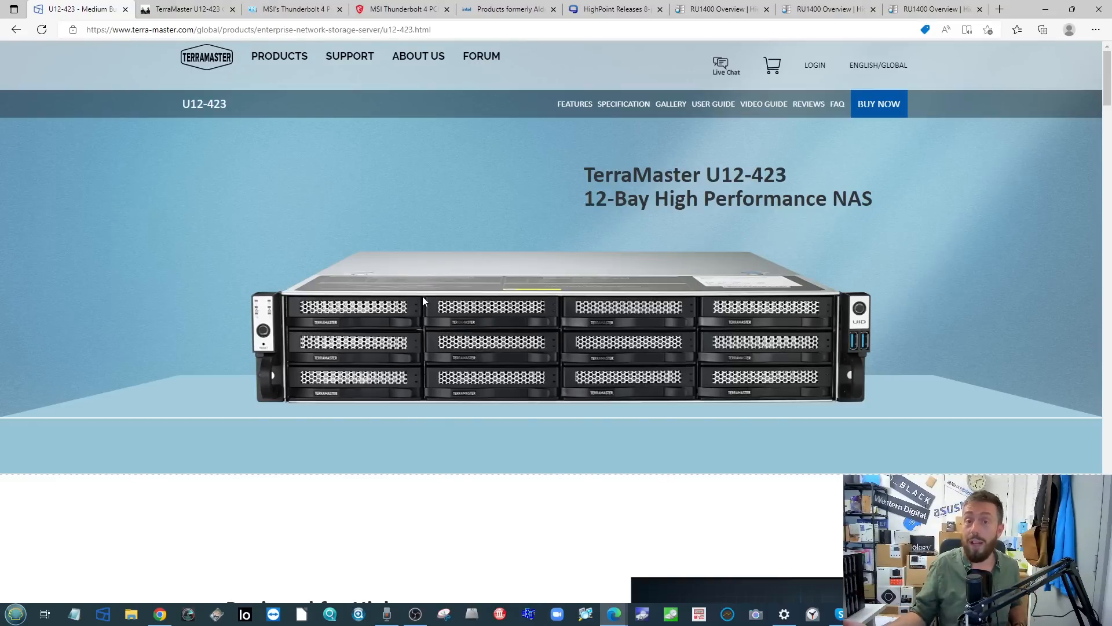
scroll(down, 3)
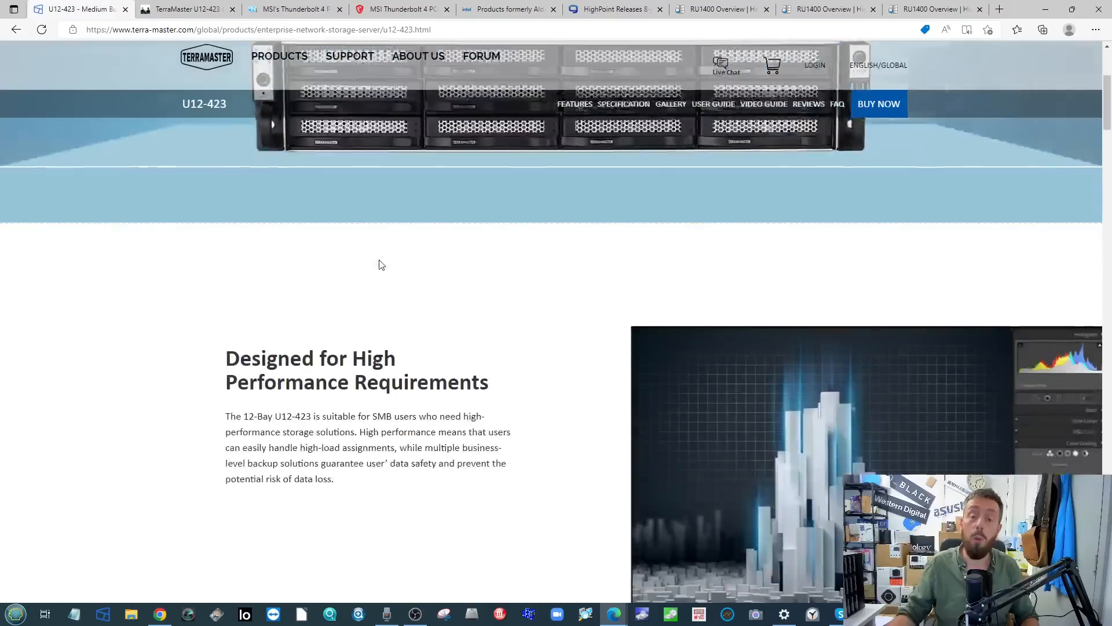
scroll(up, 3)
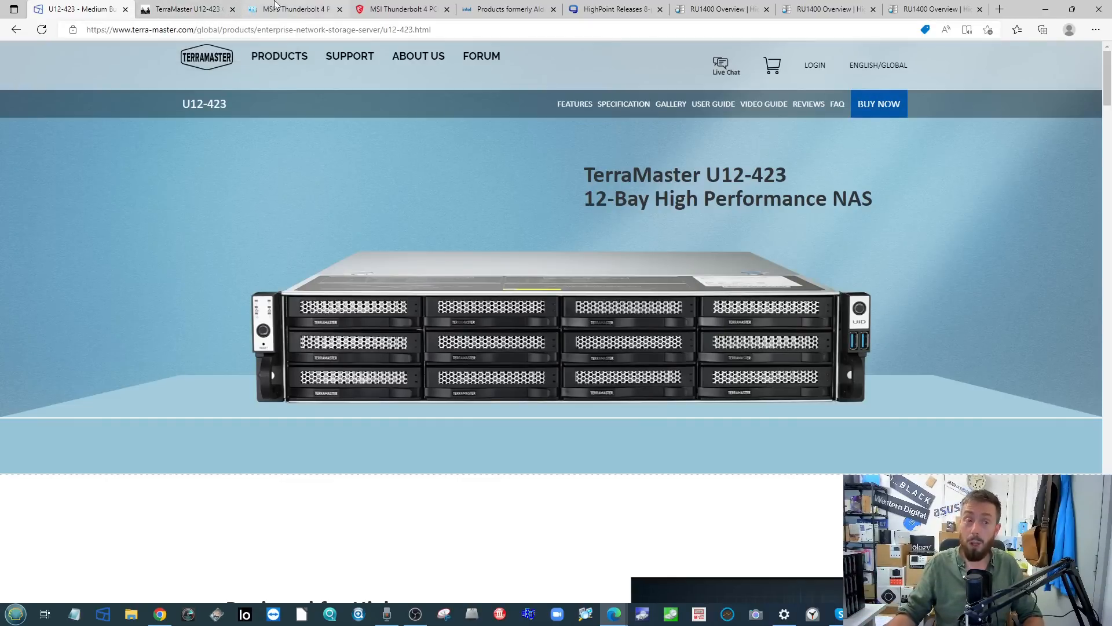
click(279, 55)
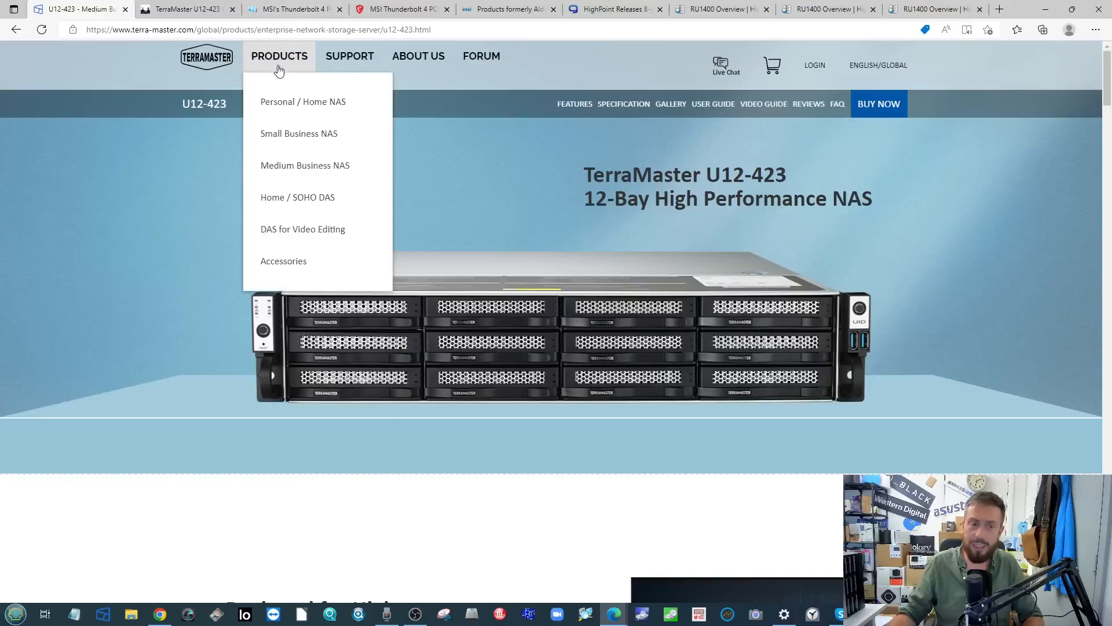
mouse_move(320, 5)
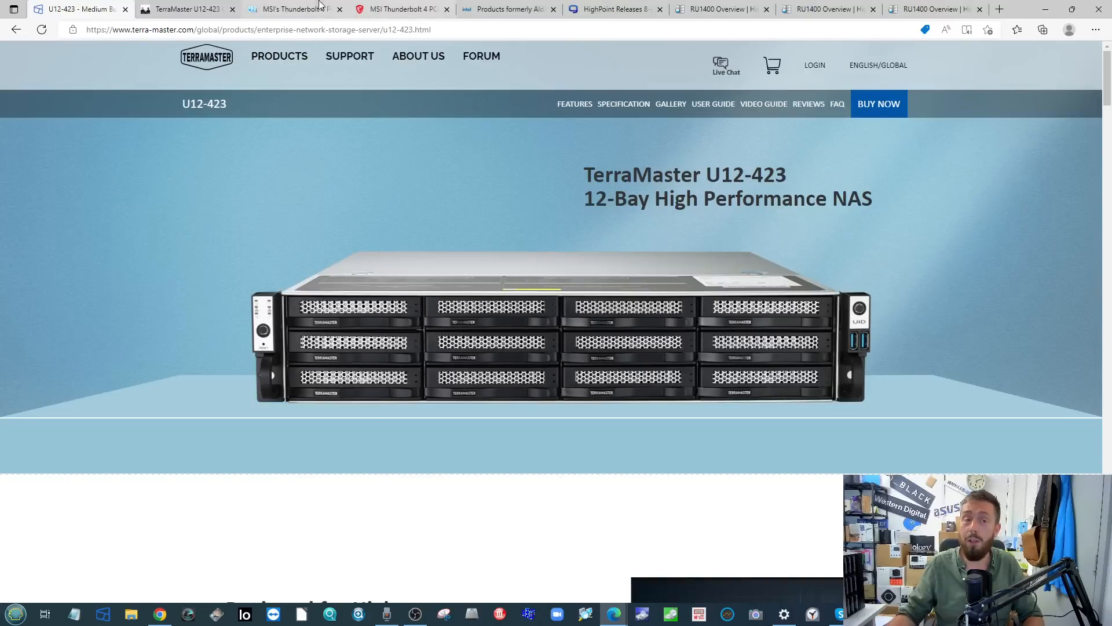
Switch to the PC Network article on MSI's Thunderbolt 4 PCIe card and skim its specs paragraph
click(291, 8)
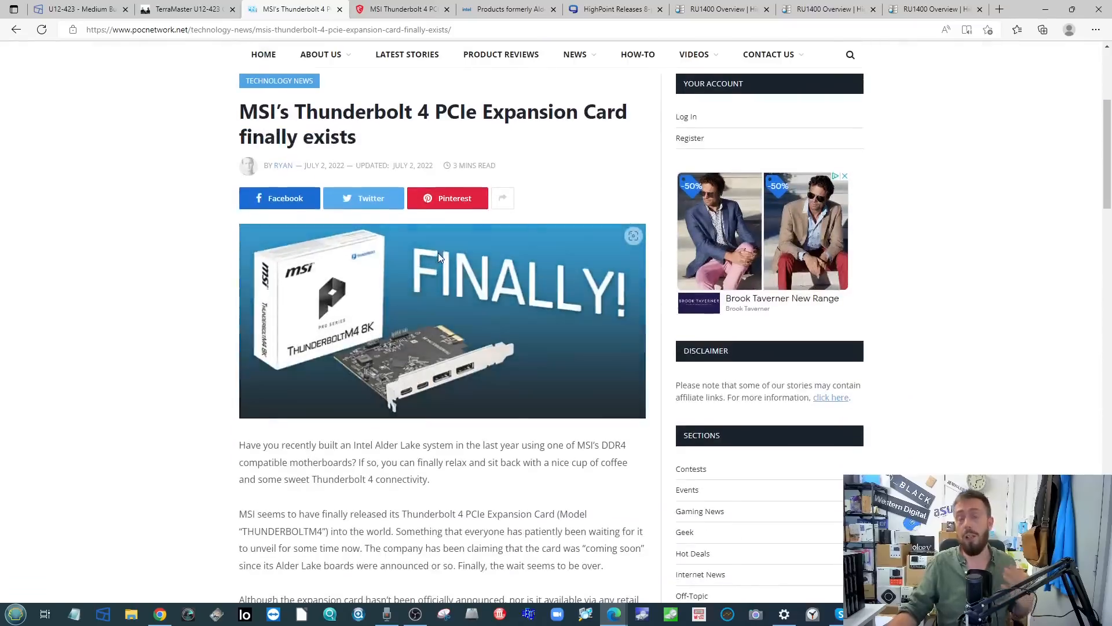
mouse_move(380, 293)
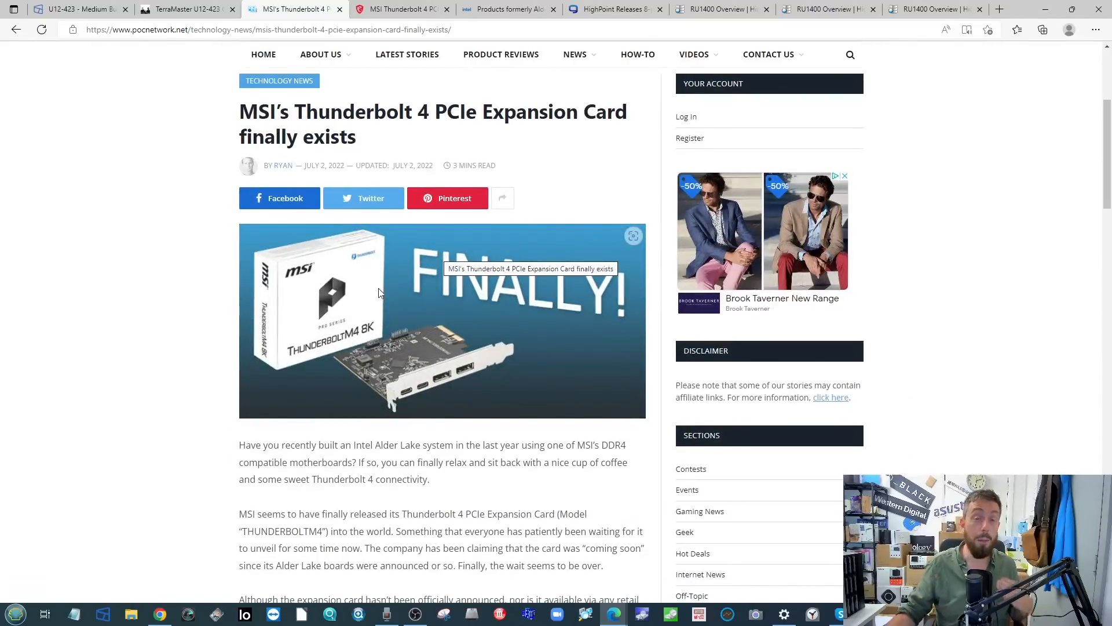
mouse_move(362, 271)
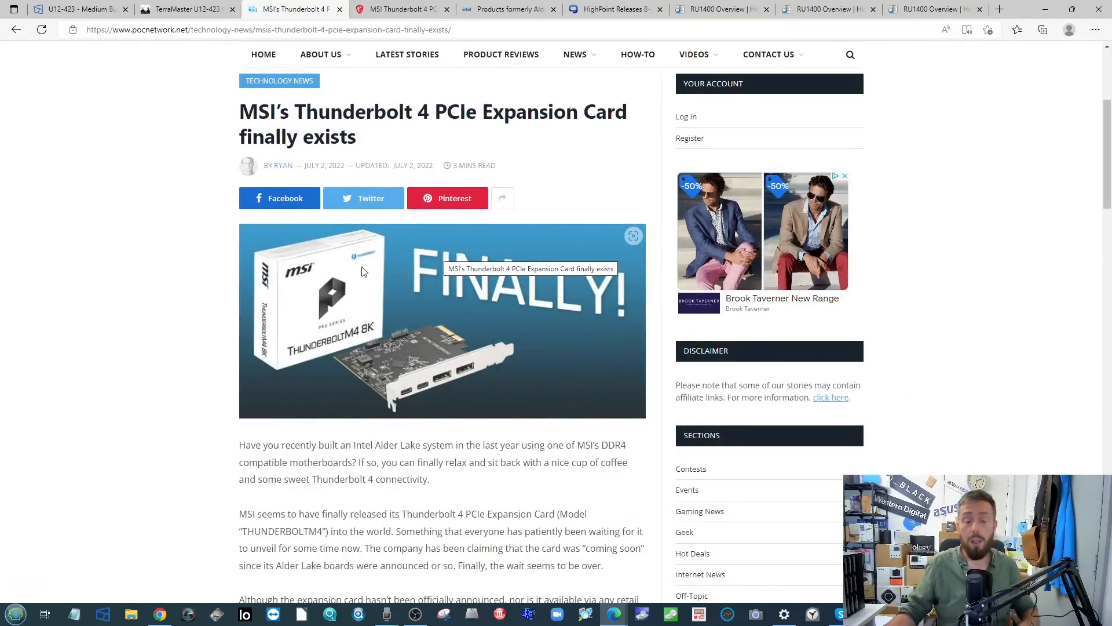
mouse_move(397, 266)
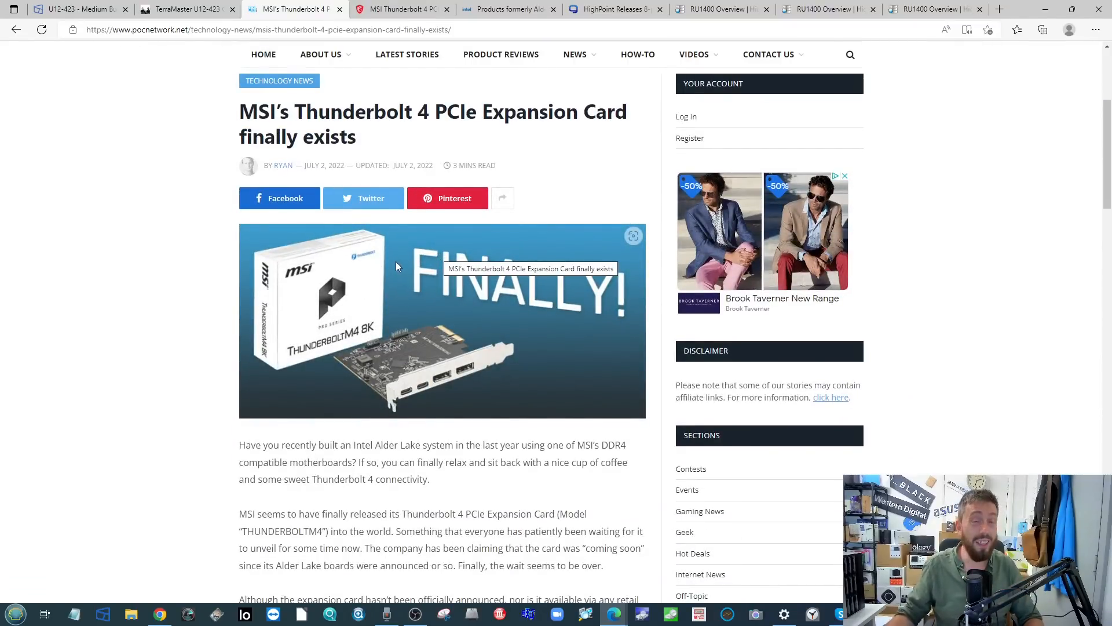
scroll(down, 3)
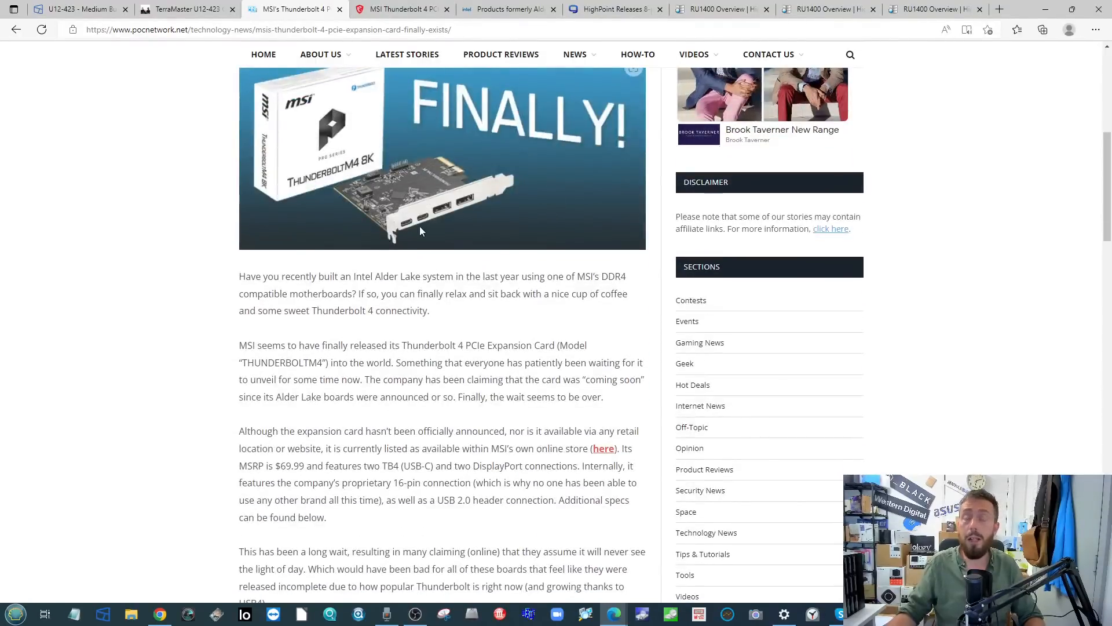
scroll(up, 3)
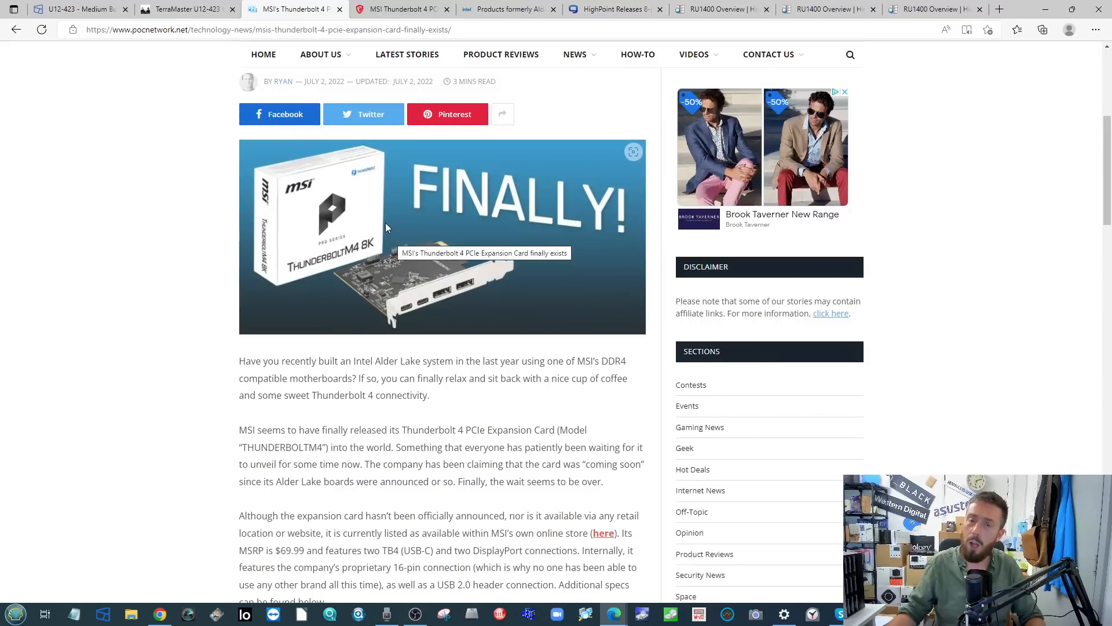
mouse_move(422, 326)
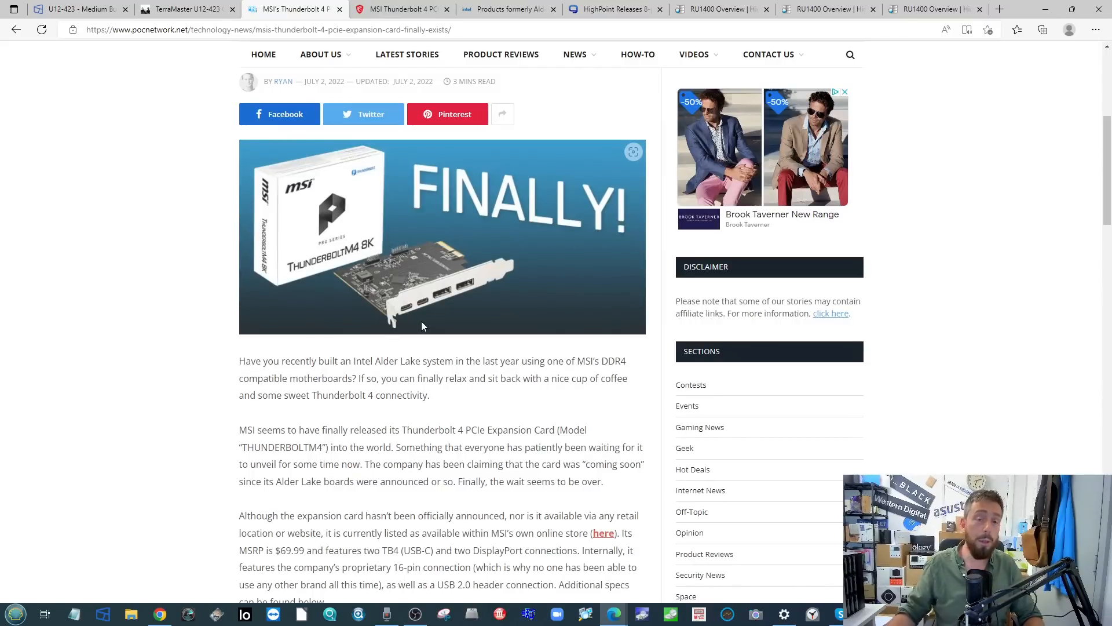
scroll(down, 3)
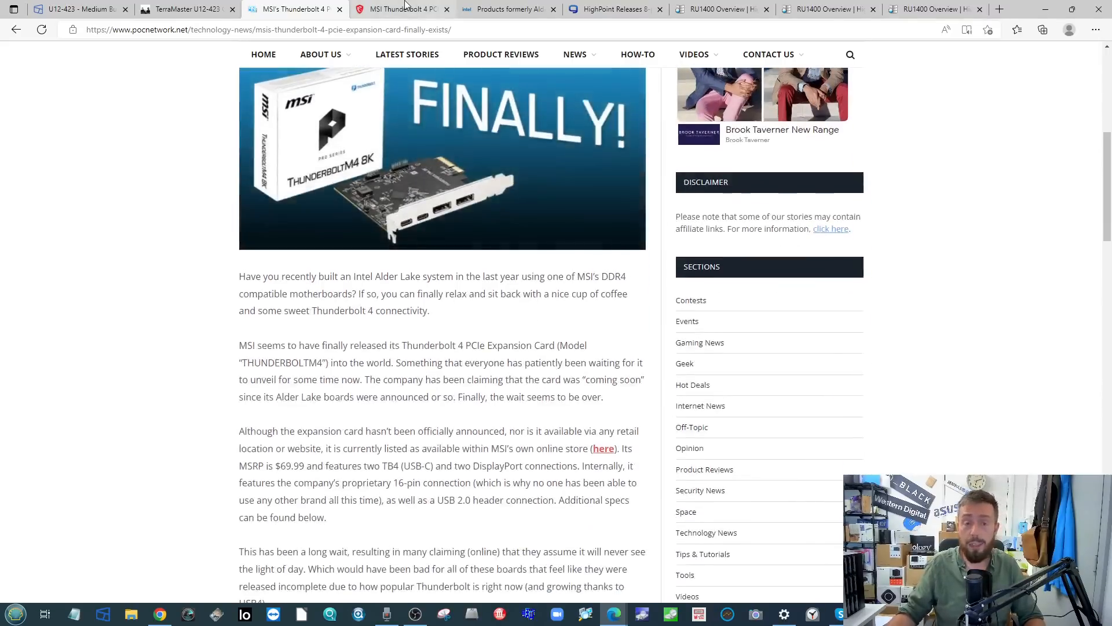
Switch to Intel's Ark 'Products formerly Alder Lake' list and scroll past the processors to the chipsets
click(507, 8)
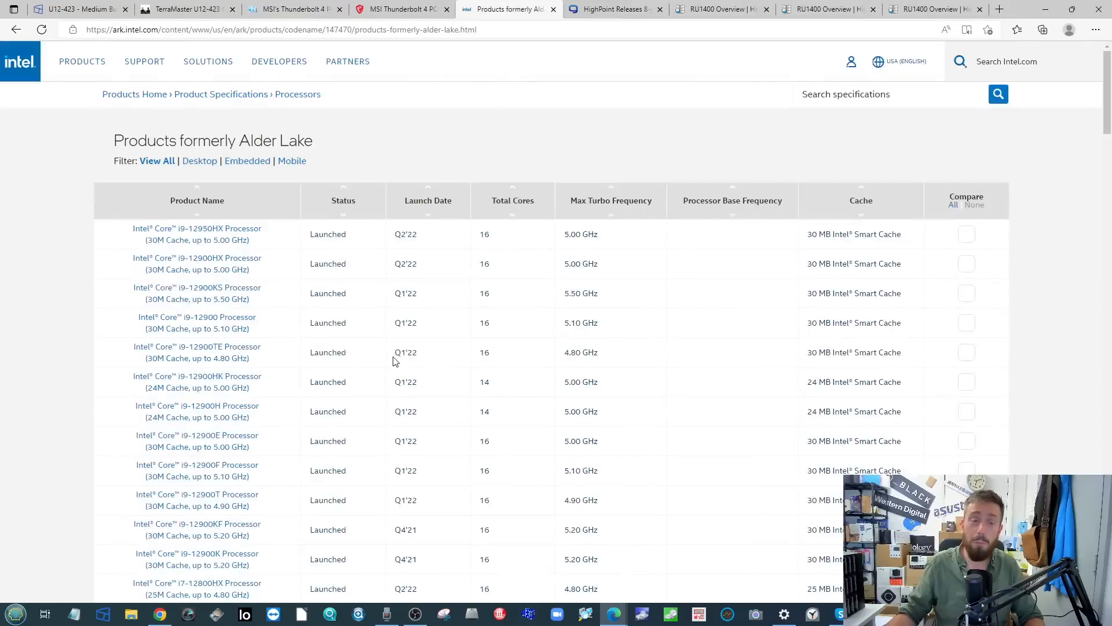
scroll(down, 3)
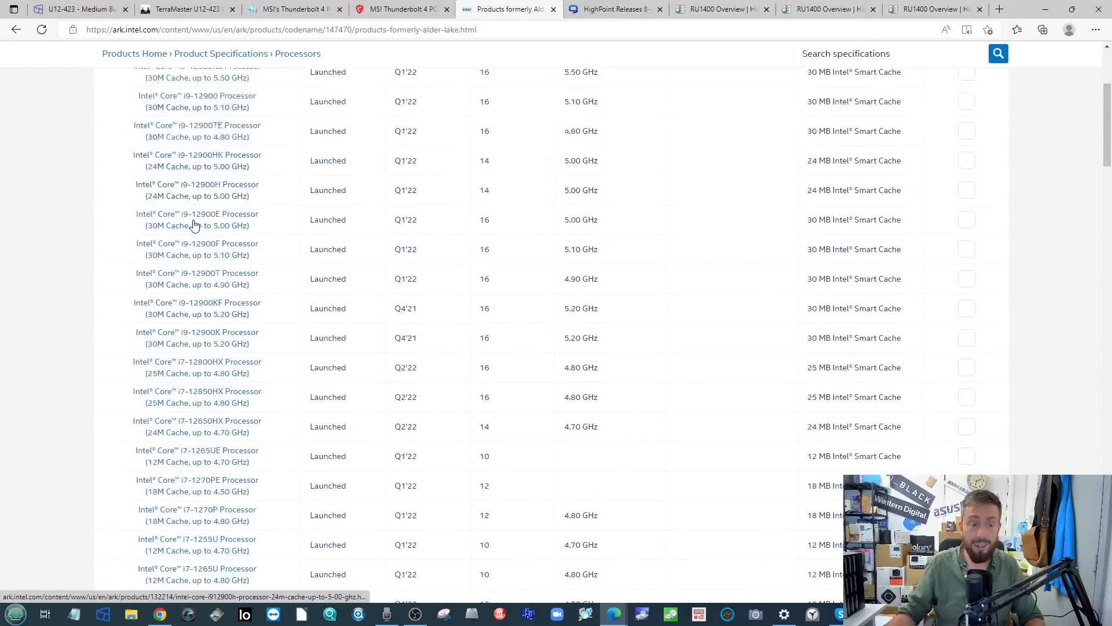
scroll(down, 3)
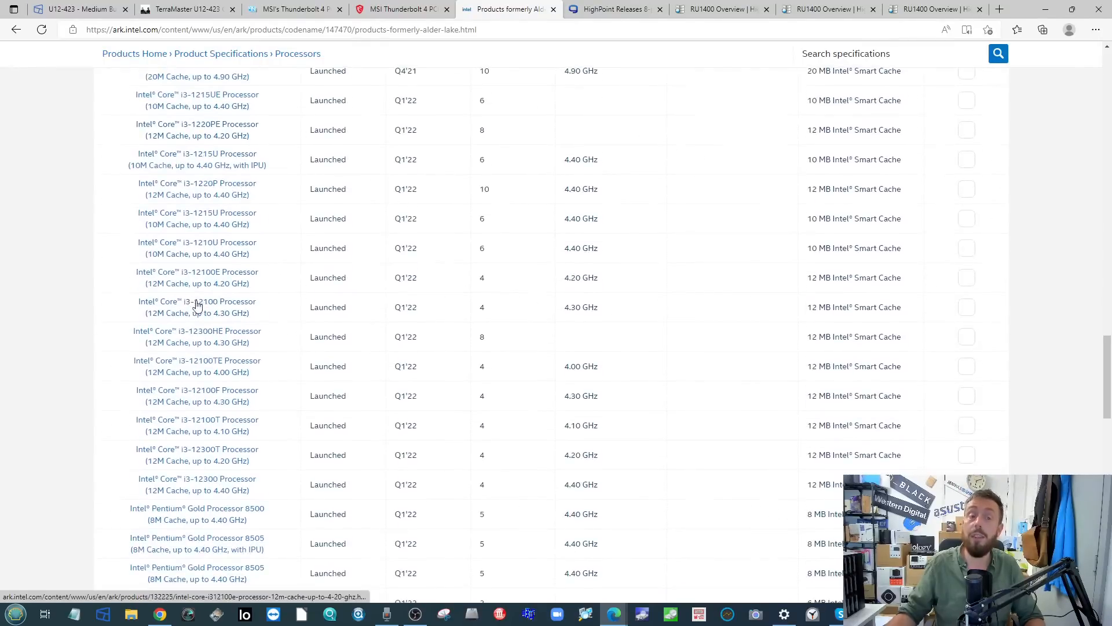
scroll(down, 3)
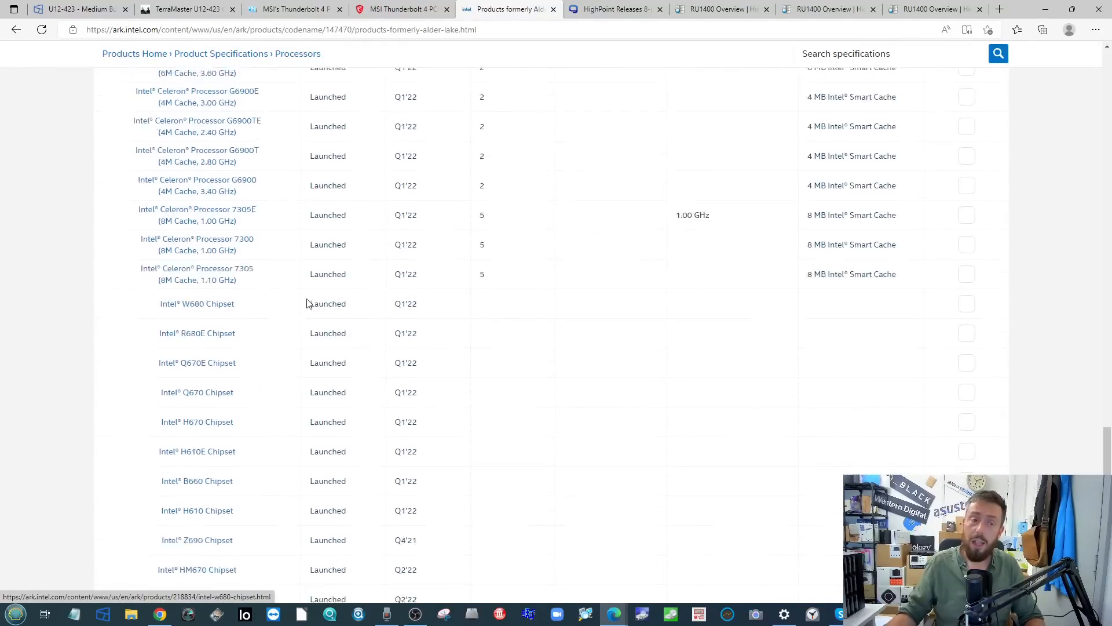
Switch to the MSI US store tab for the Thunderbolt 4 PCIe Expansion Card at $69.99
click(402, 8)
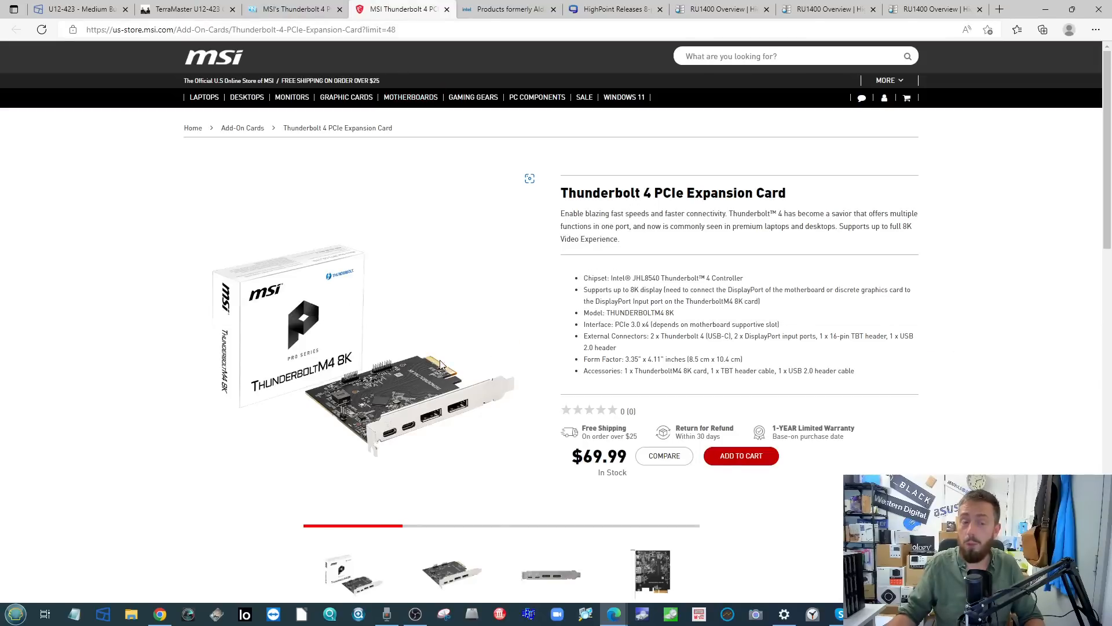
mouse_move(692, 278)
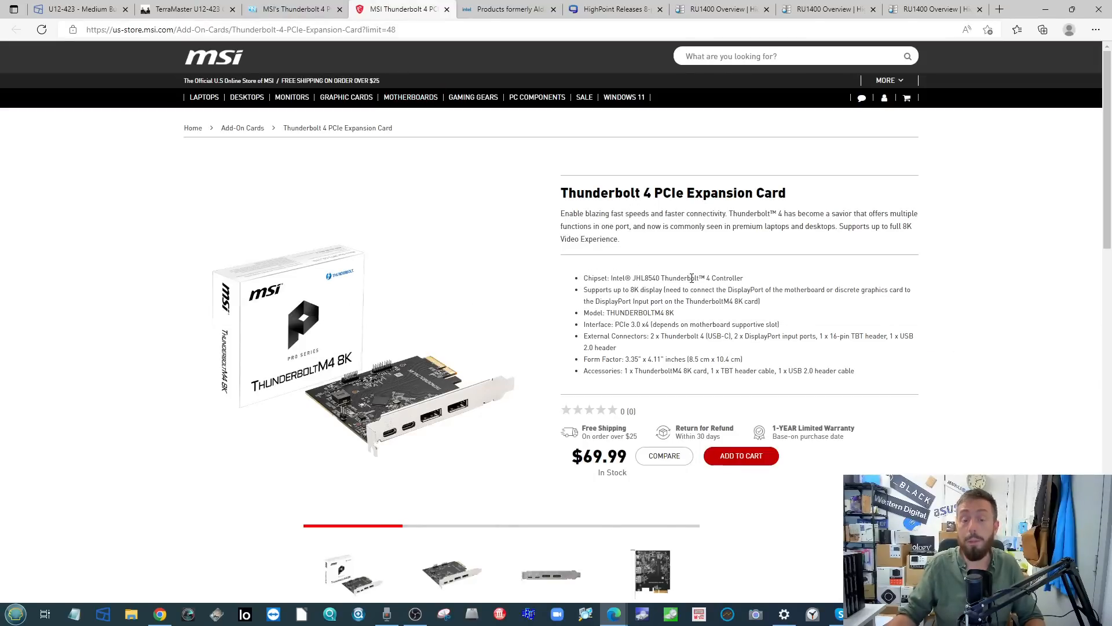
mouse_move(296, 292)
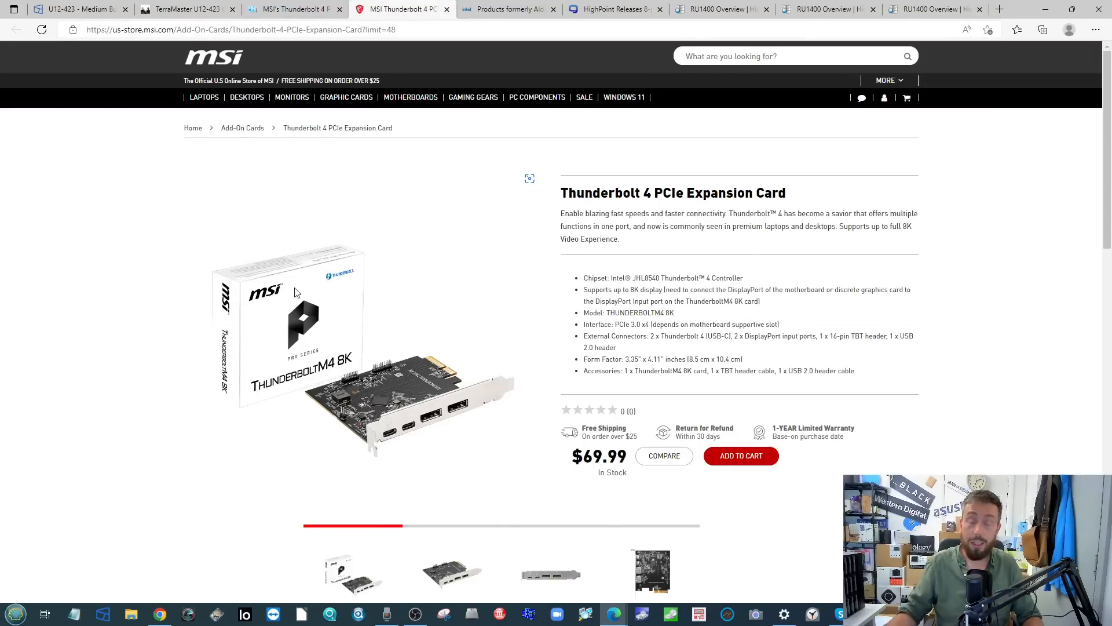
mouse_move(408, 335)
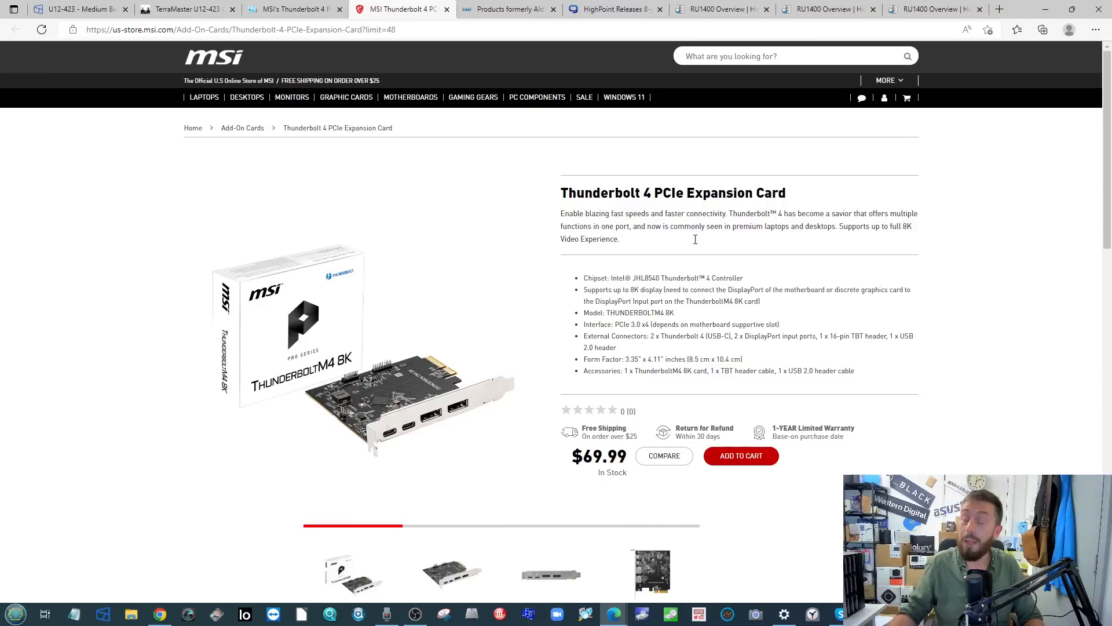
mouse_move(189, 184)
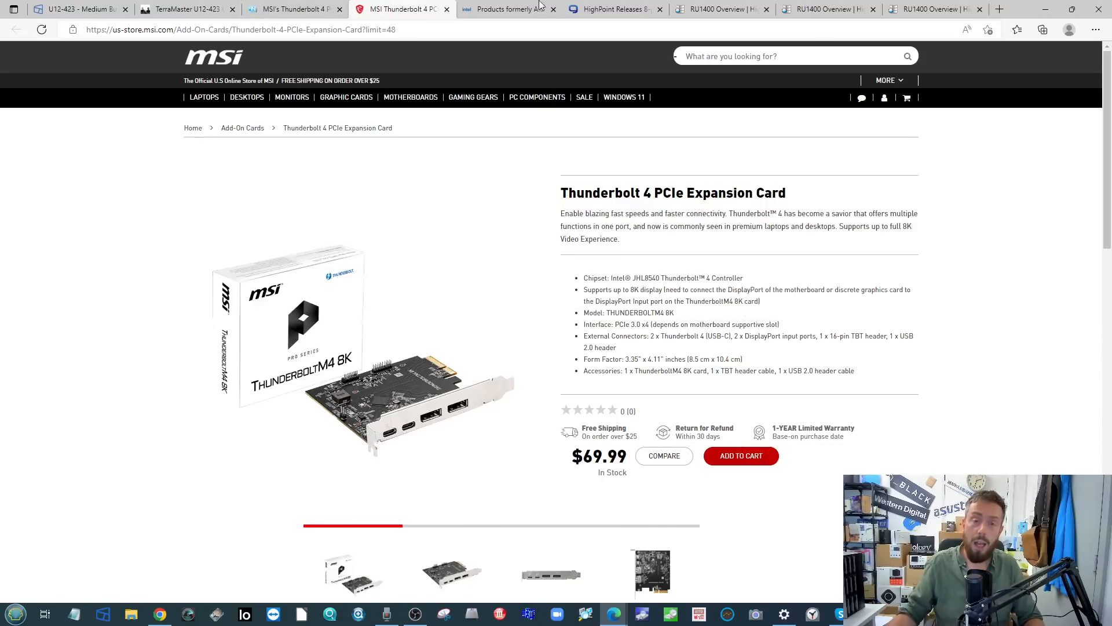
Switch to the Guru3D tab on HighPoint's 8-port USB 3.2 Gen 2x2 card priced at $699
click(614, 8)
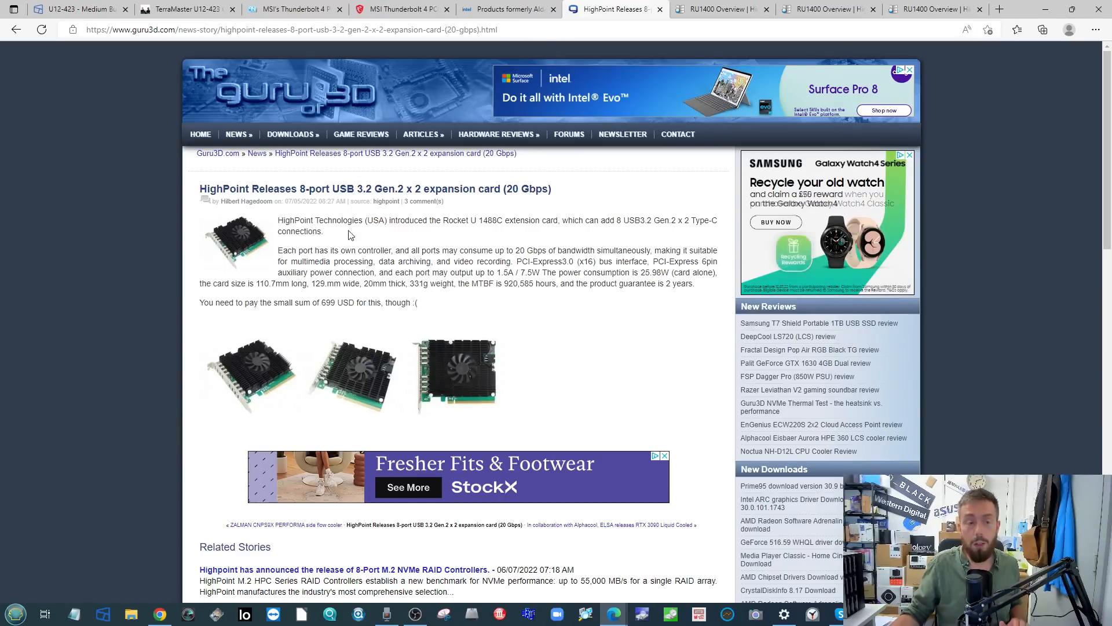
mouse_move(718, 8)
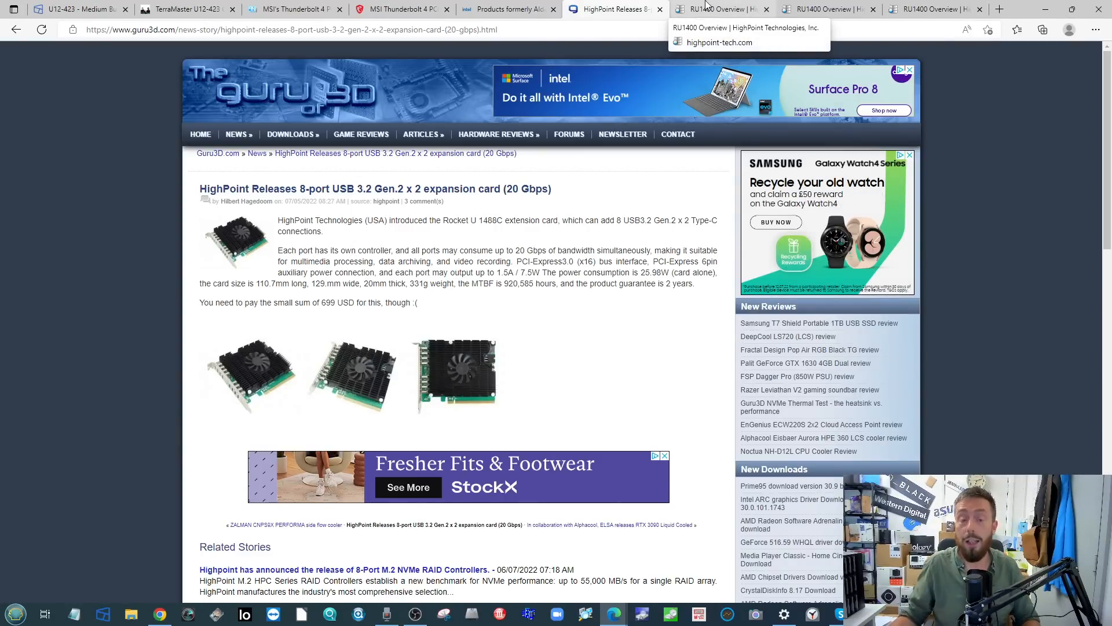
Switch to the RU1400 Overview tab and scroll down through HighPoint's per-port architecture details
click(719, 8)
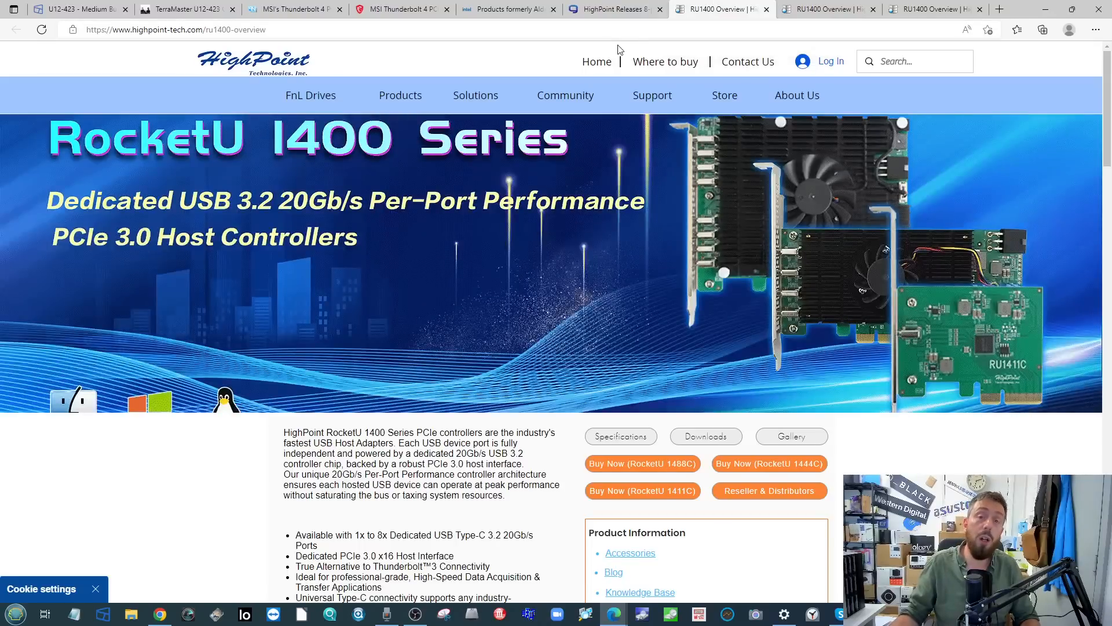
scroll(down, 3)
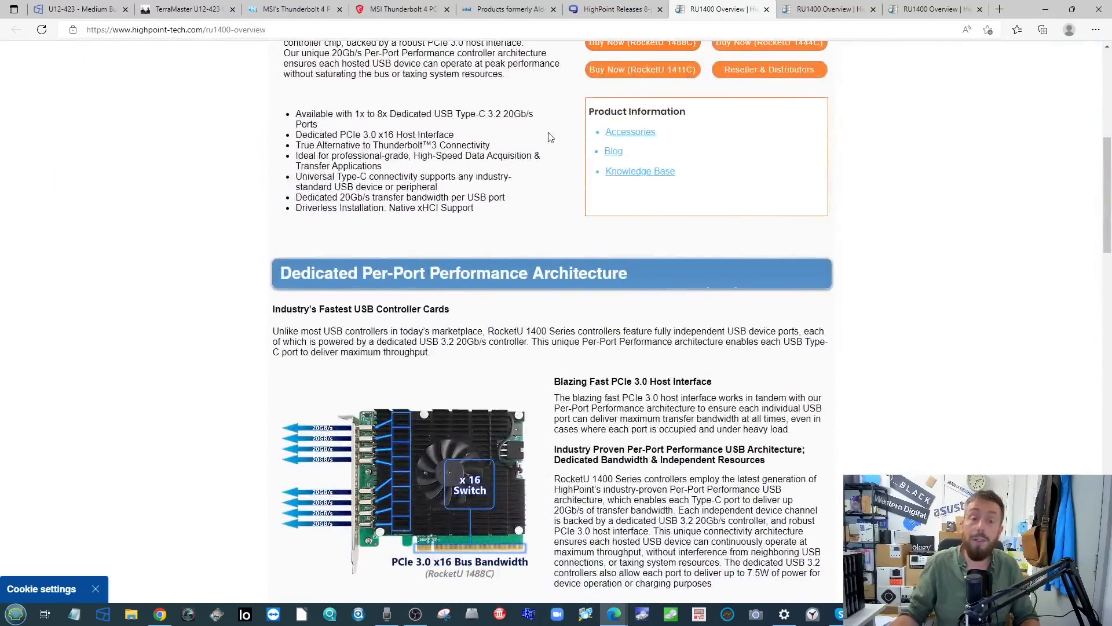
scroll(down, 3)
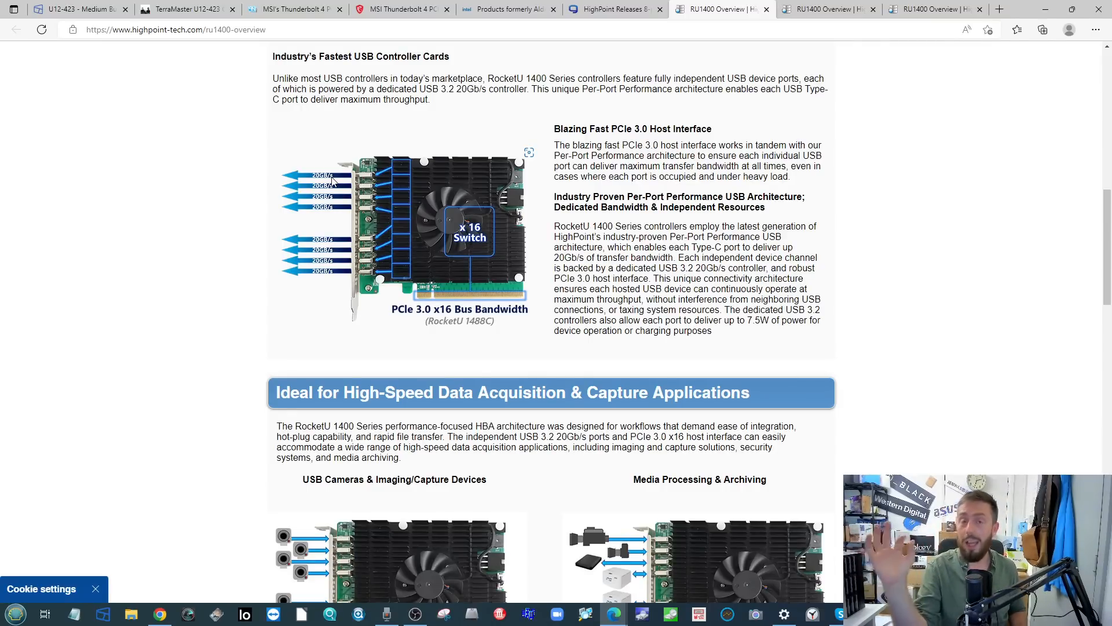
scroll(down, 3)
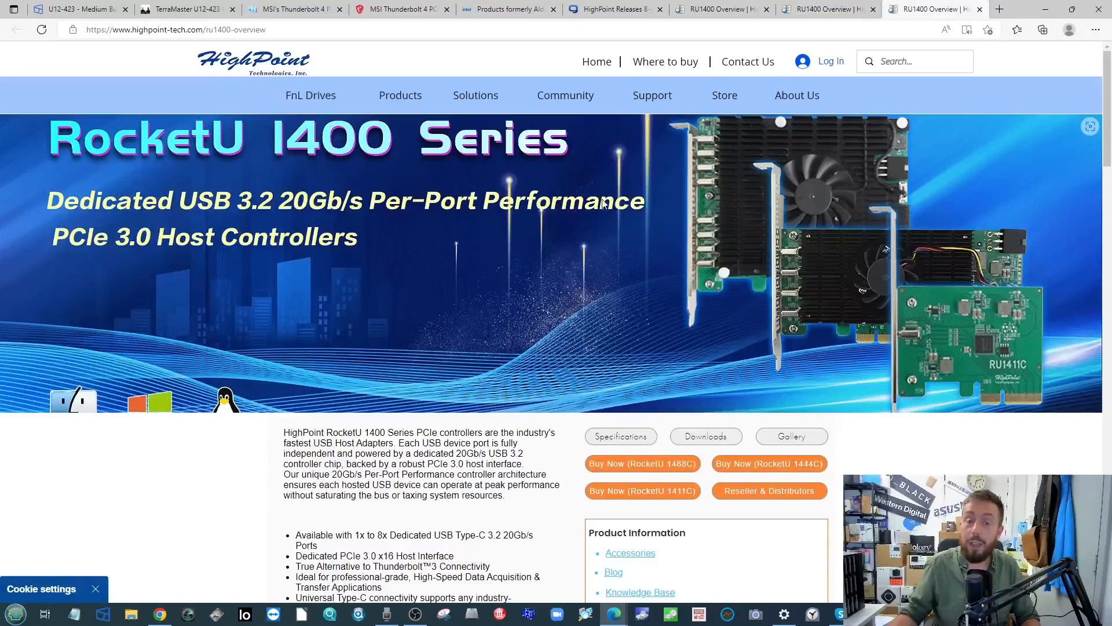
scroll(down, 3)
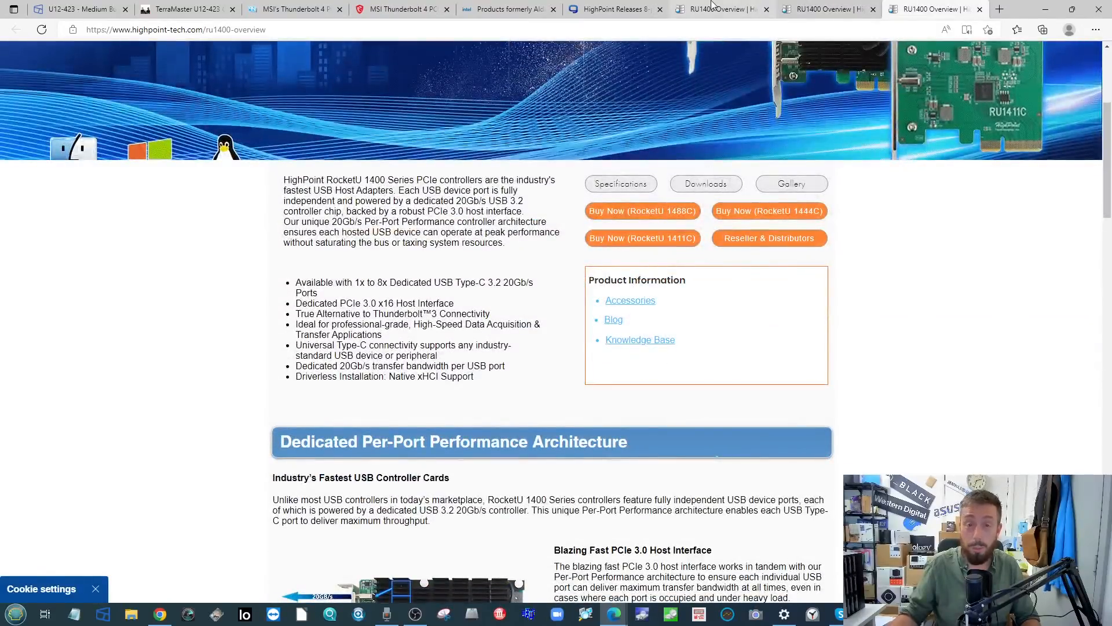
scroll(down, 3)
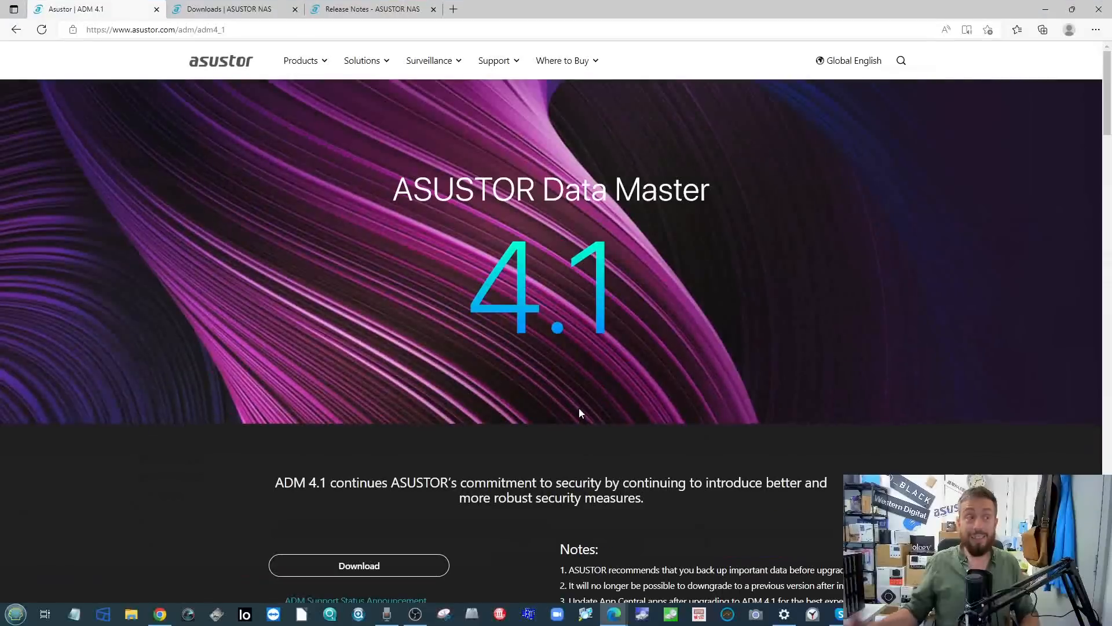
mouse_move(586, 369)
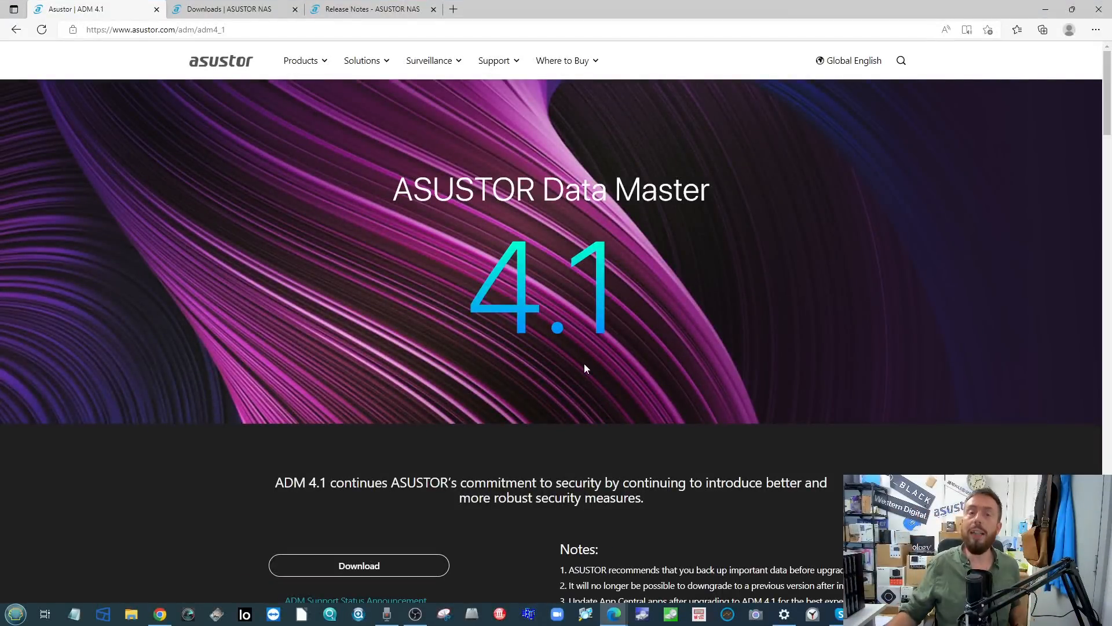
mouse_move(492, 136)
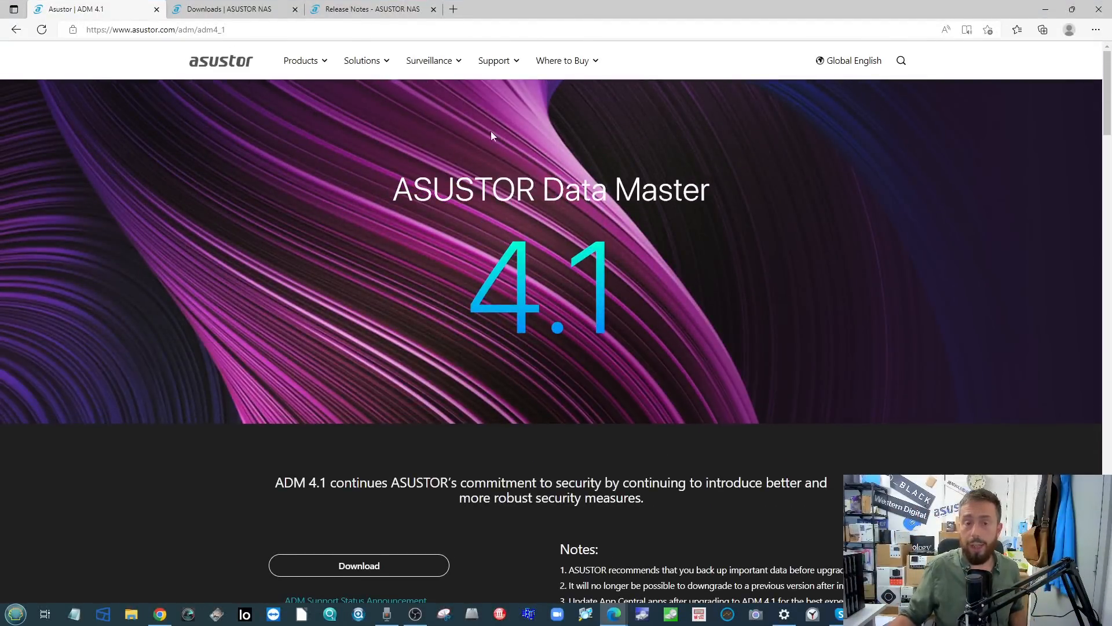
mouse_move(498, 128)
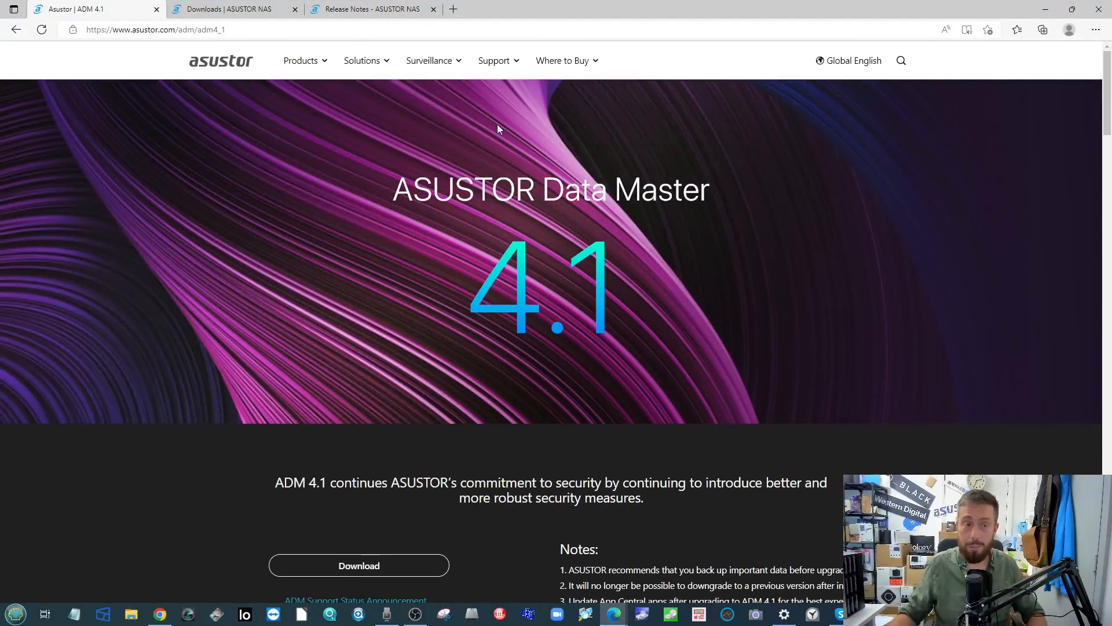
mouse_move(544, 140)
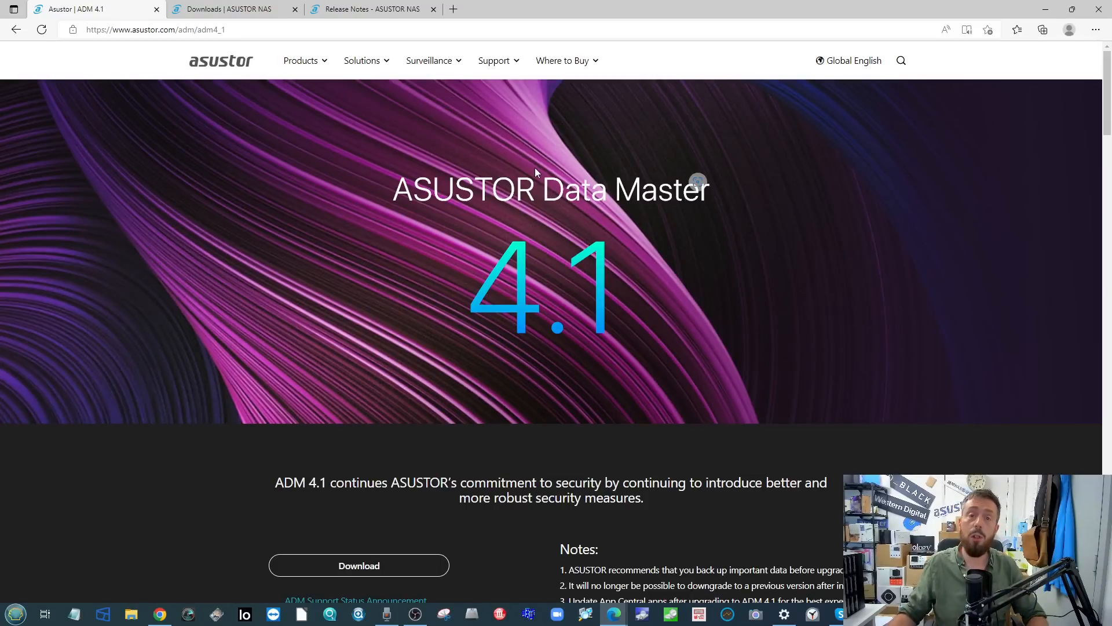
Scroll through the ADM 4.1 page's Samba and Dr. ASUSTOR sections, briefly backing up to reread
scroll(down, 3)
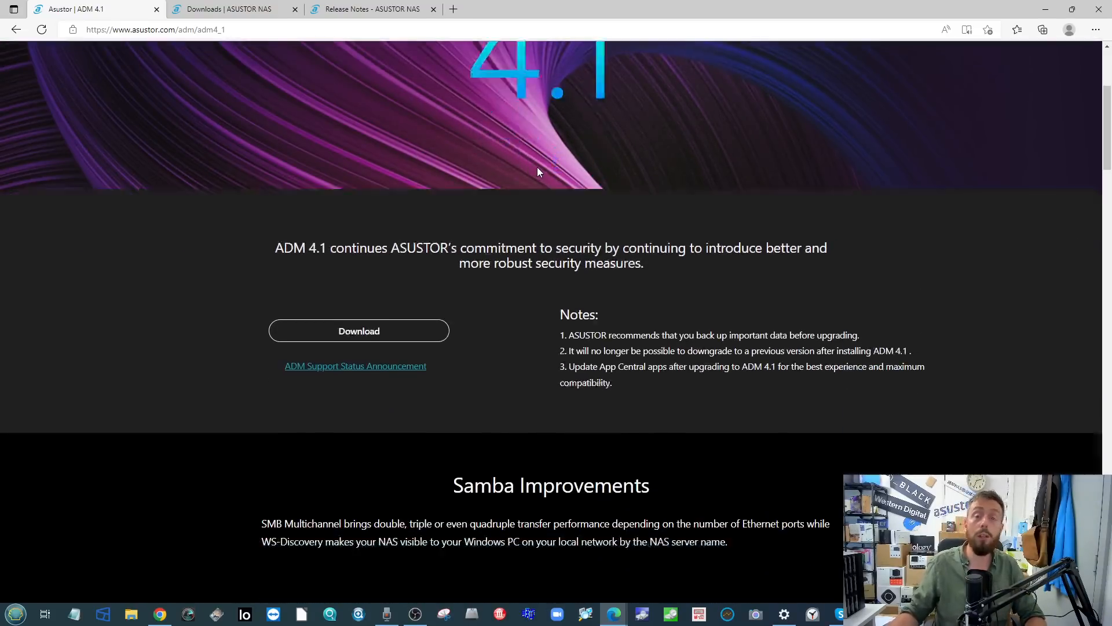
scroll(down, 3)
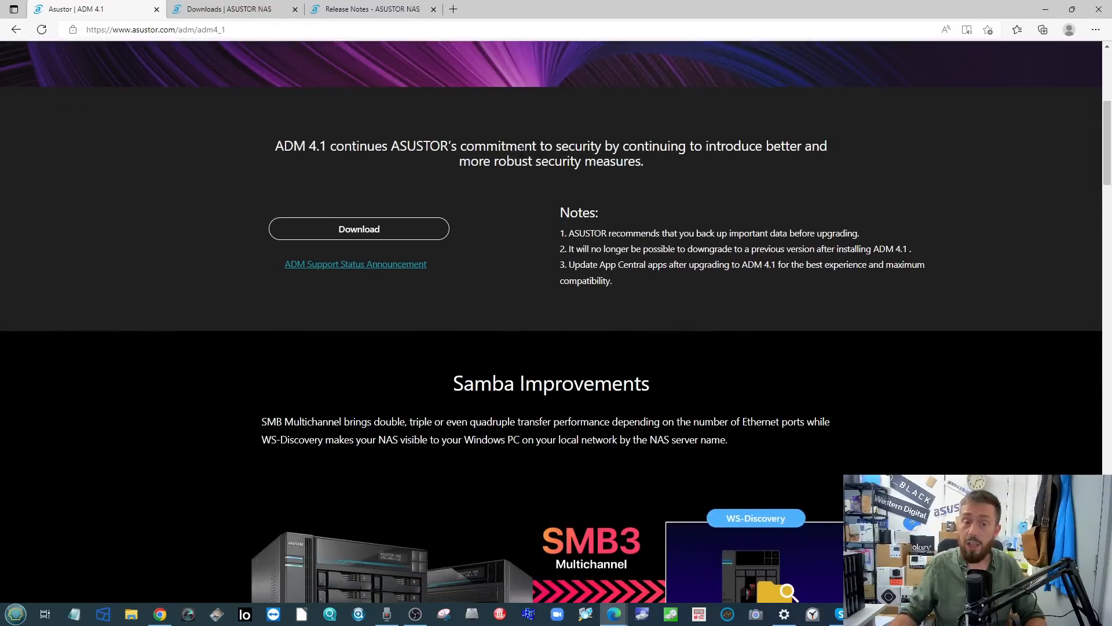
scroll(up, 3)
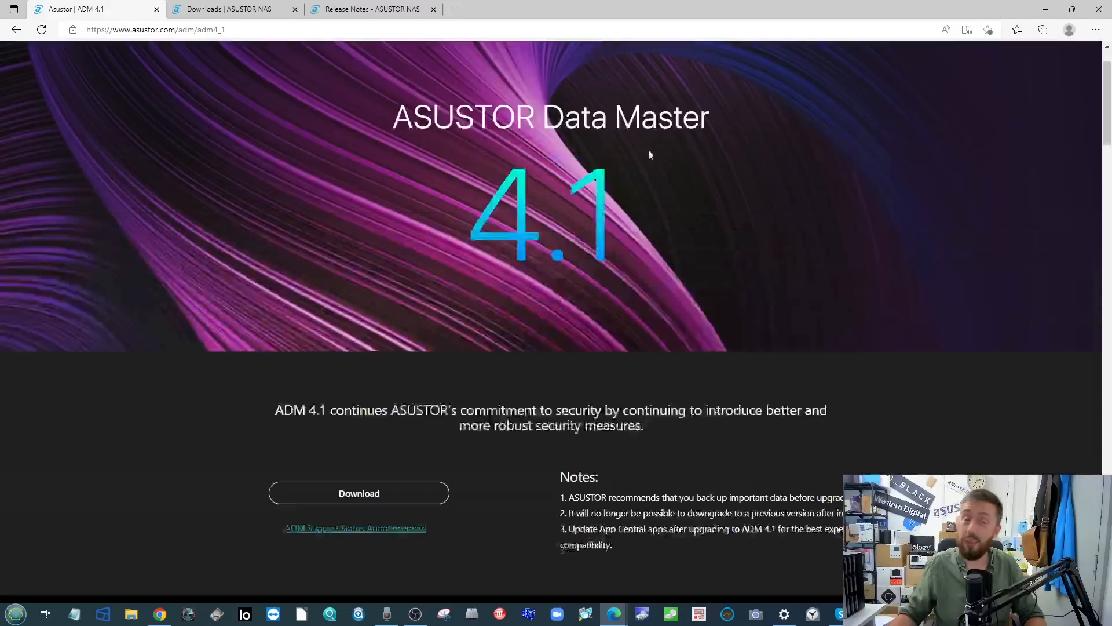
scroll(up, 3)
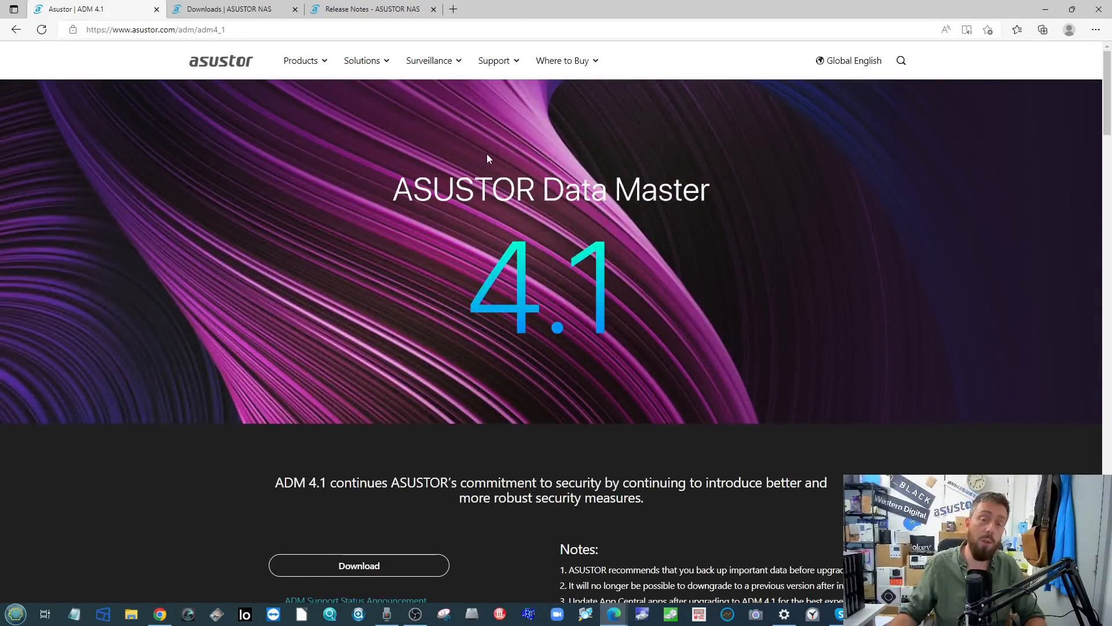
mouse_move(541, 171)
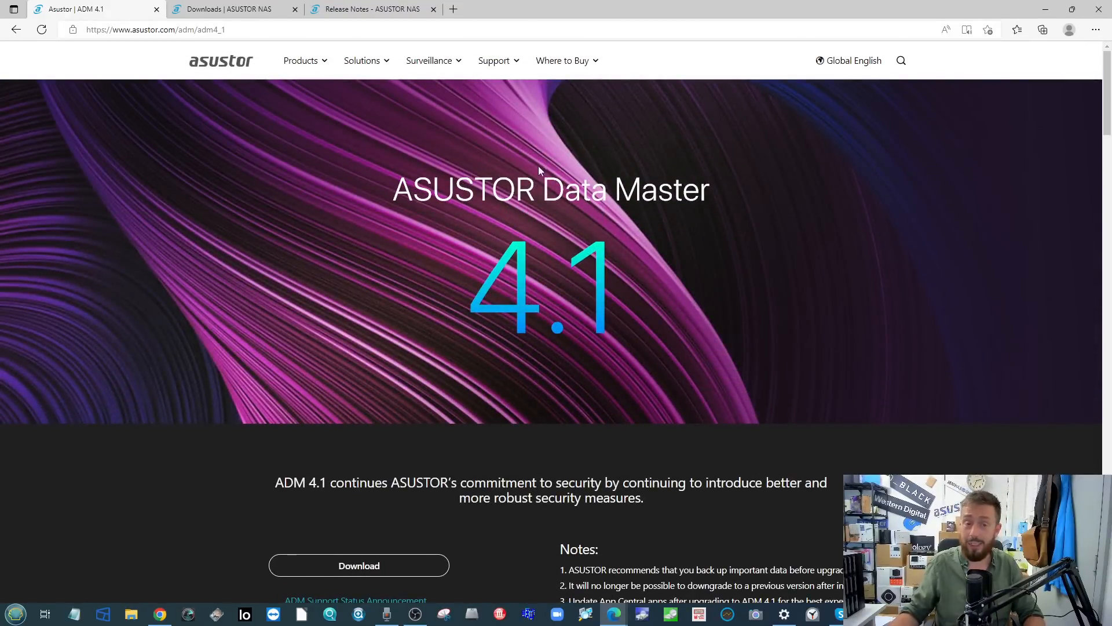
mouse_move(467, 412)
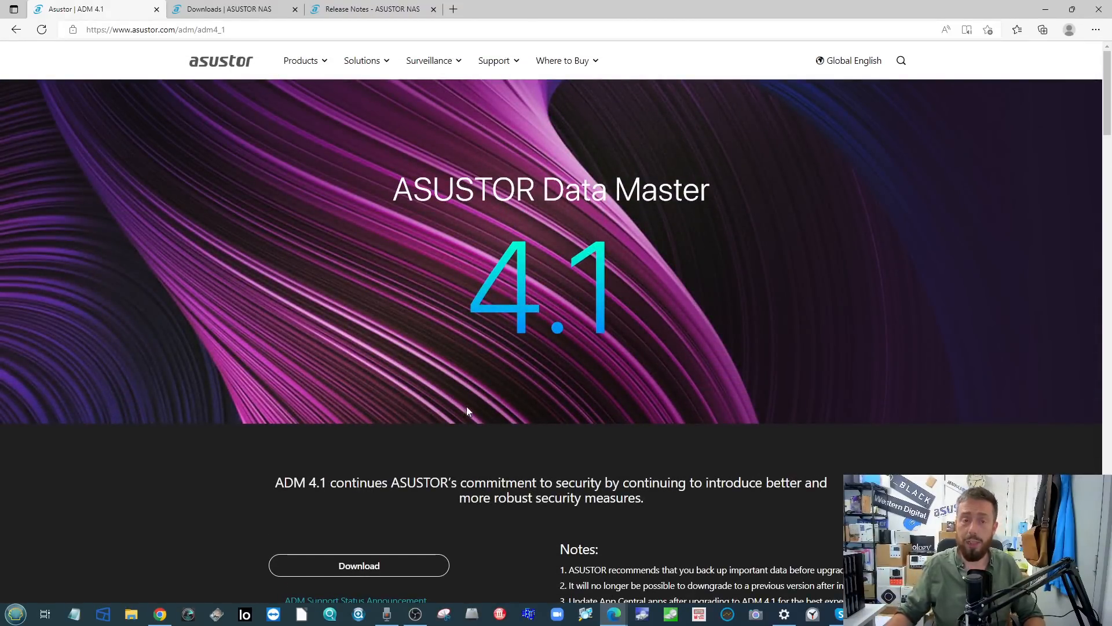
scroll(down, 3)
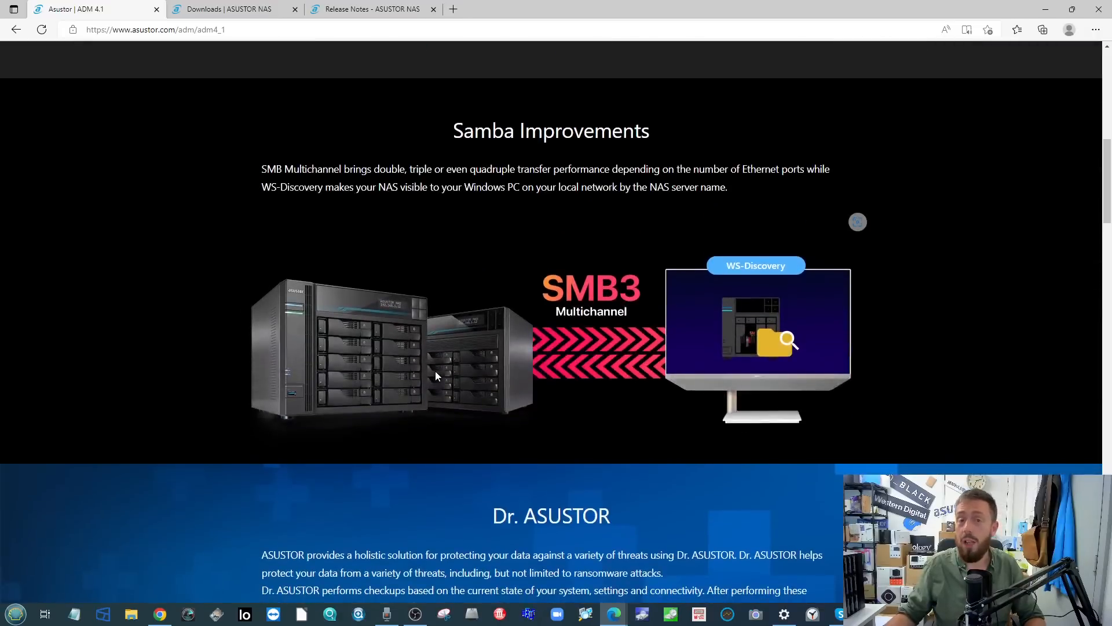
scroll(down, 3)
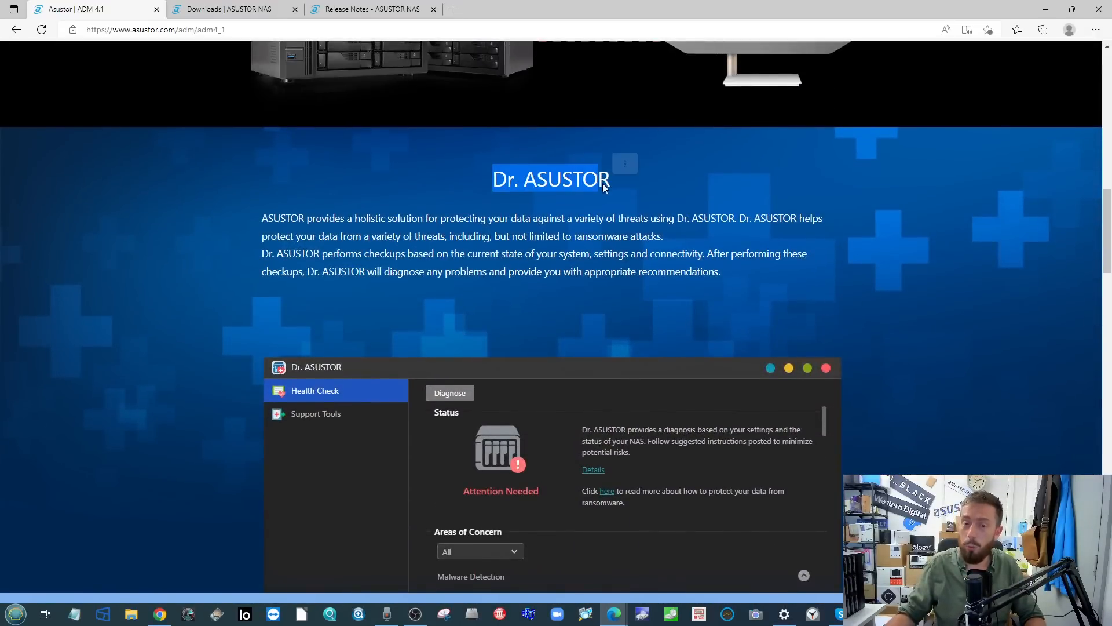
Continue down past the Security, Btrfs and Web Center sections to the 'Are You Ready' closing
scroll(down, 3)
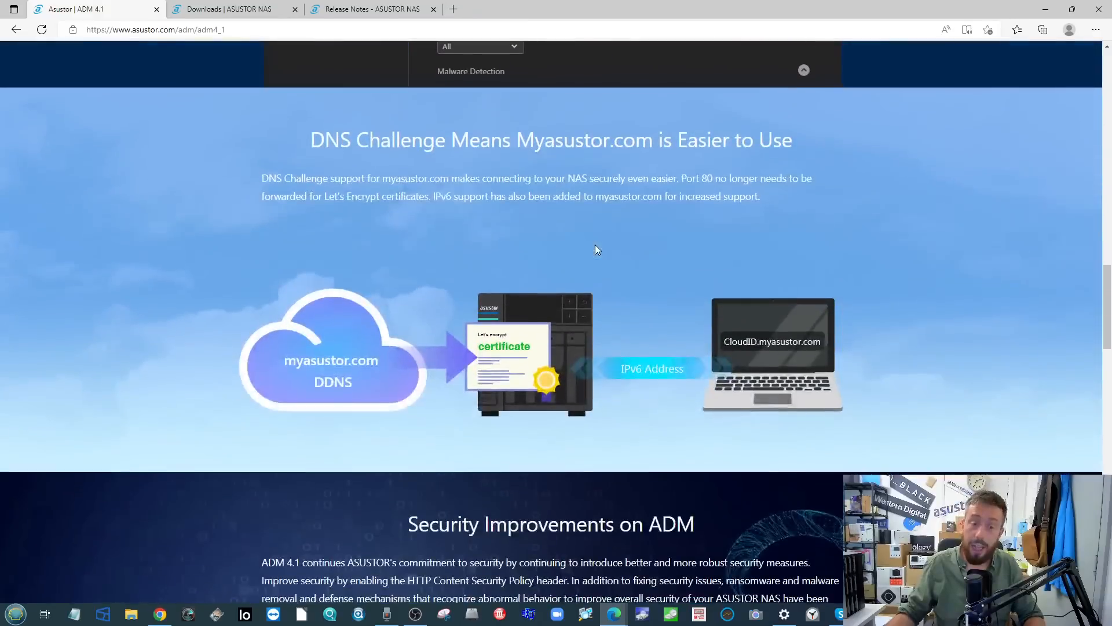
scroll(down, 3)
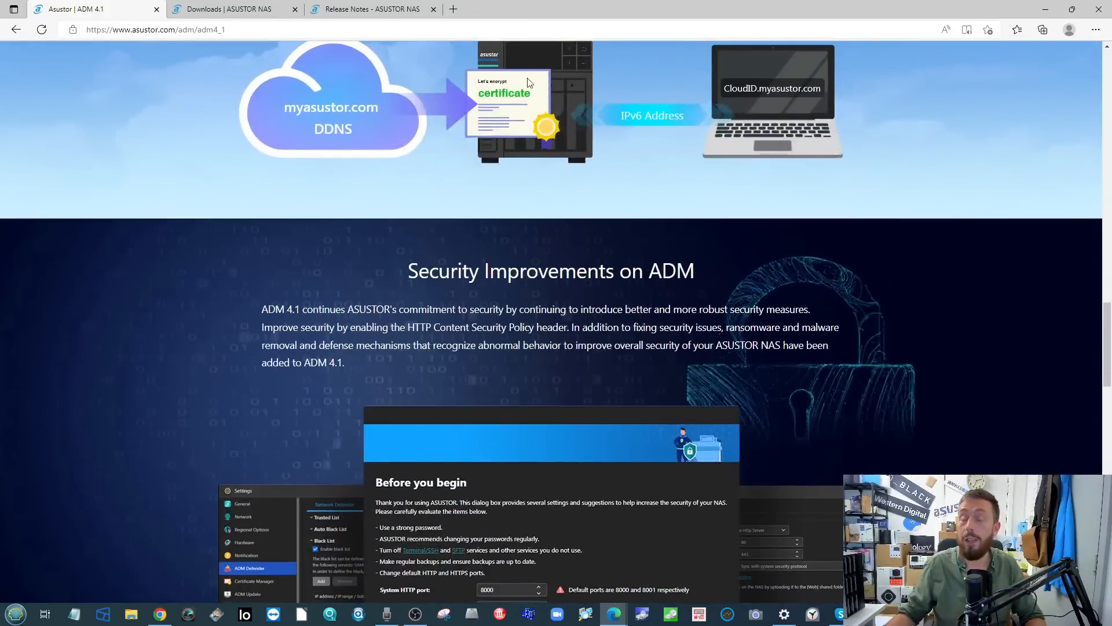
scroll(down, 3)
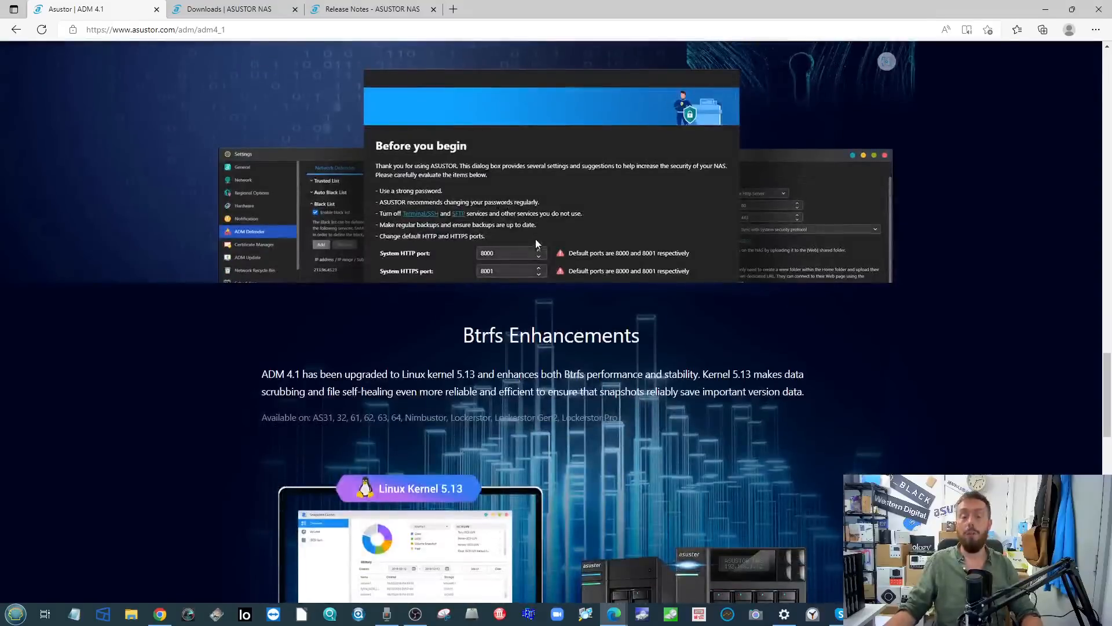
scroll(down, 3)
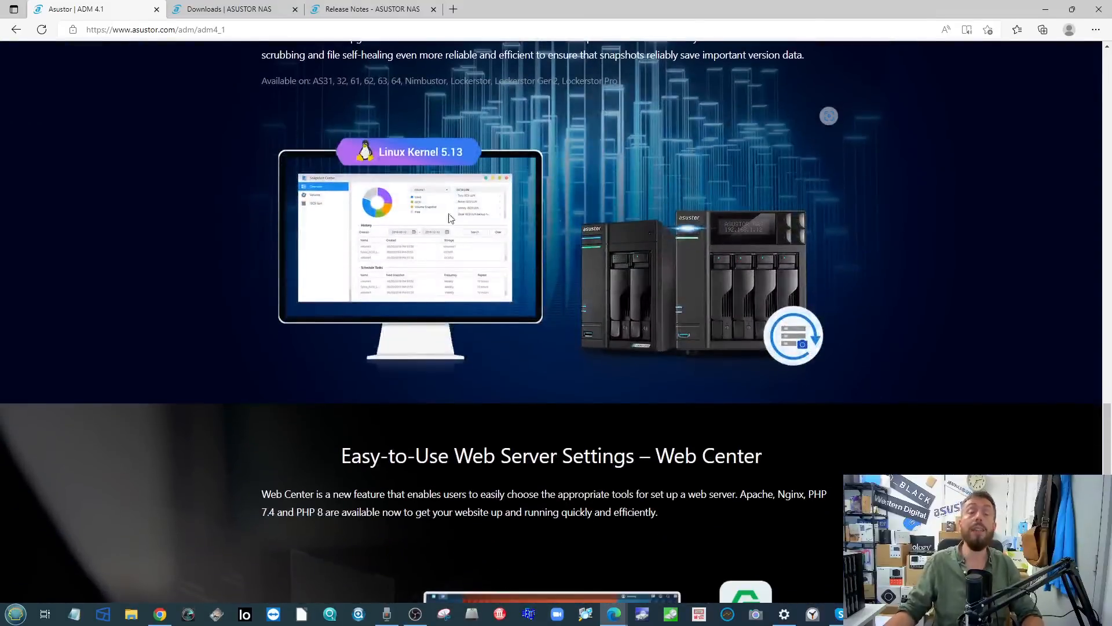
scroll(down, 3)
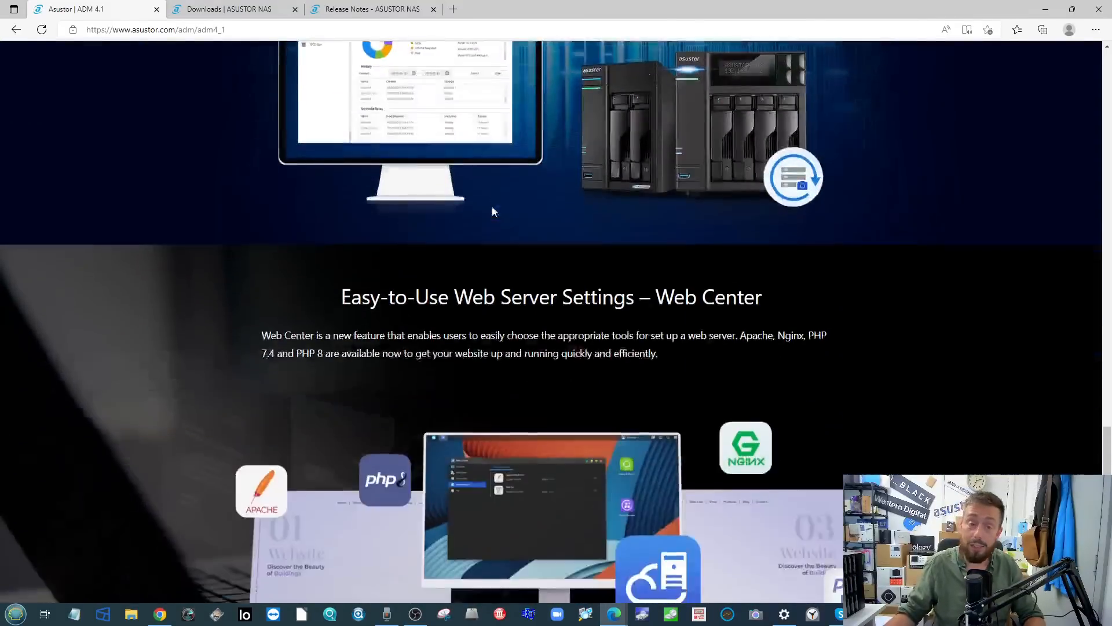
scroll(down, 3)
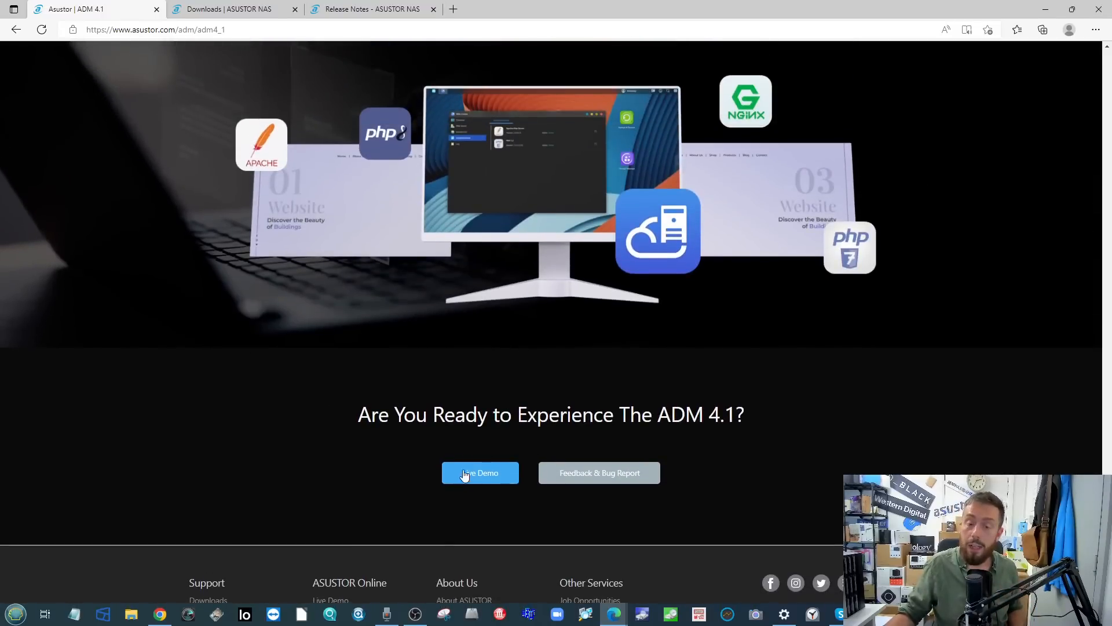
mouse_move(480, 473)
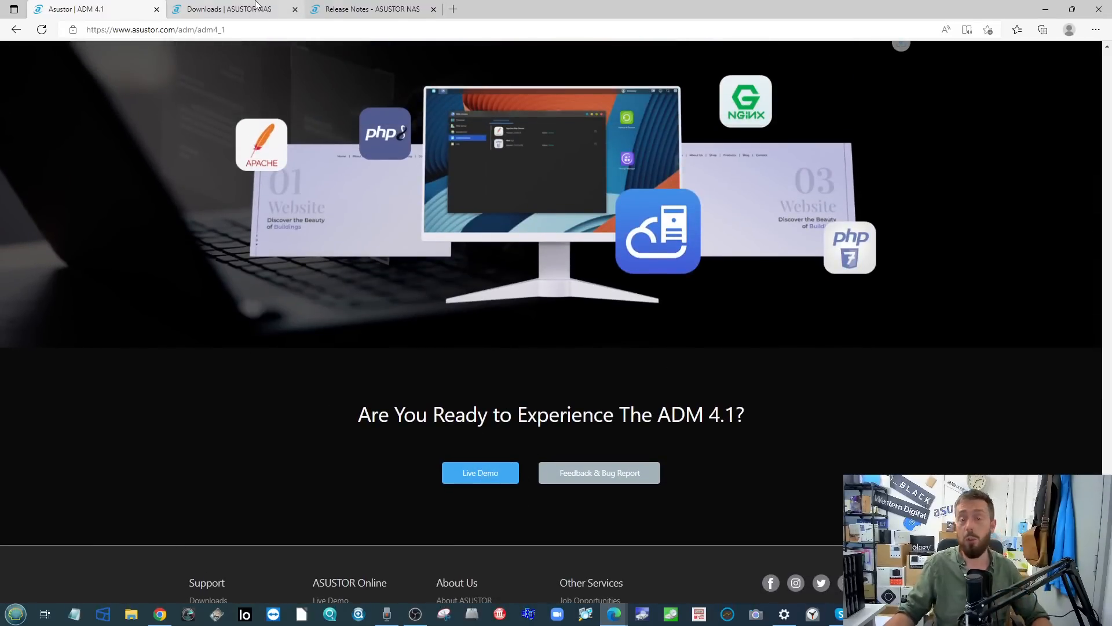
View the ADM 4.1.0.RJ72 release notes and Lockerstor downloads tabs, then return to the ADM 4.1 page top
click(369, 8)
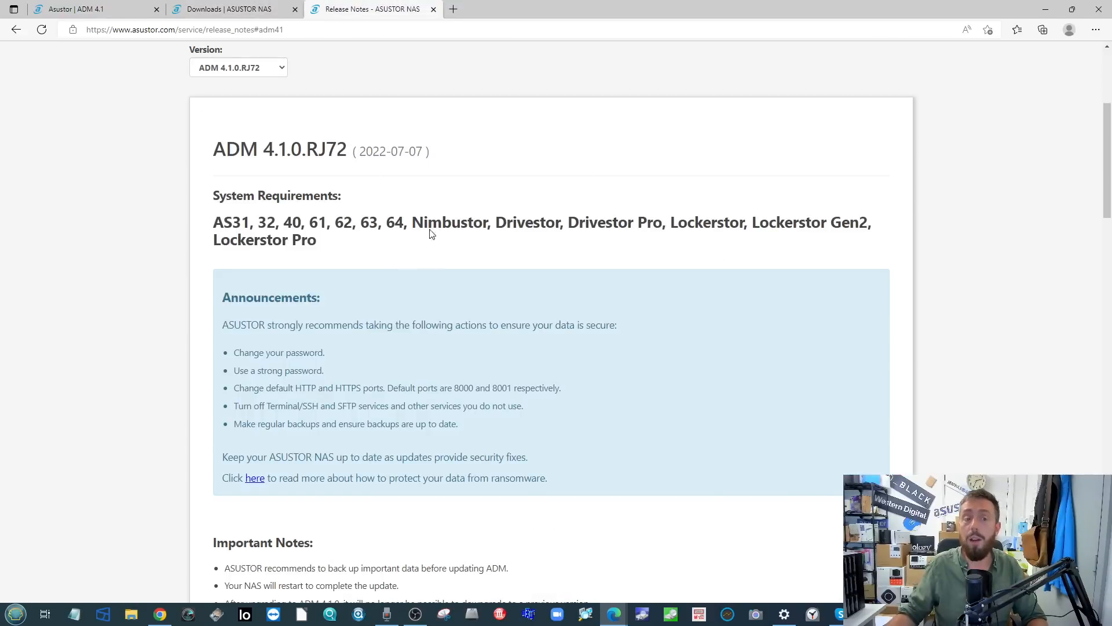
click(234, 9)
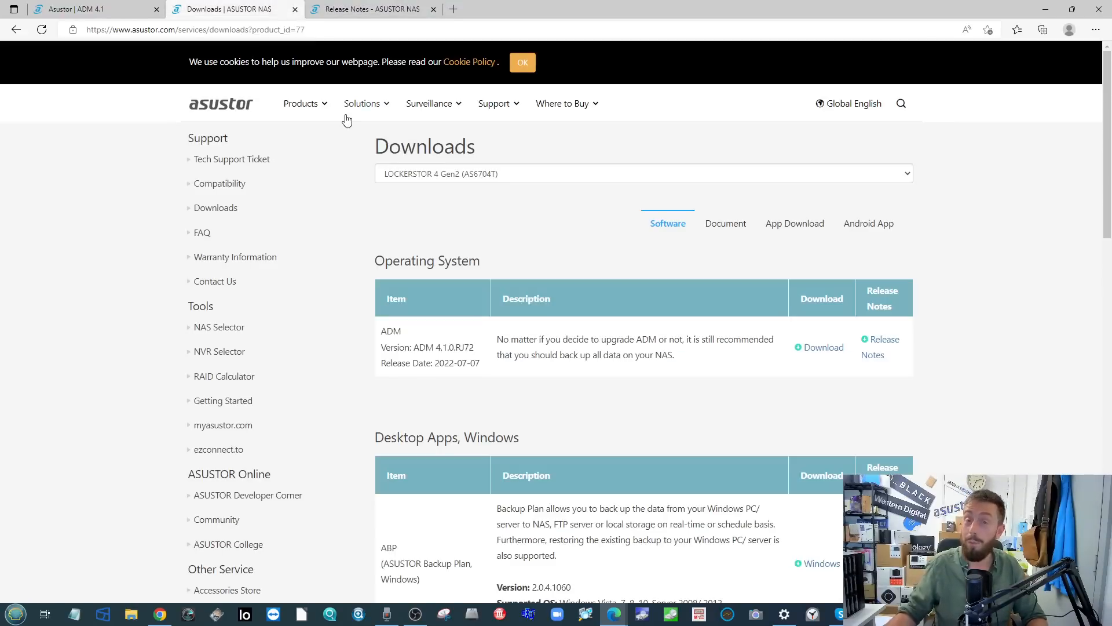
click(85, 8)
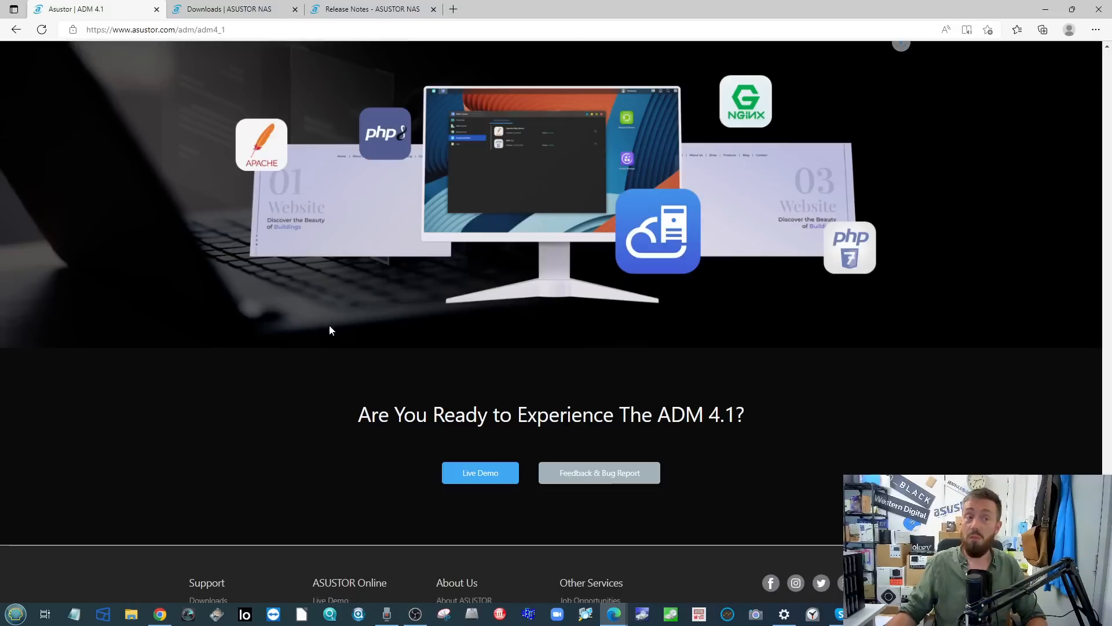
scroll(up, 3)
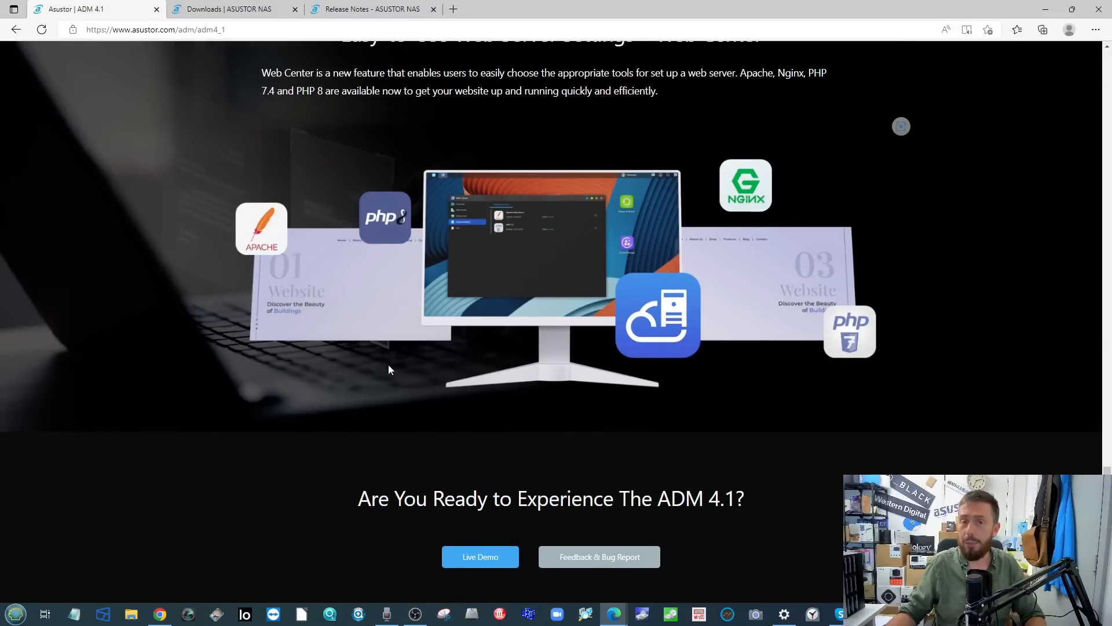
mouse_move(396, 399)
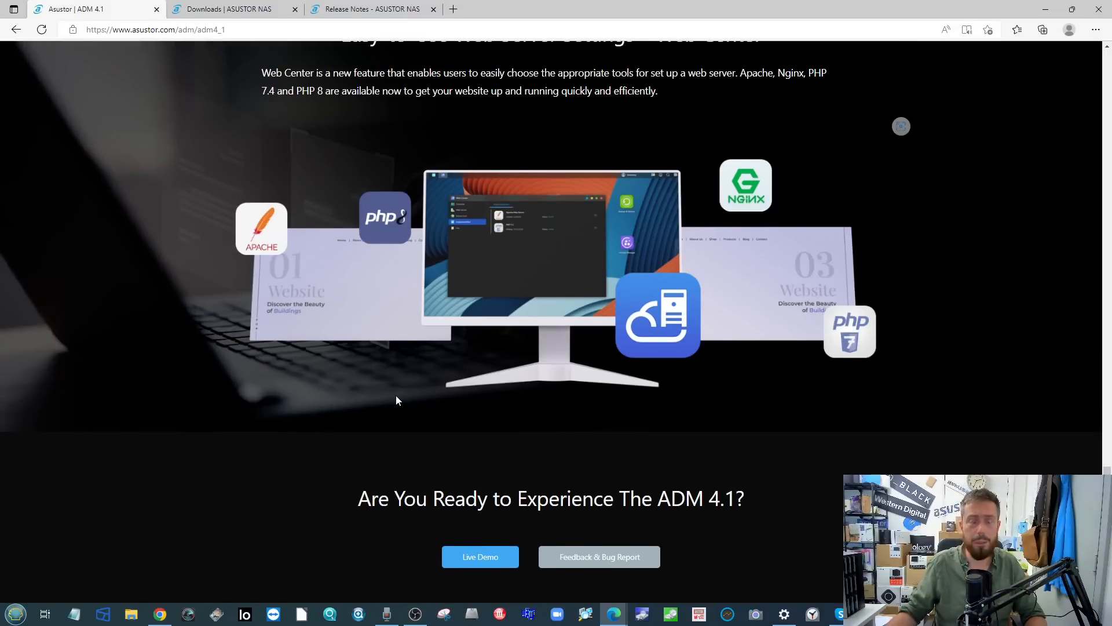
mouse_move(429, 279)
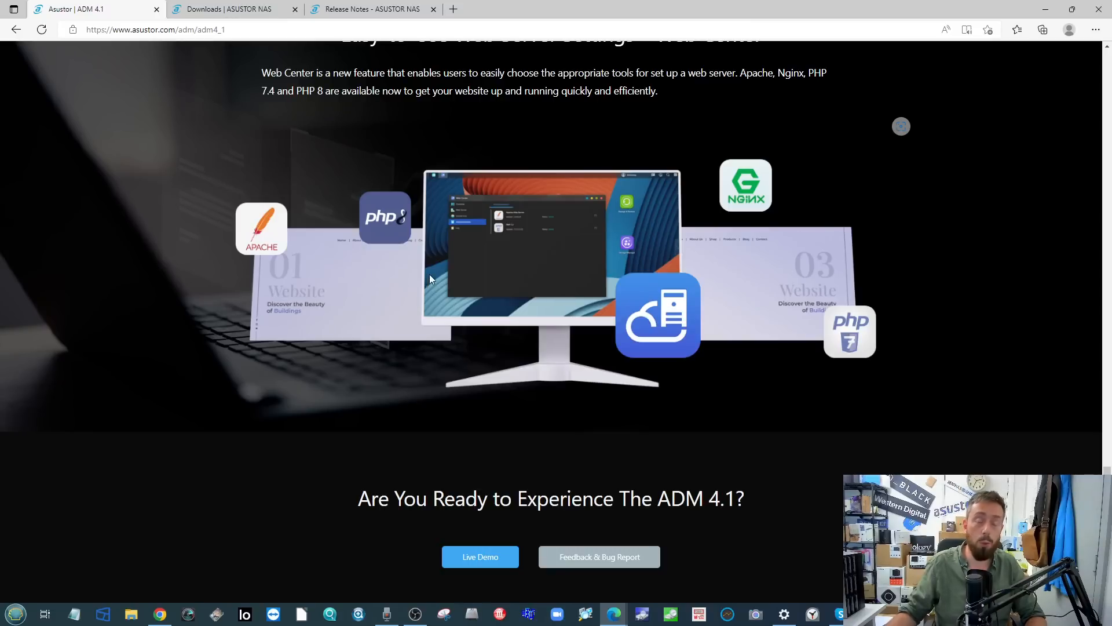
scroll(up, 3)
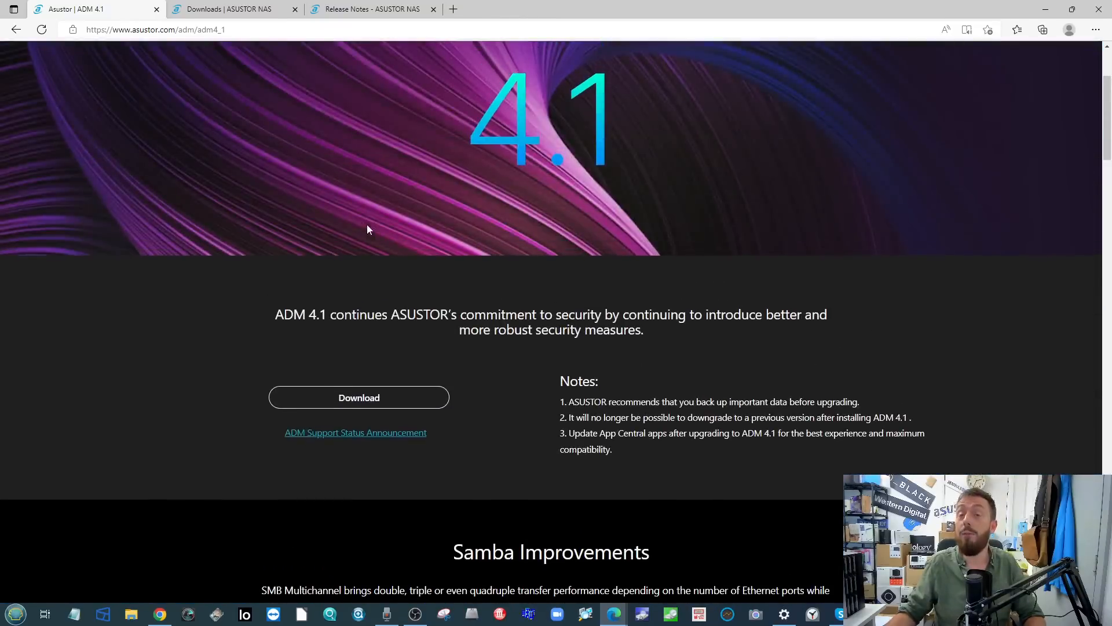
scroll(up, 3)
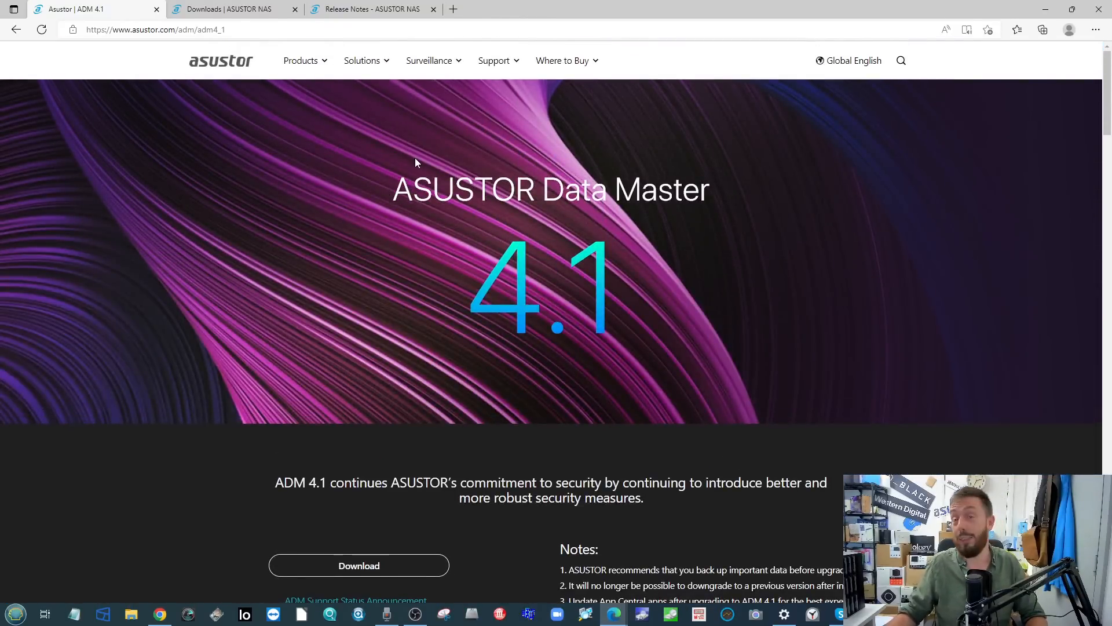
mouse_move(404, 172)
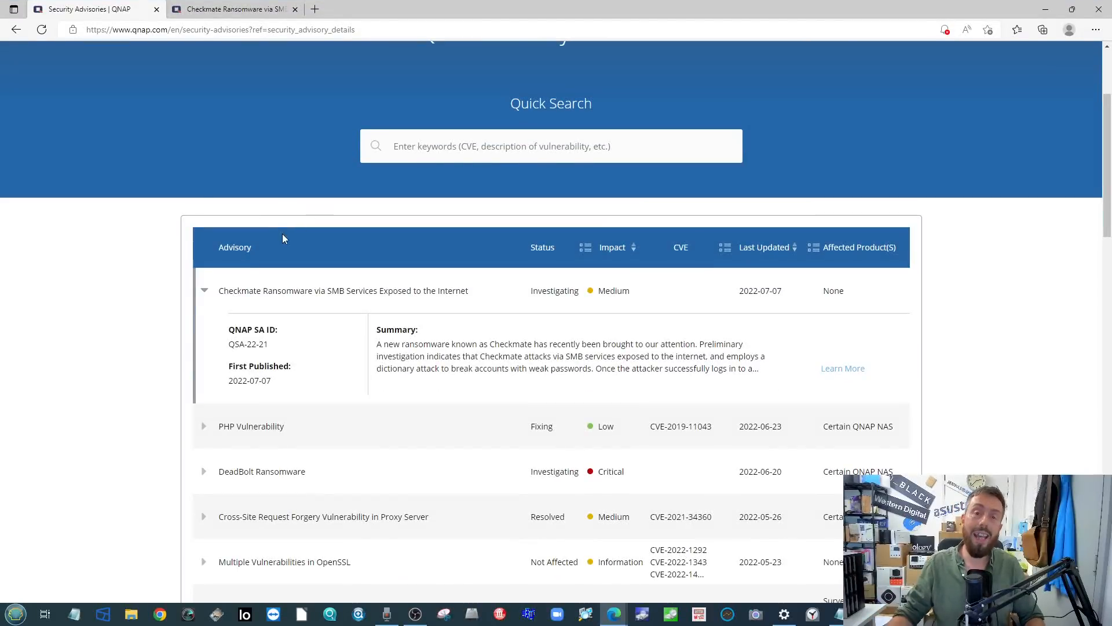
mouse_move(227, 8)
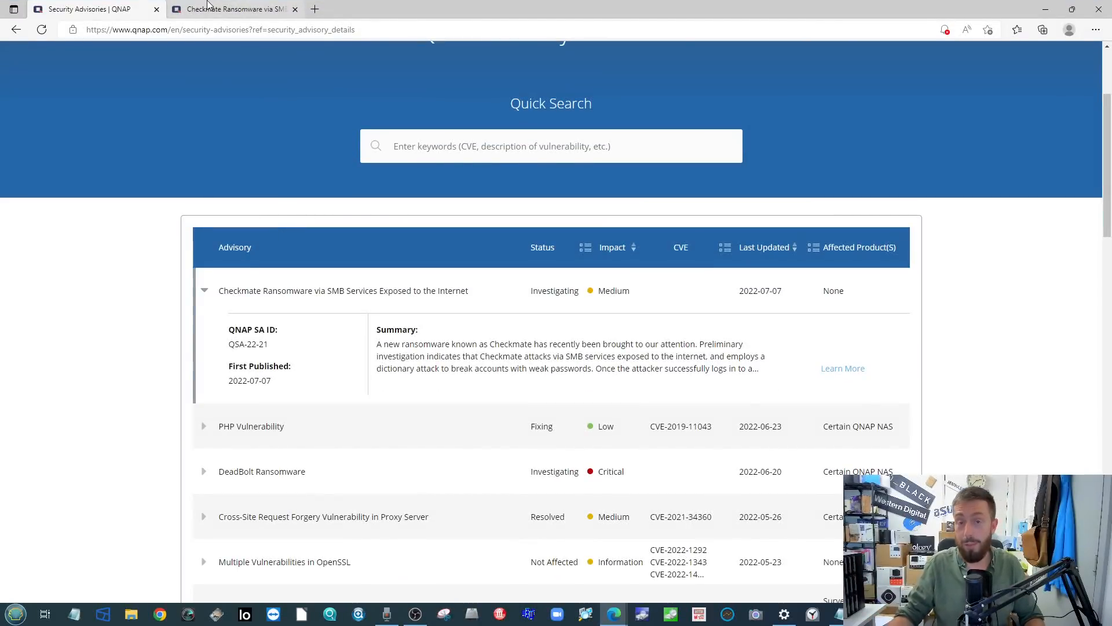
mouse_move(231, 8)
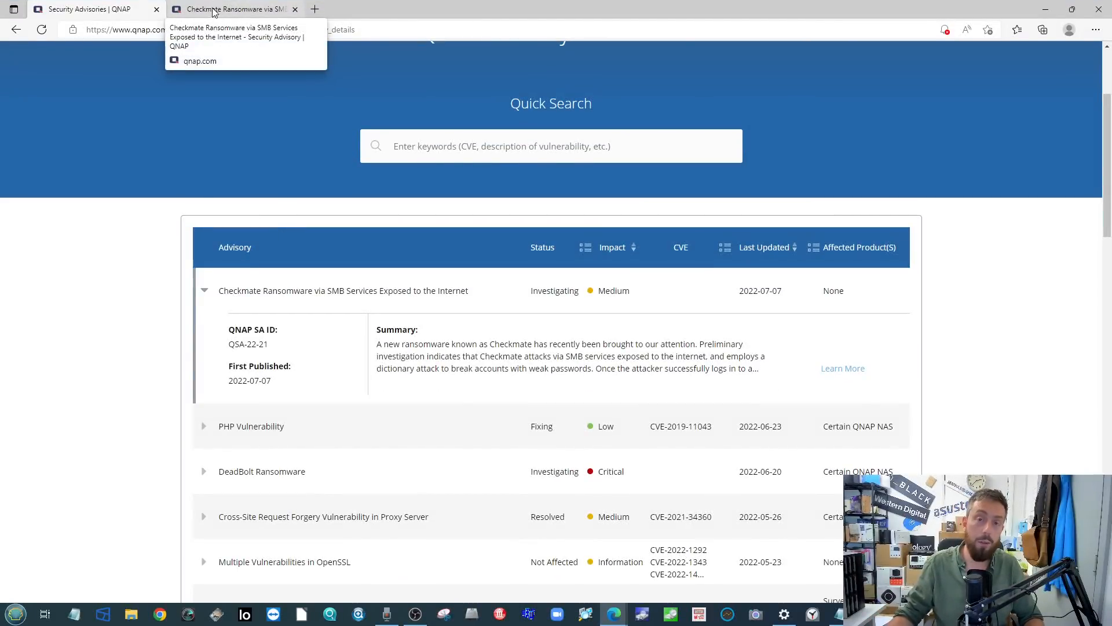
mouse_move(274, 85)
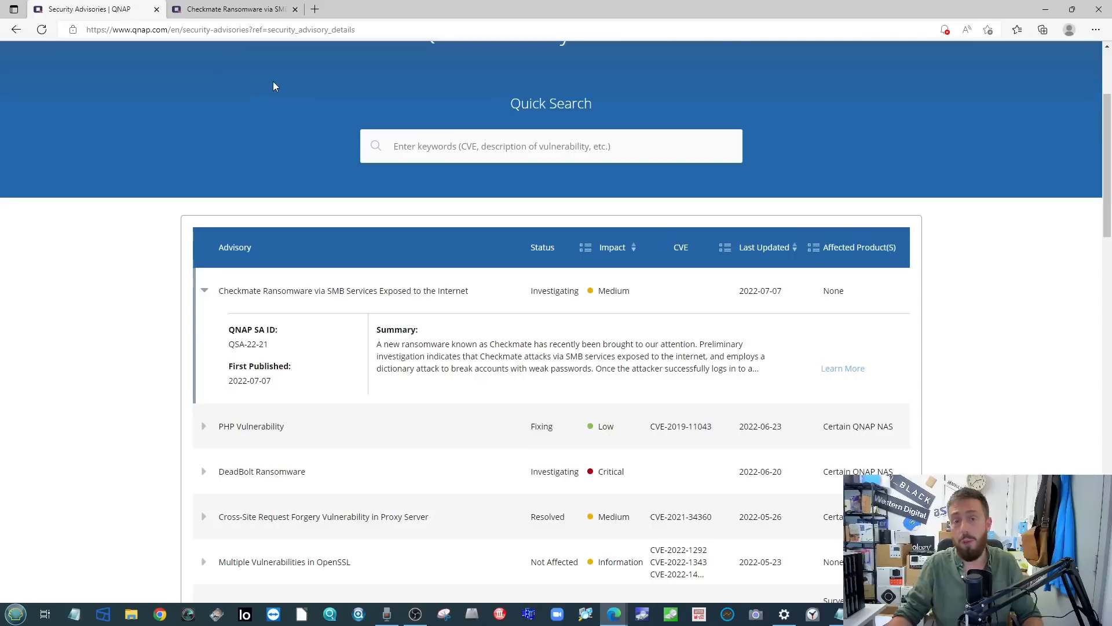
mouse_move(234, 9)
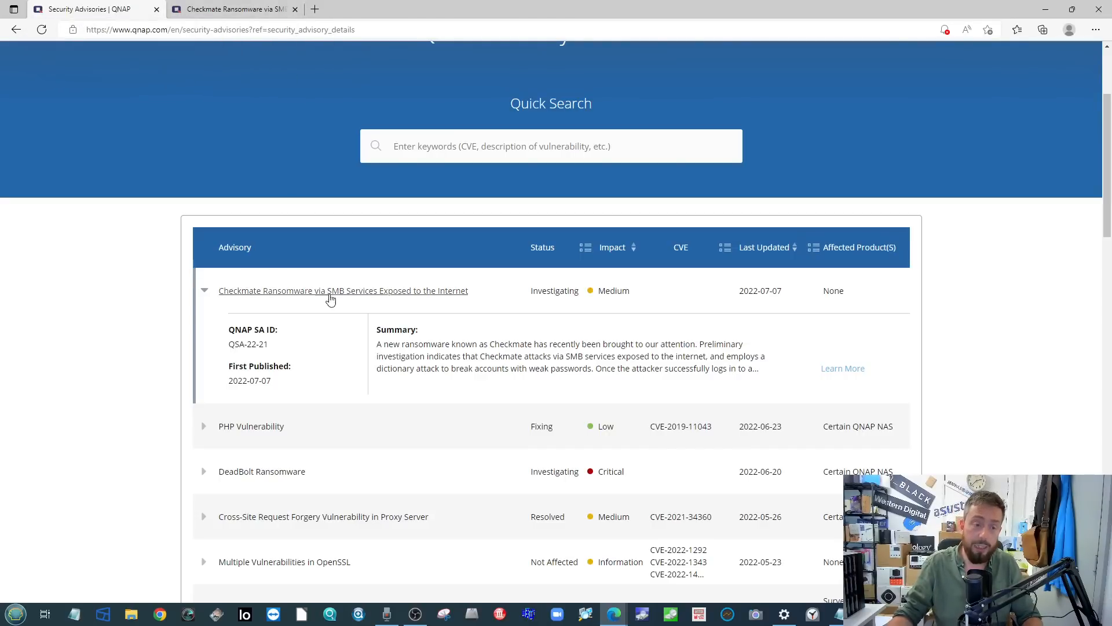
mouse_move(100, 119)
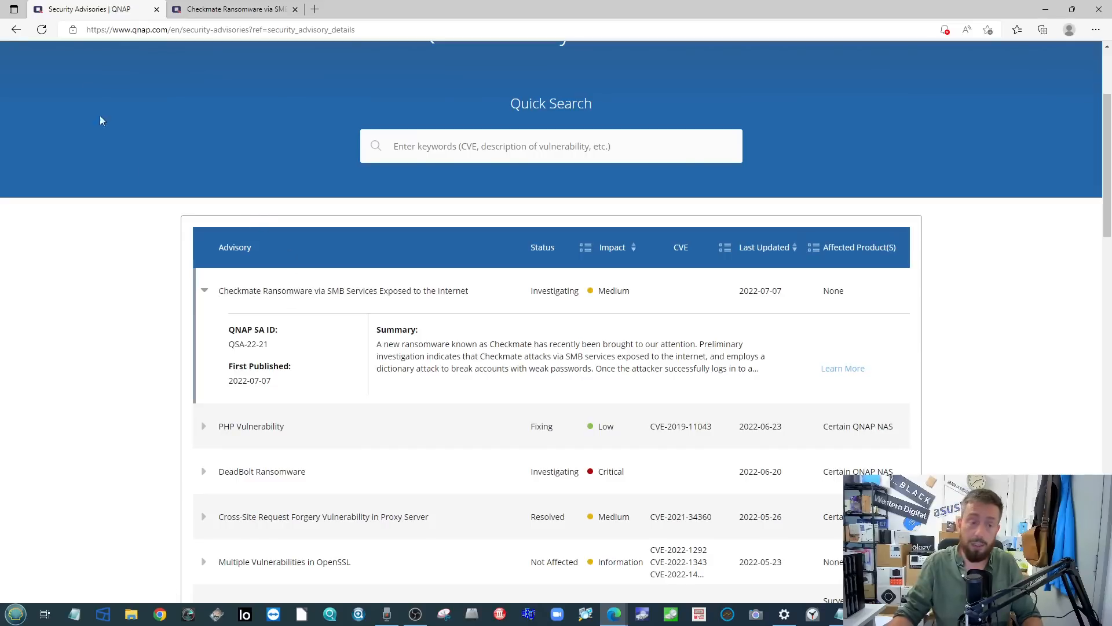
mouse_move(432, 336)
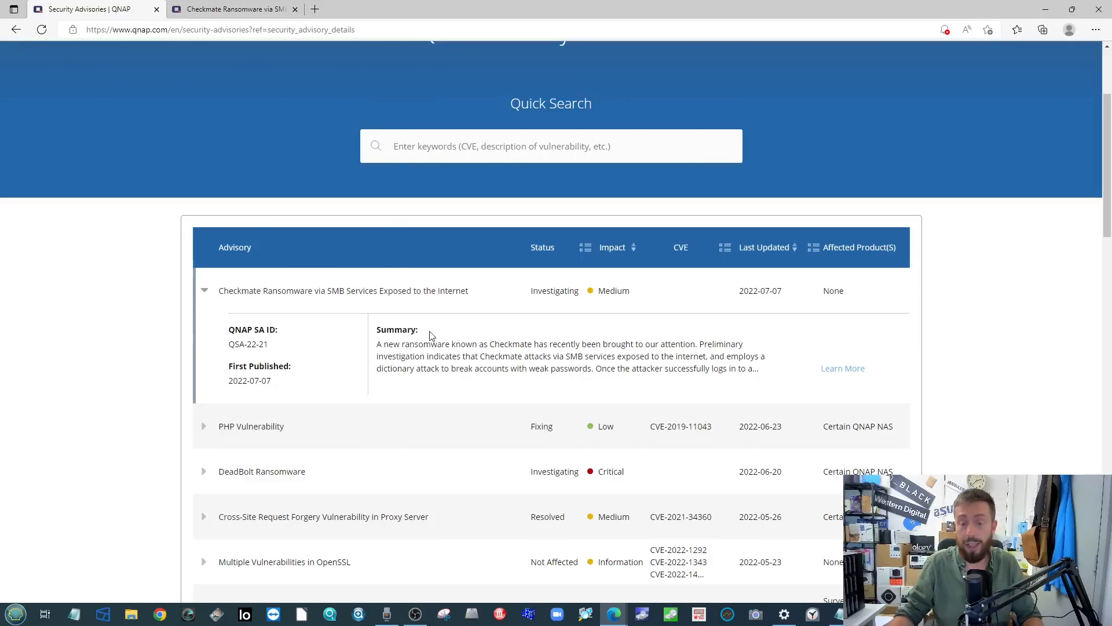
click(842, 368)
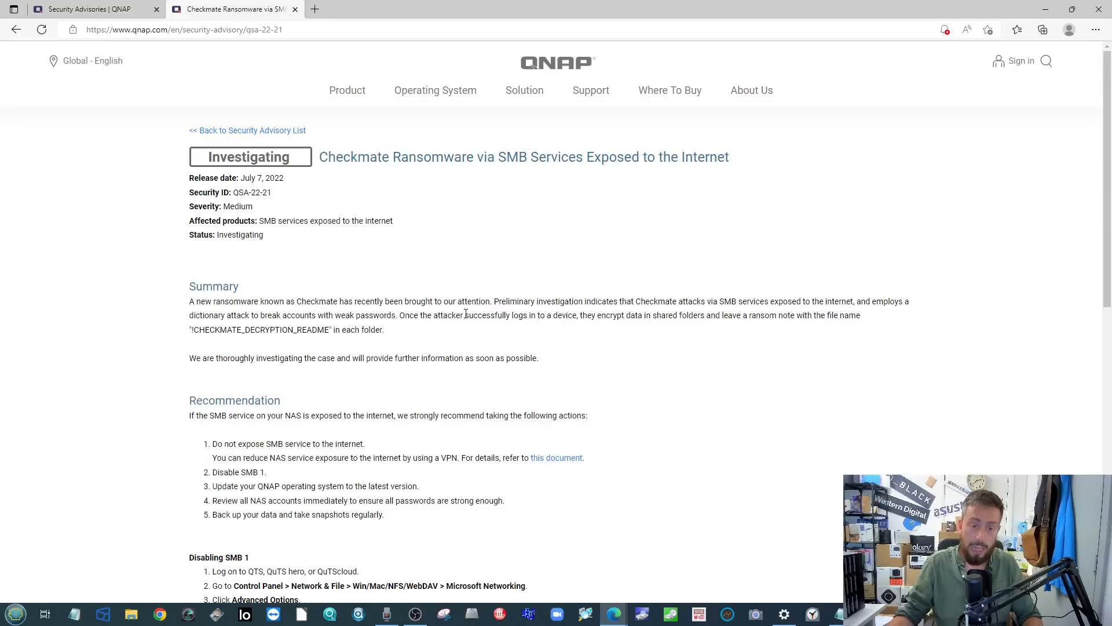
mouse_move(508, 200)
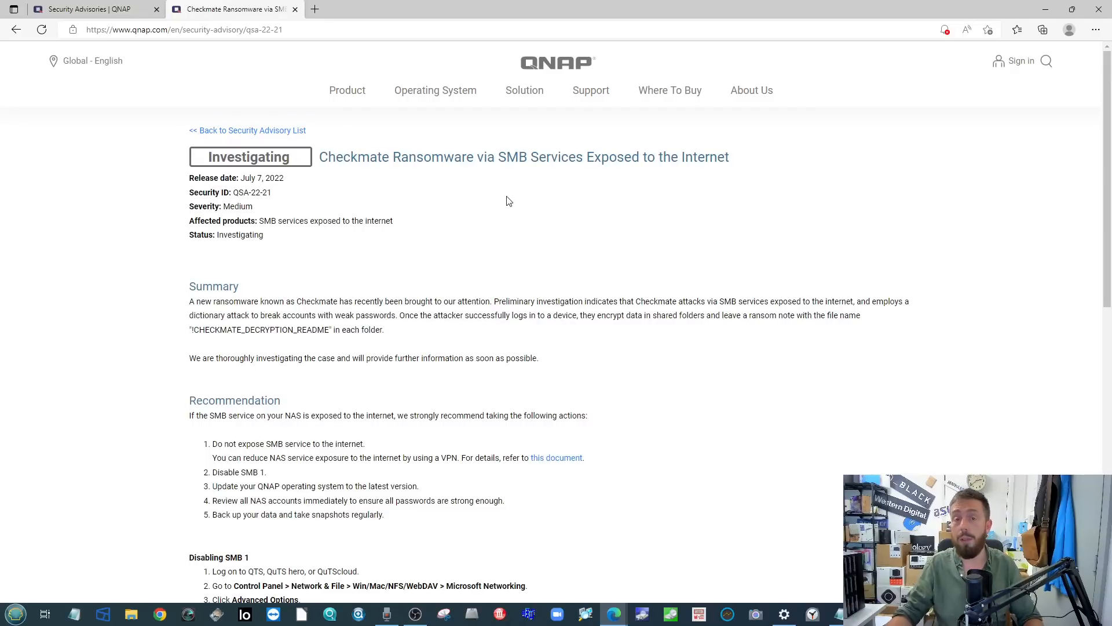
mouse_move(593, 175)
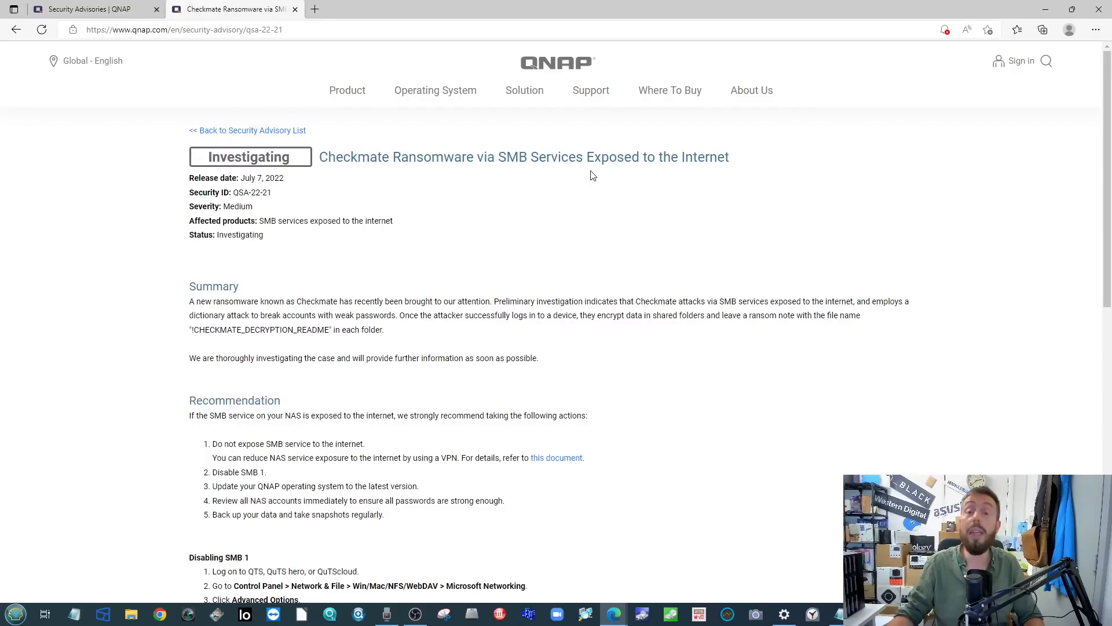
mouse_move(598, 180)
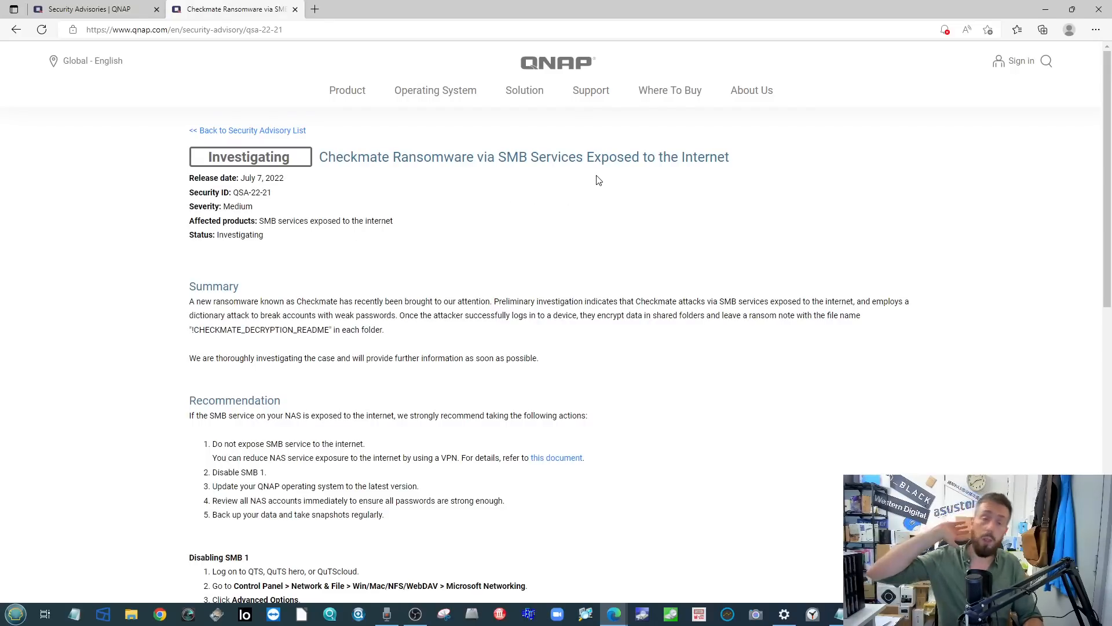
mouse_move(691, 245)
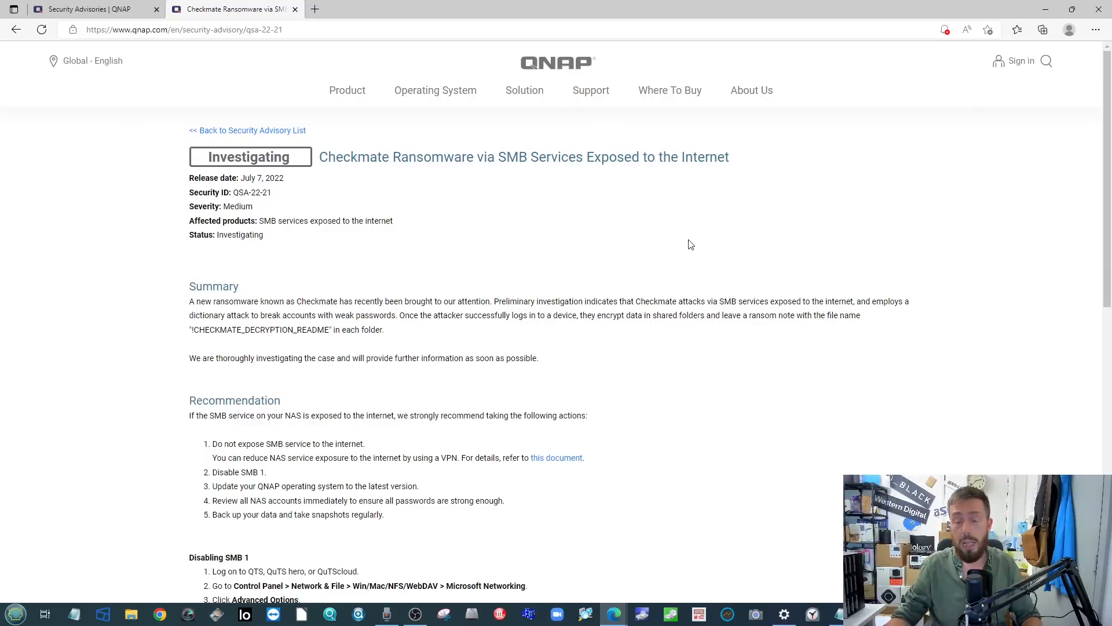
mouse_move(375, 299)
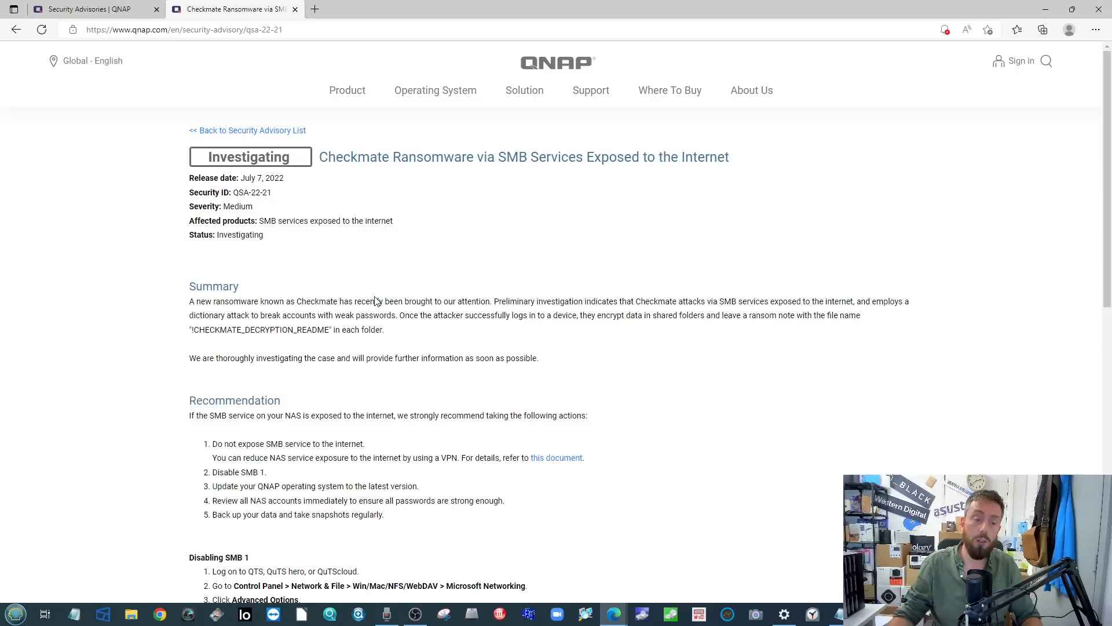
mouse_move(347, 316)
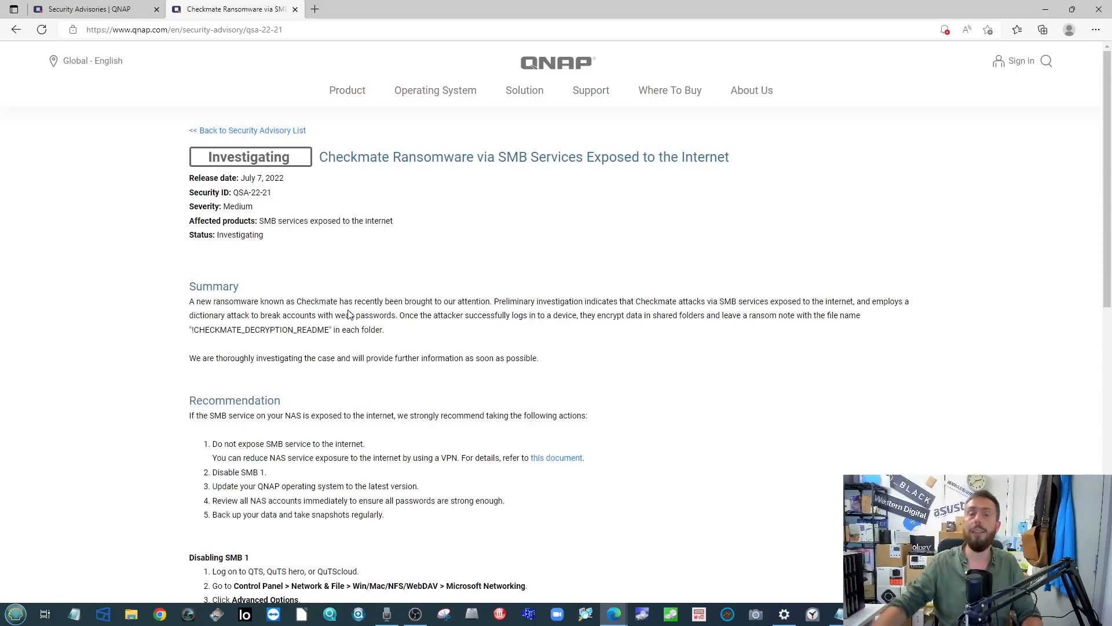
mouse_move(515, 293)
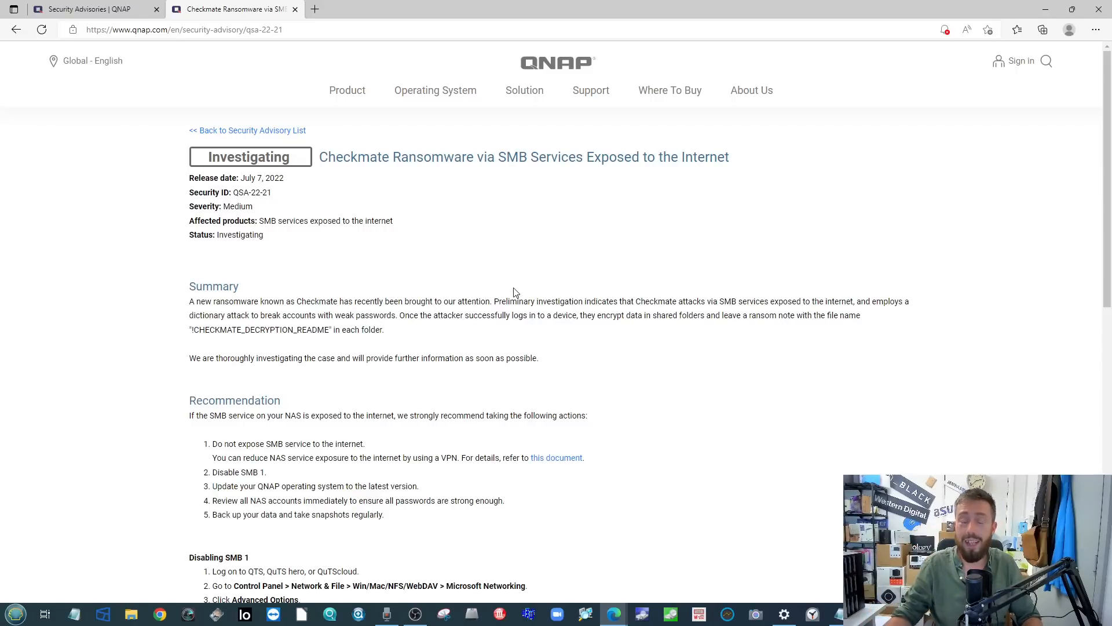
mouse_move(467, 327)
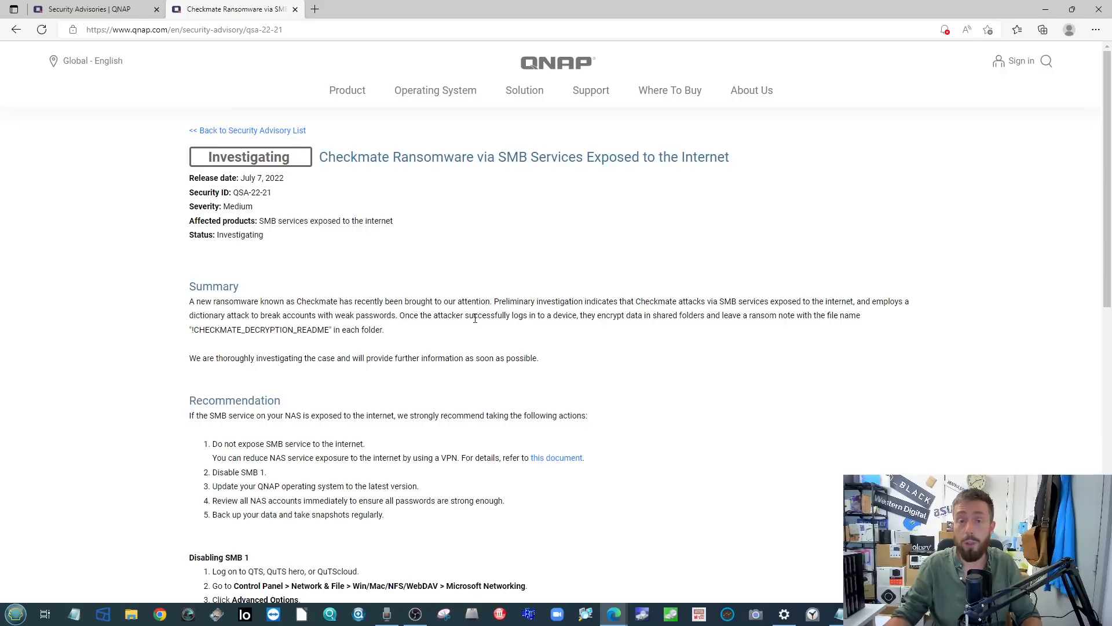
mouse_move(478, 250)
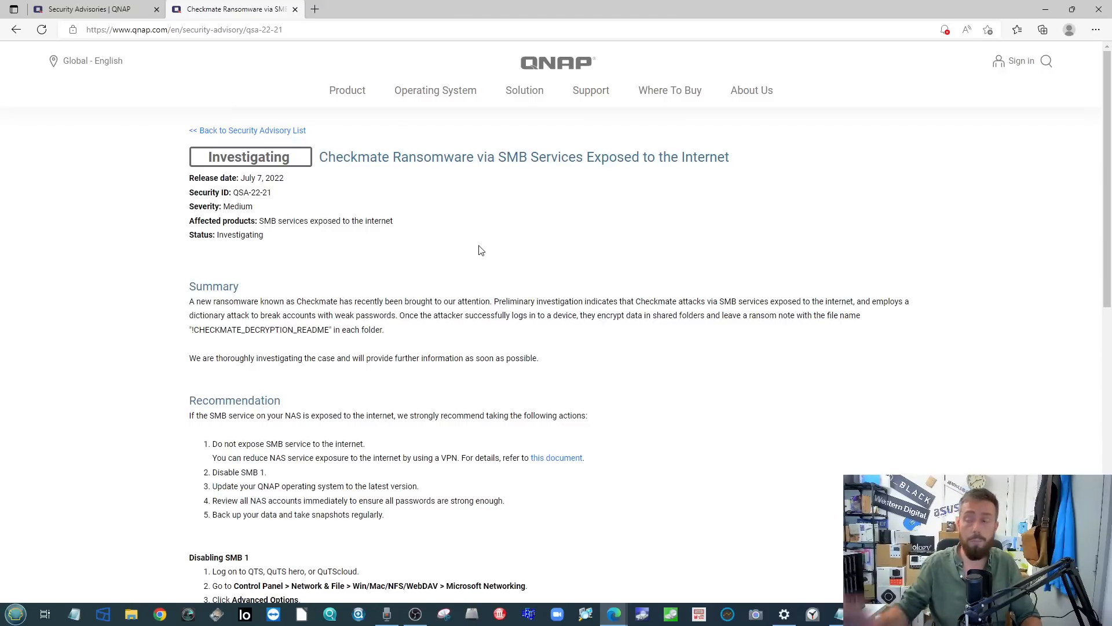
mouse_move(518, 248)
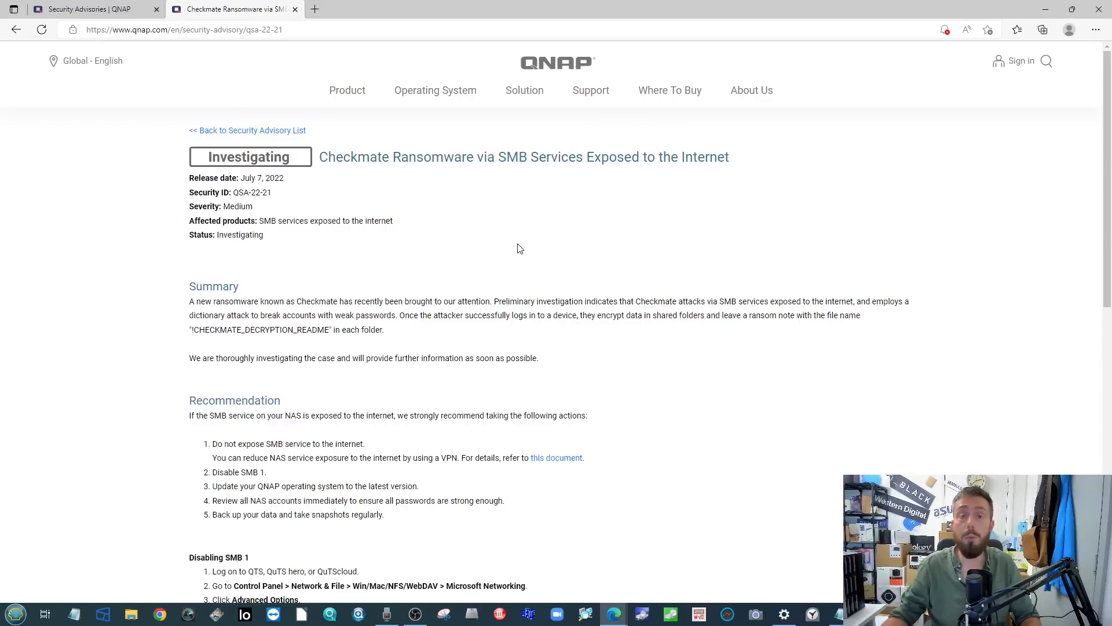
mouse_move(457, 264)
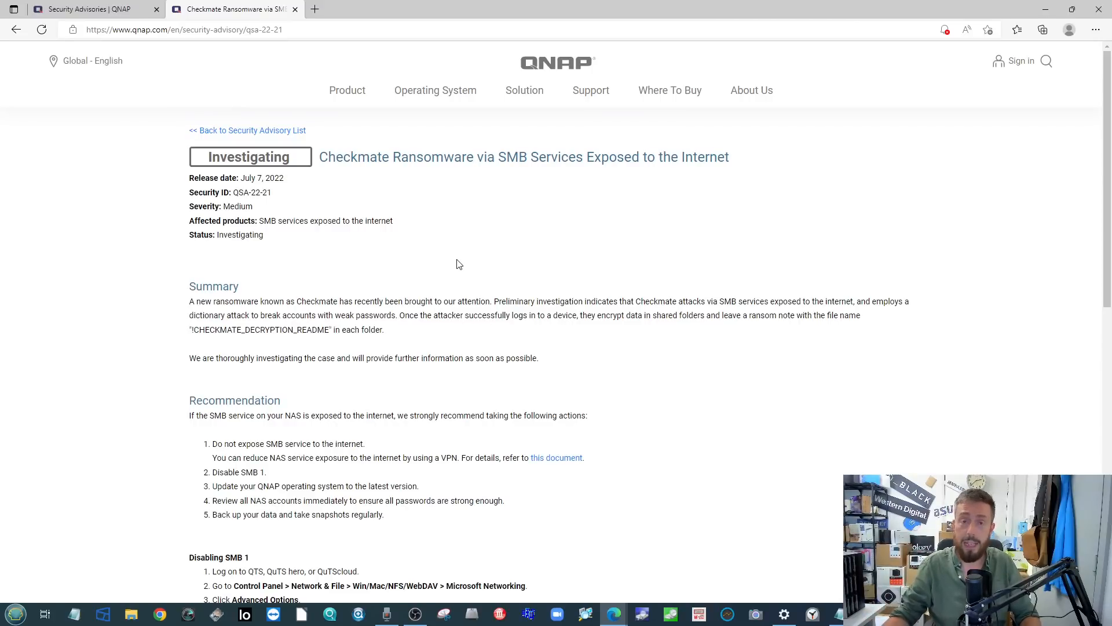
mouse_move(519, 354)
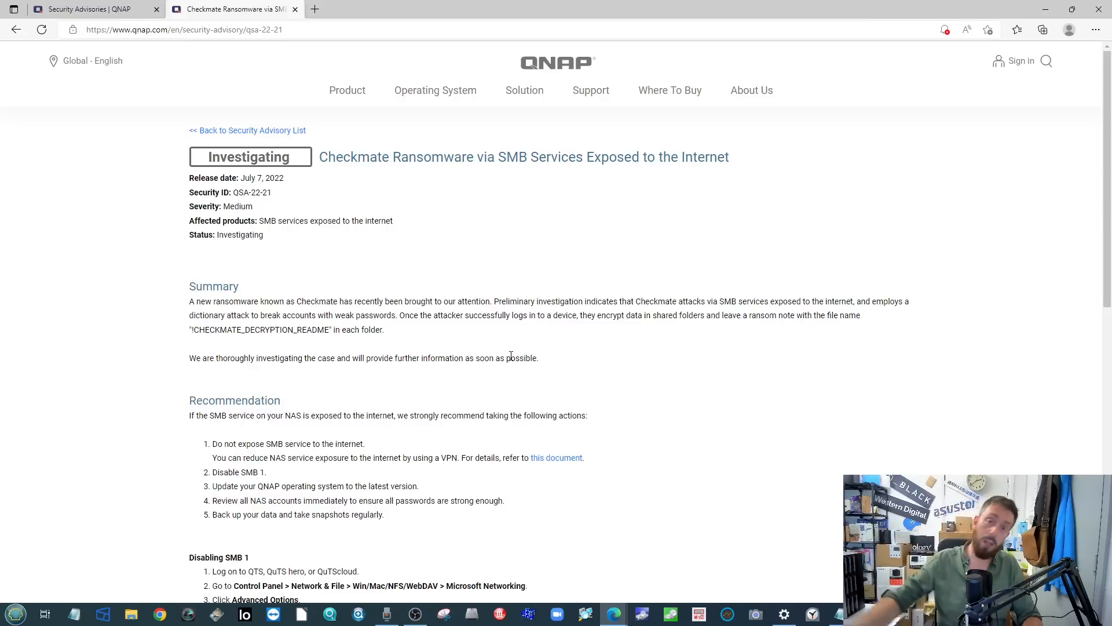
mouse_move(423, 394)
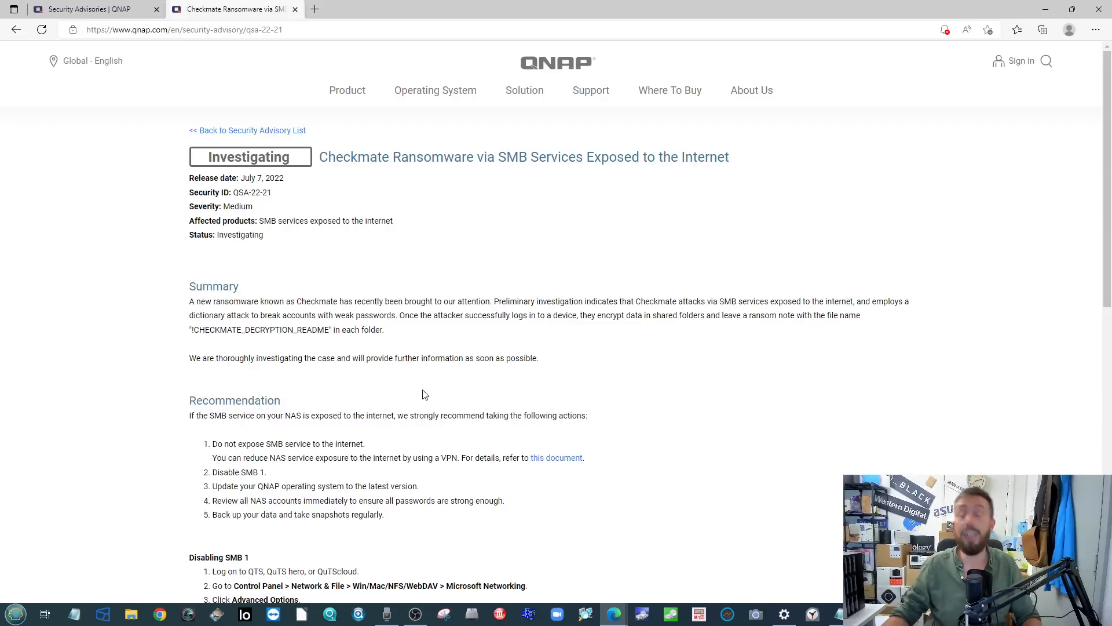
scroll(down, 3)
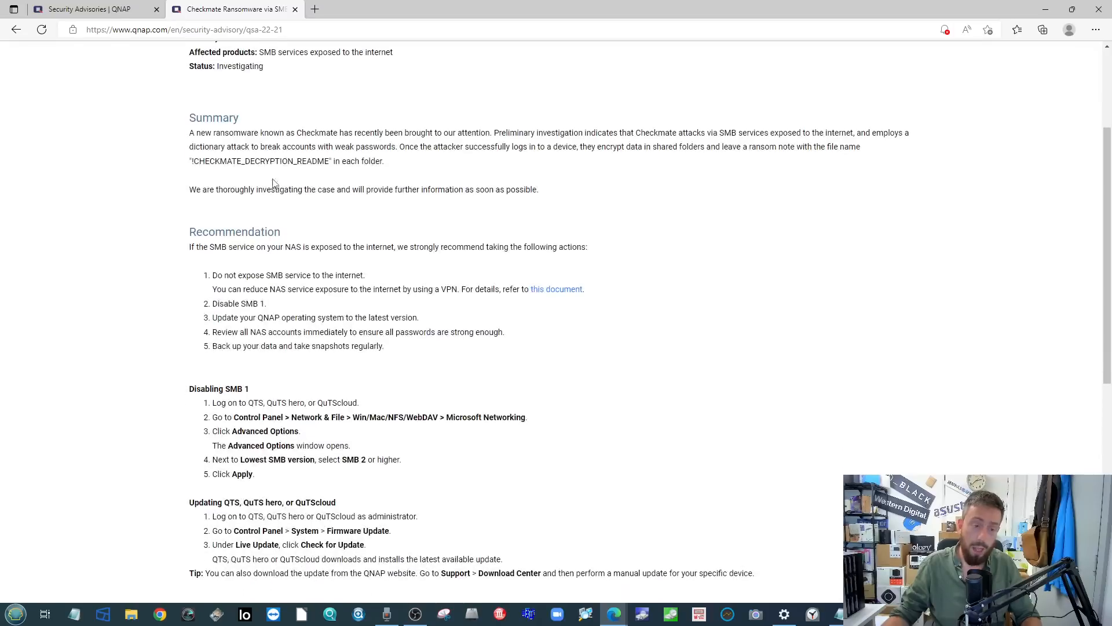
scroll(up, 3)
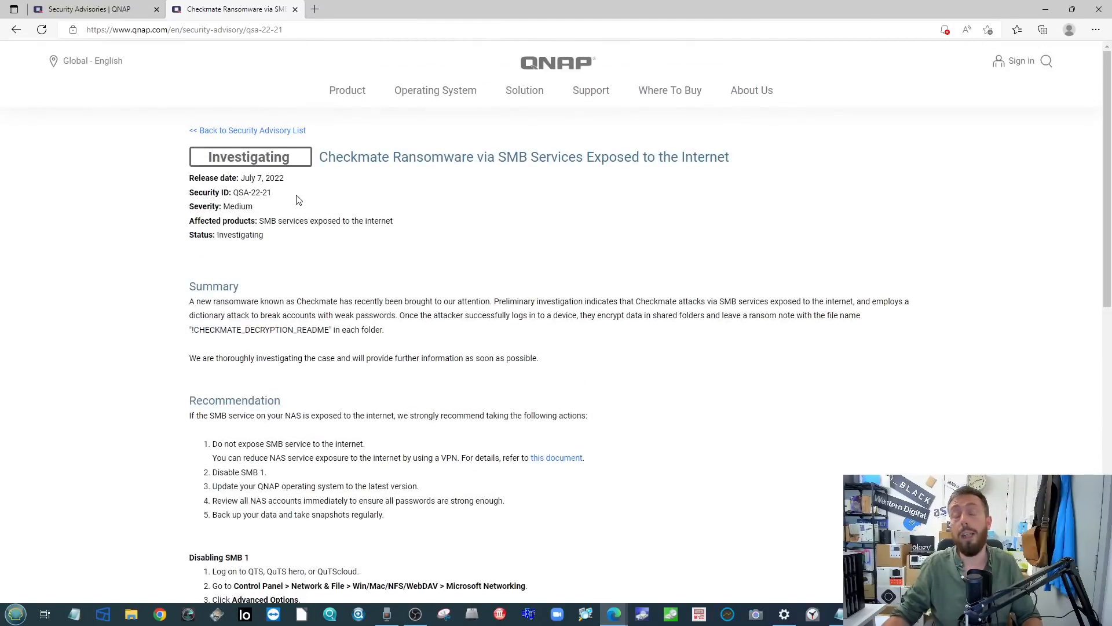
mouse_move(370, 334)
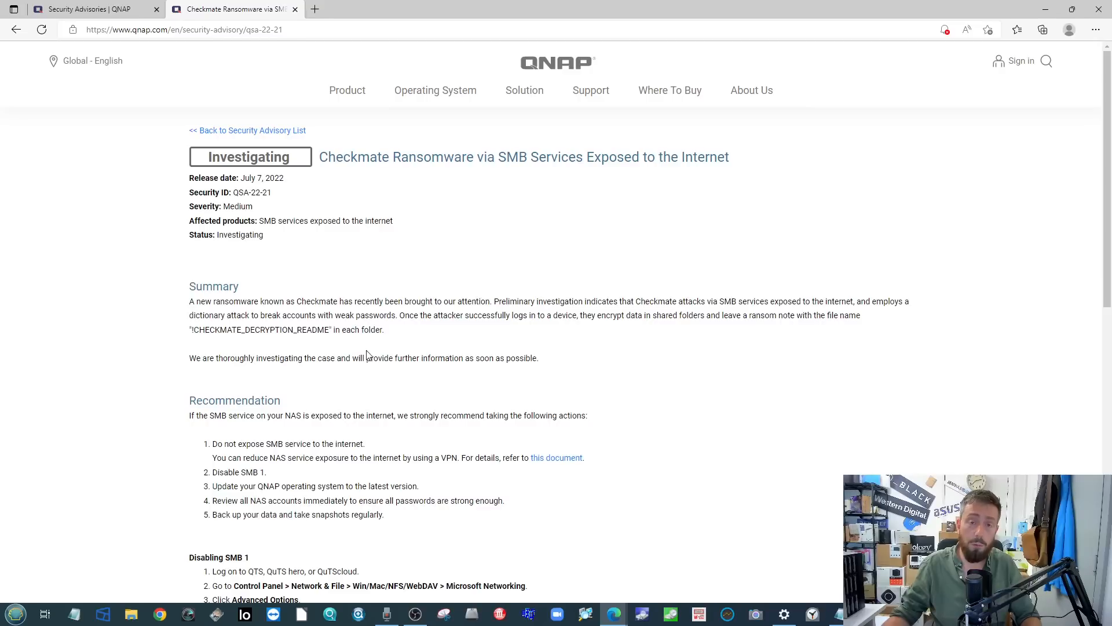
mouse_move(266, 482)
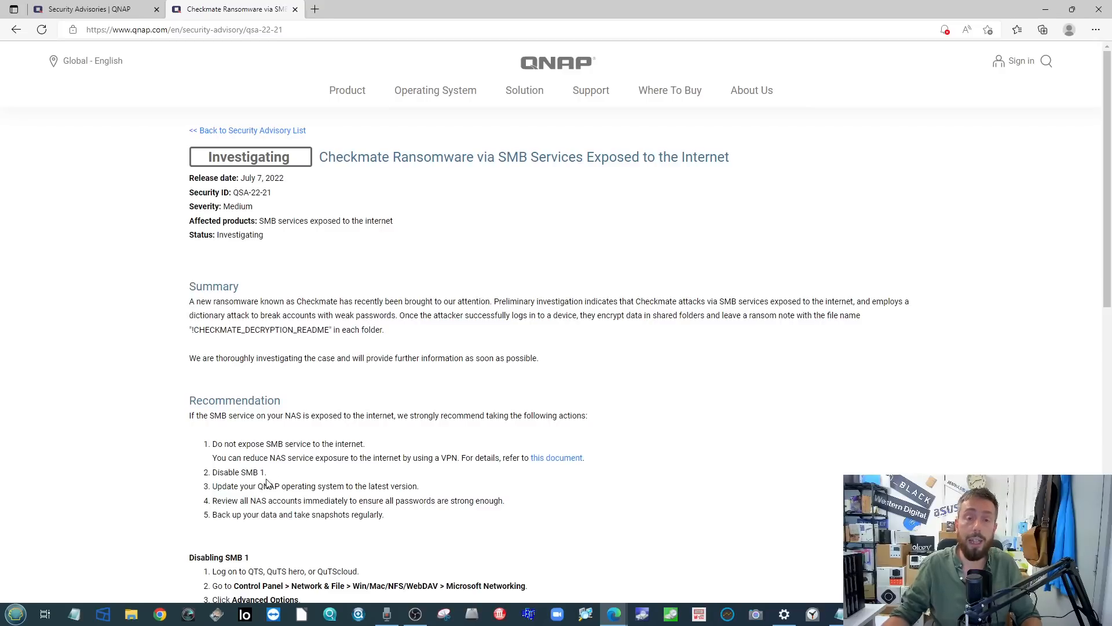
mouse_move(317, 432)
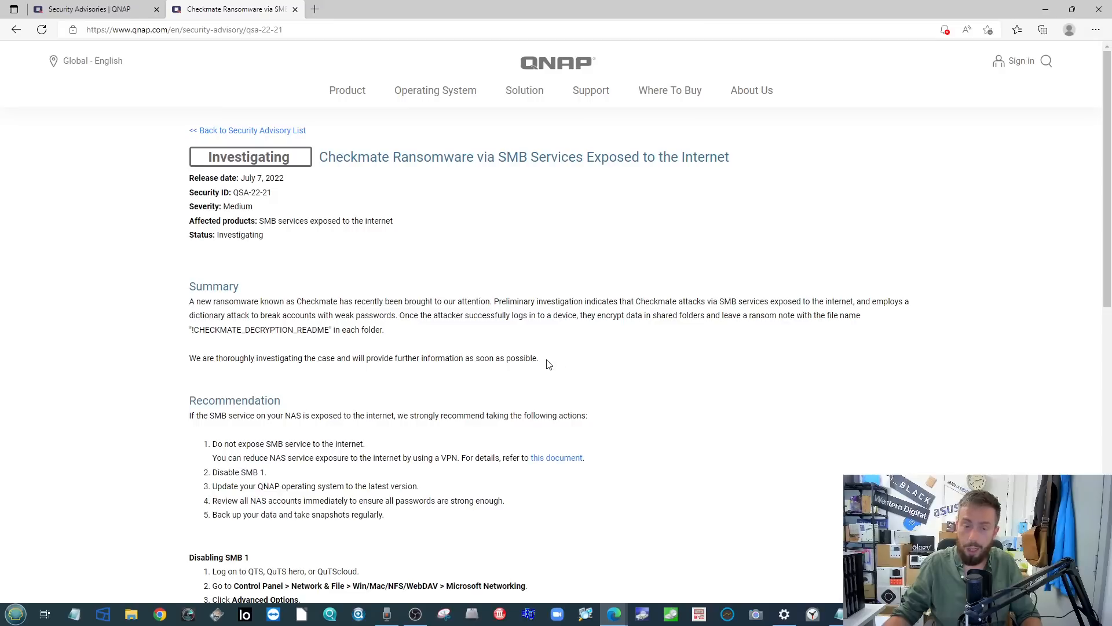
mouse_move(375, 292)
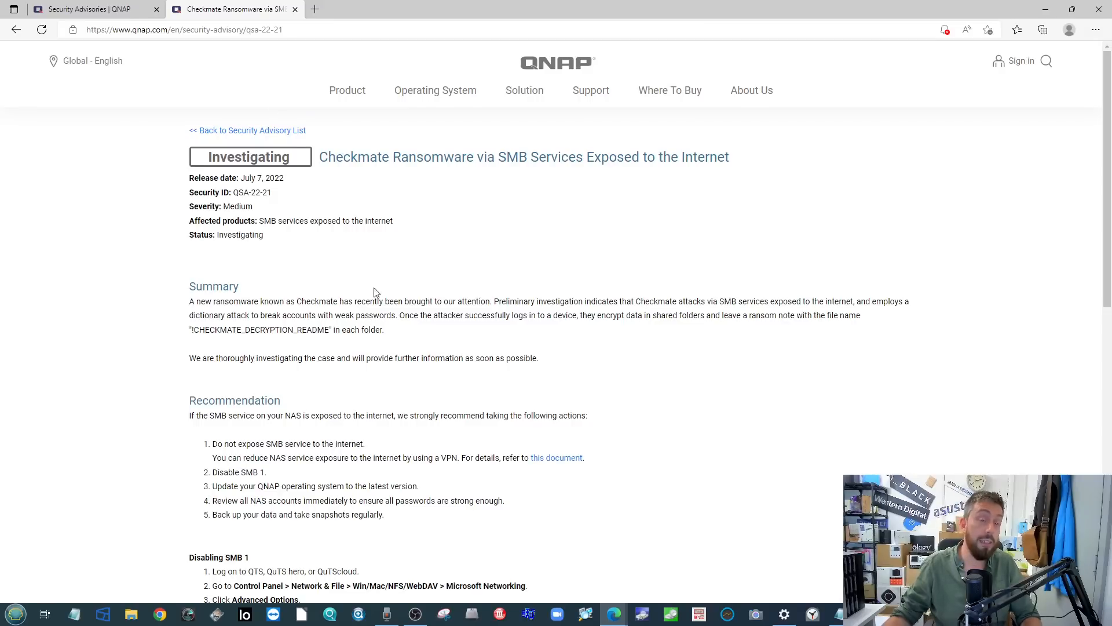
mouse_move(334, 244)
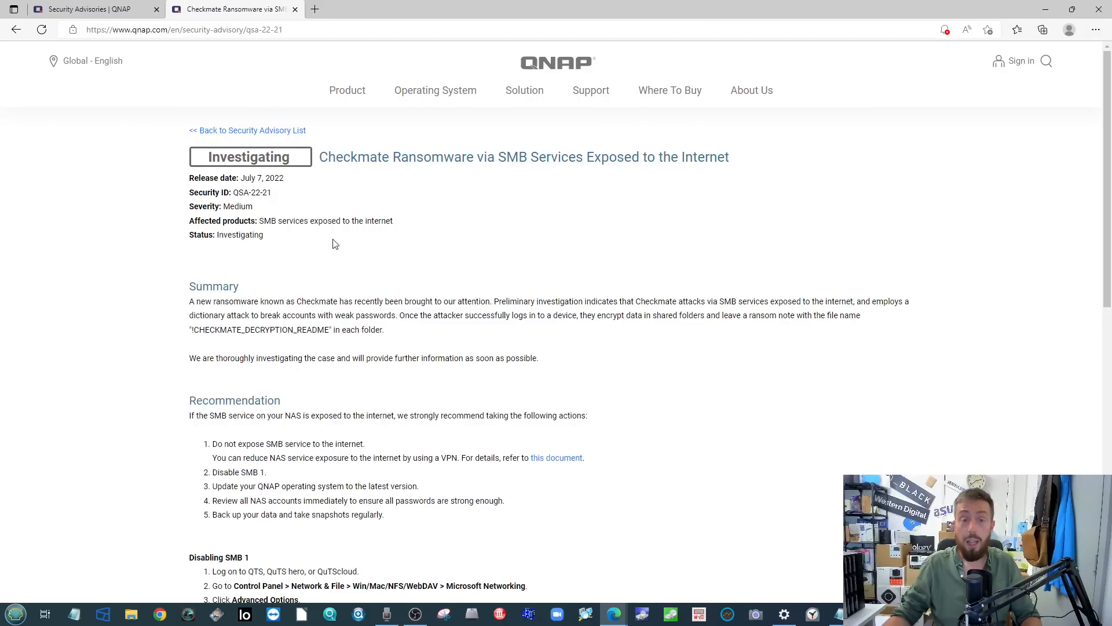
Scroll the Checkmate advisory down to its Recommendation, Disabling SMB 1 and Updating QTS sections
scroll(down, 3)
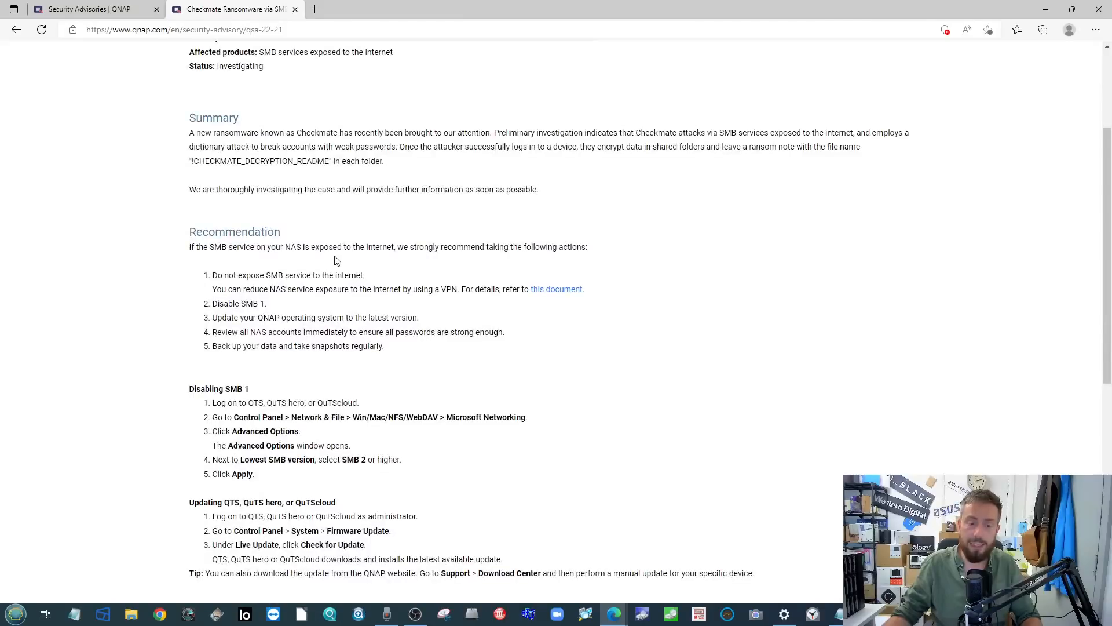
mouse_move(467, 396)
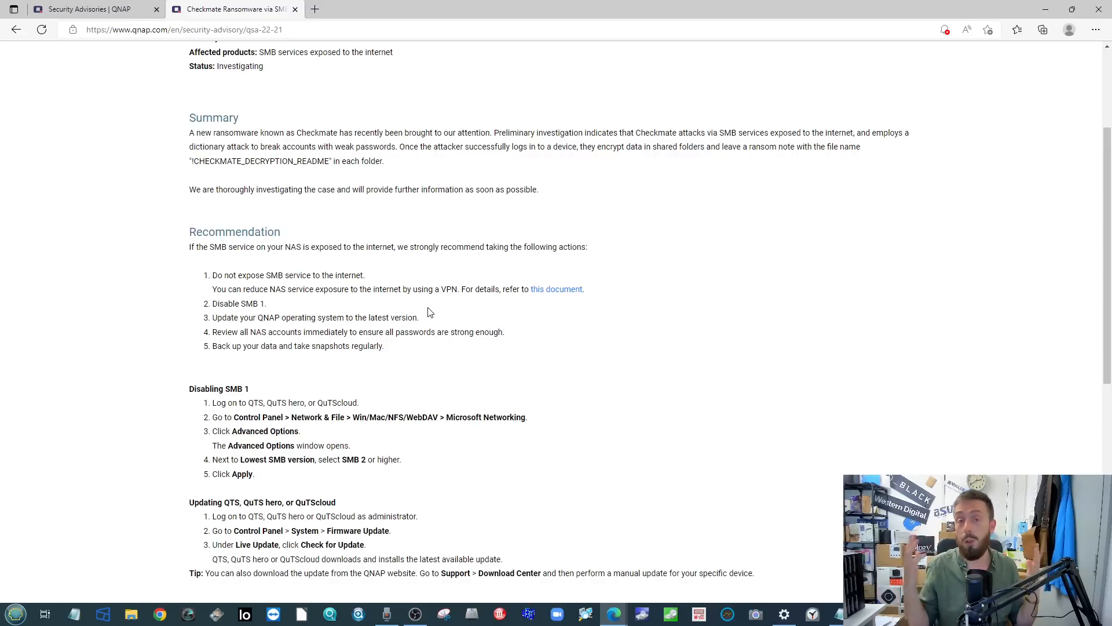
mouse_move(397, 345)
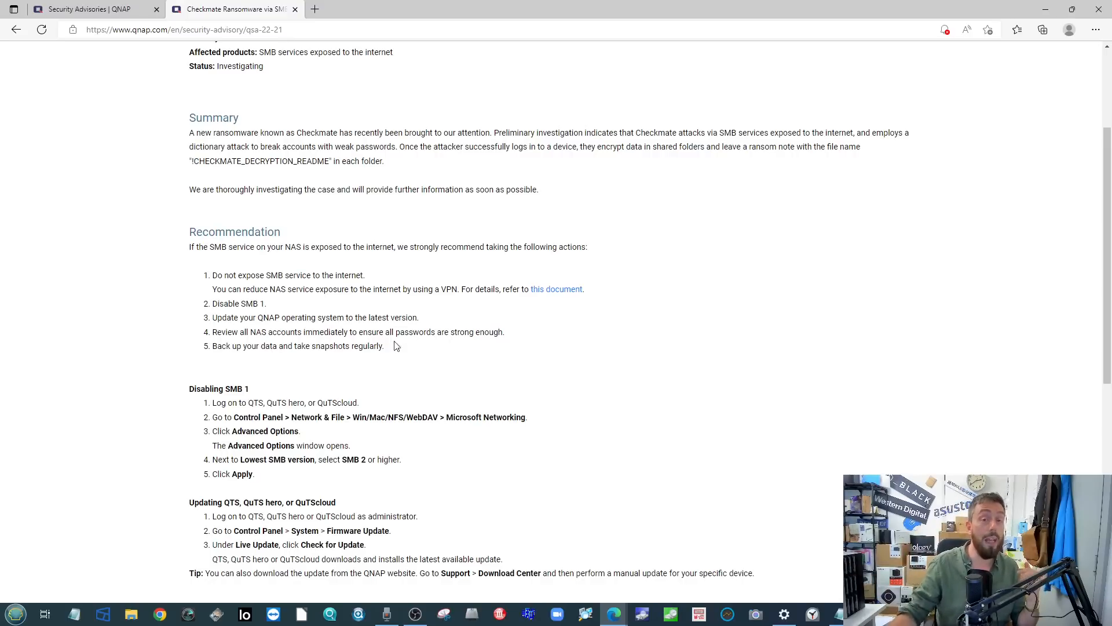
mouse_move(251, 289)
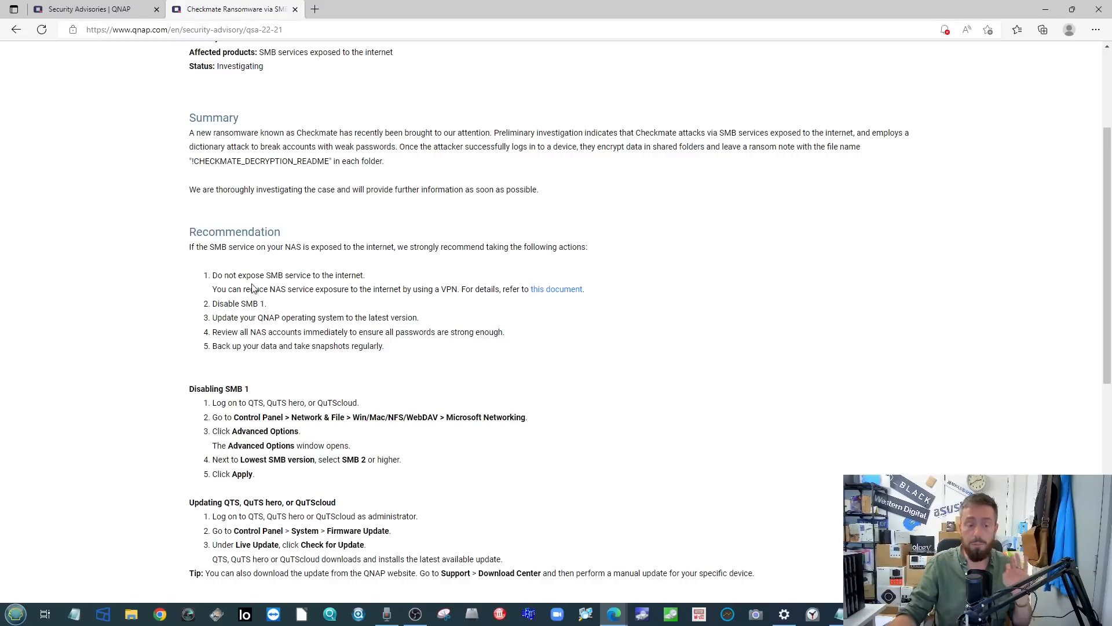
mouse_move(407, 300)
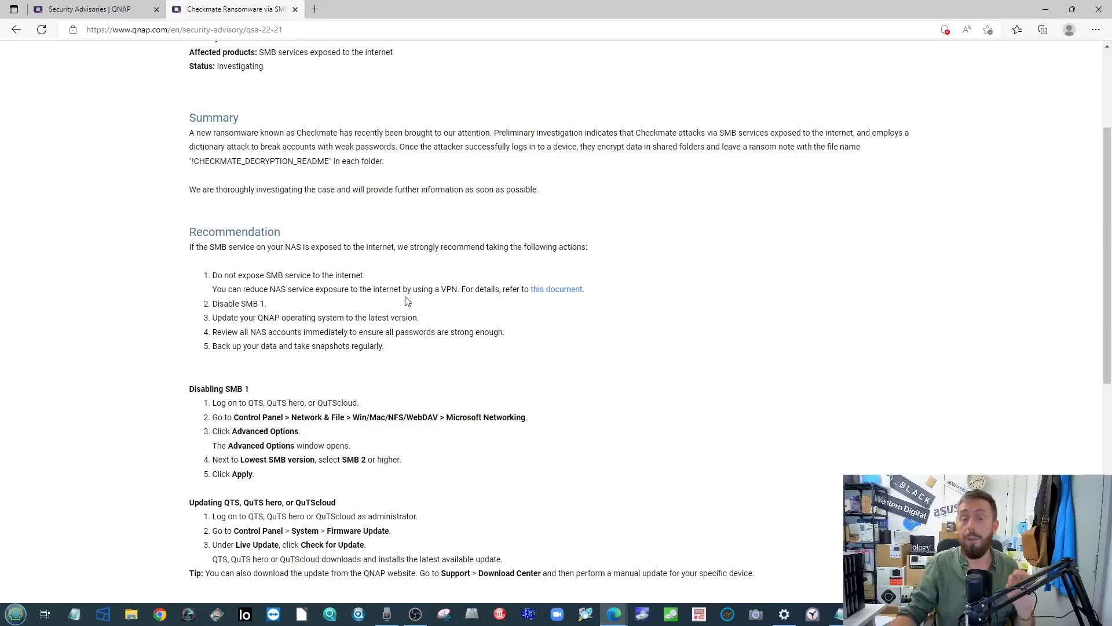
mouse_move(504, 317)
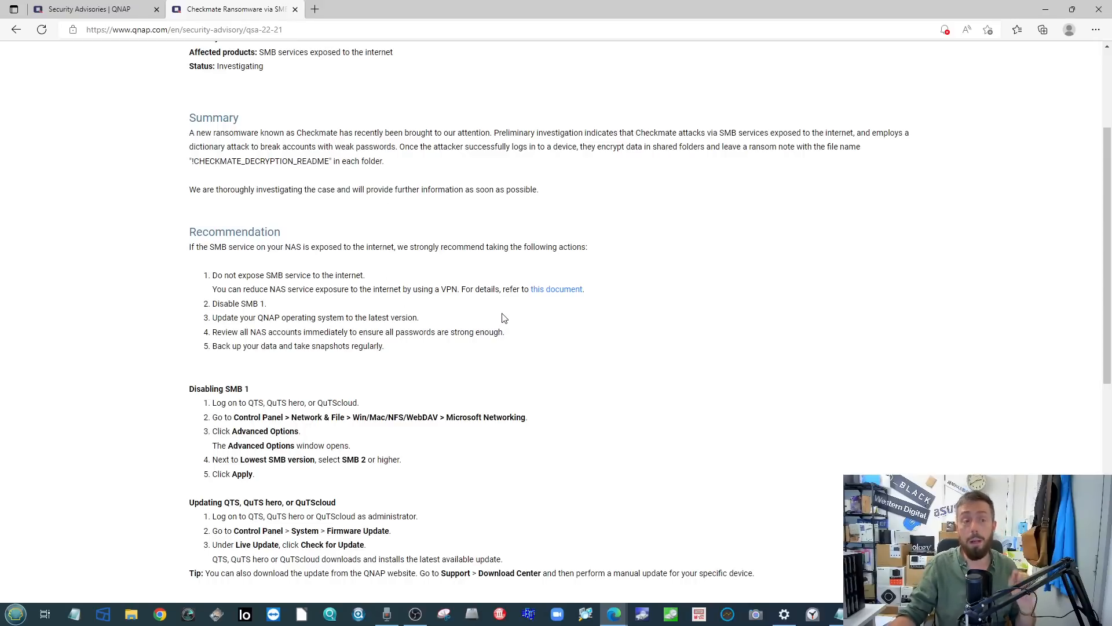
mouse_move(488, 336)
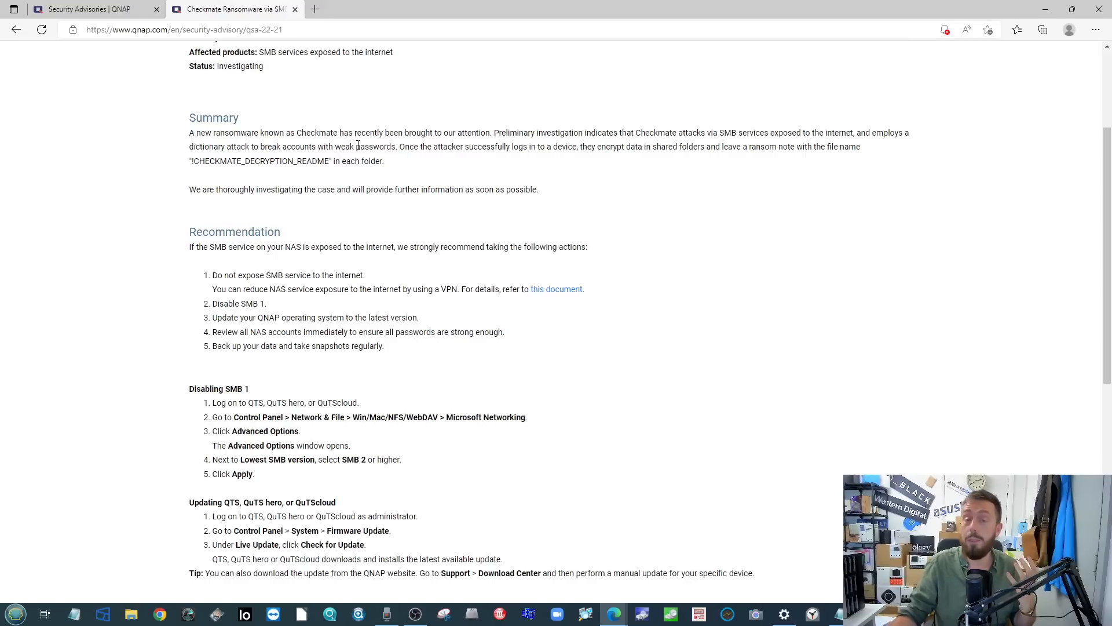
mouse_move(407, 25)
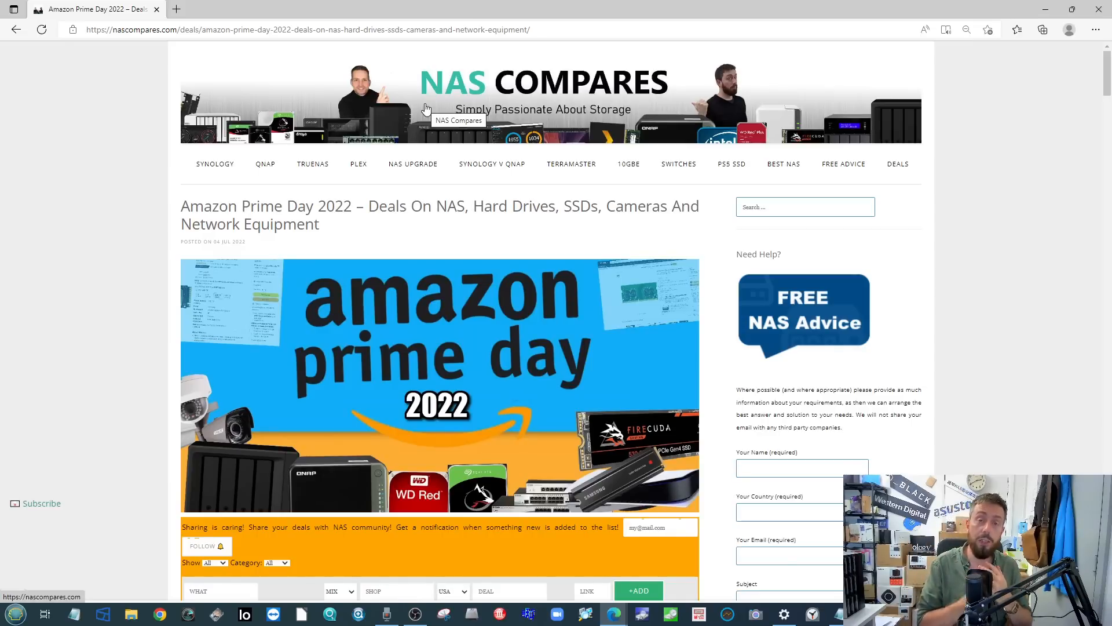
mouse_move(535, 137)
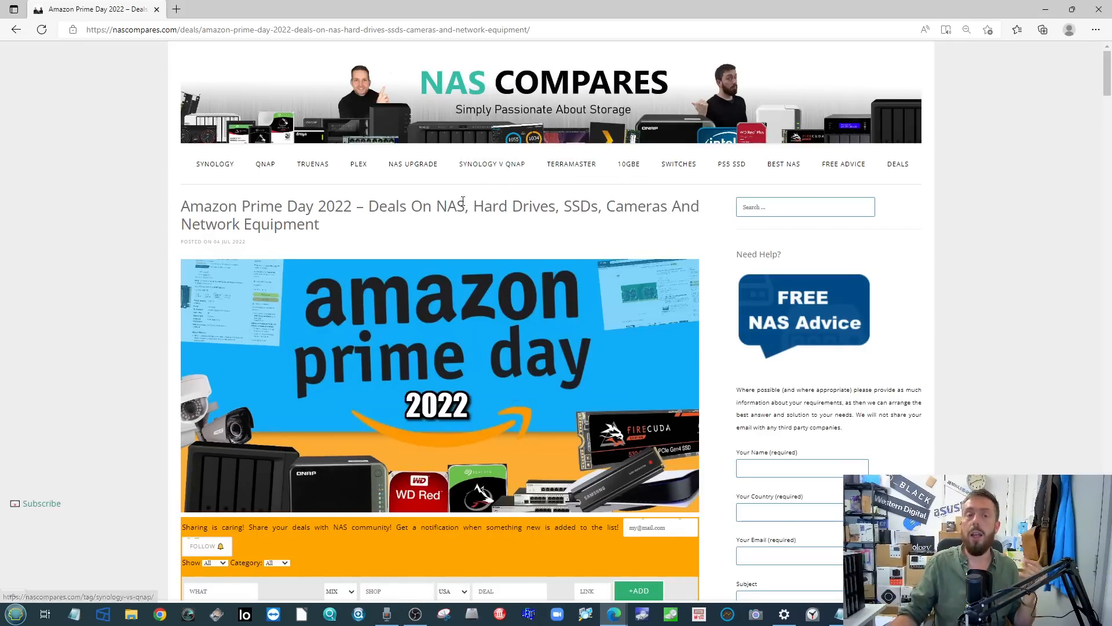
mouse_move(380, 169)
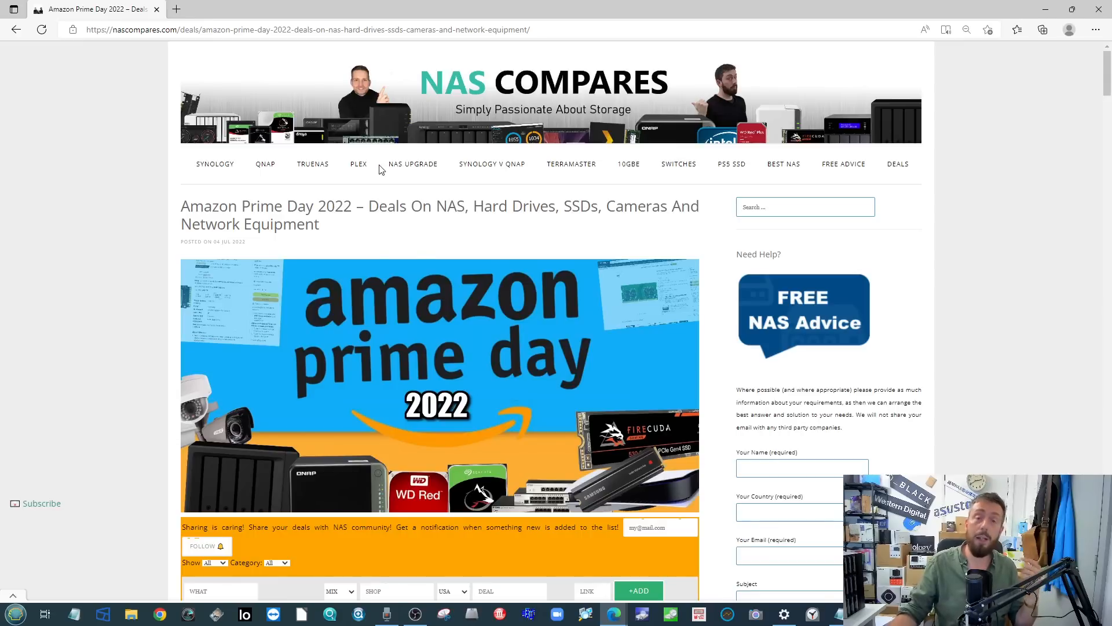
mouse_move(308, 106)
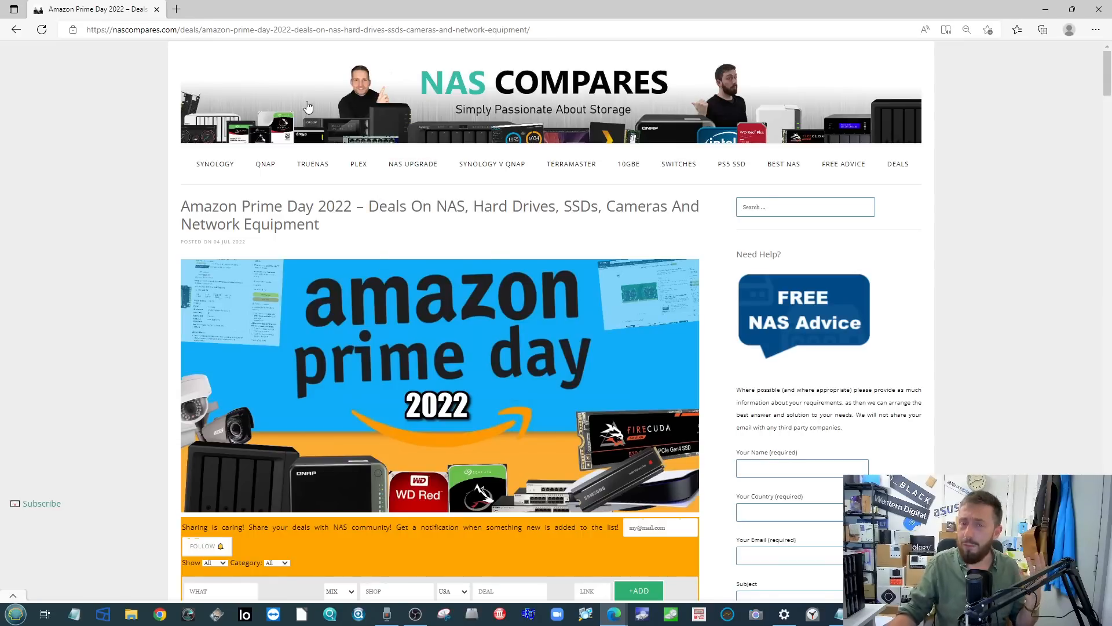
mouse_move(355, 116)
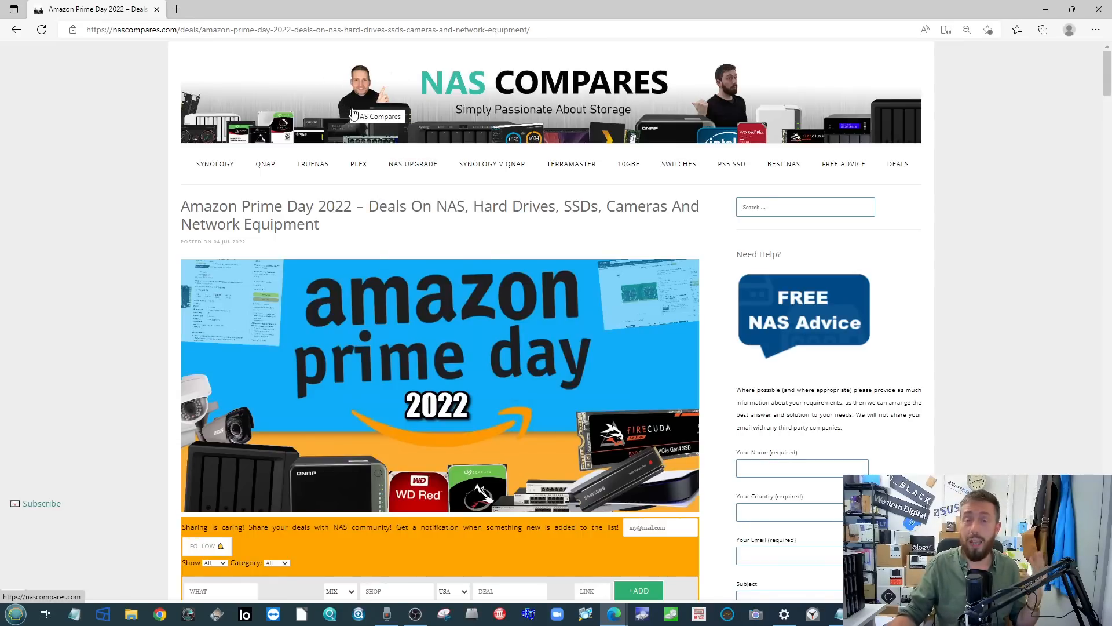
mouse_move(324, 123)
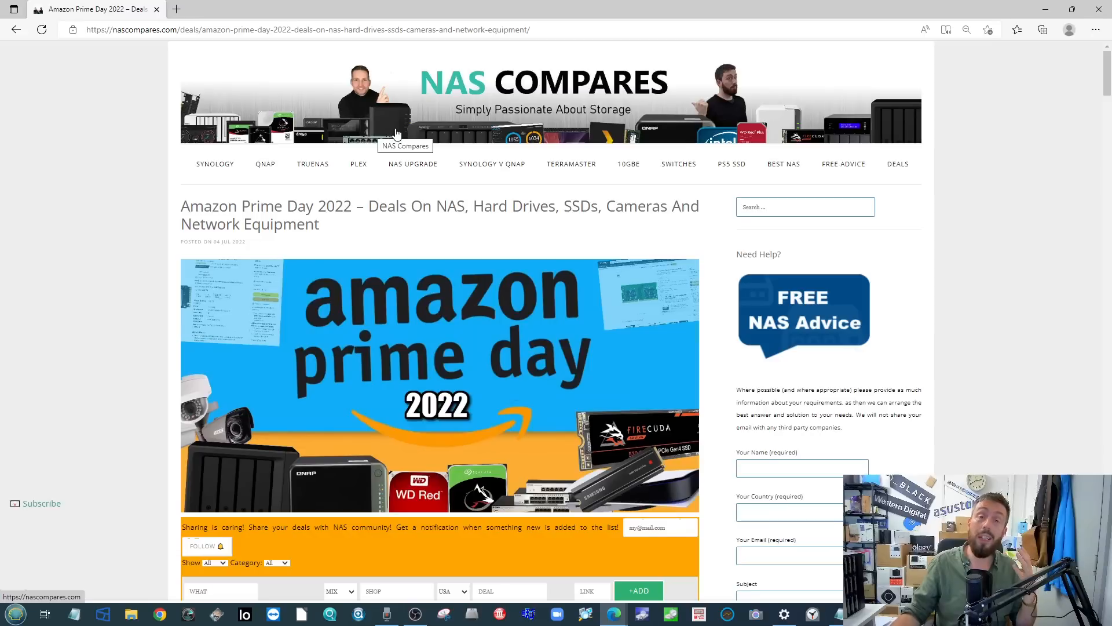
mouse_move(382, 115)
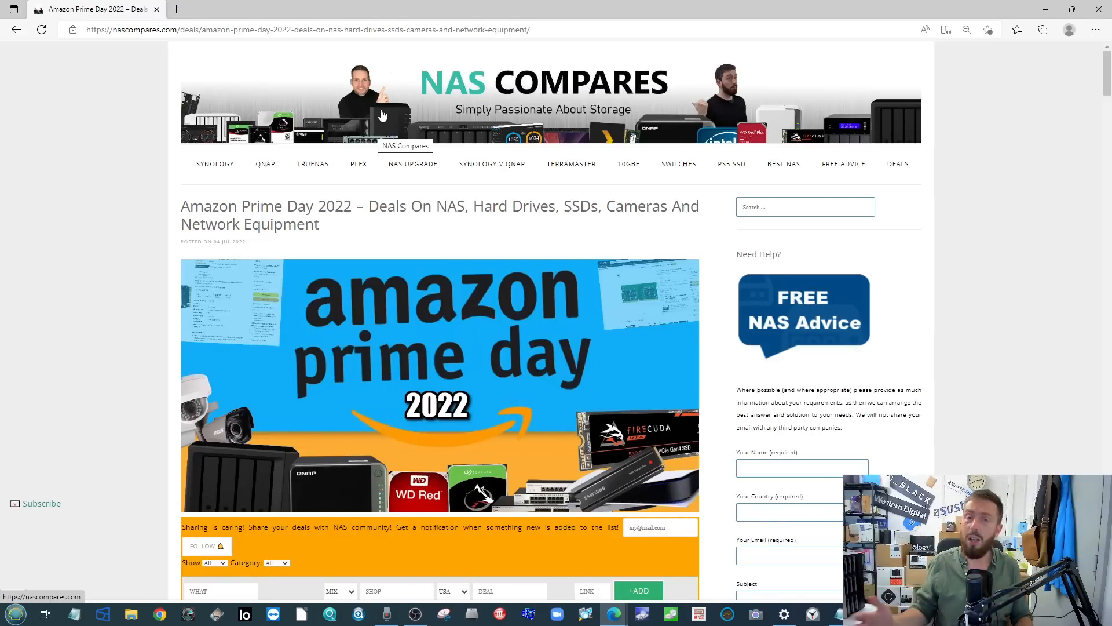
mouse_move(446, 52)
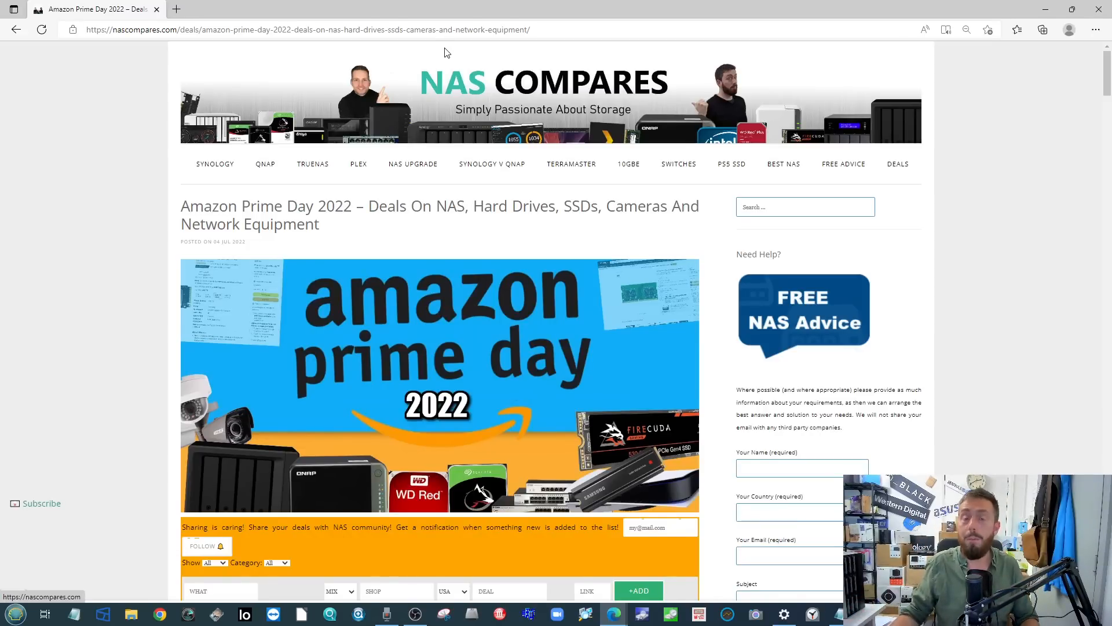
mouse_move(436, 67)
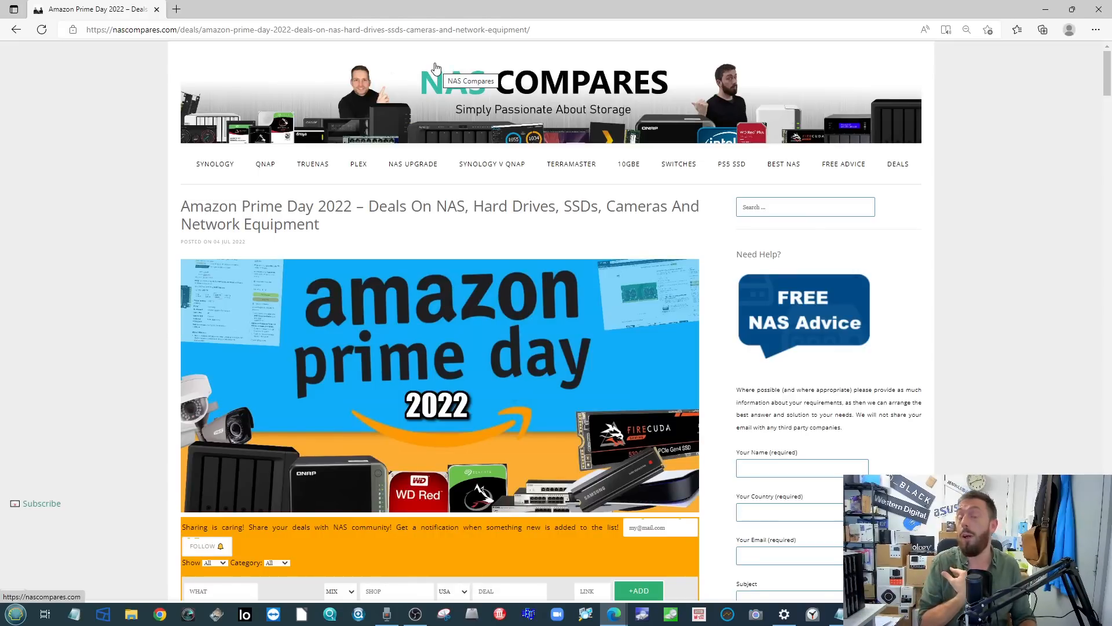
mouse_move(491, 163)
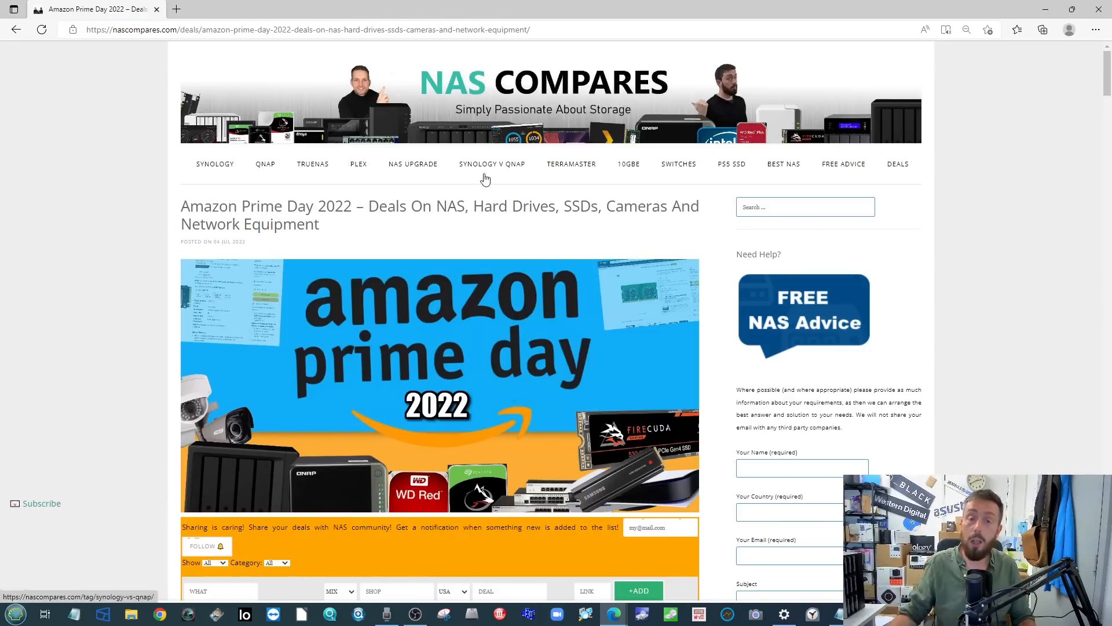
mouse_move(493, 242)
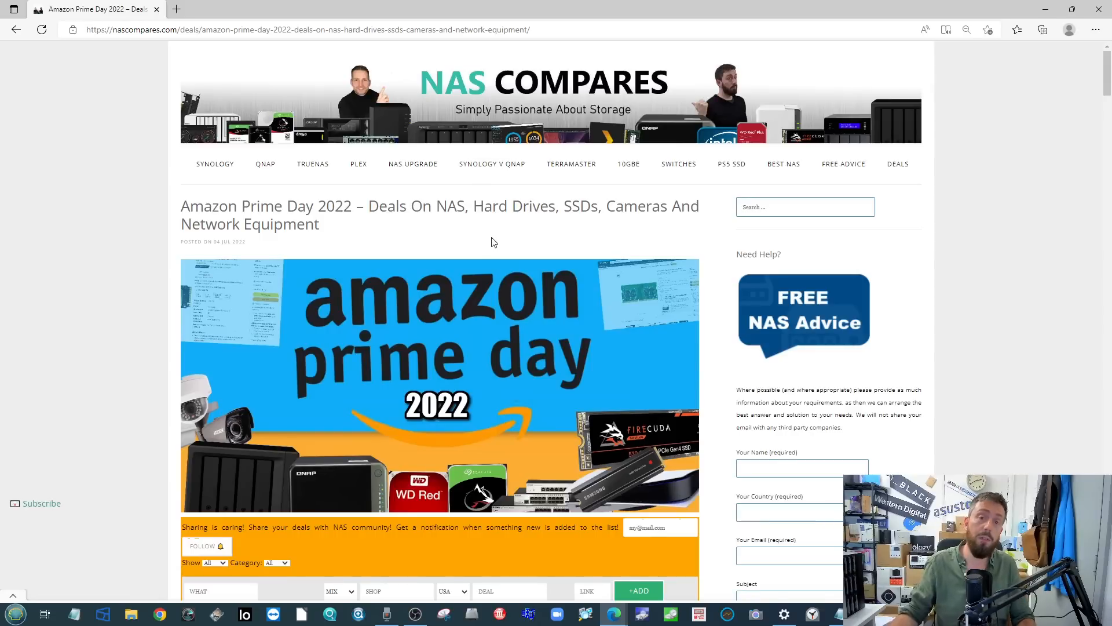
mouse_move(447, 228)
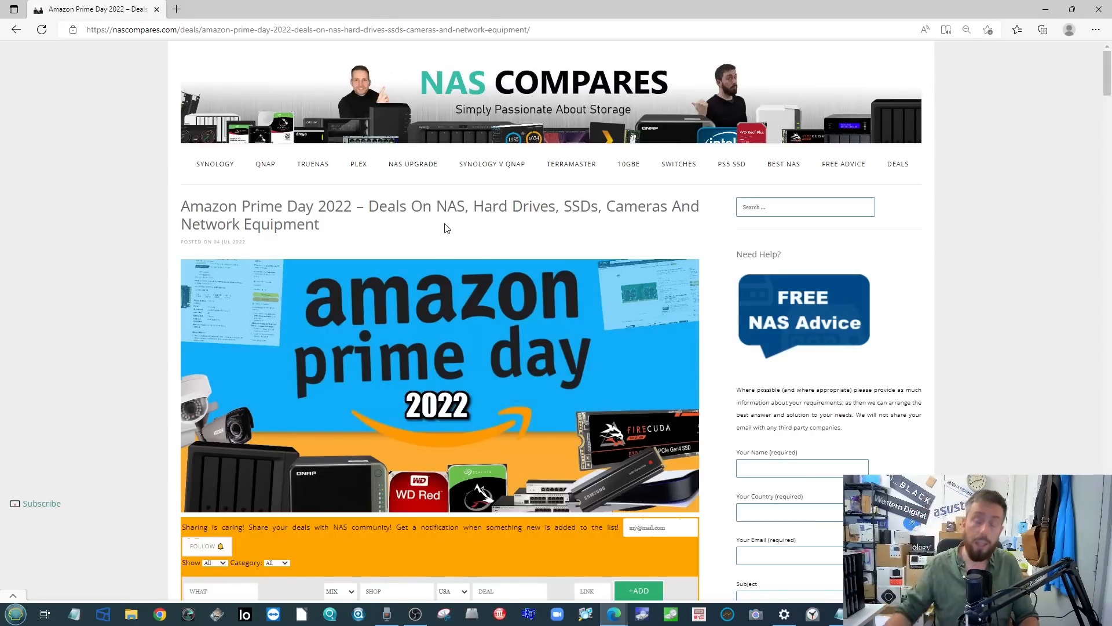
Scroll past the deals table toward the Prime Day Bargains section, then back up to the deal-sharing bar
scroll(down, 3)
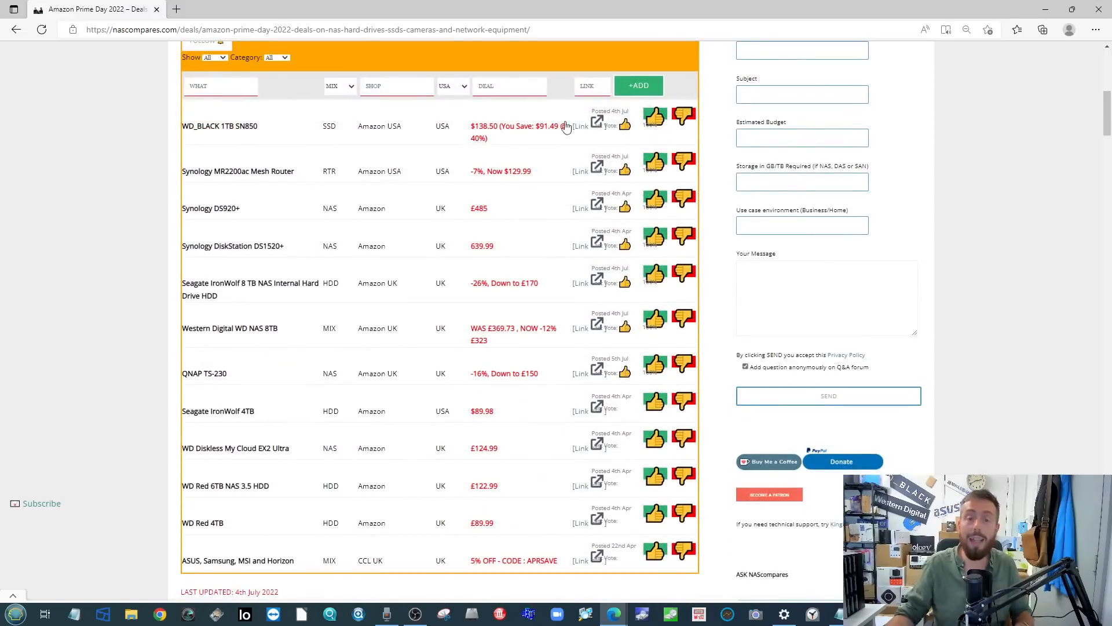
click(305, 29)
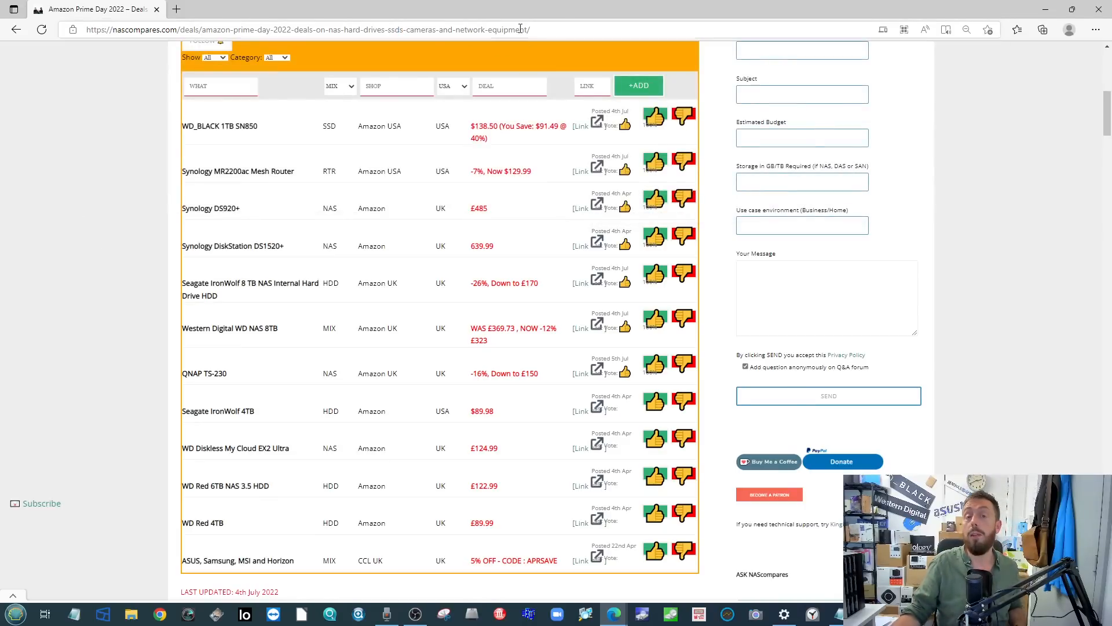
scroll(up, 3)
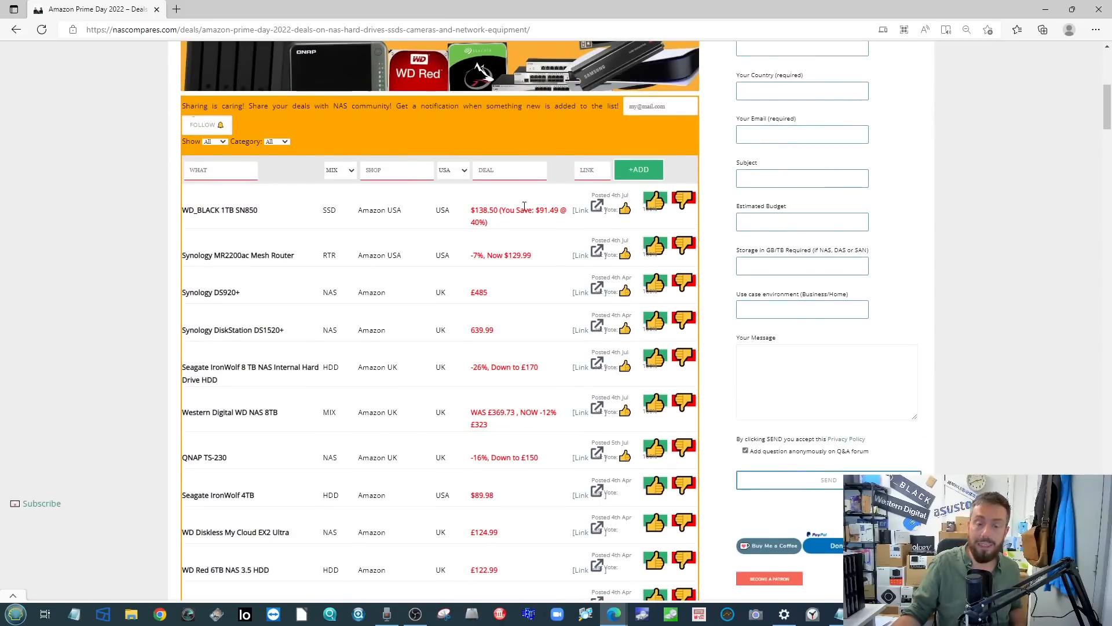
mouse_move(495, 224)
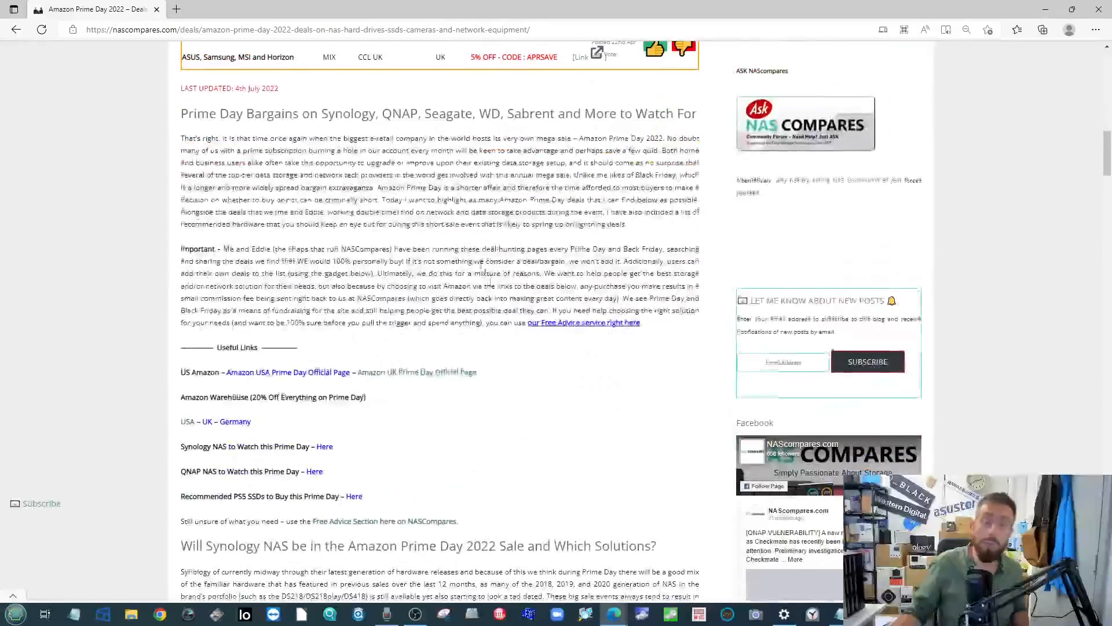
Scroll past the Synology NAS recommendations to the 'Will QNAP NAS be in the Amazon Prime Day 2022 Sale' heading
scroll(down, 3)
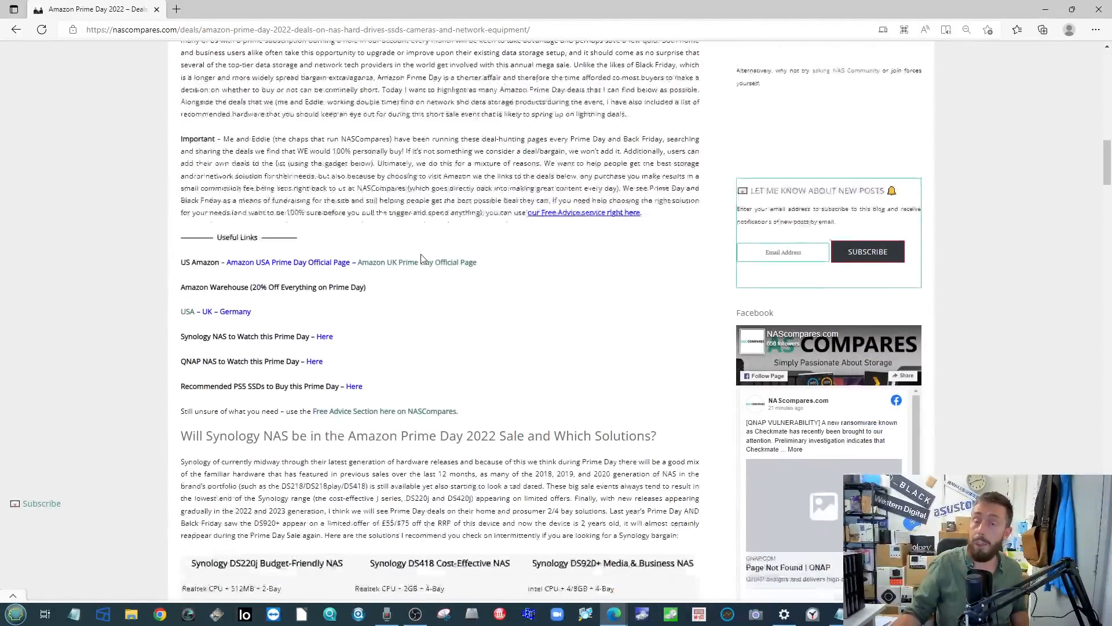
scroll(down, 3)
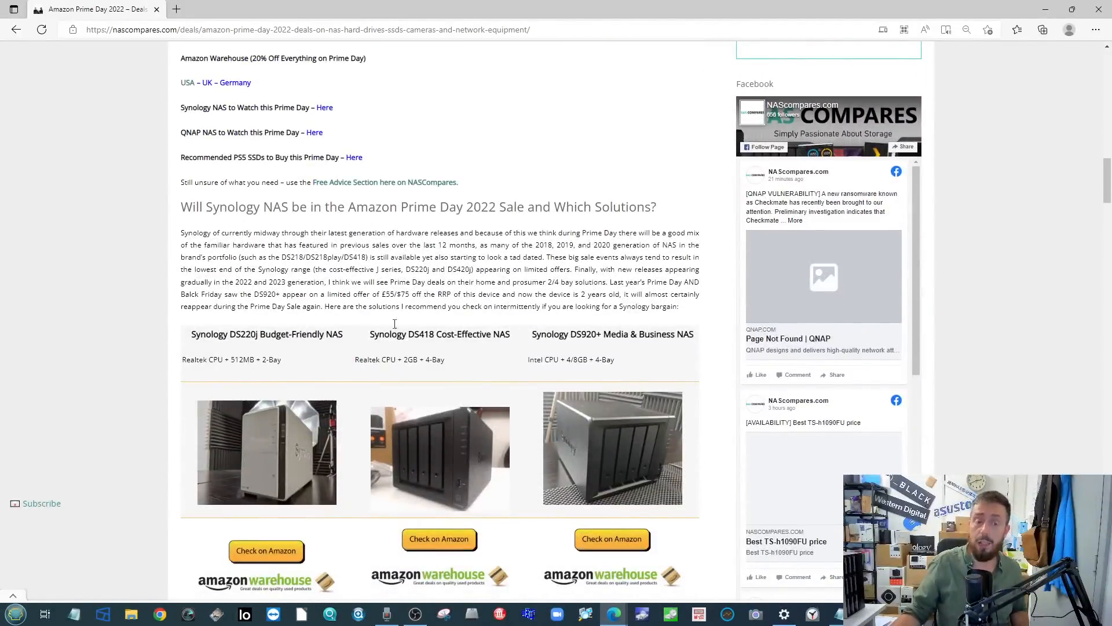
scroll(down, 3)
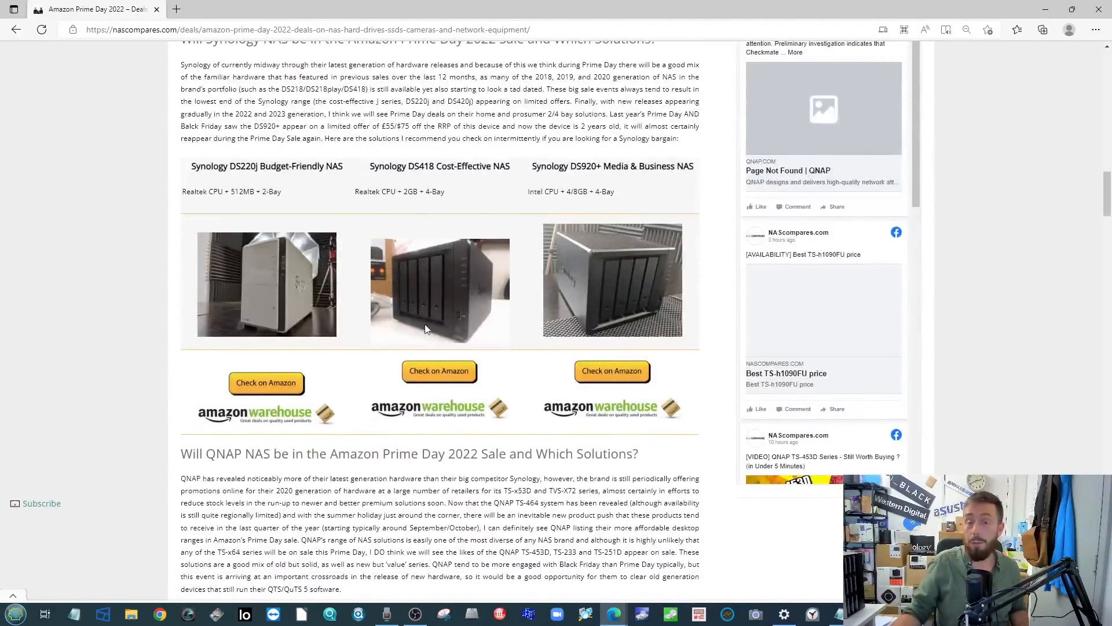
scroll(up, 3)
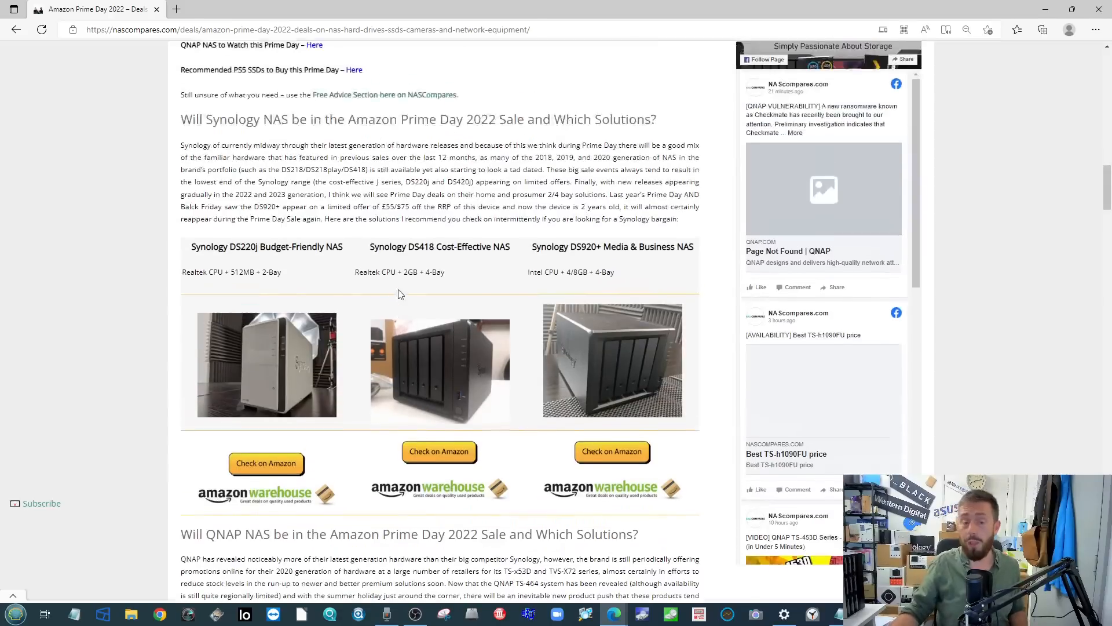
scroll(down, 3)
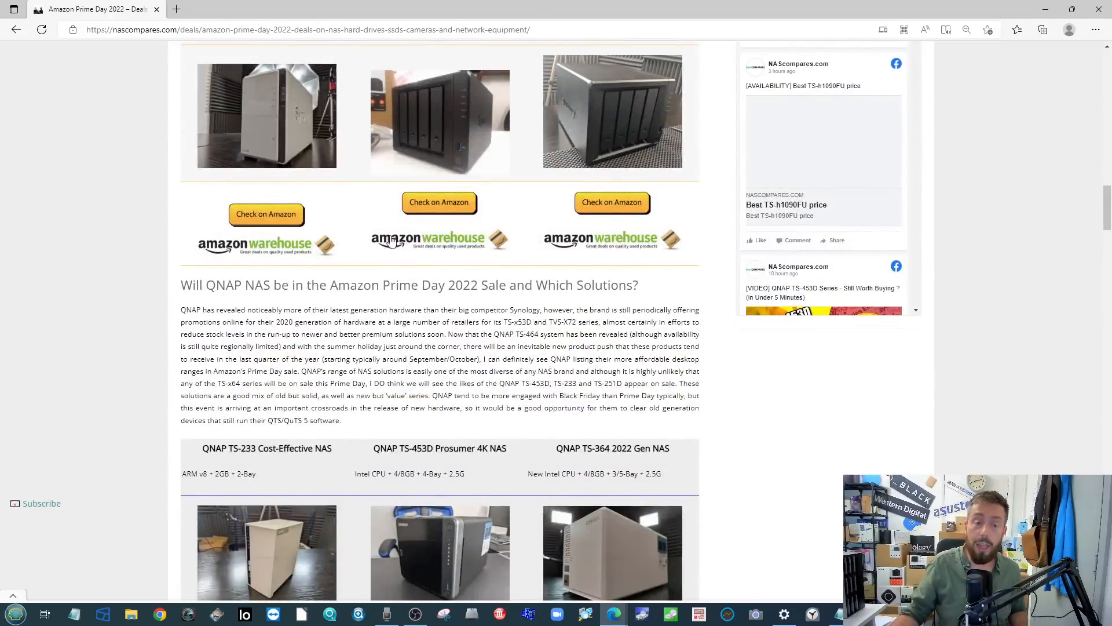
mouse_move(440, 241)
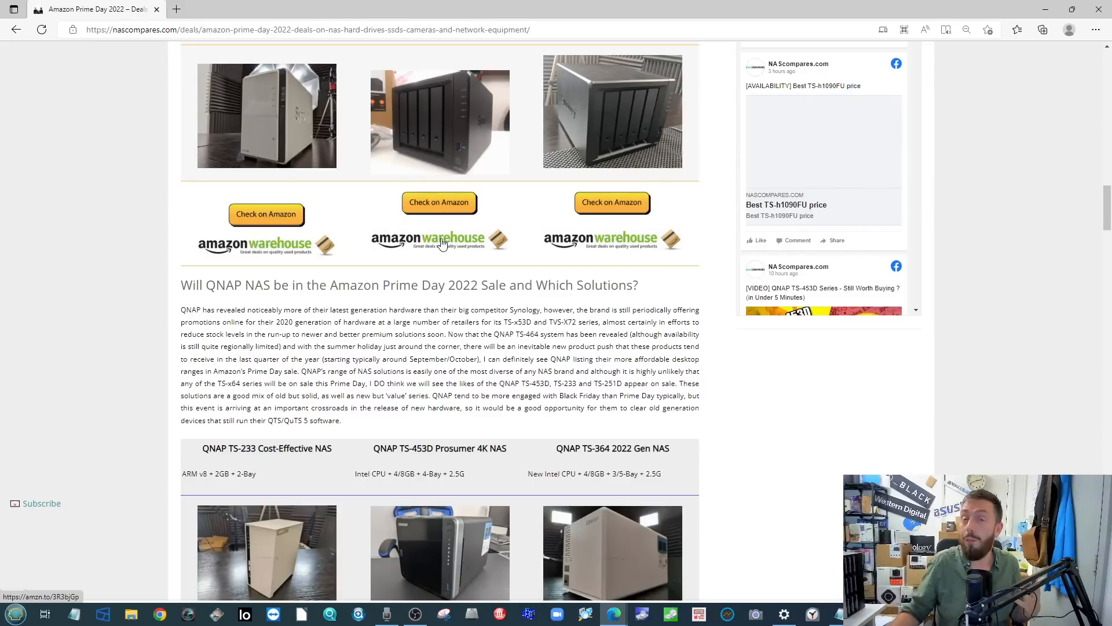
scroll(down, 3)
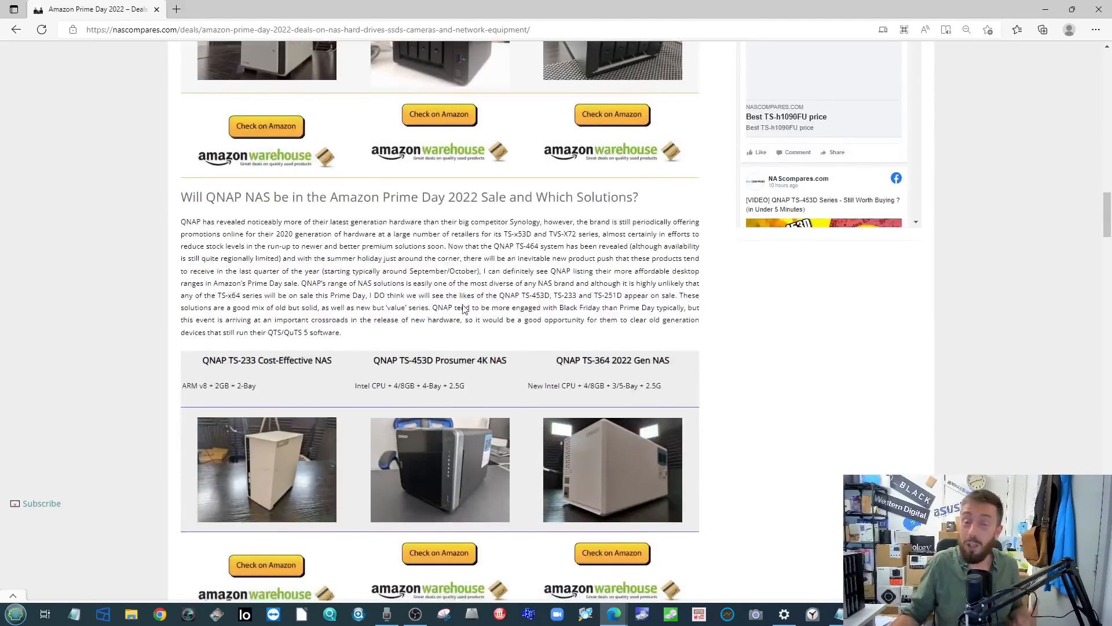
Scroll to the 'NAS Upgrades to look for this Amazon Prime Day' section with its four picks
scroll(down, 3)
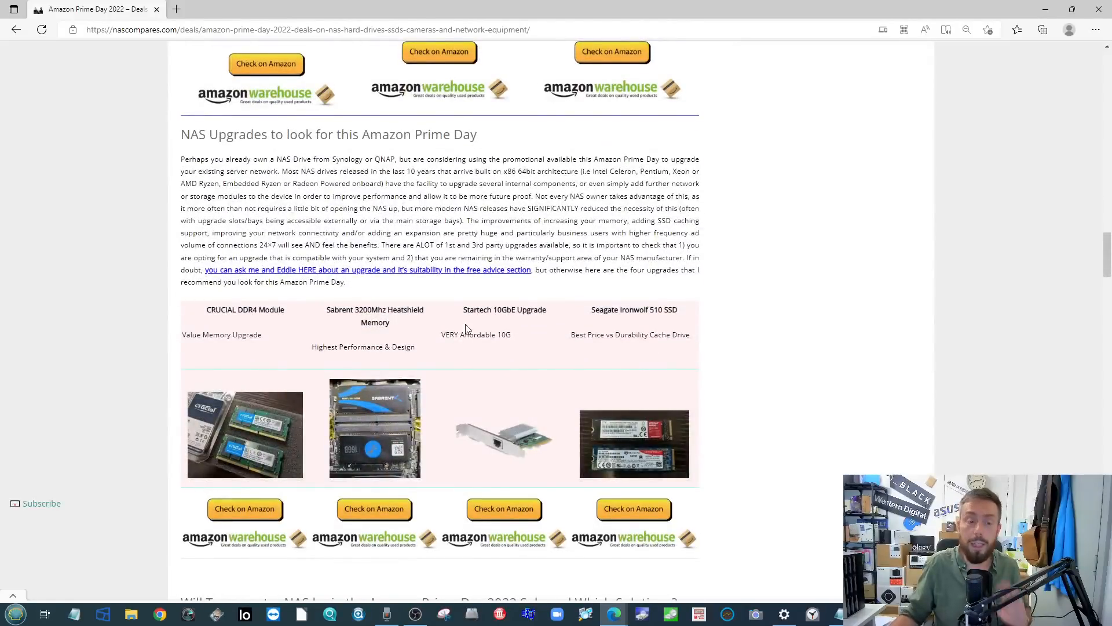
scroll(down, 3)
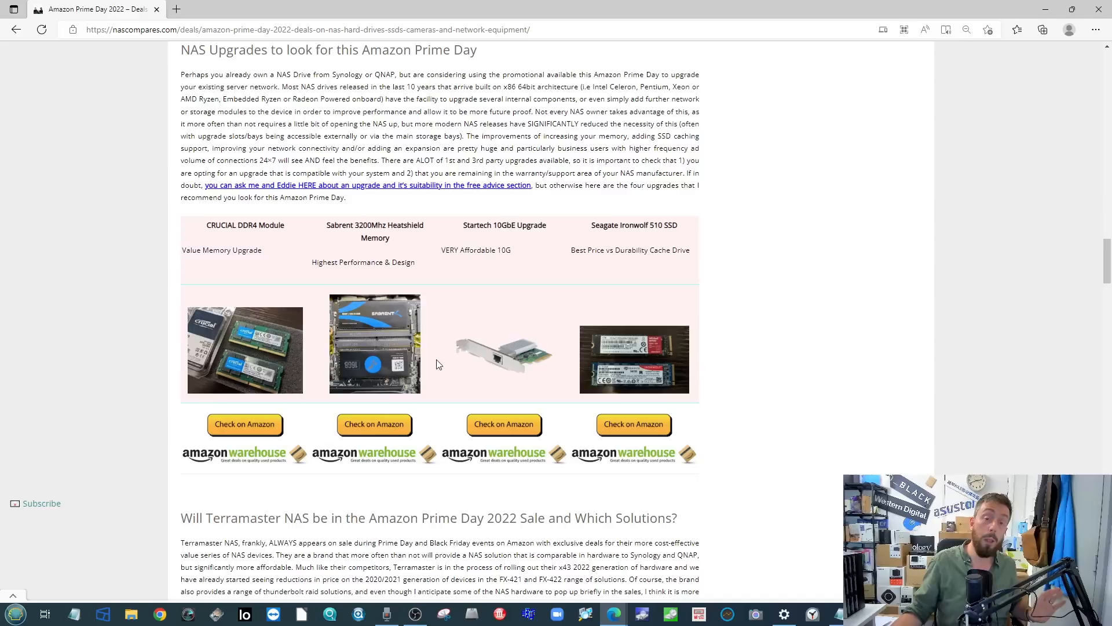
mouse_move(458, 476)
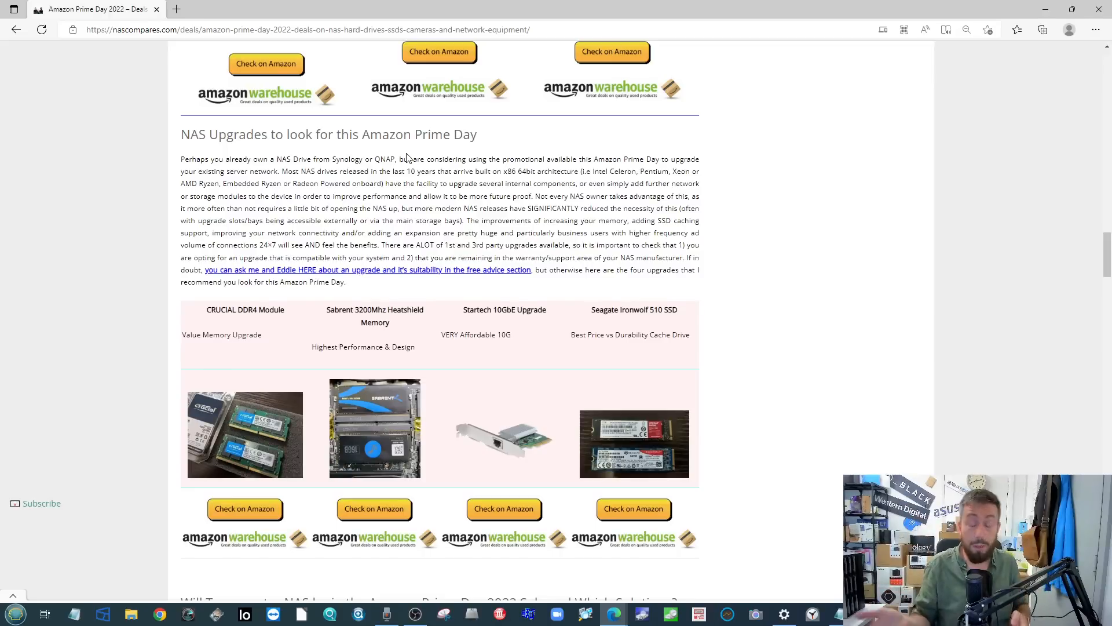
mouse_move(364, 55)
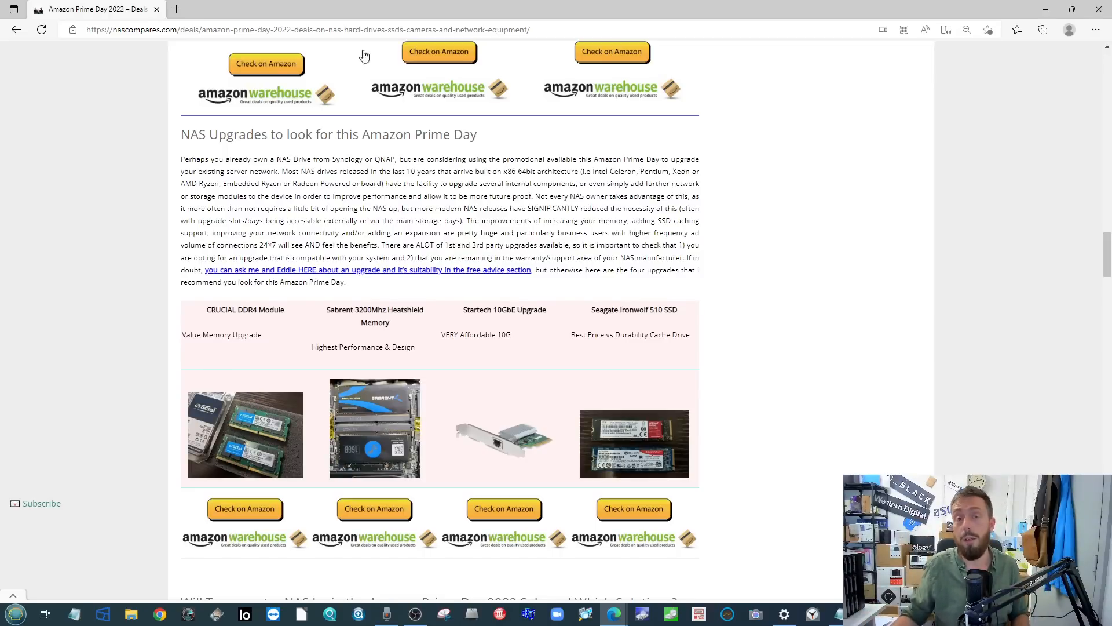
mouse_move(290, 5)
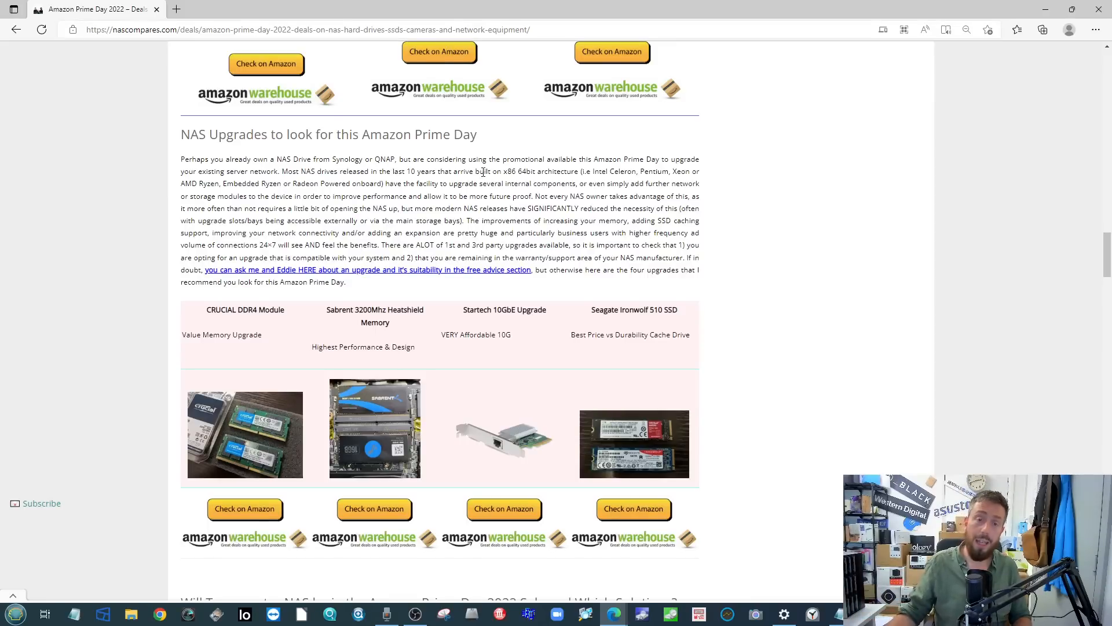
mouse_move(481, 195)
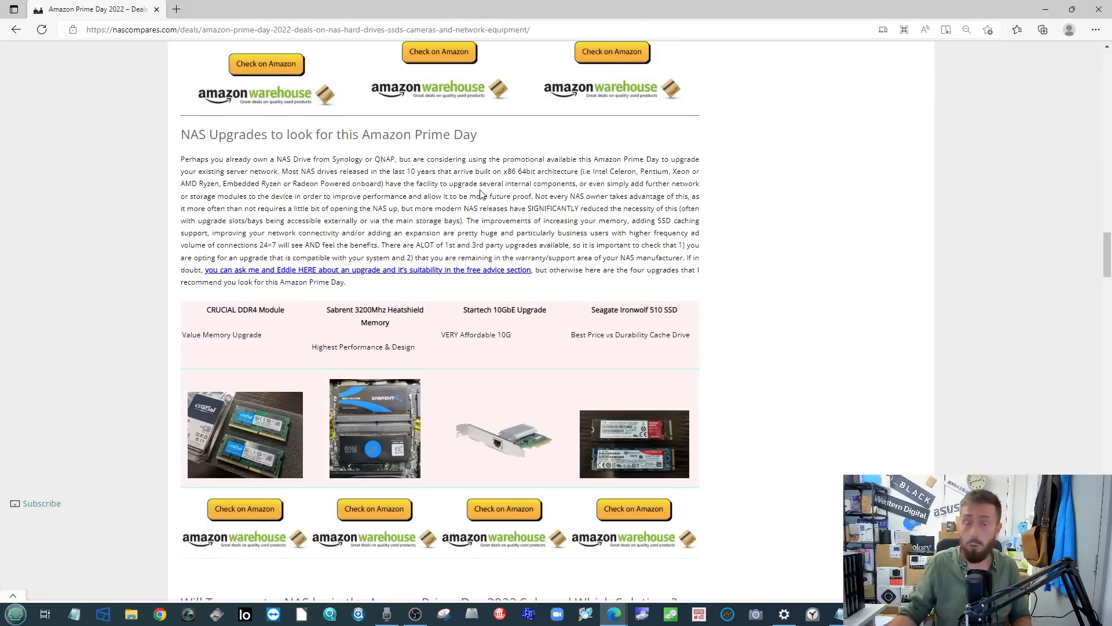
mouse_move(487, 170)
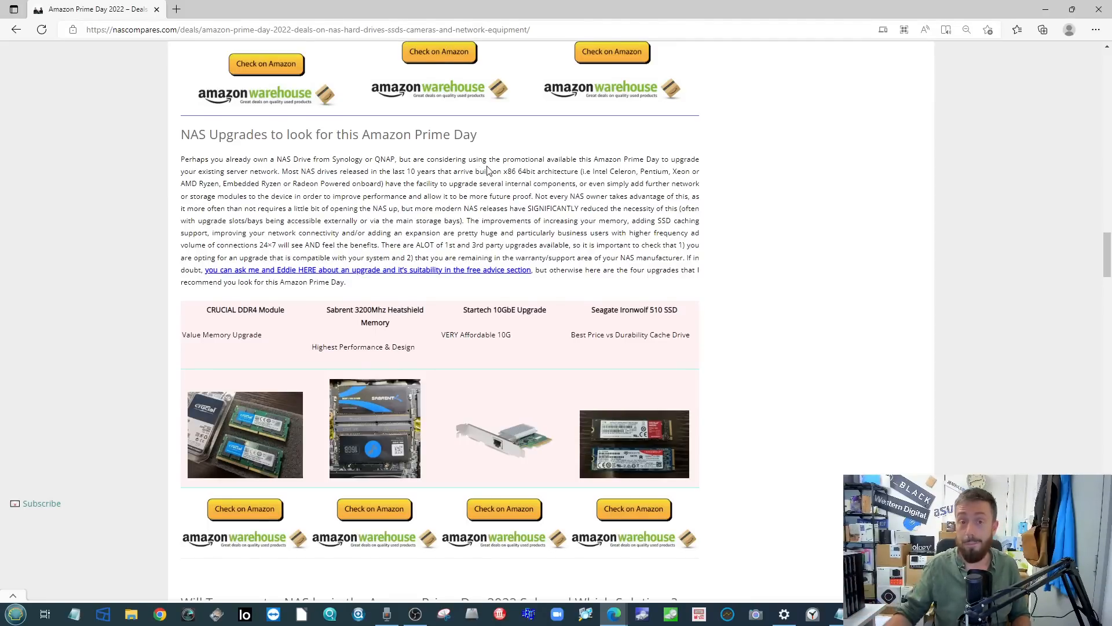